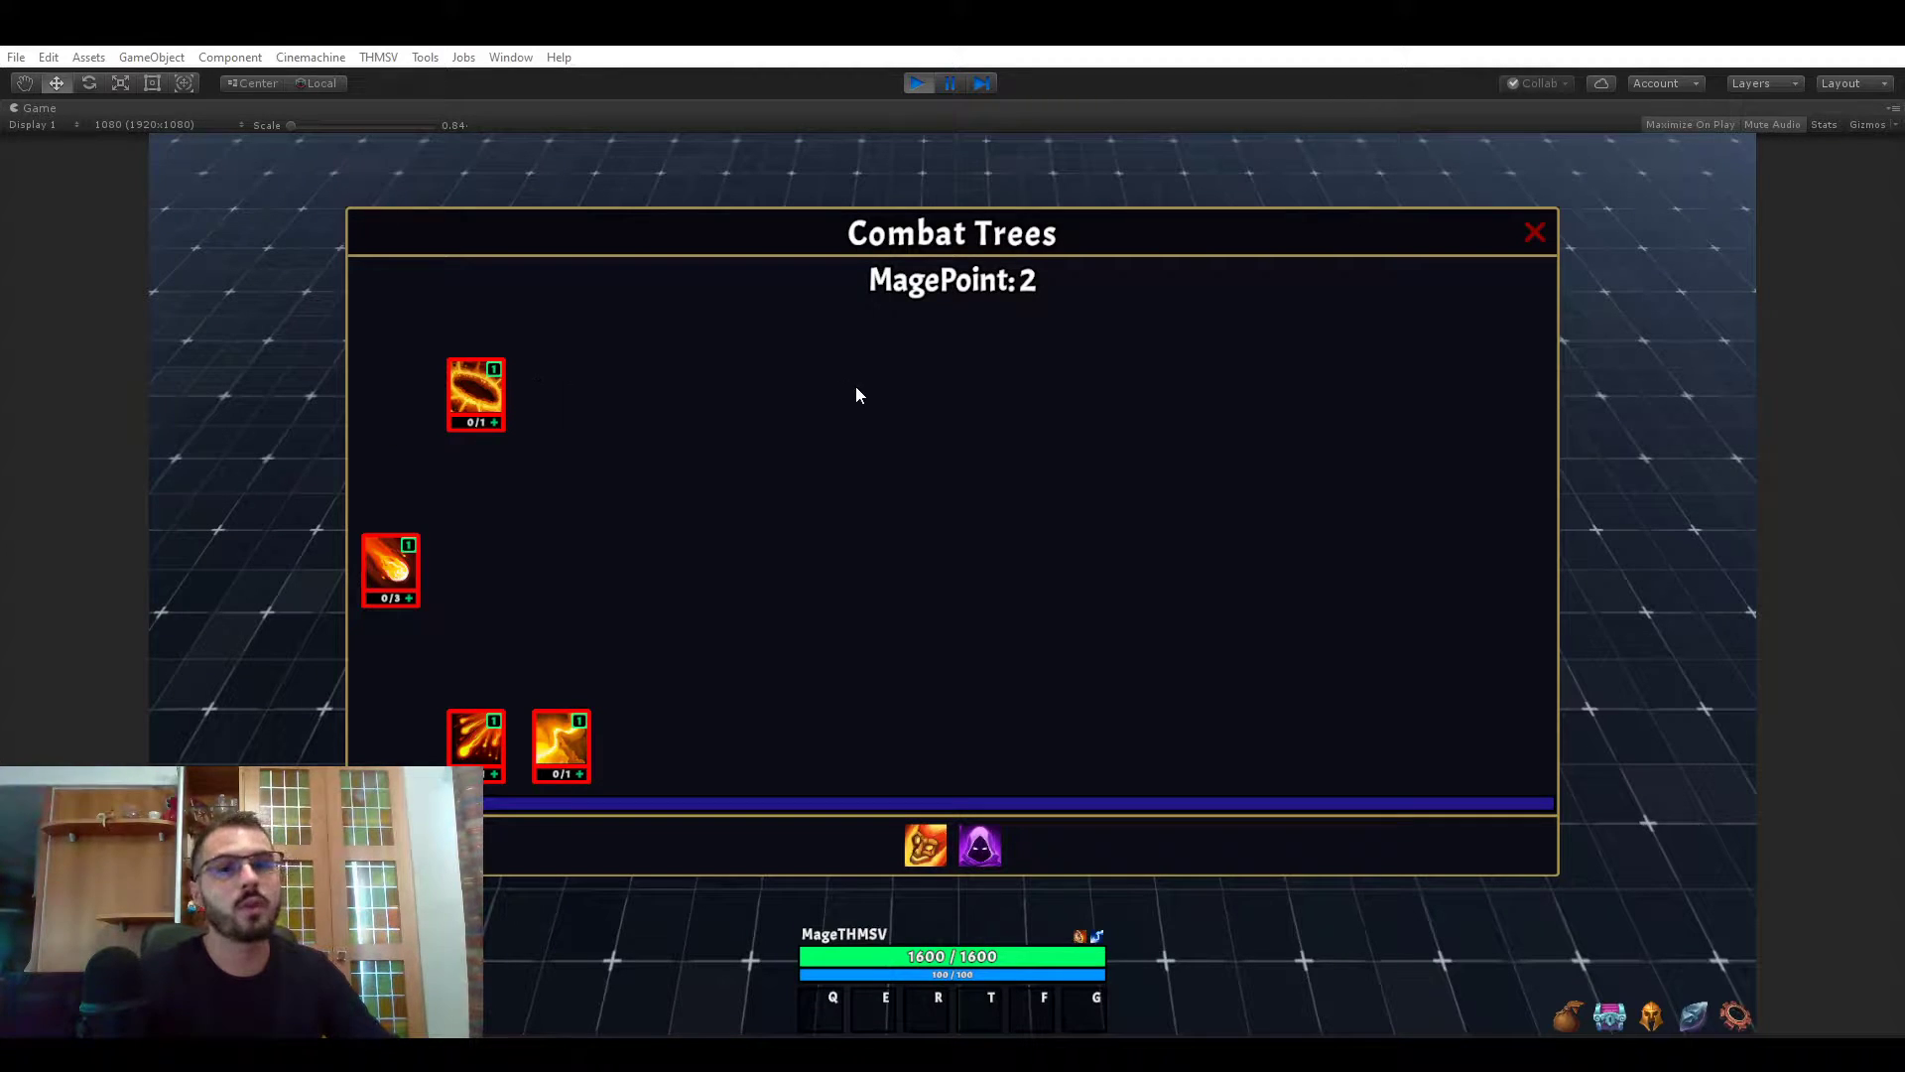
mouse_move(1017, 455)
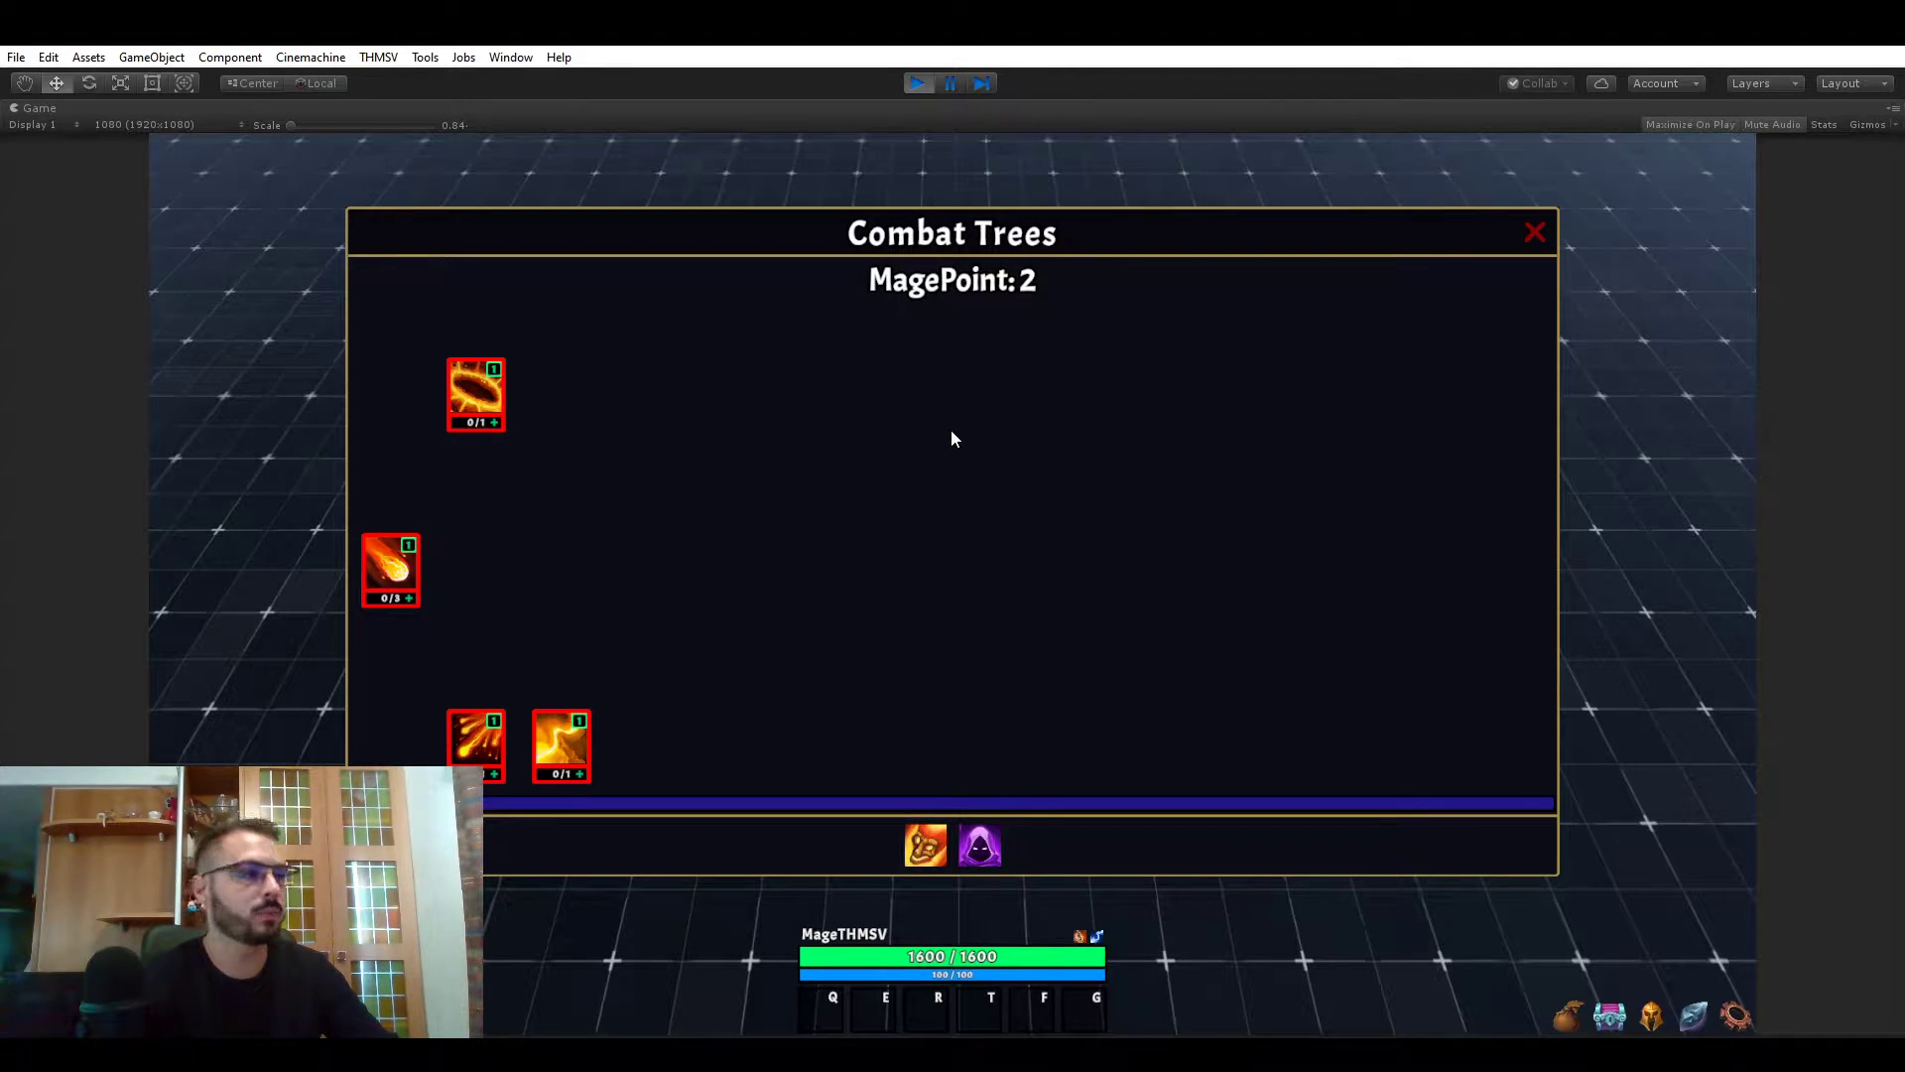
mouse_move(940, 434)
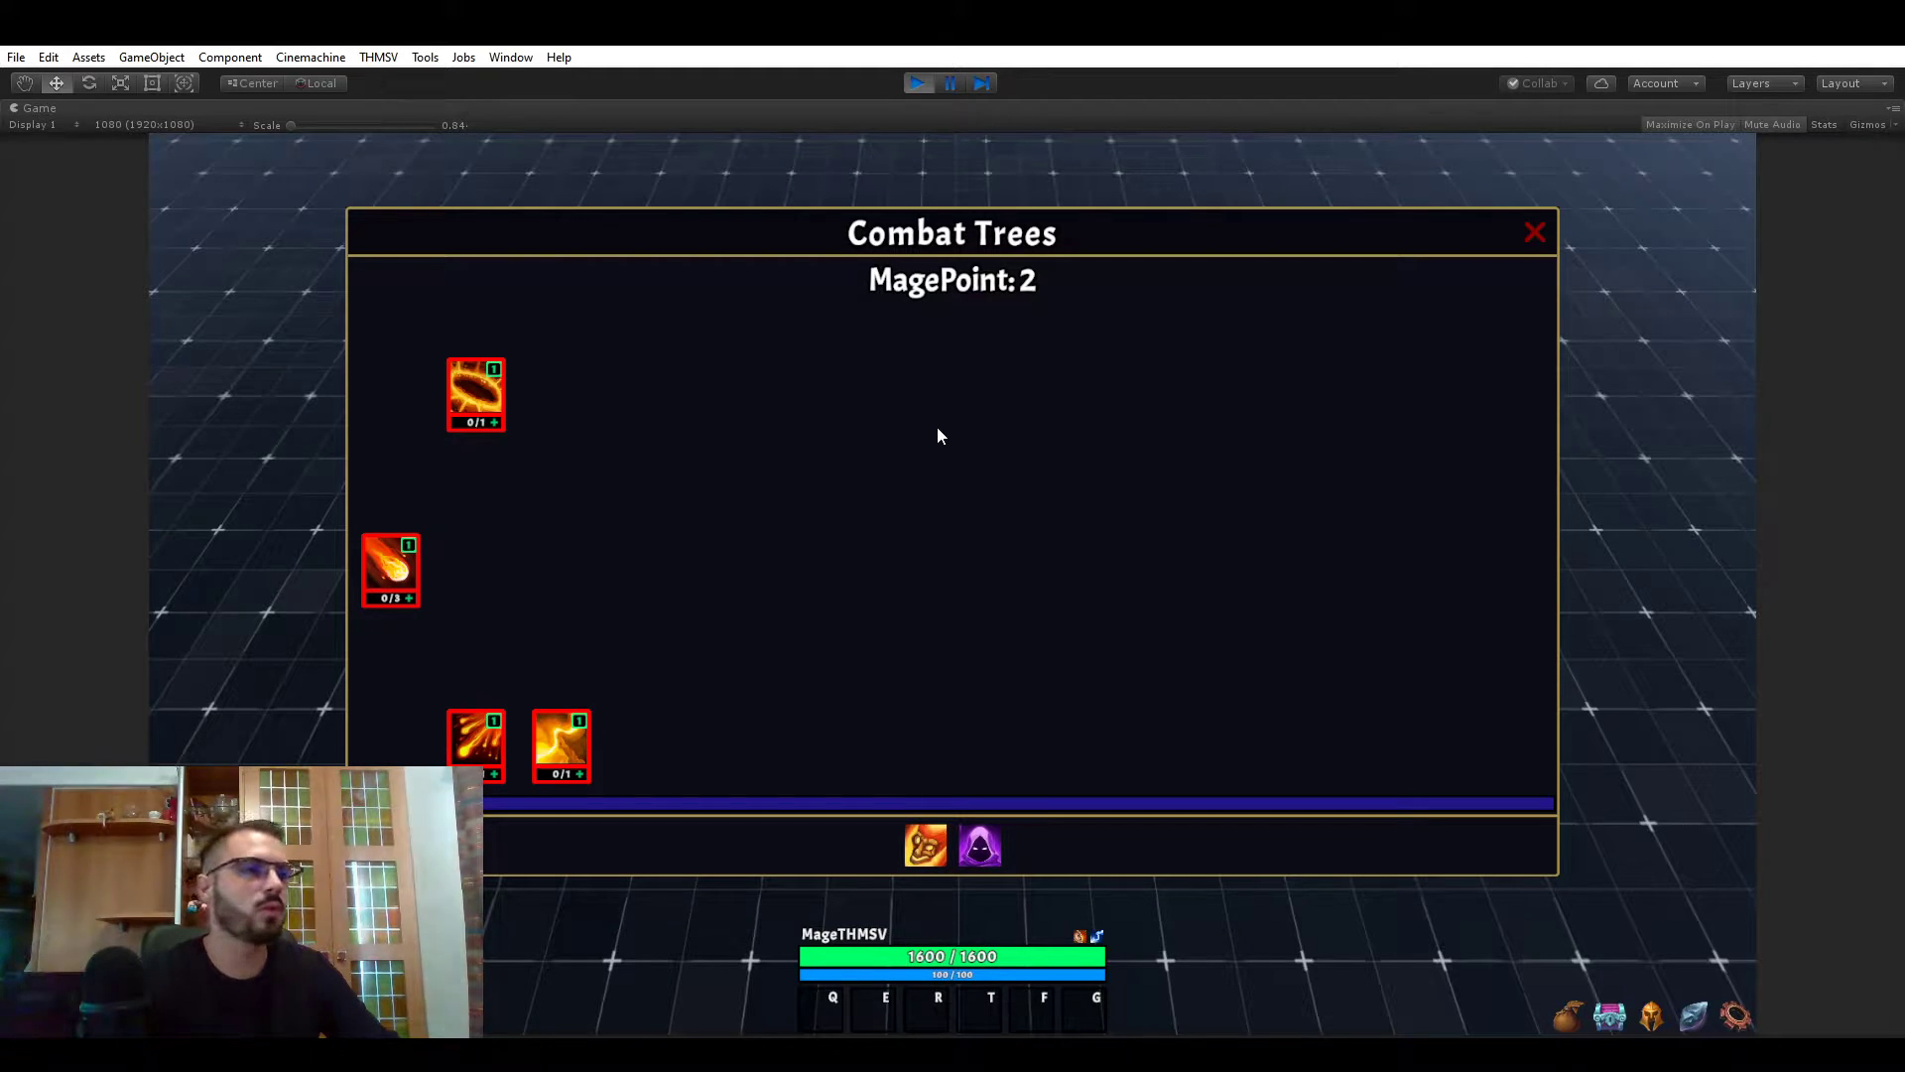
mouse_move(865, 415)
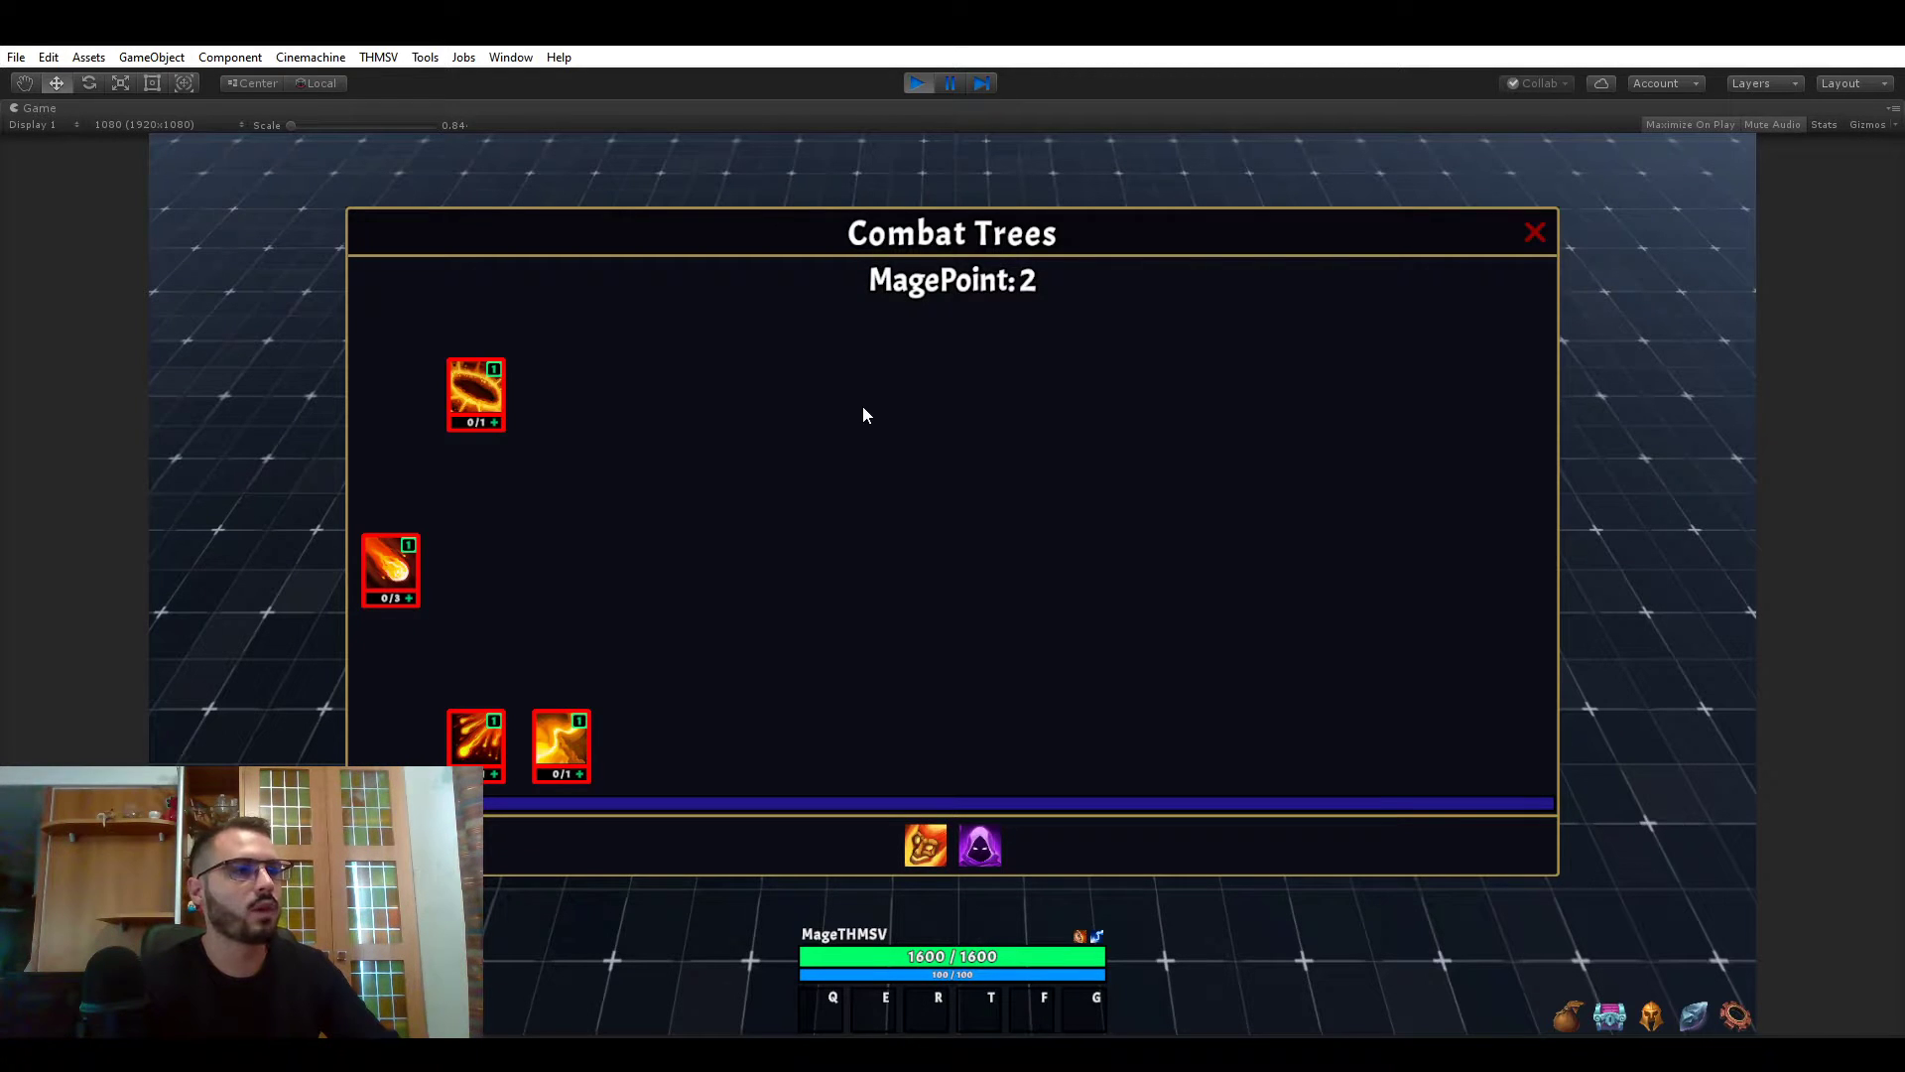
mouse_move(822, 358)
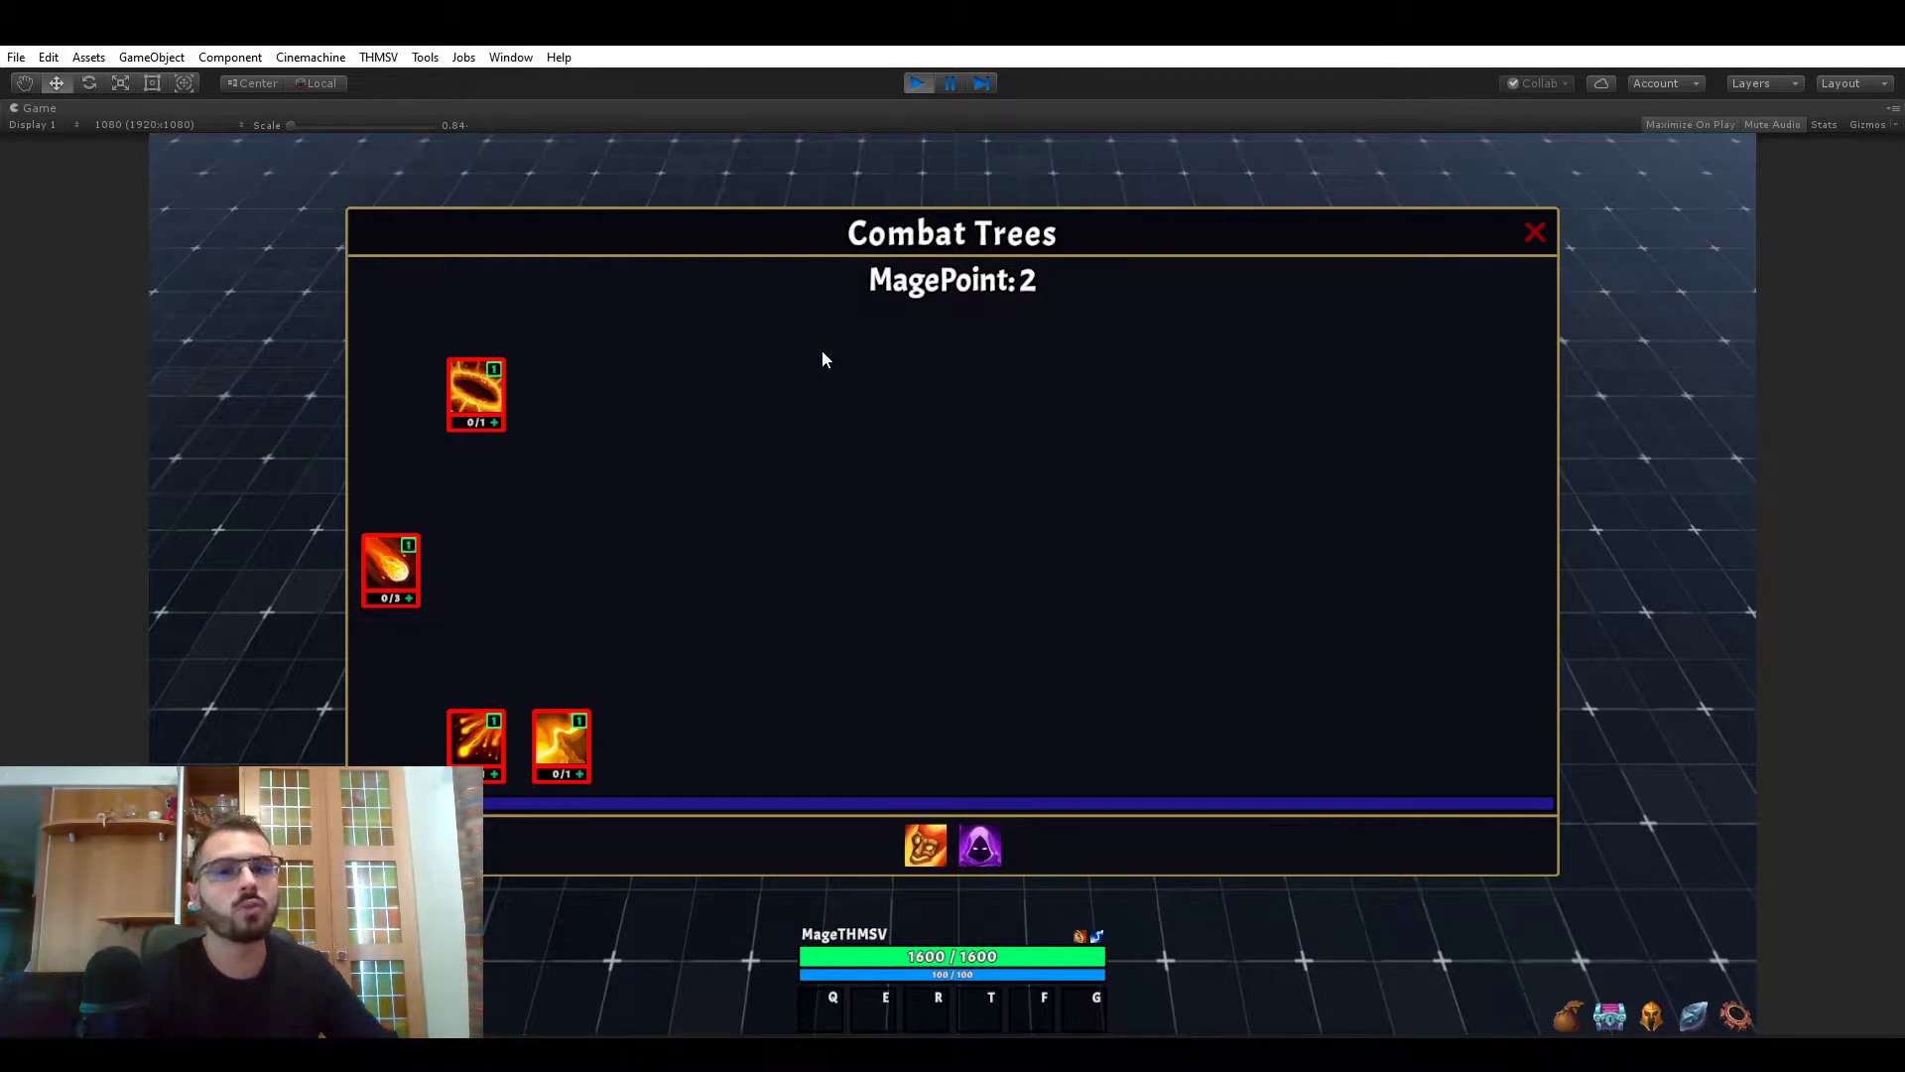
mouse_move(862, 377)
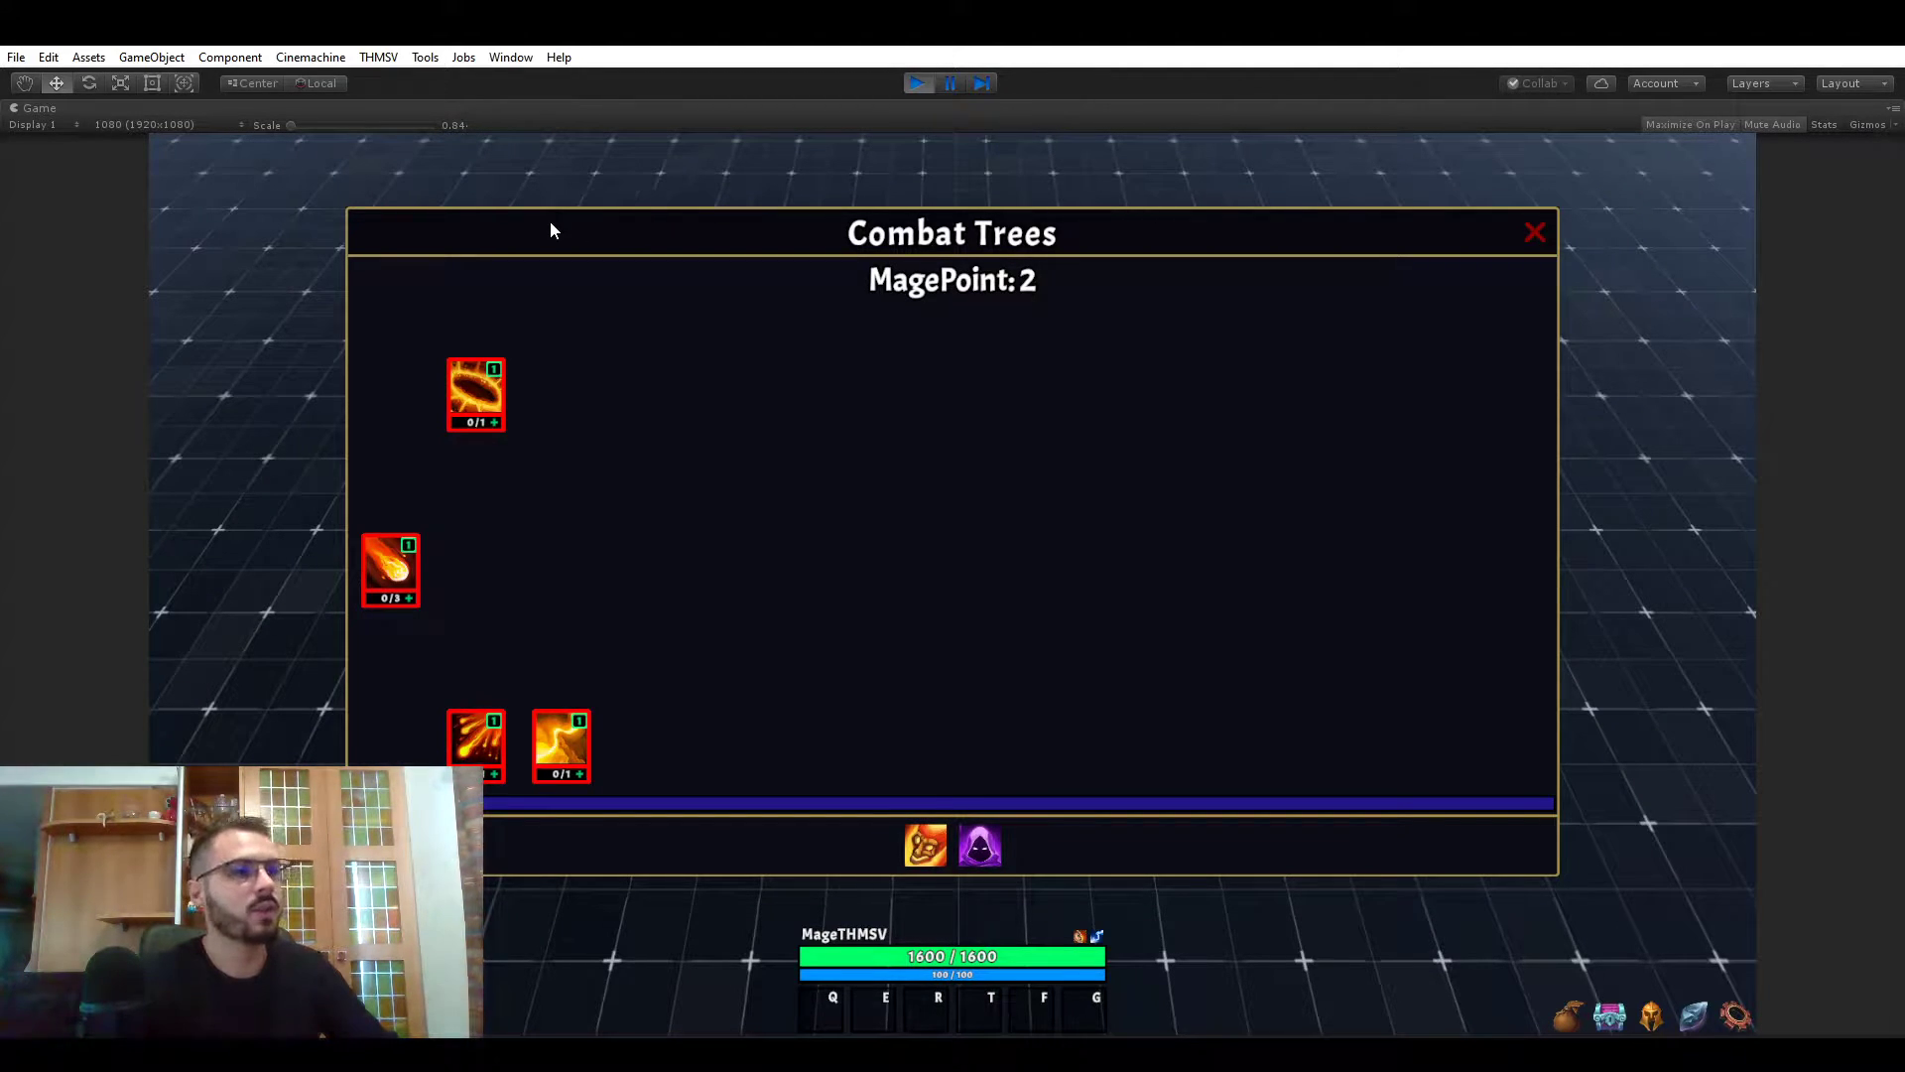
mouse_move(662, 589)
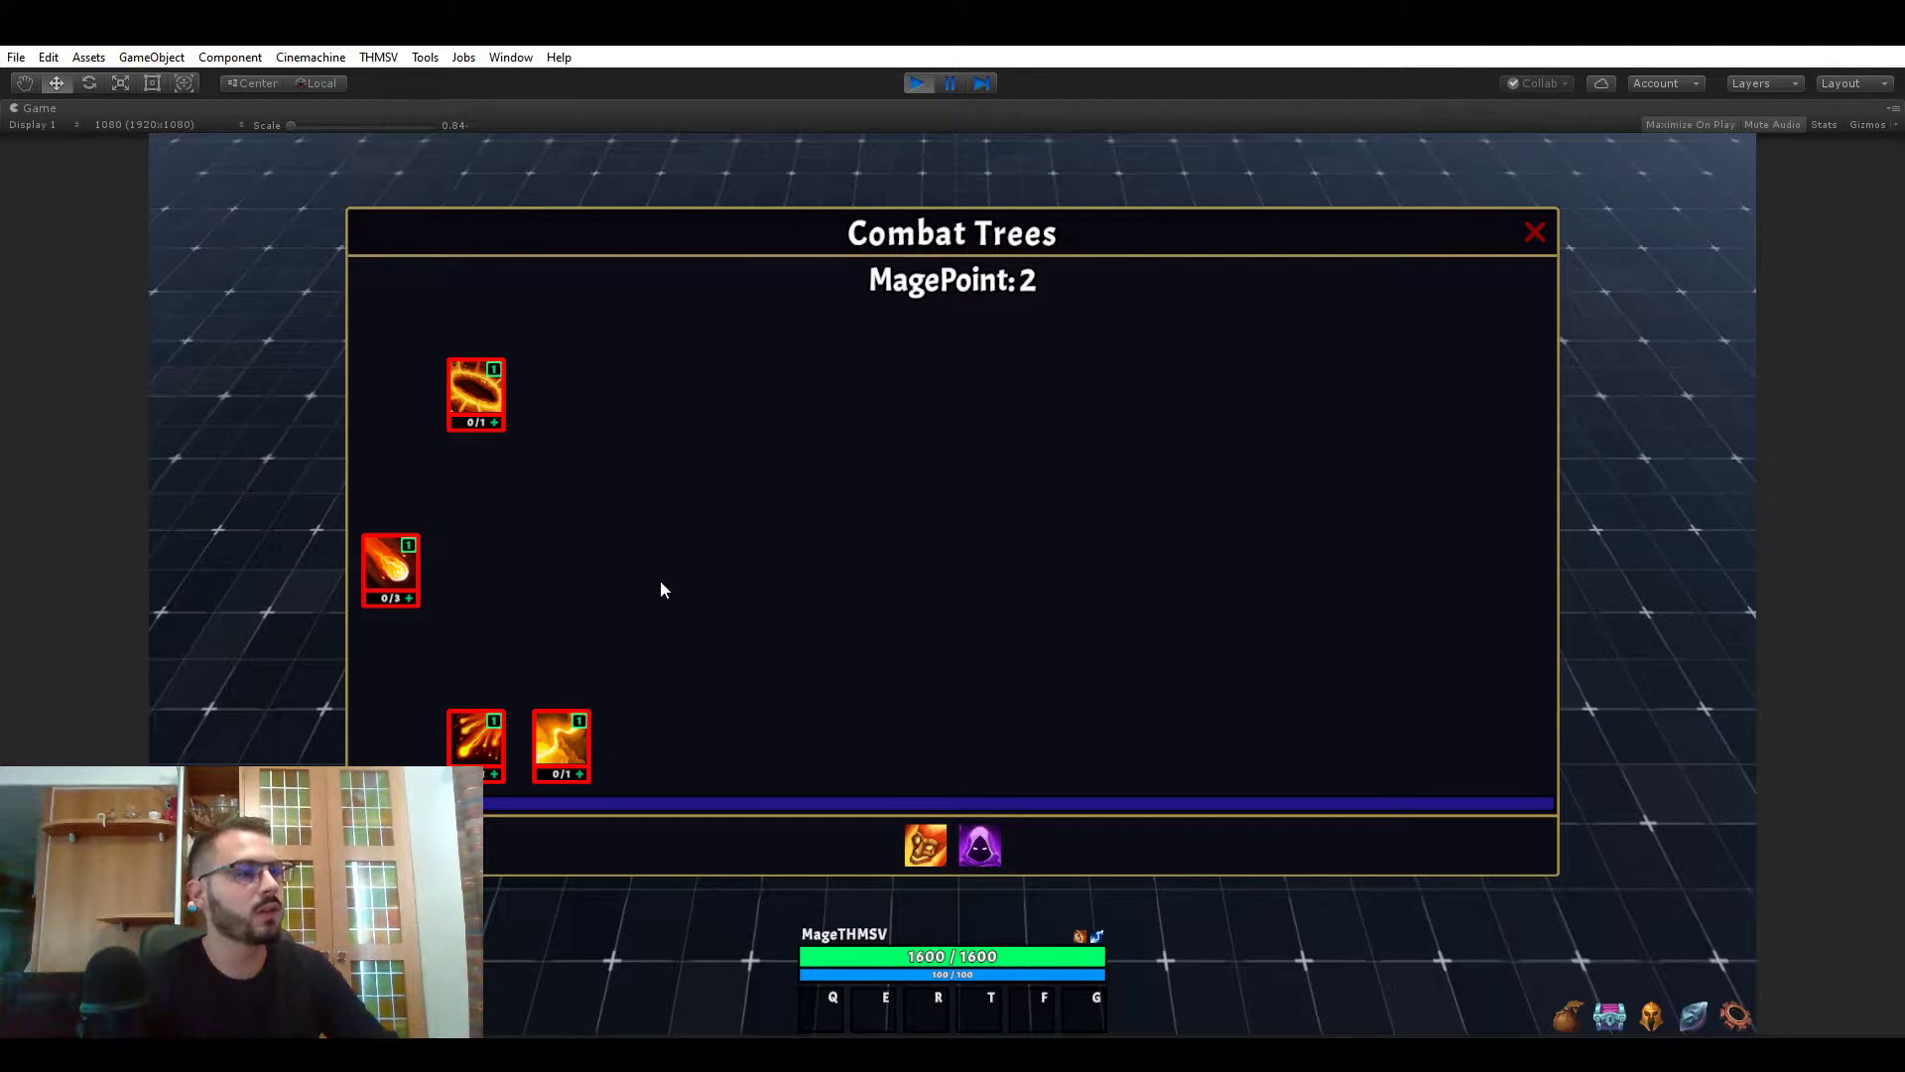
mouse_move(884, 369)
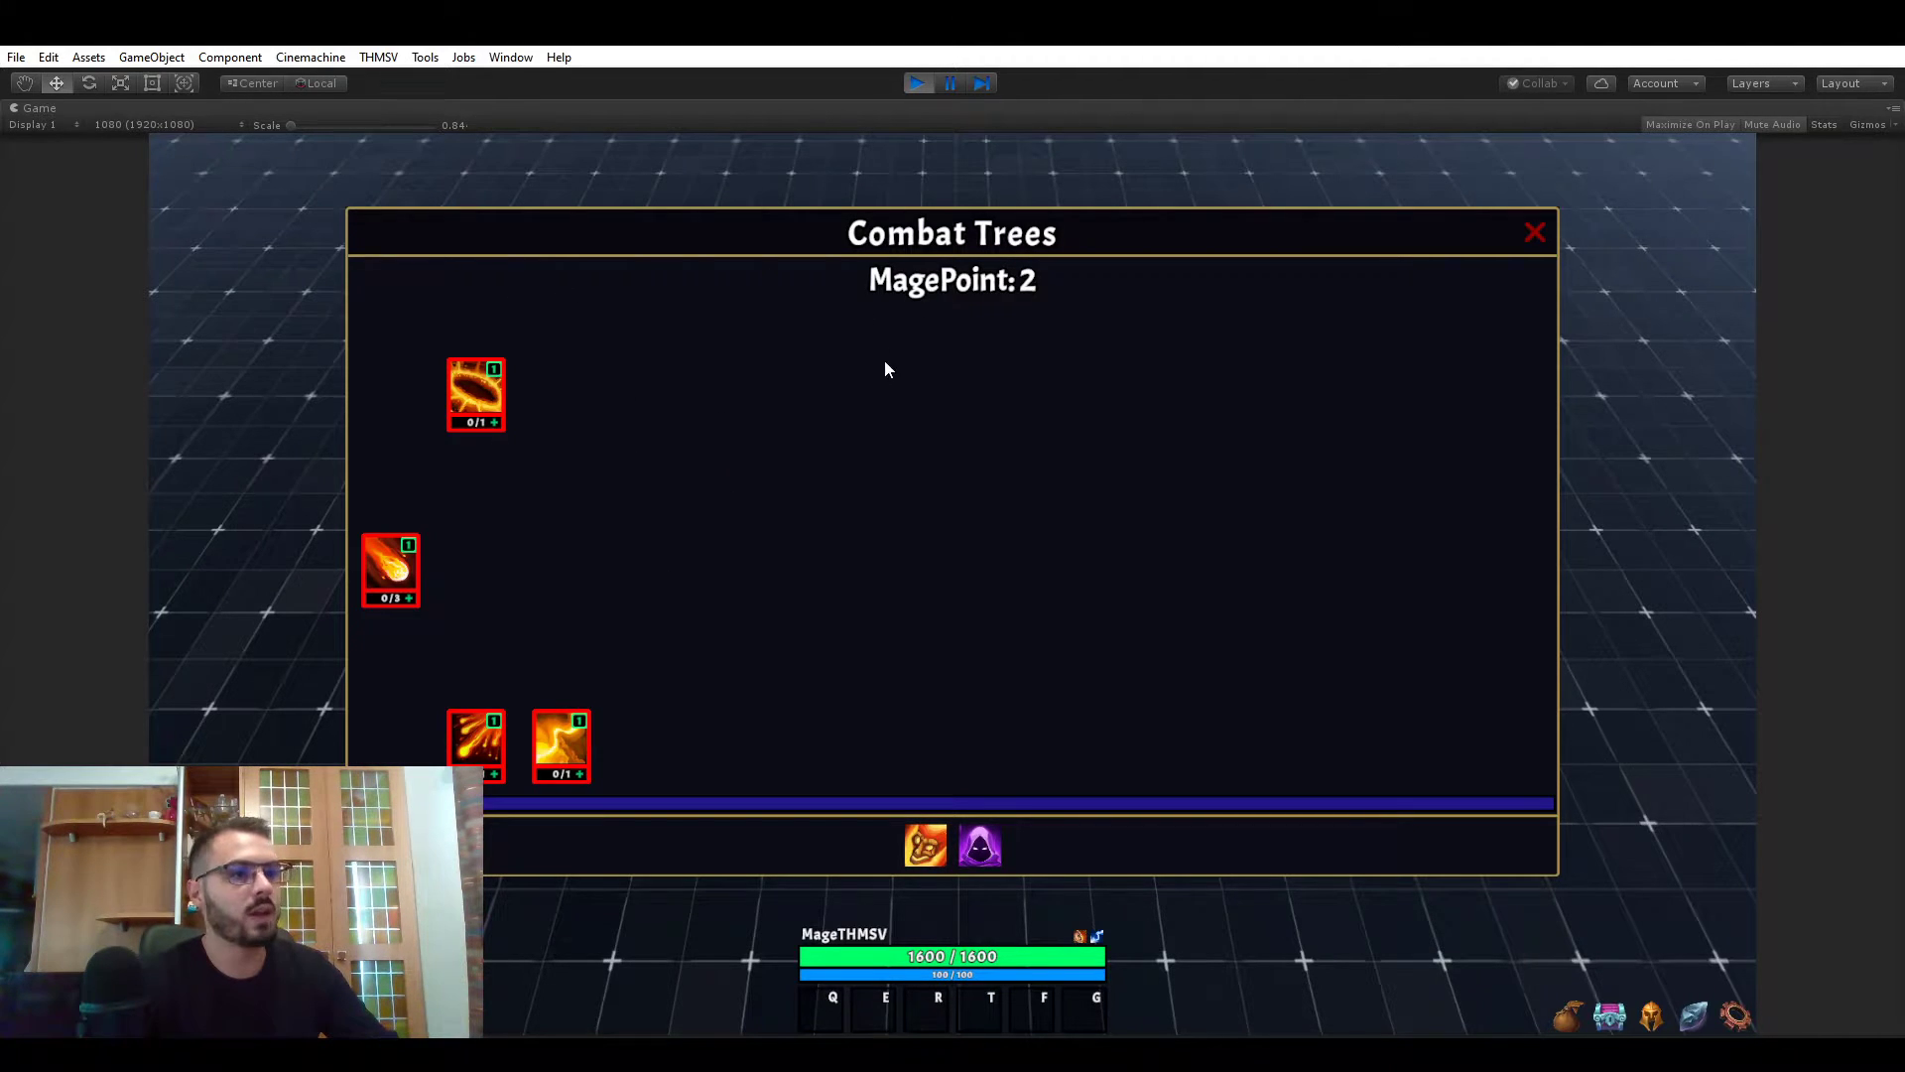
mouse_move(859, 406)
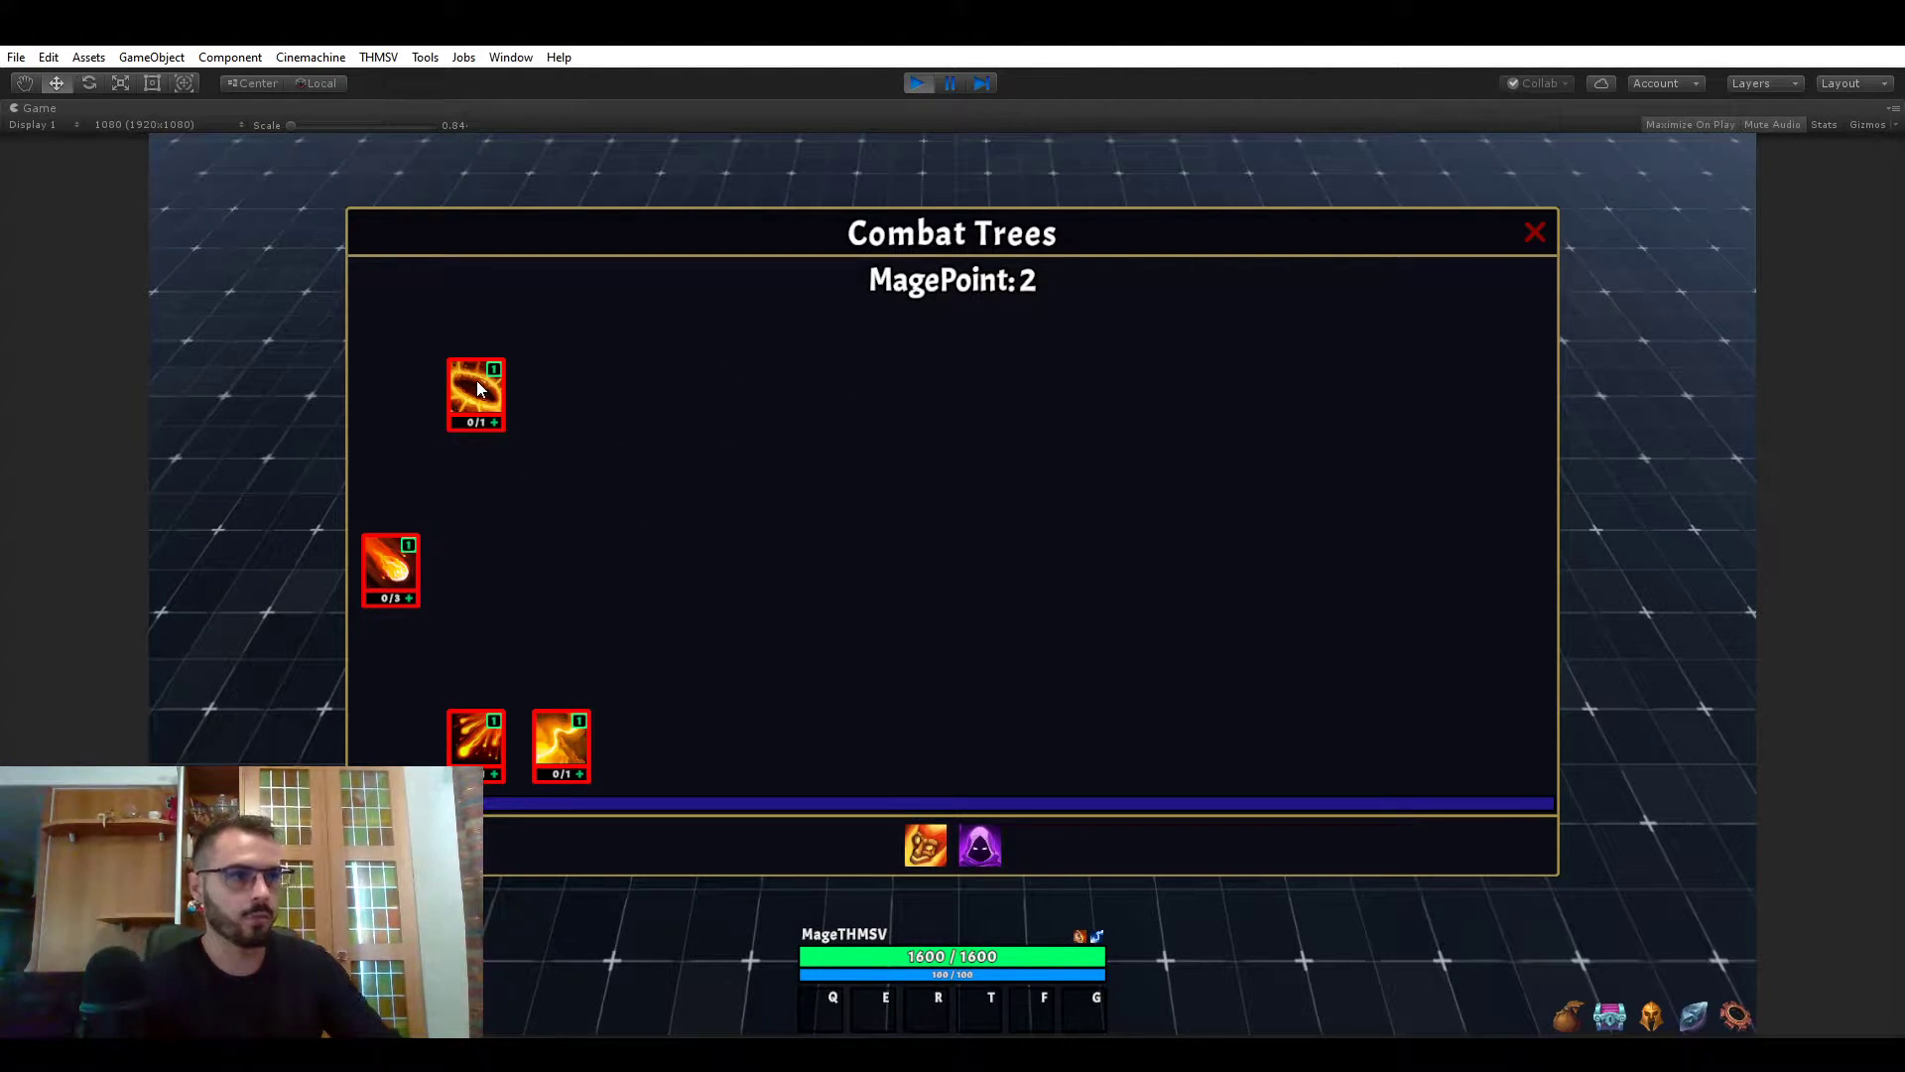
mouse_move(496, 393)
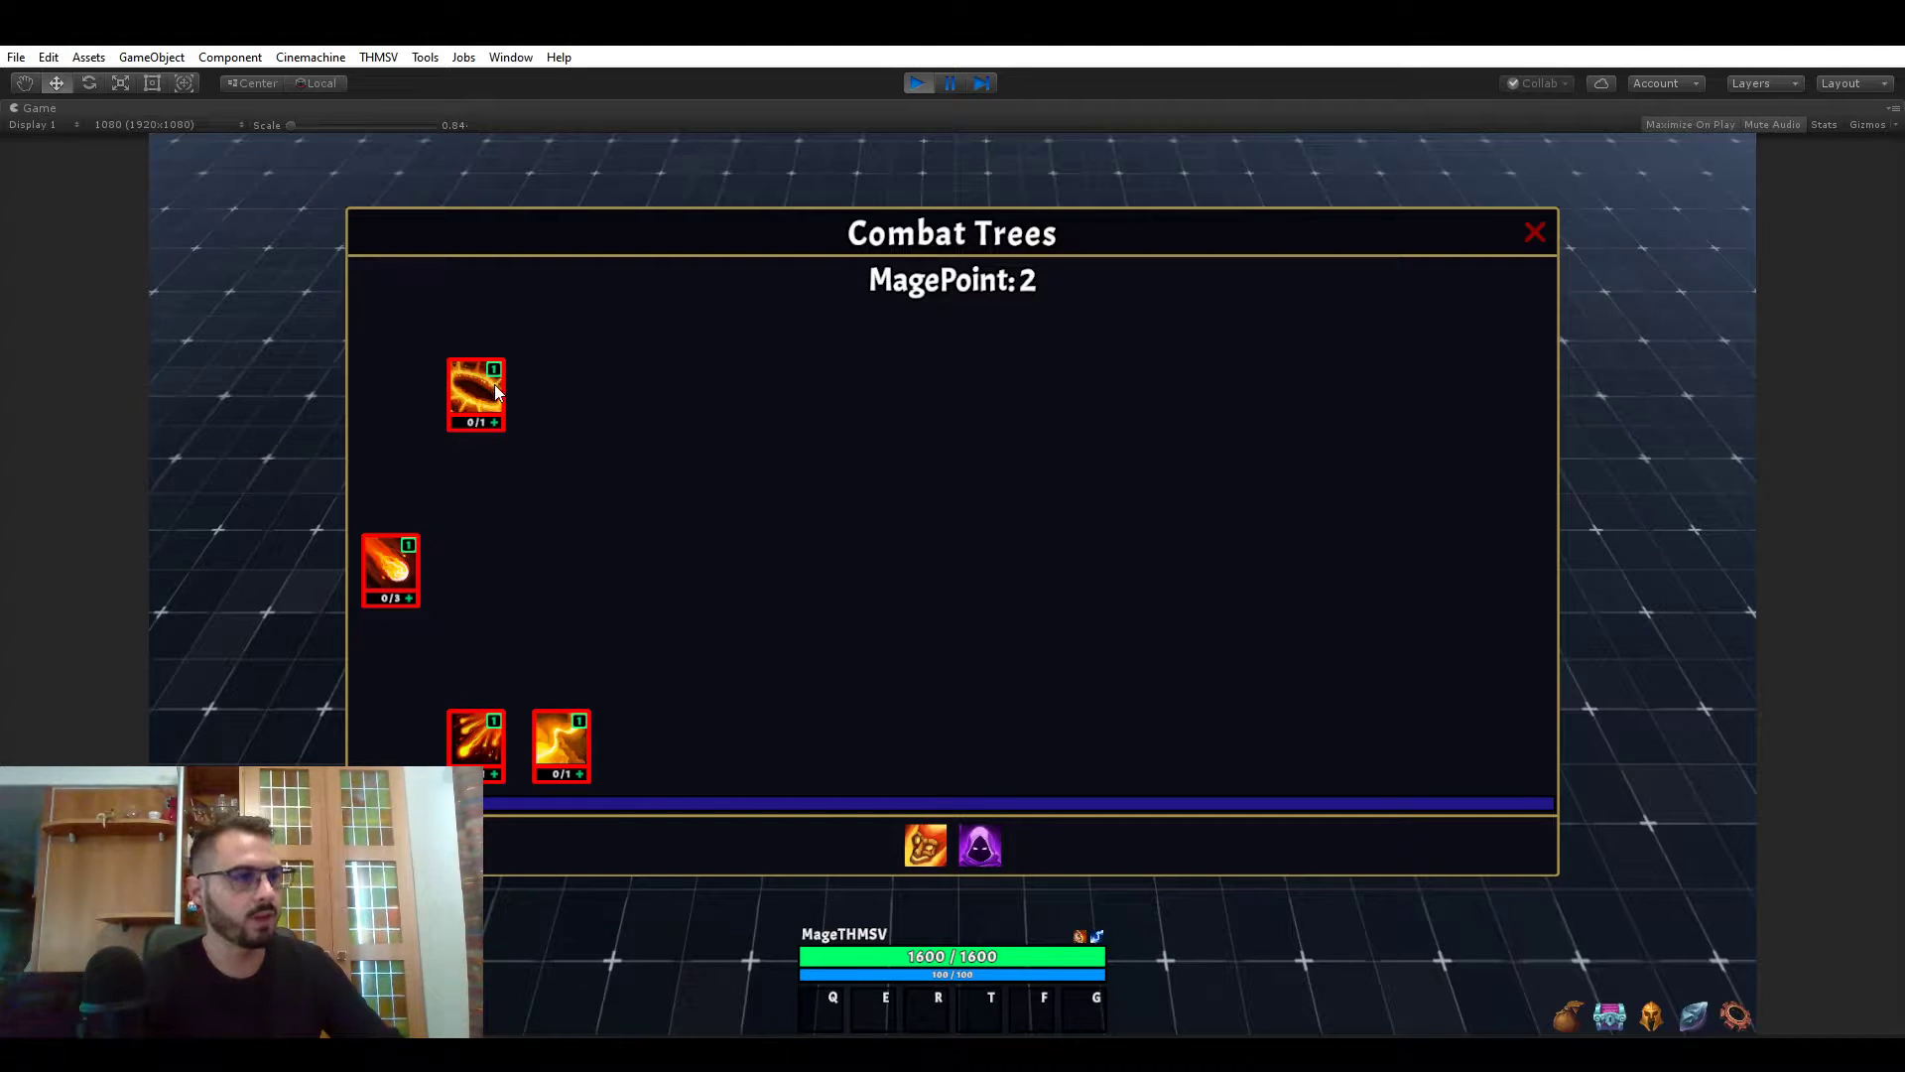
mouse_move(642, 508)
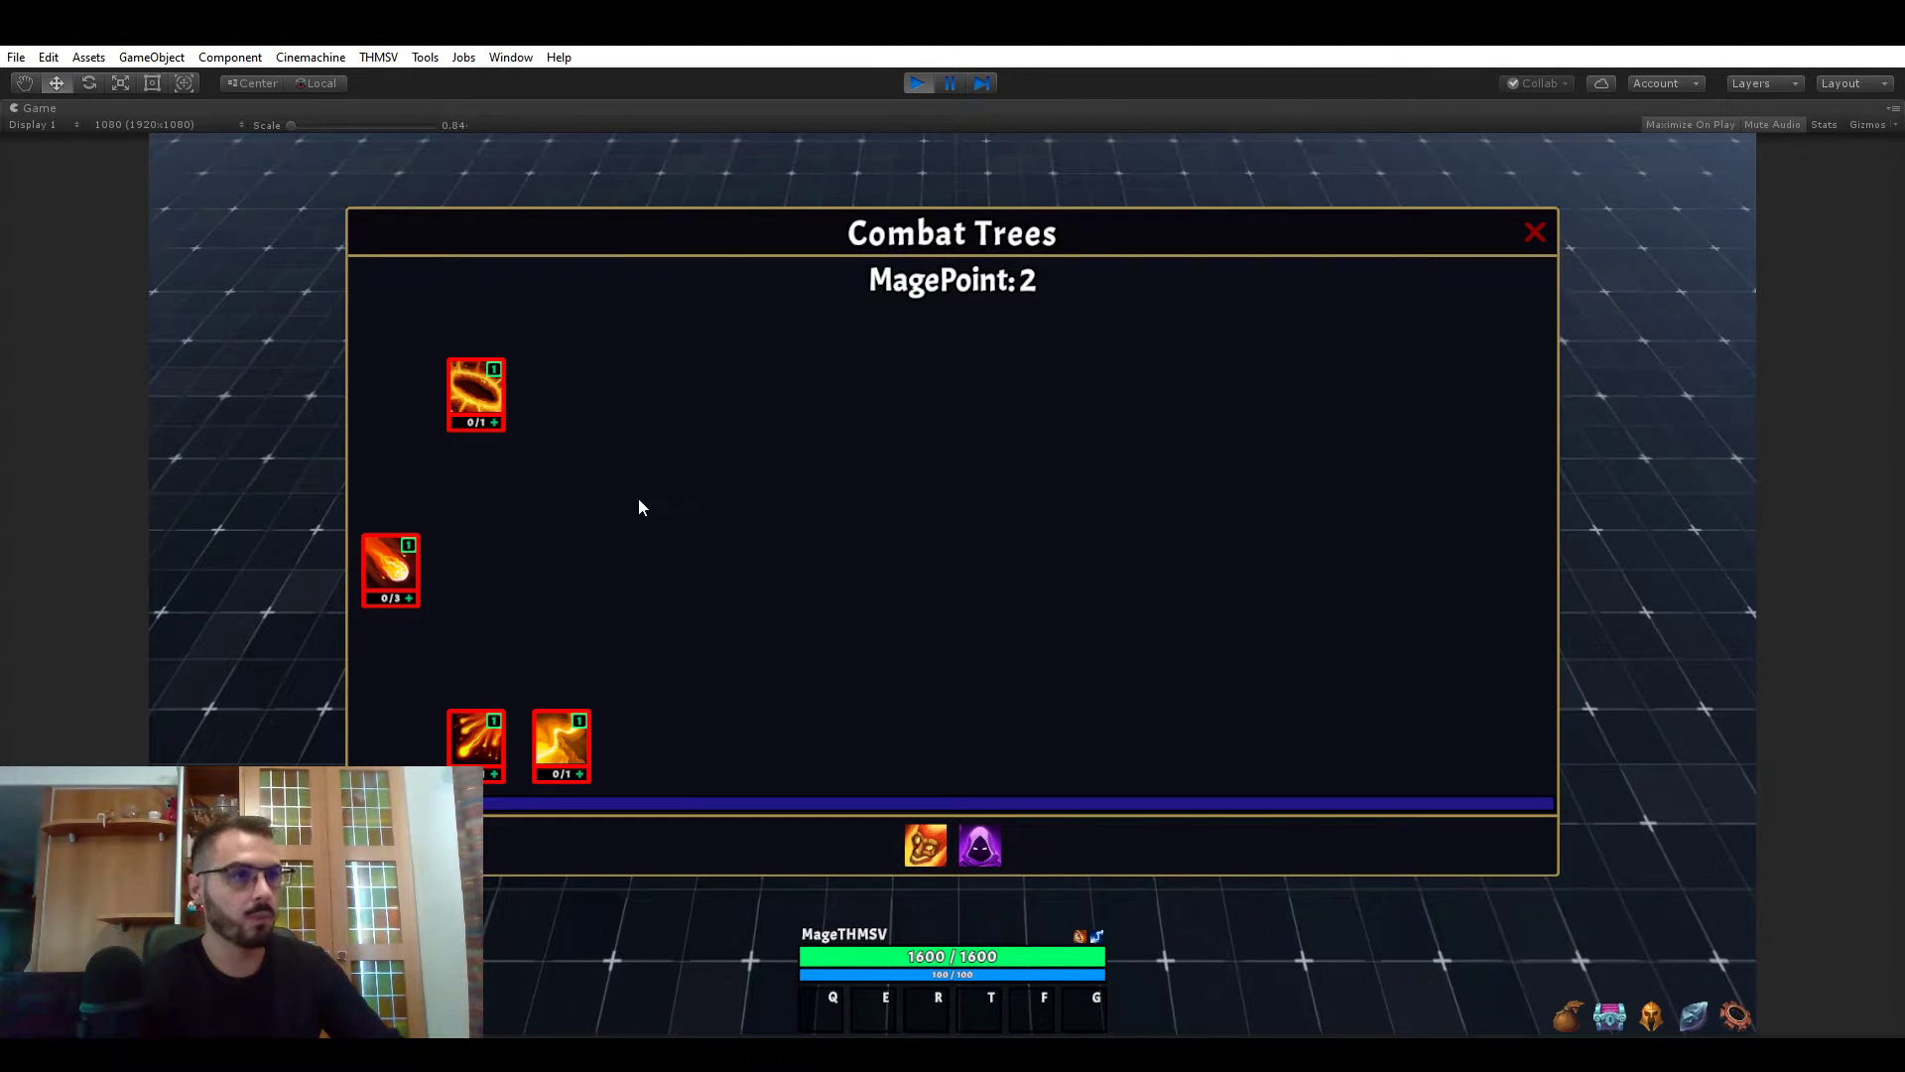
mouse_move(648, 395)
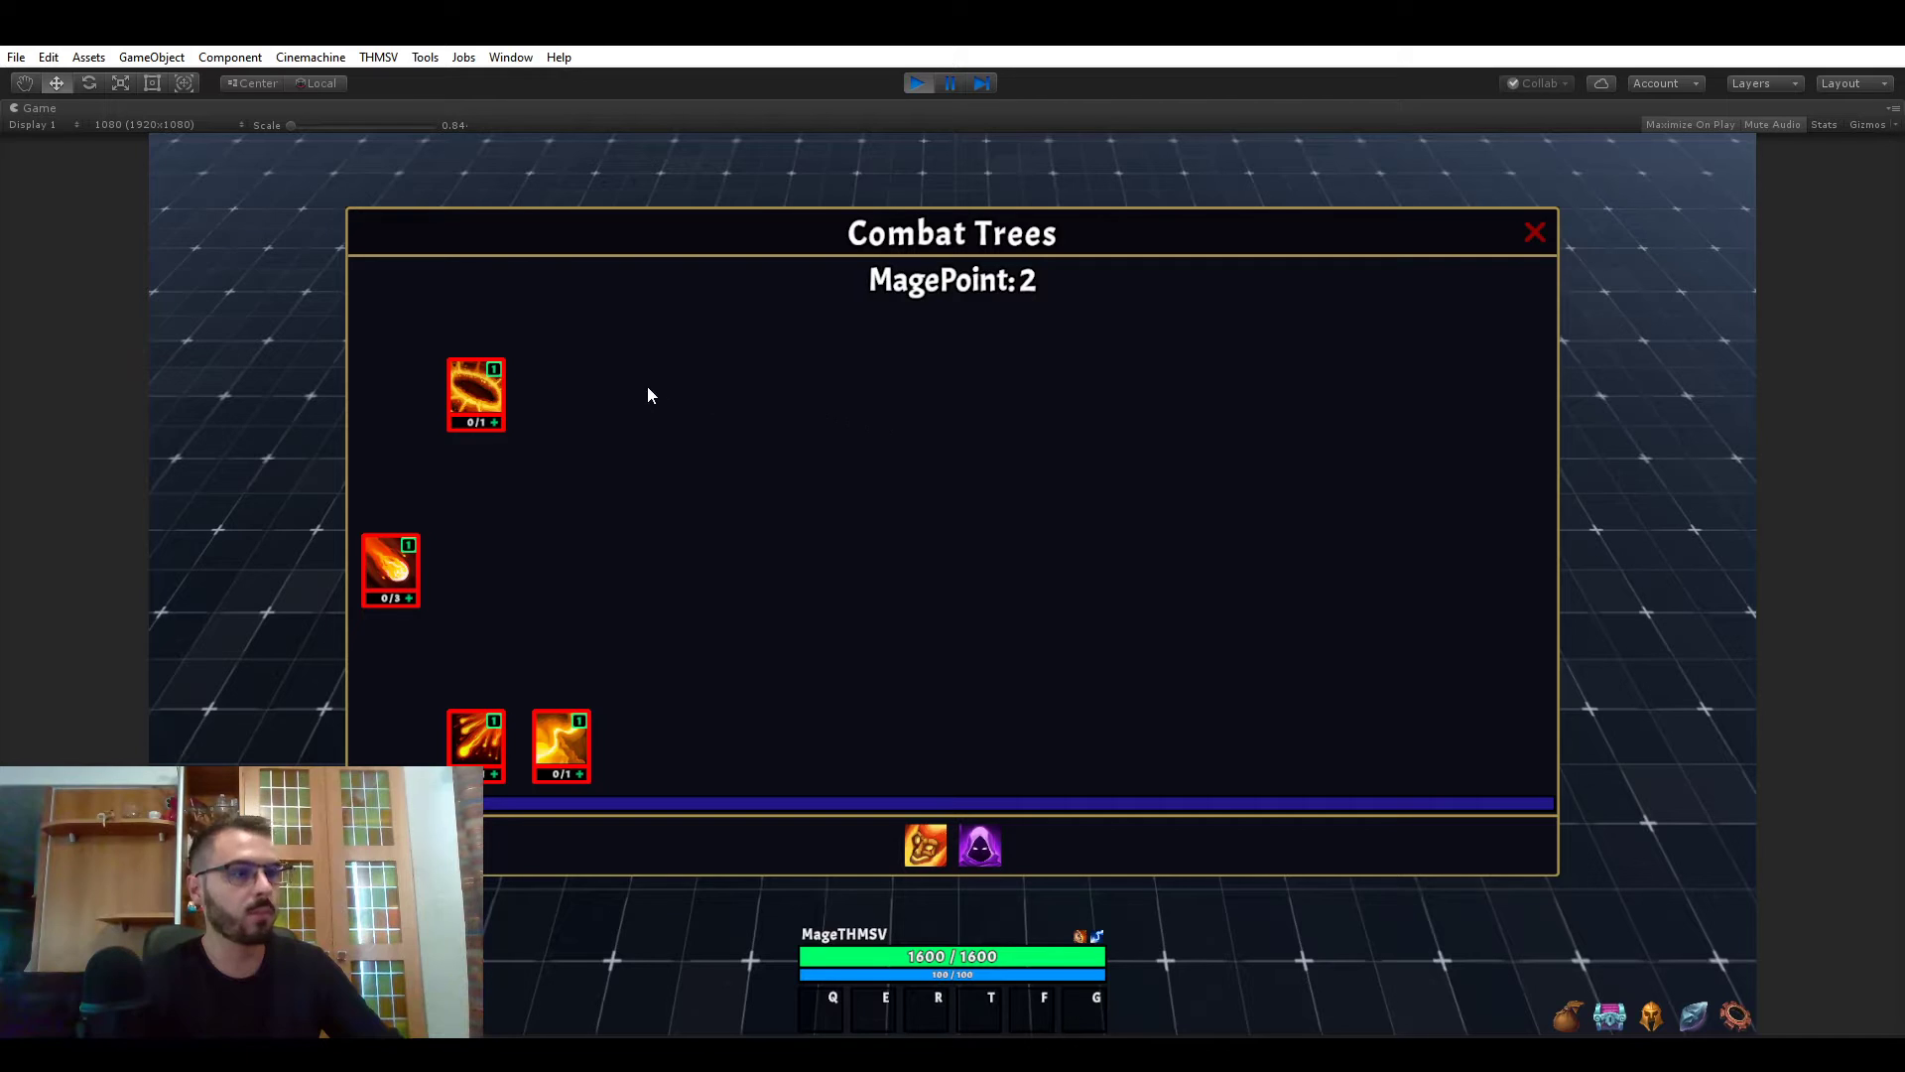
mouse_move(445, 440)
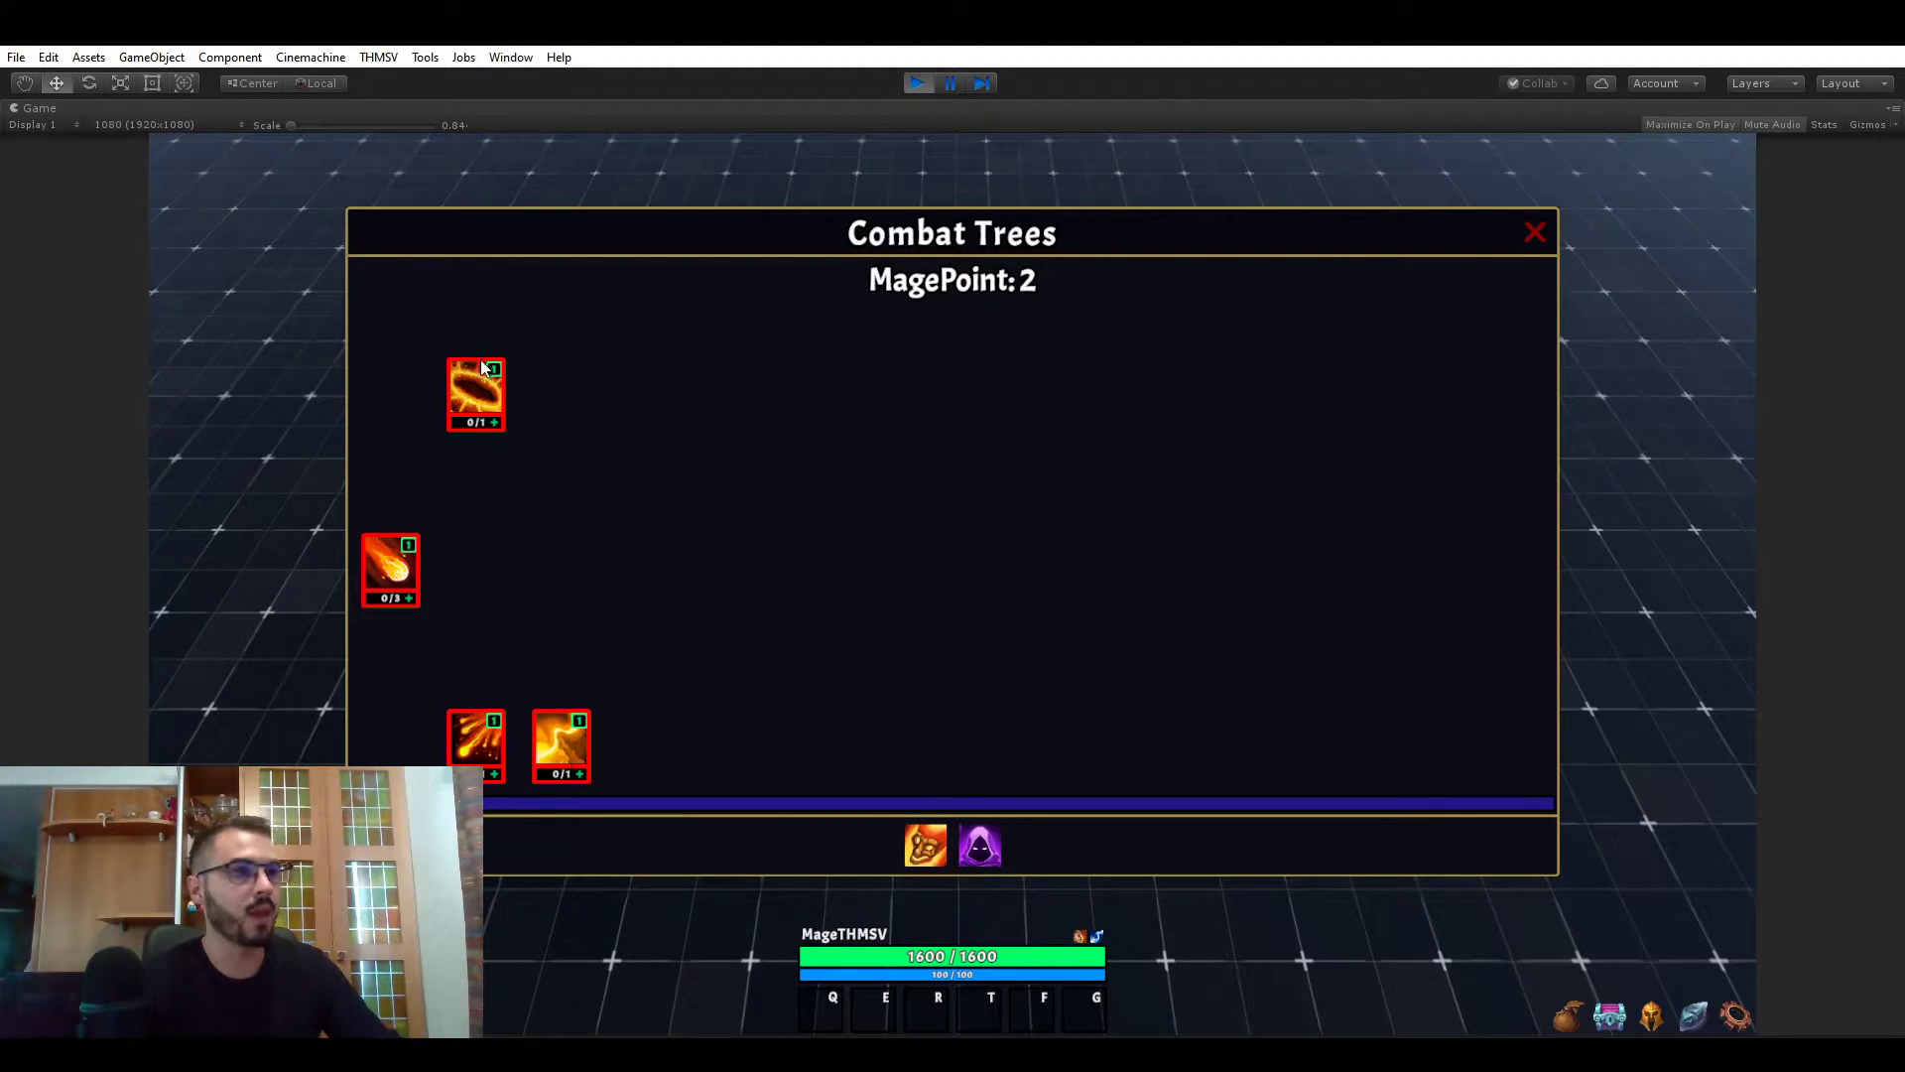
mouse_move(395, 117)
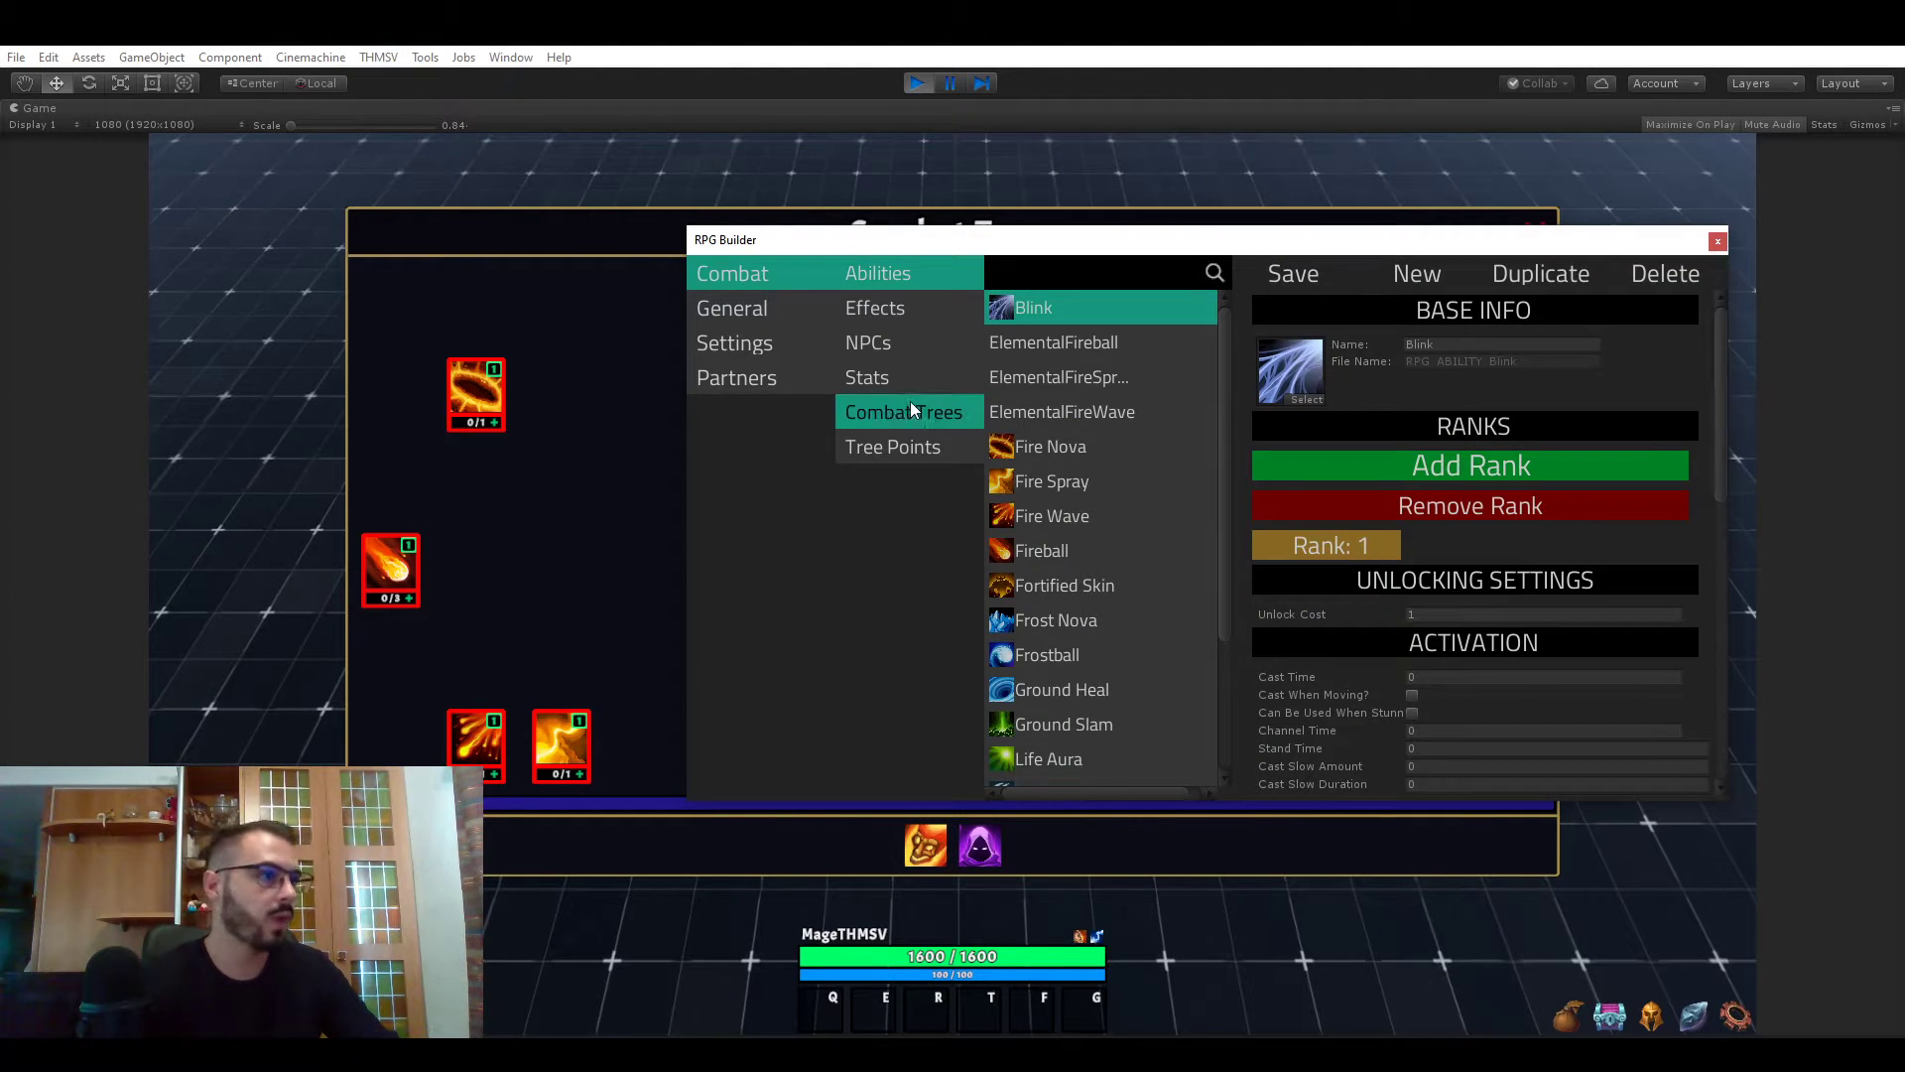
mouse_move(779, 239)
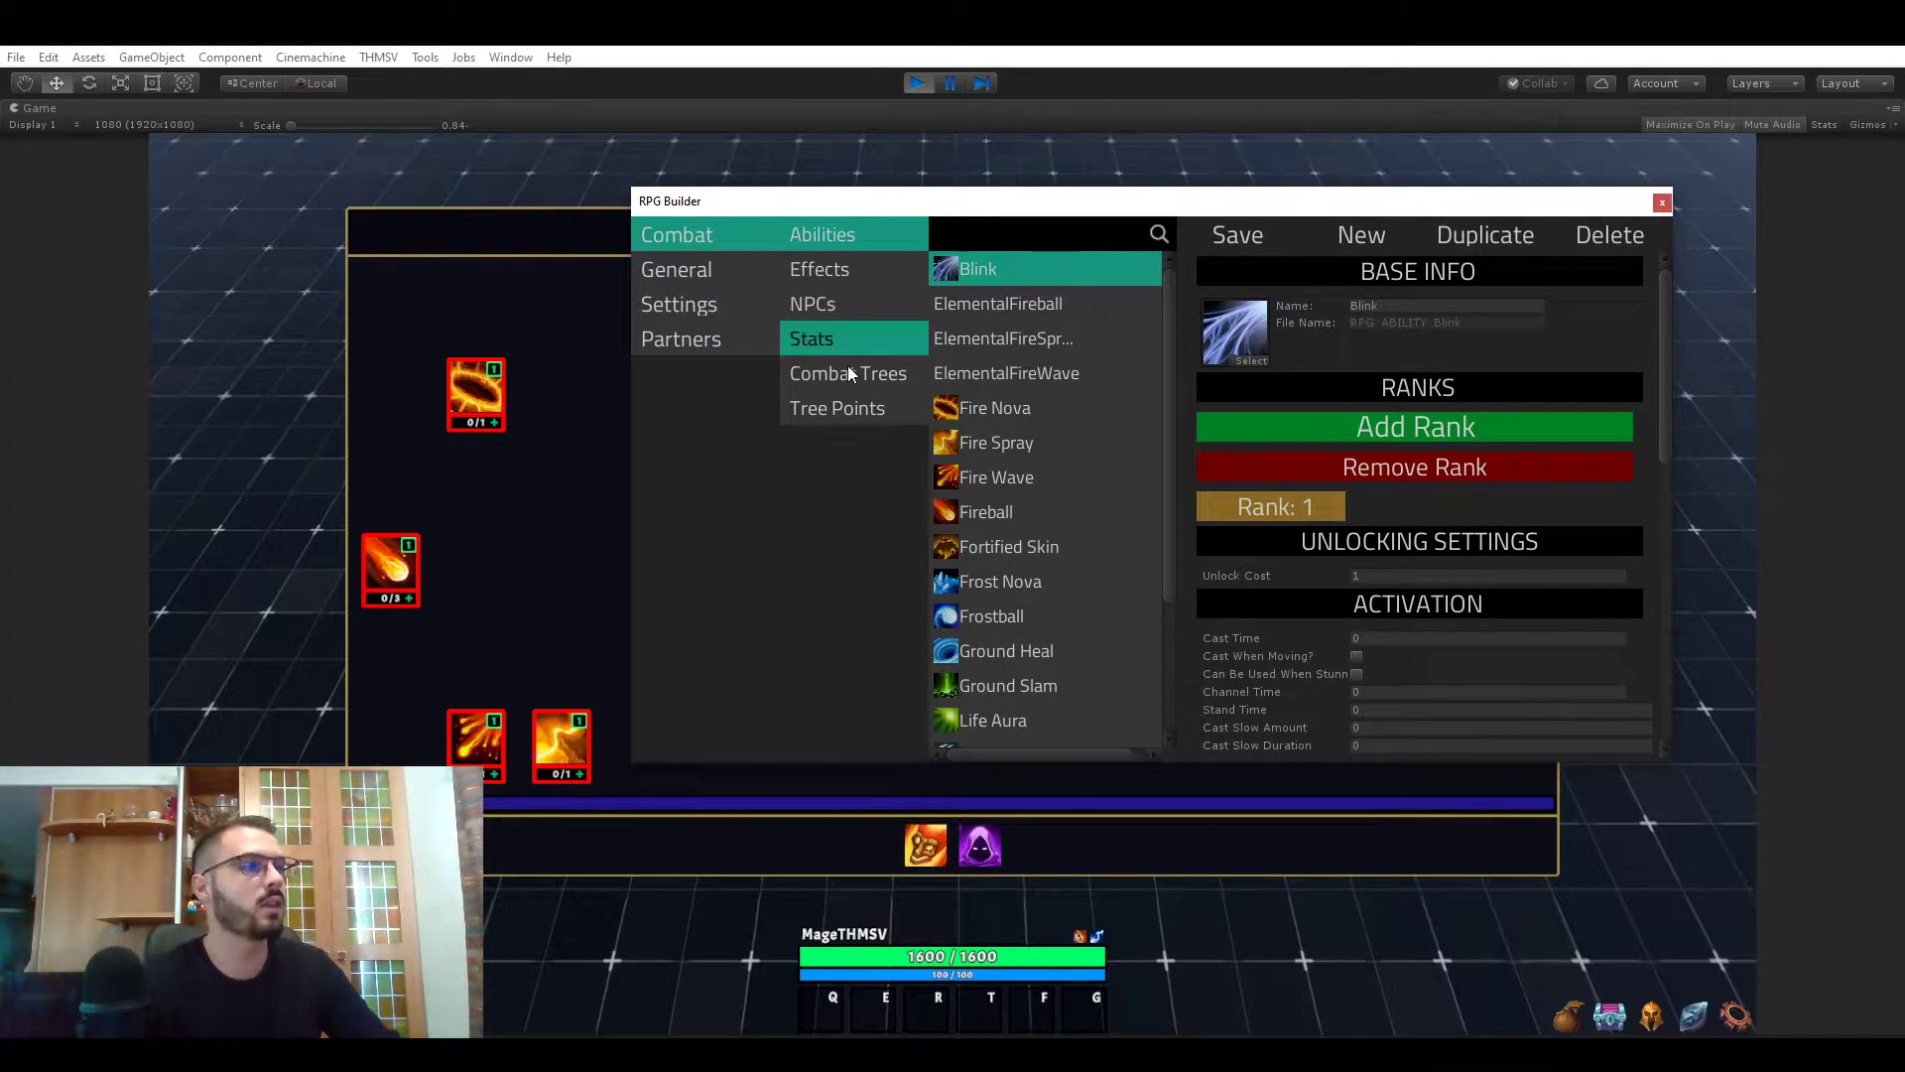
- Select the Pyromancer tree under Combat > Combat Trees in RPG Builder
left_click(848, 373)
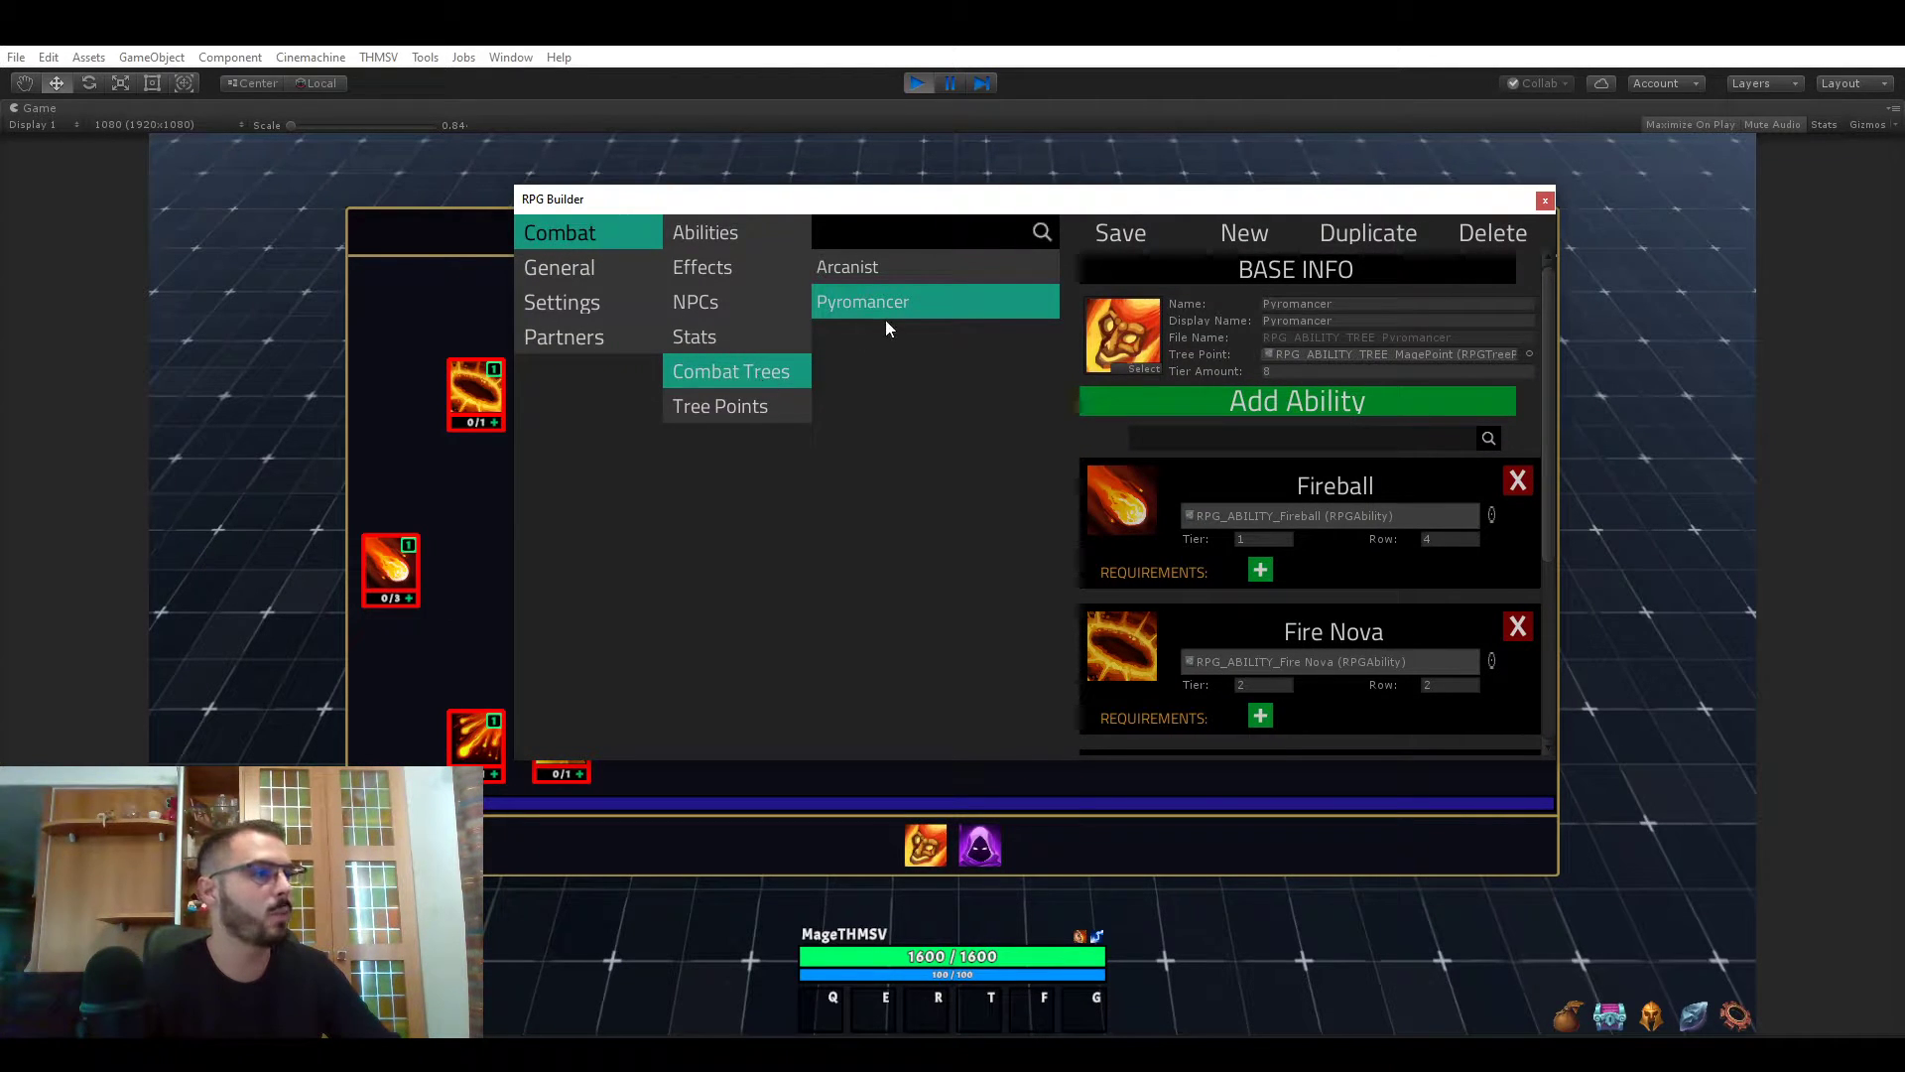
left_click(846, 266)
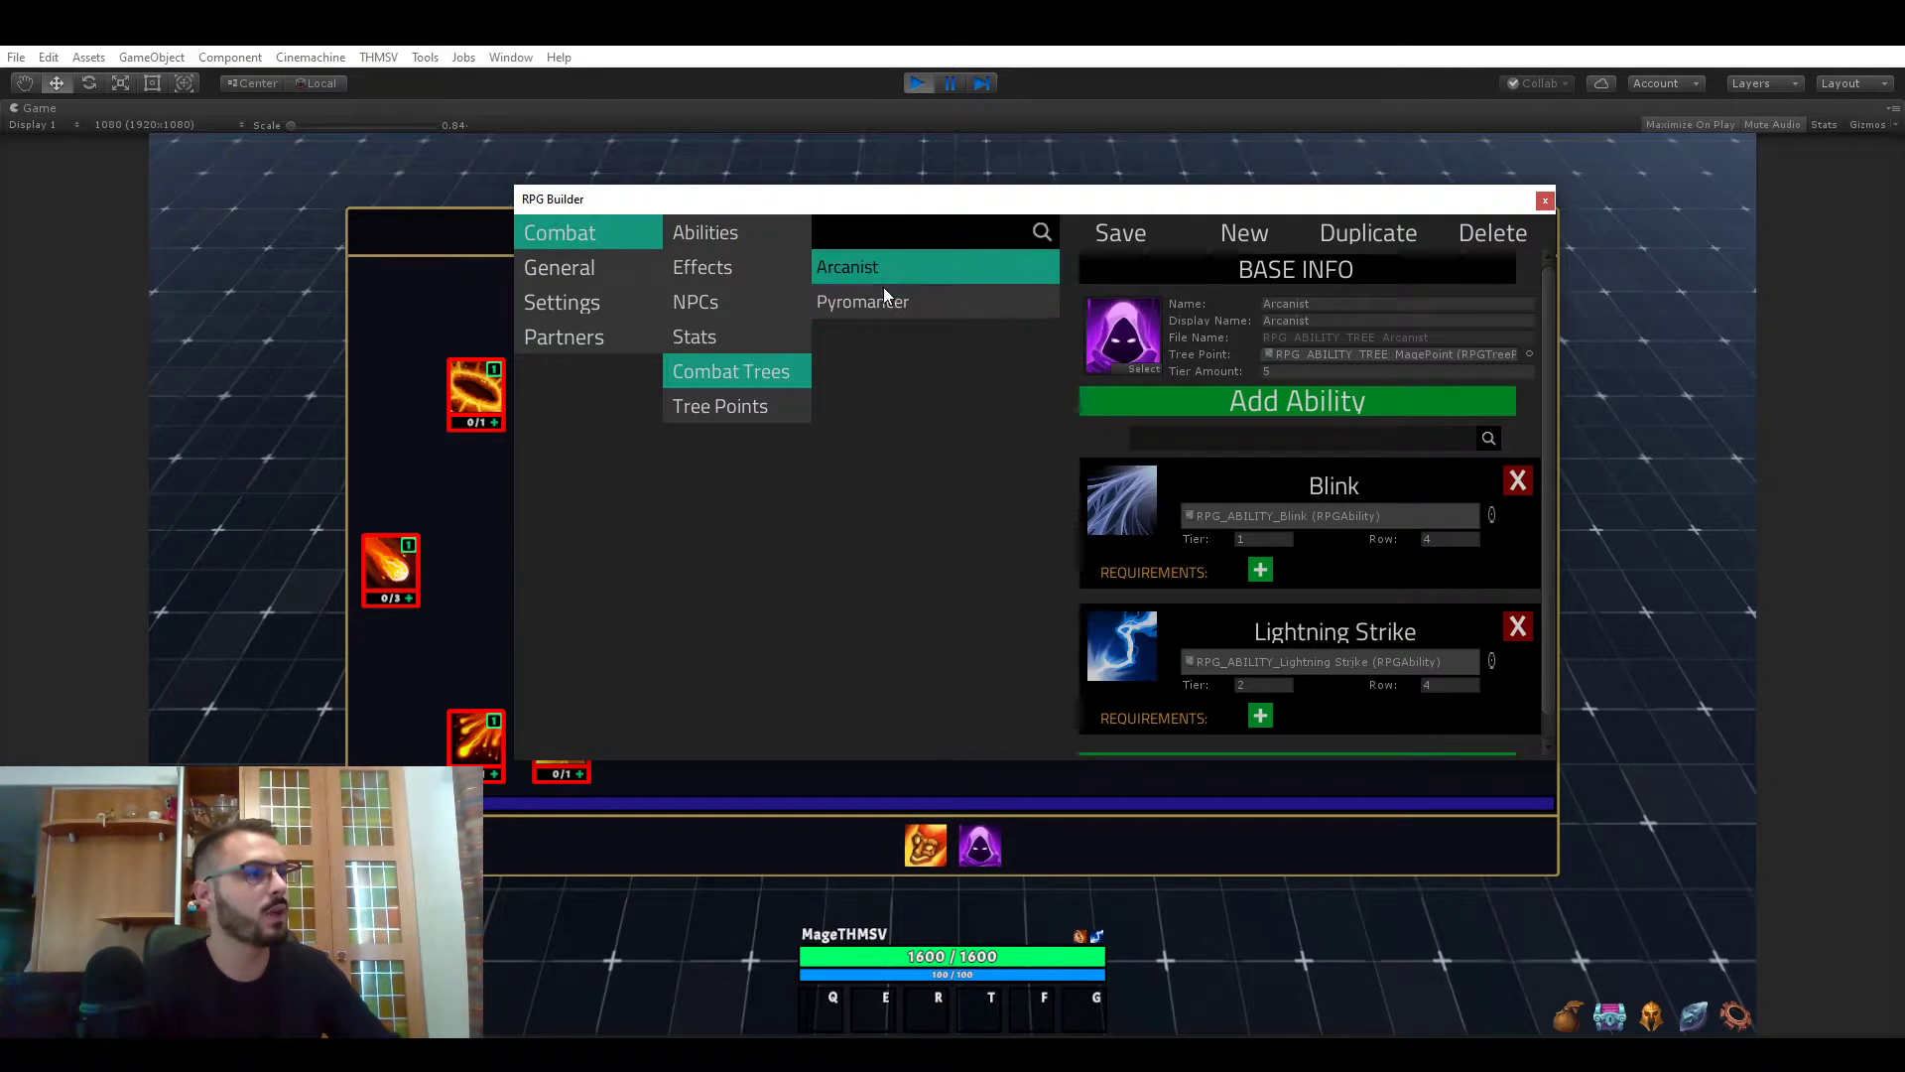
left_click(862, 302)
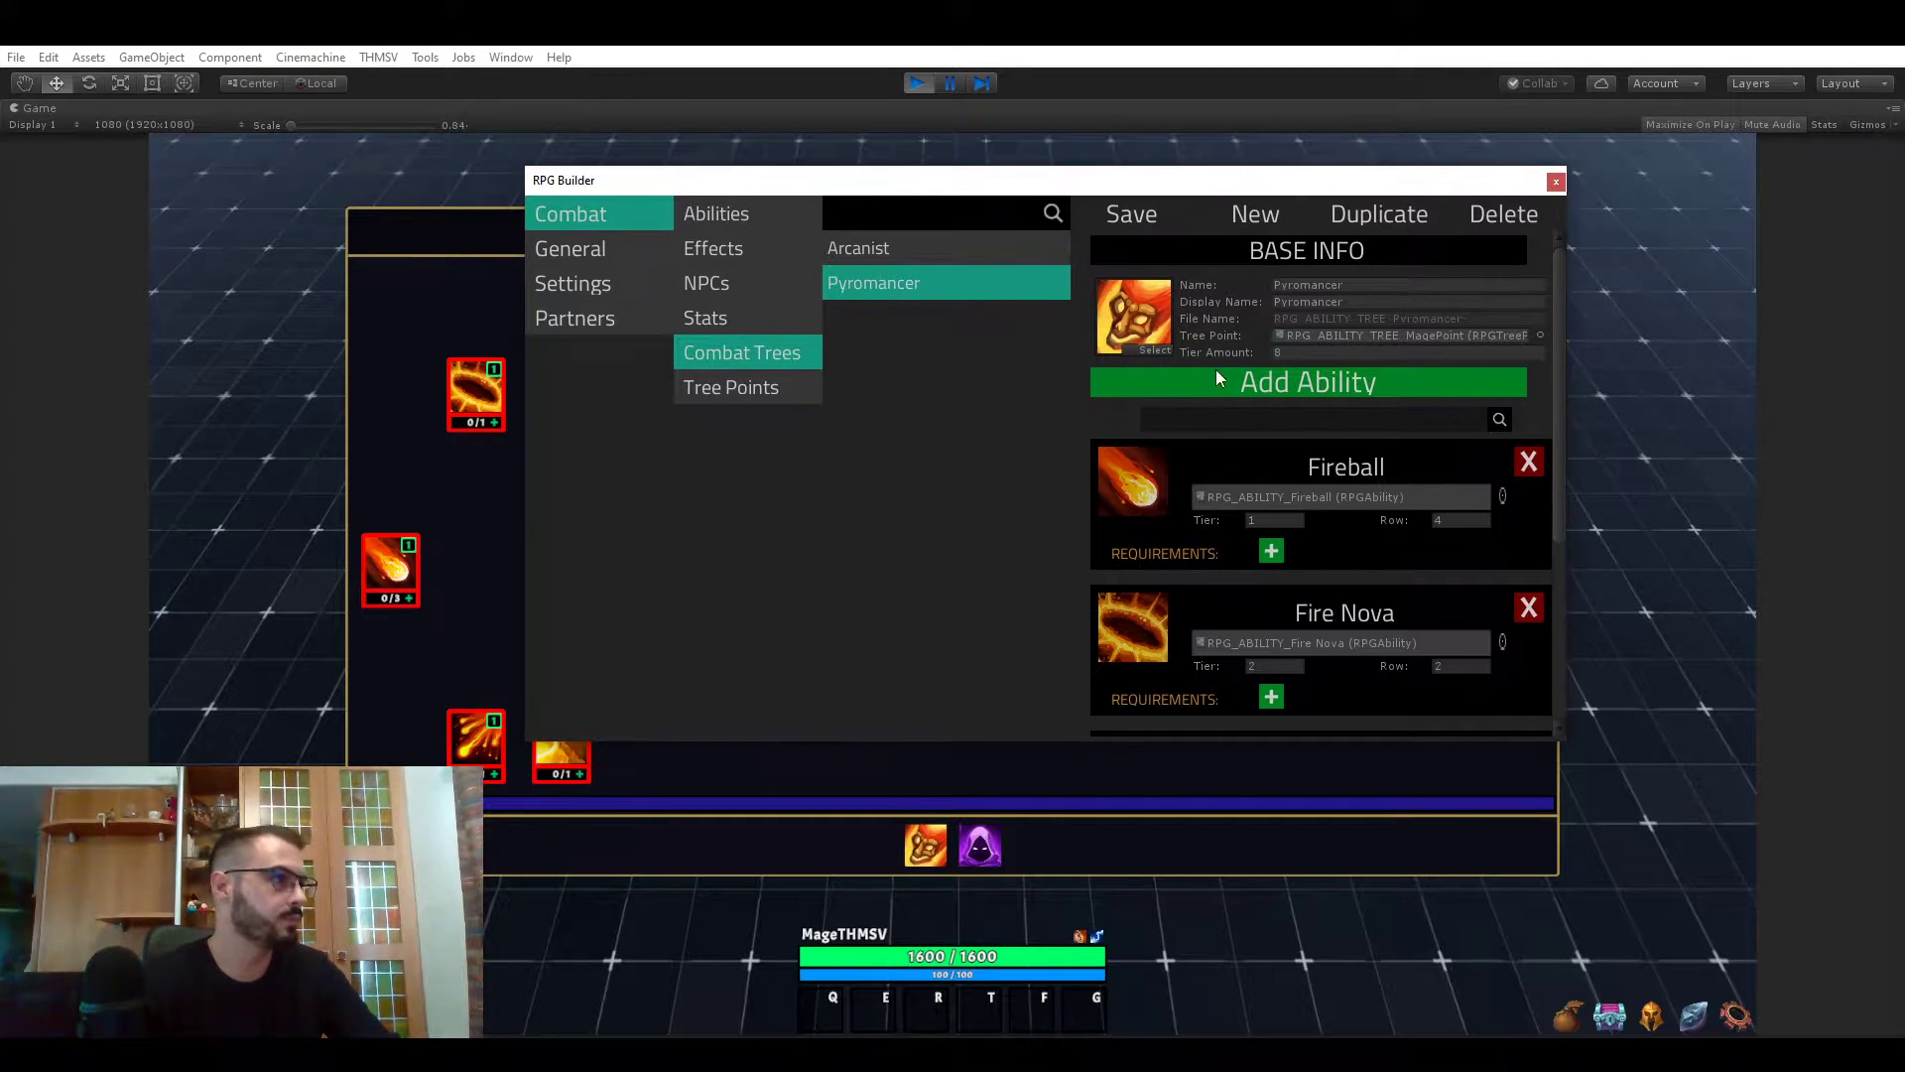
left_click(1403, 352)
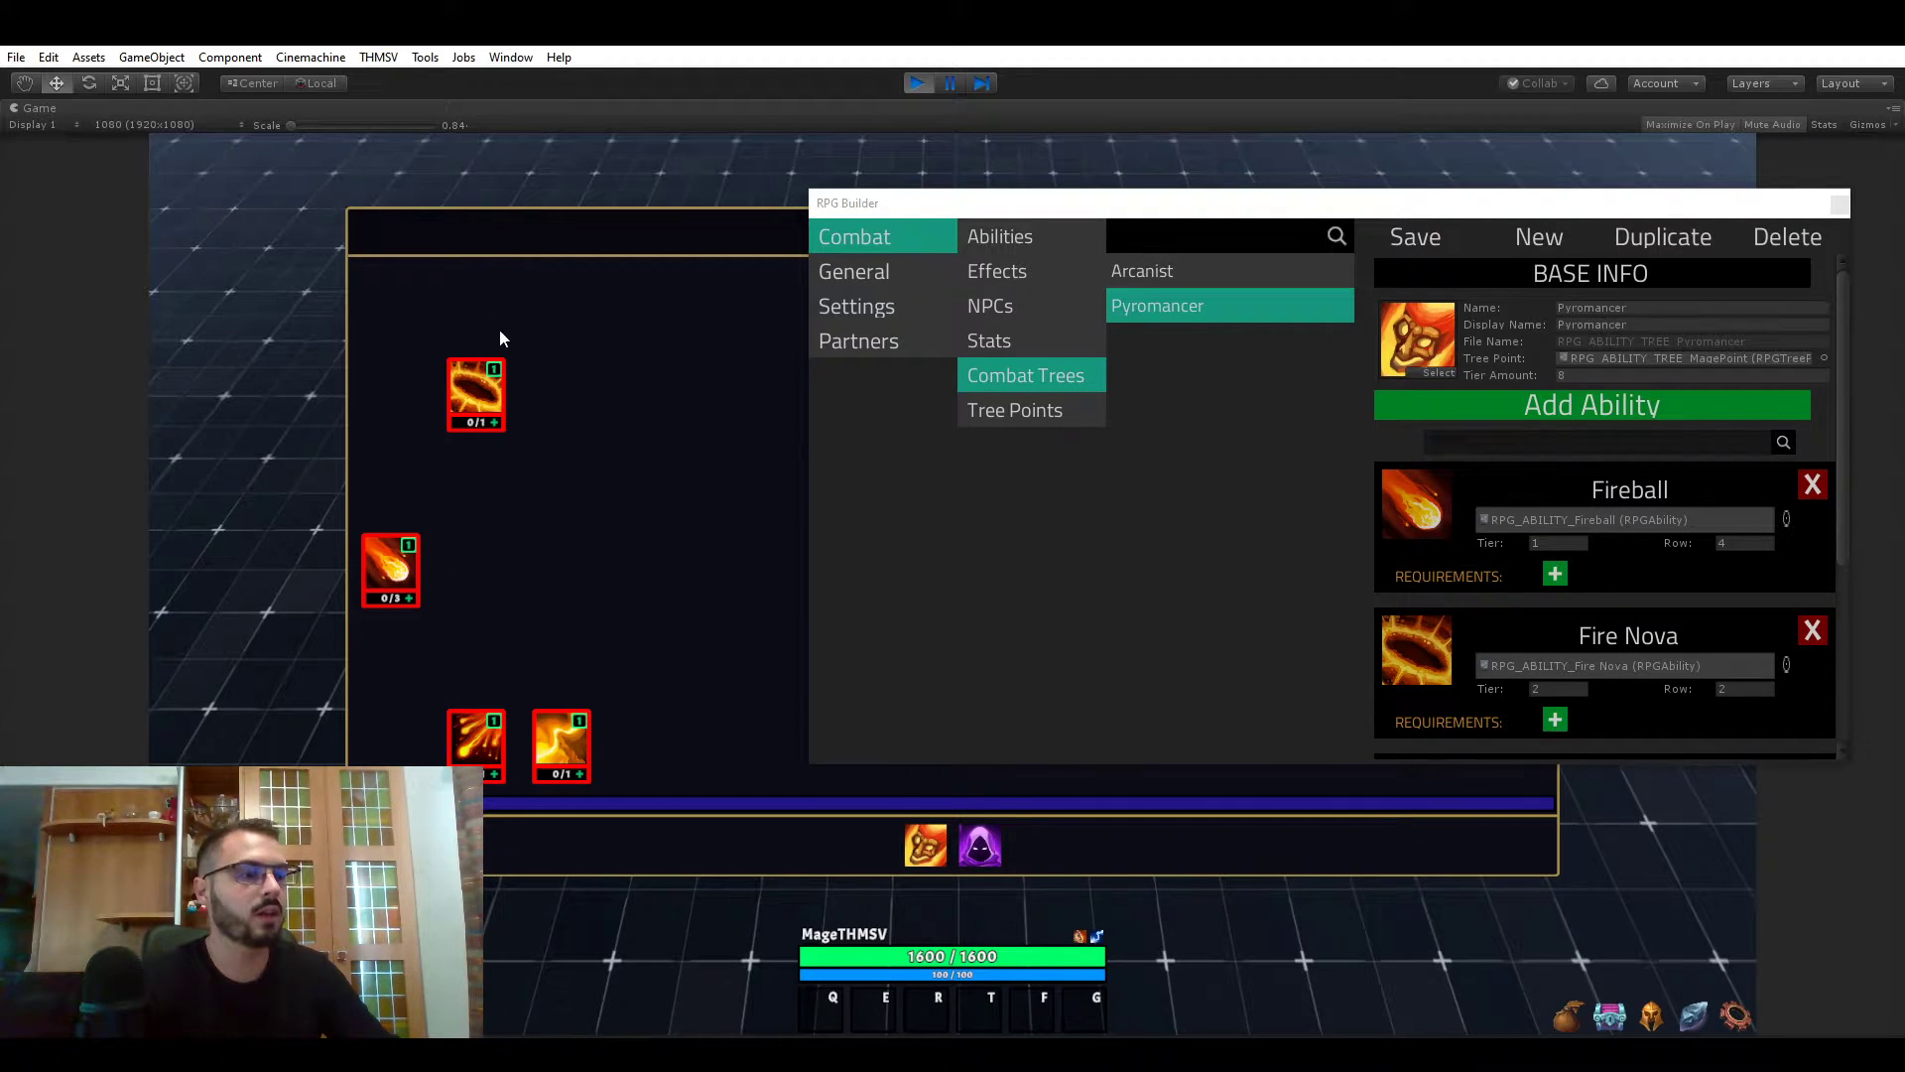
mouse_move(483, 256)
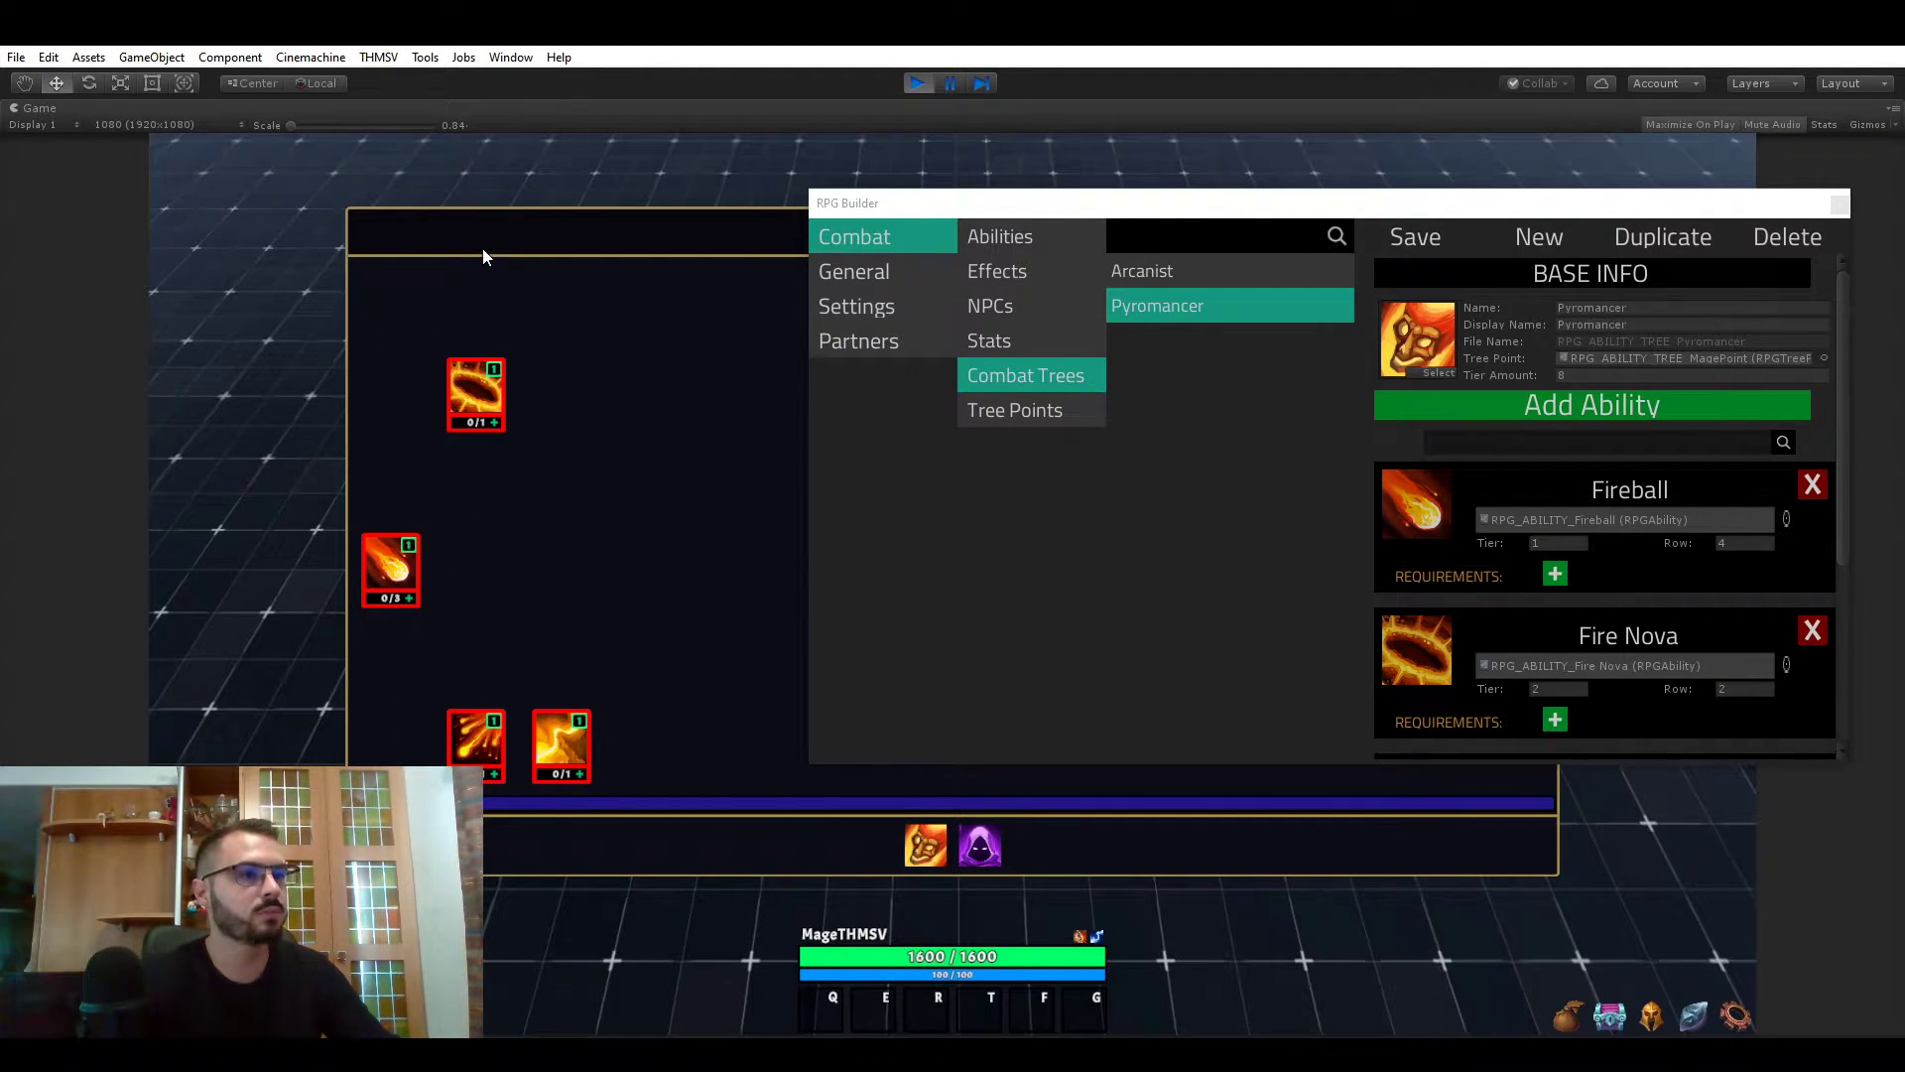
mouse_move(686, 601)
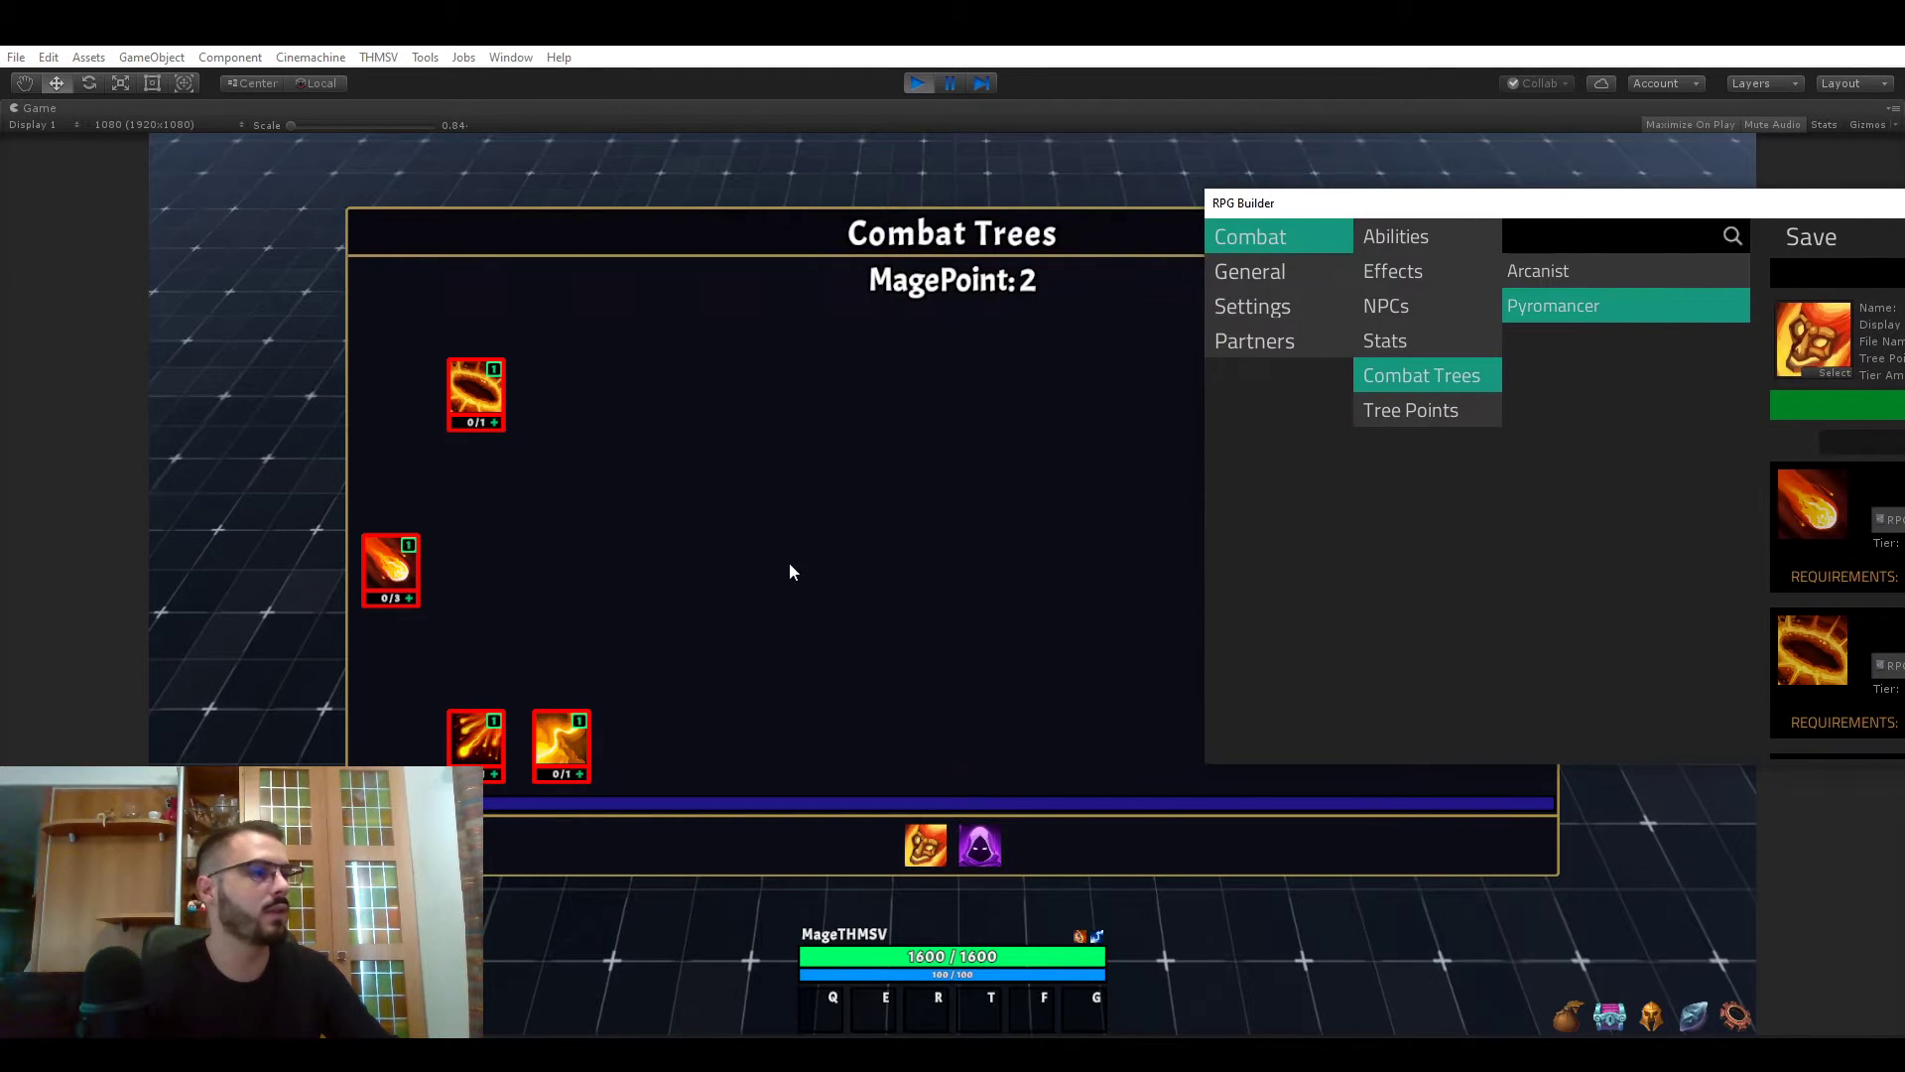
- Bring the RPG Builder window back into view and change Tier Amount from 8 to 15
left_click_drag(1239, 202, 1014, 209)
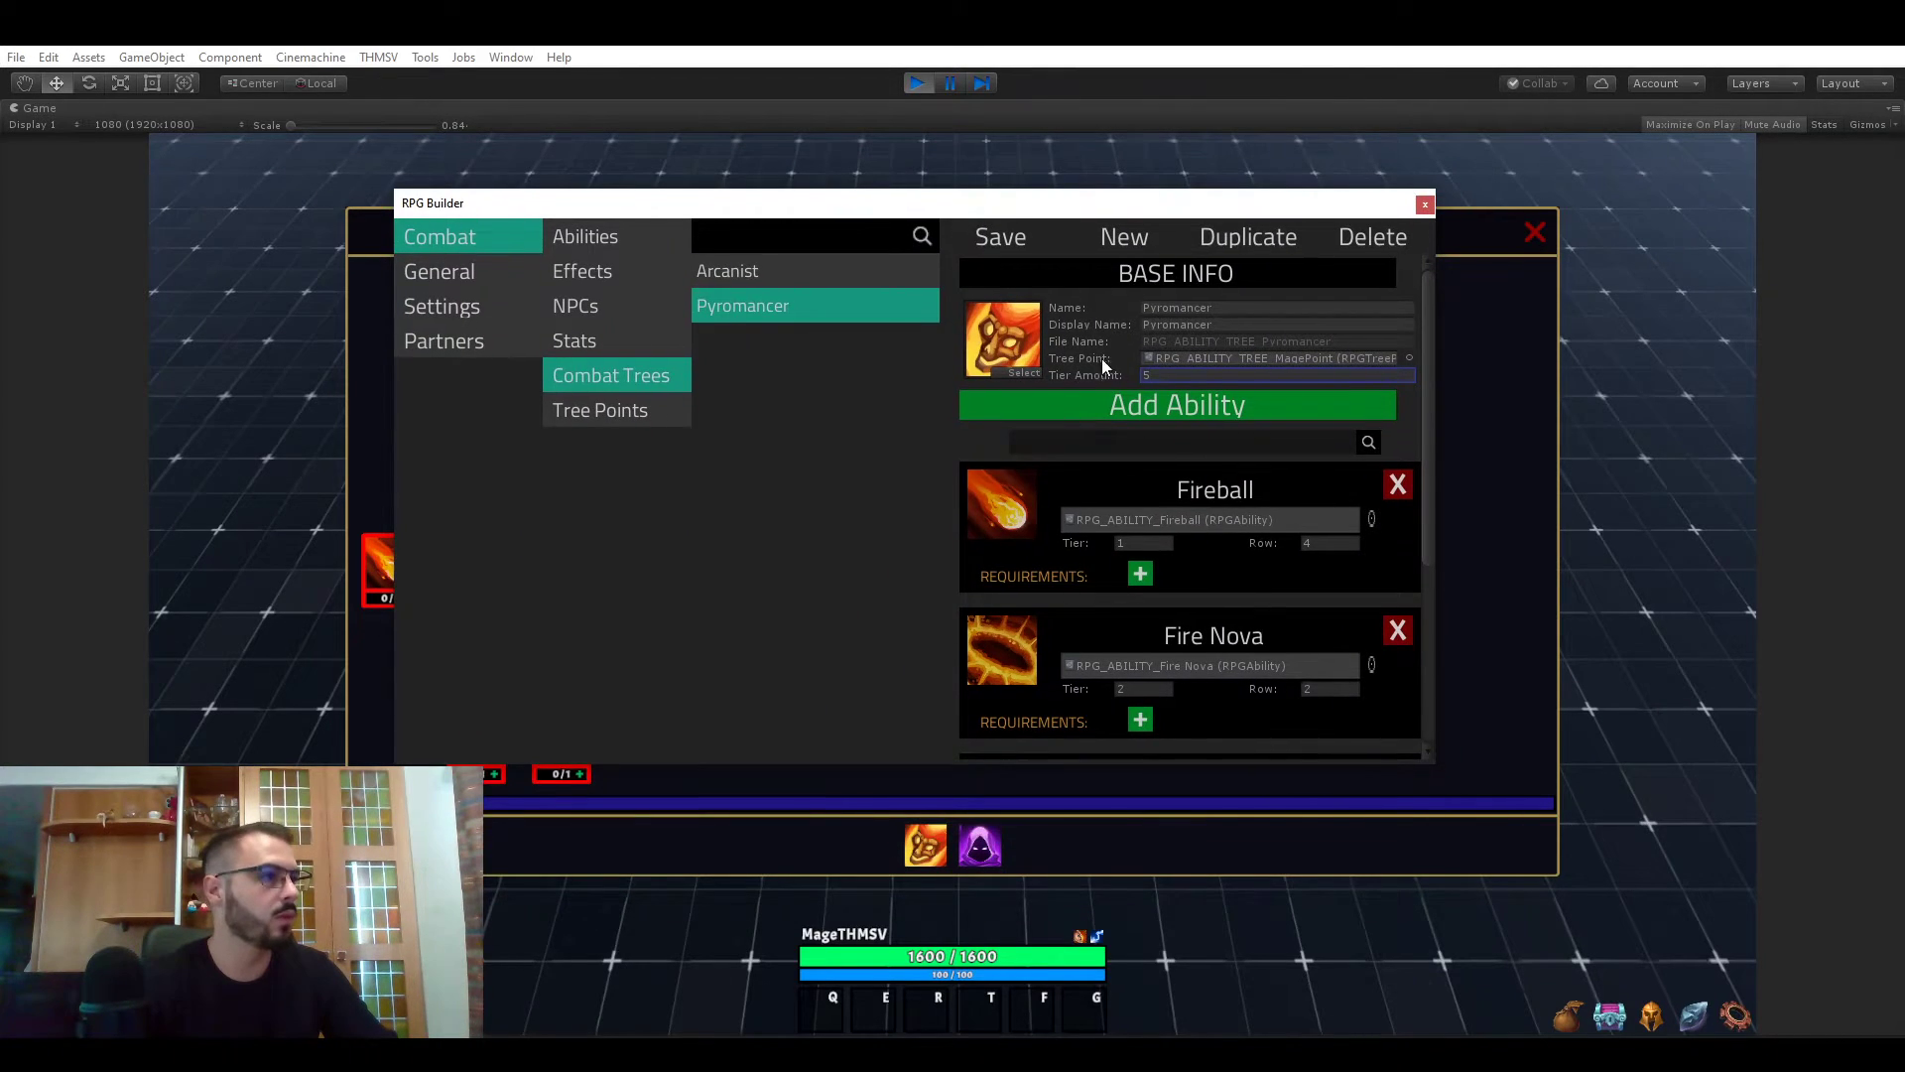
type("15")
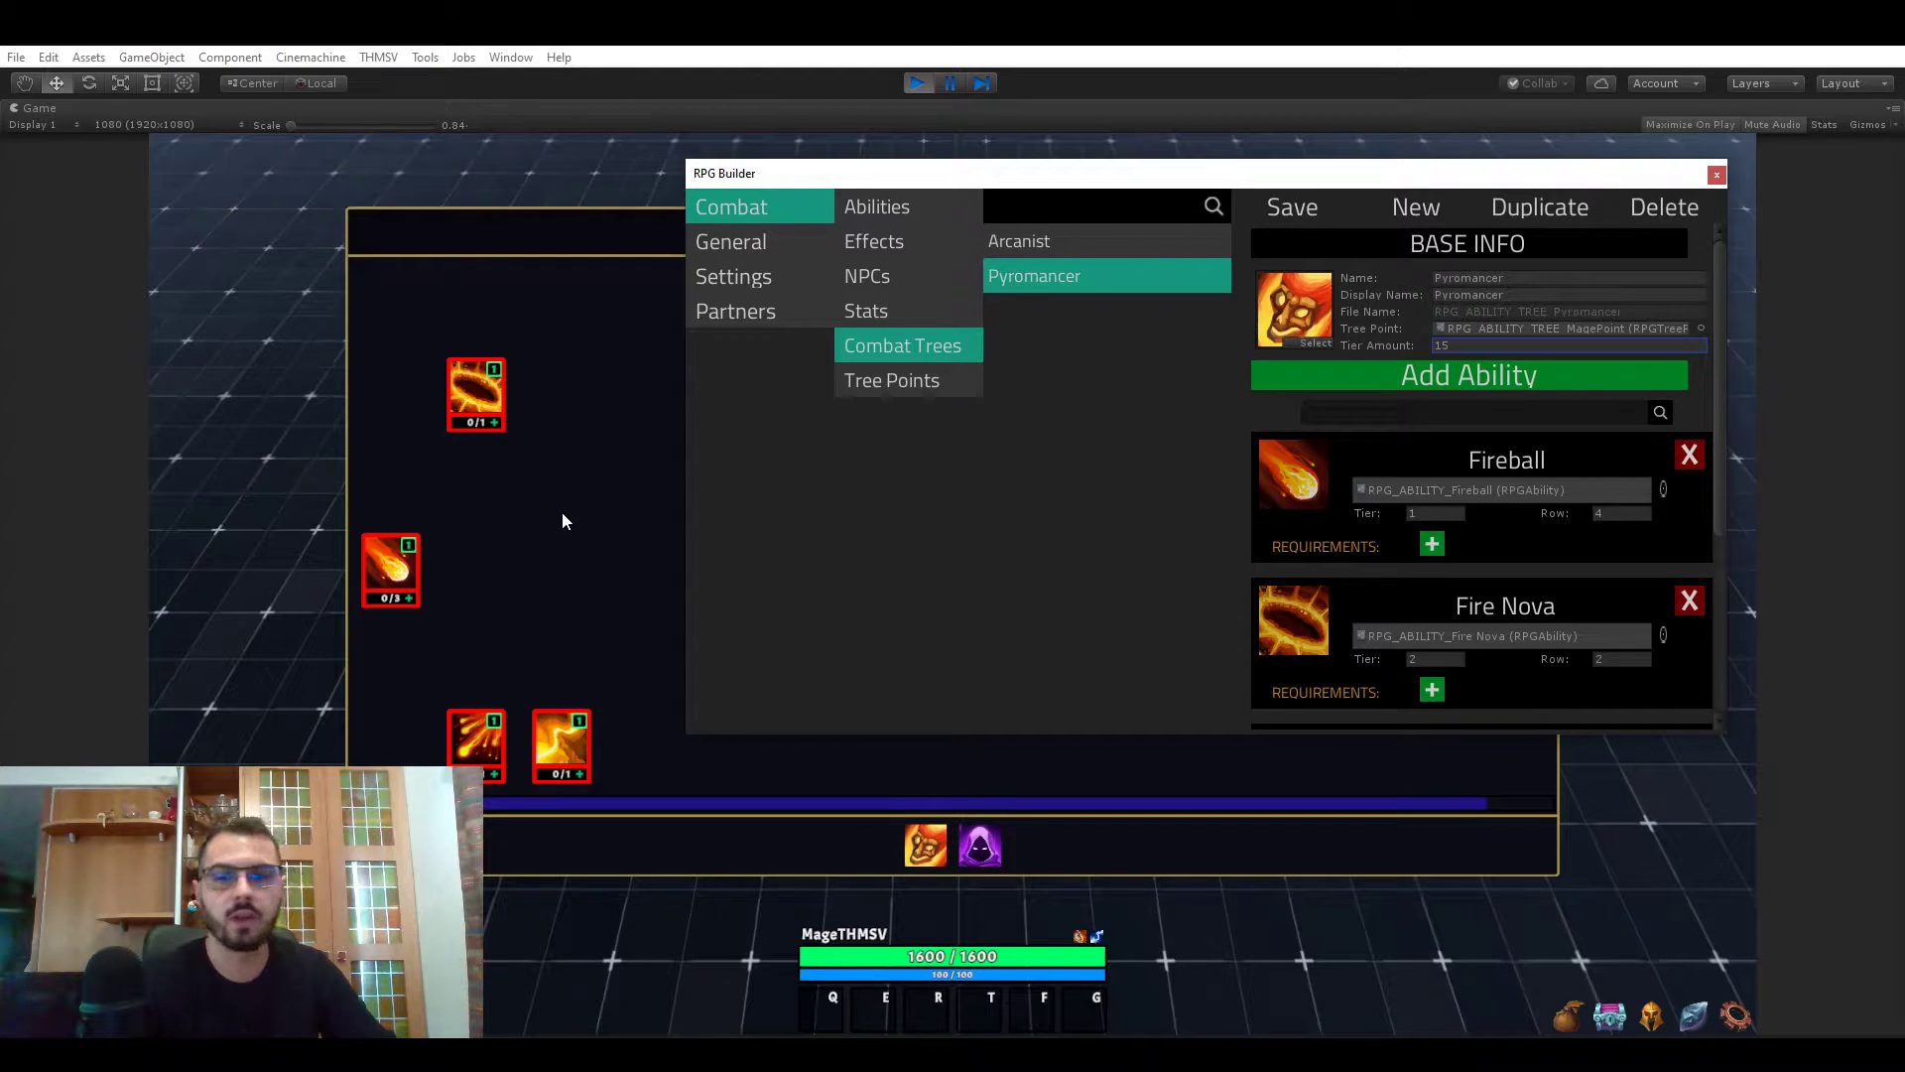
mouse_move(1142, 178)
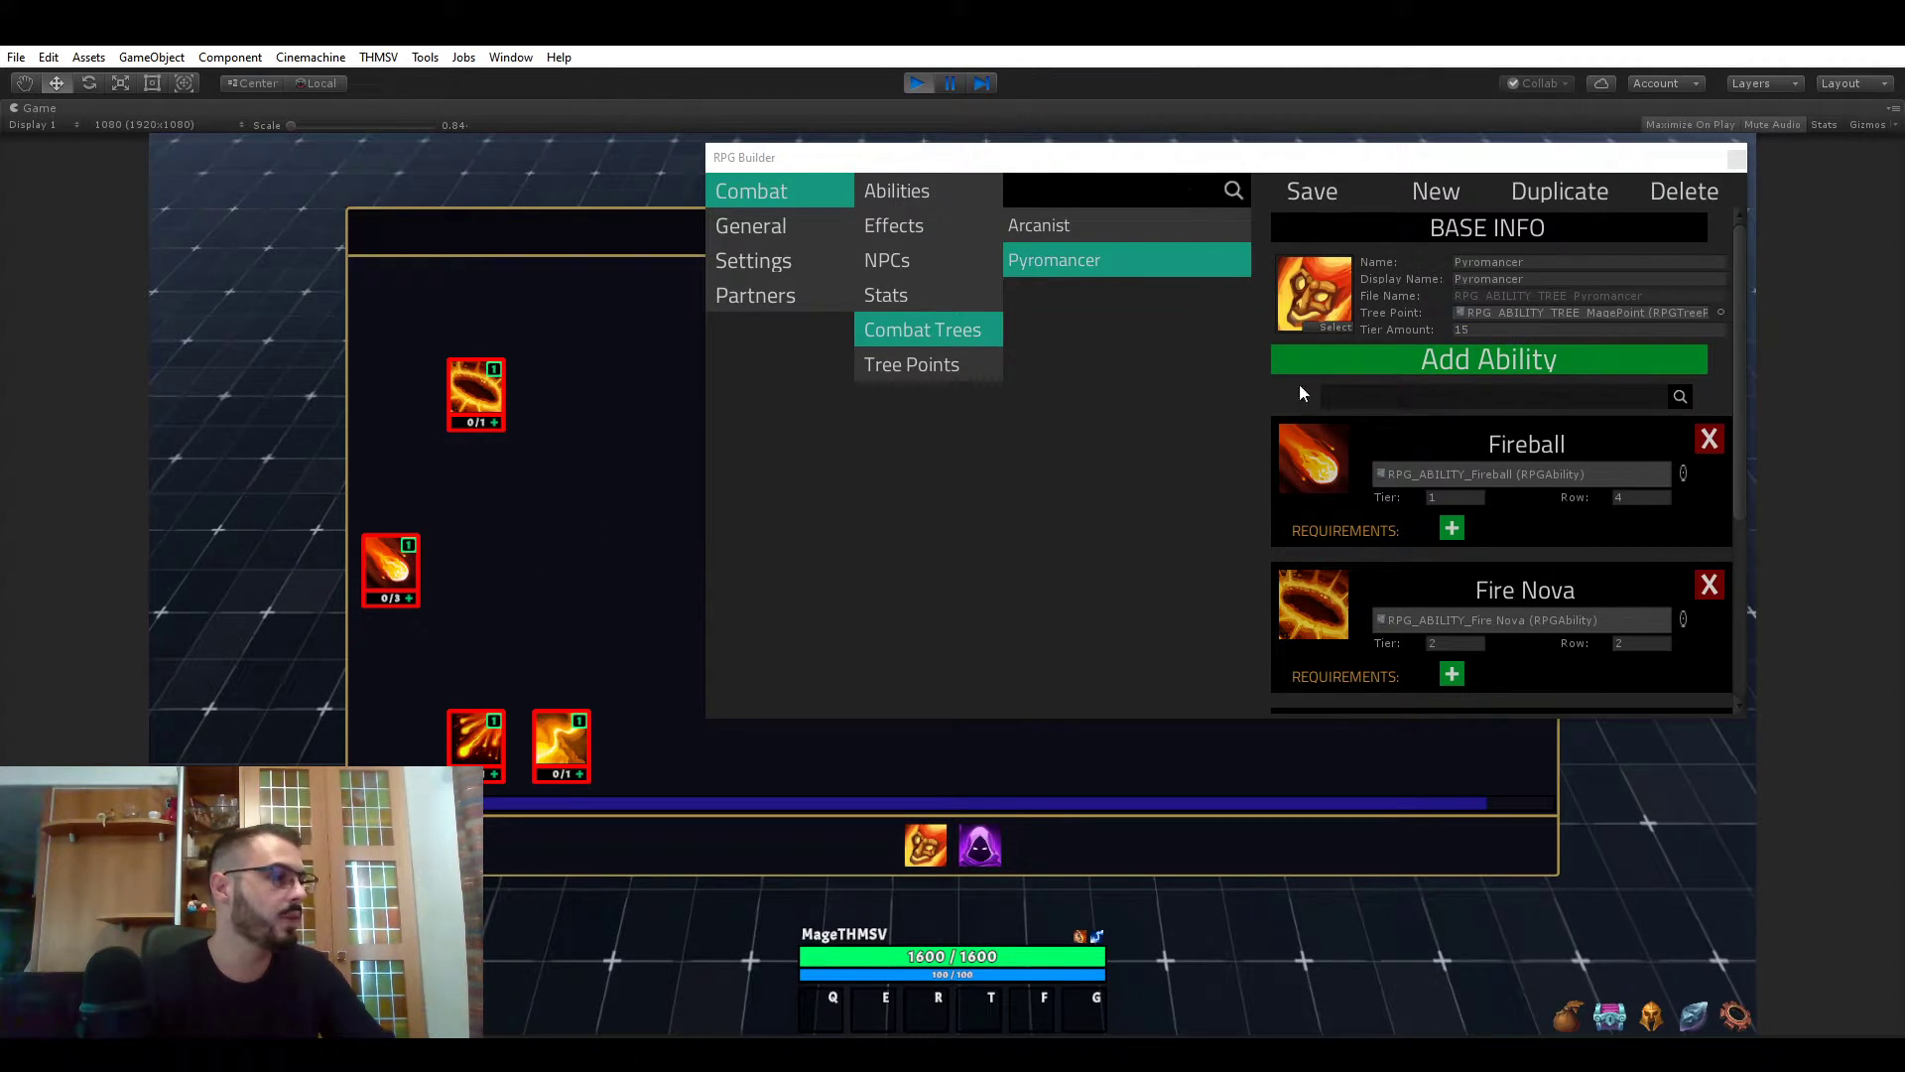
- Scroll to the Fireball entry and set its Row field to 2
scroll("down", 3)
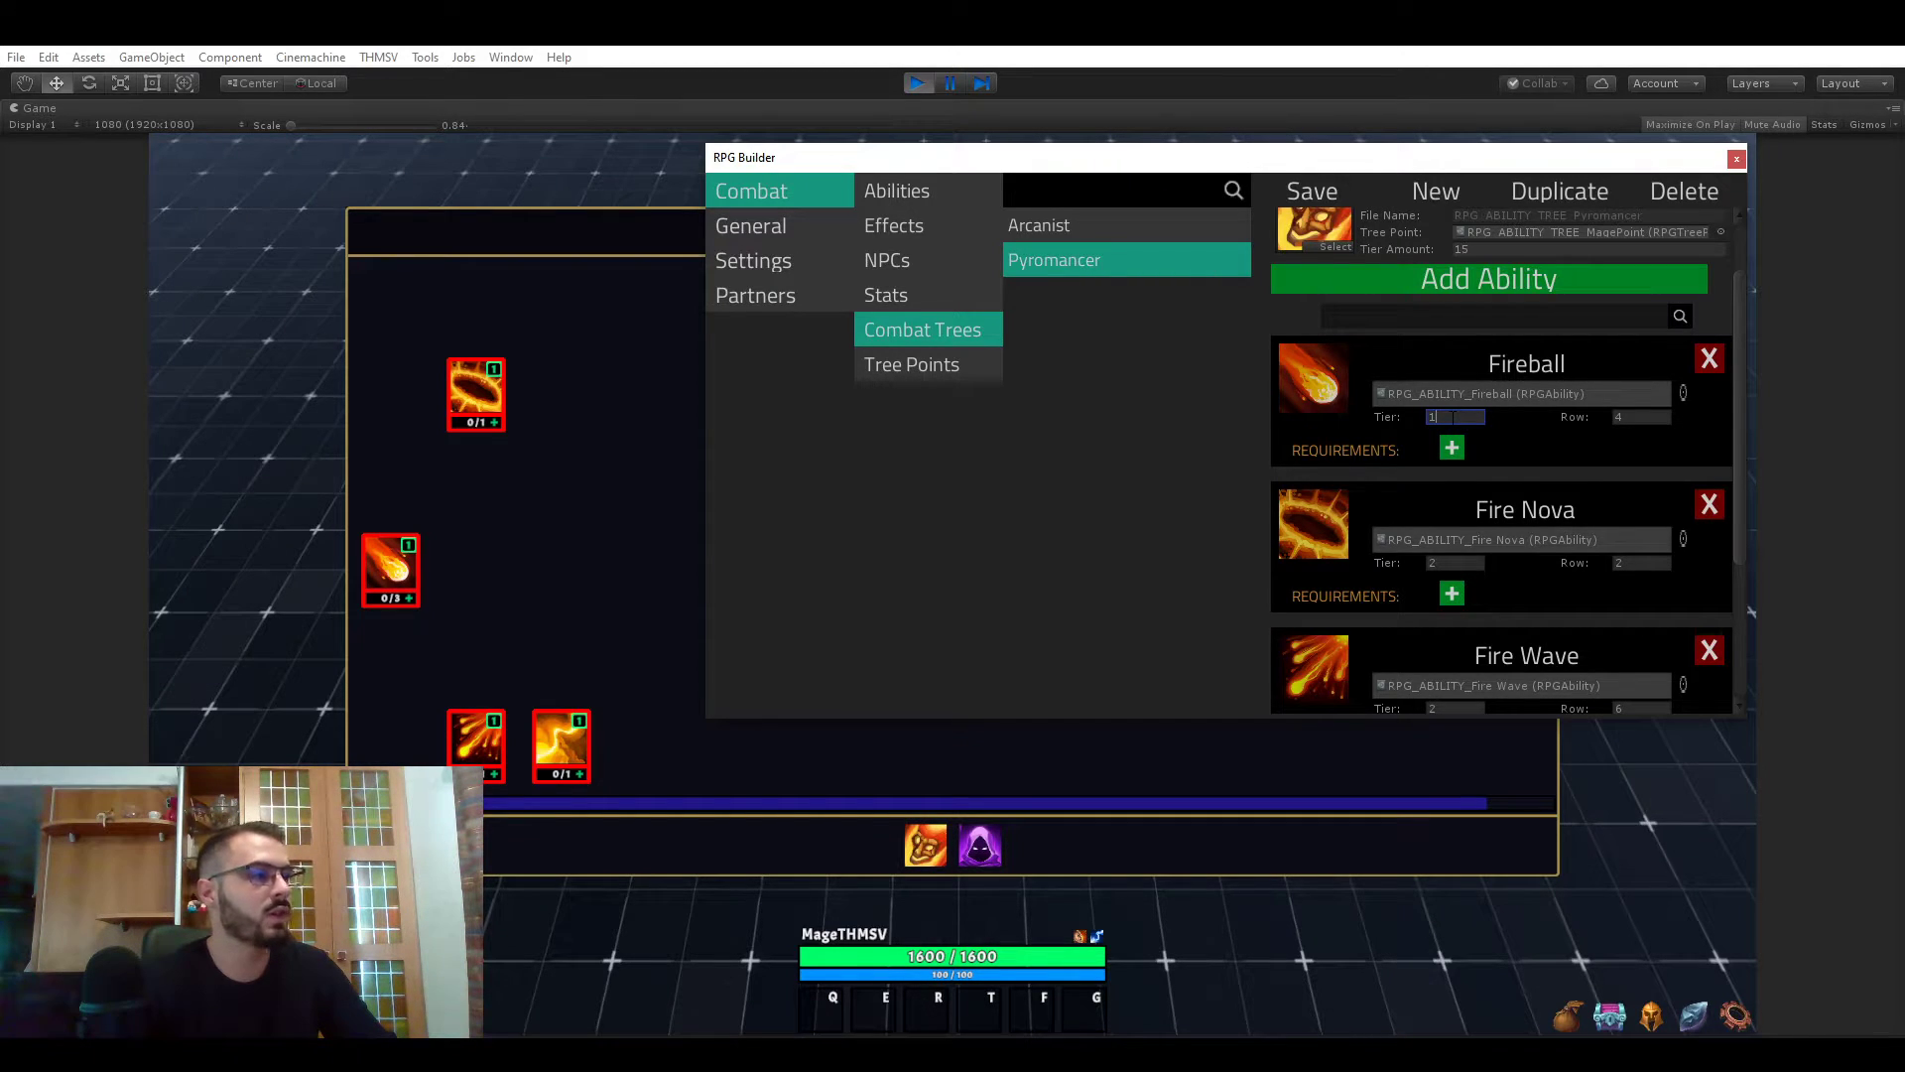
mouse_move(380, 677)
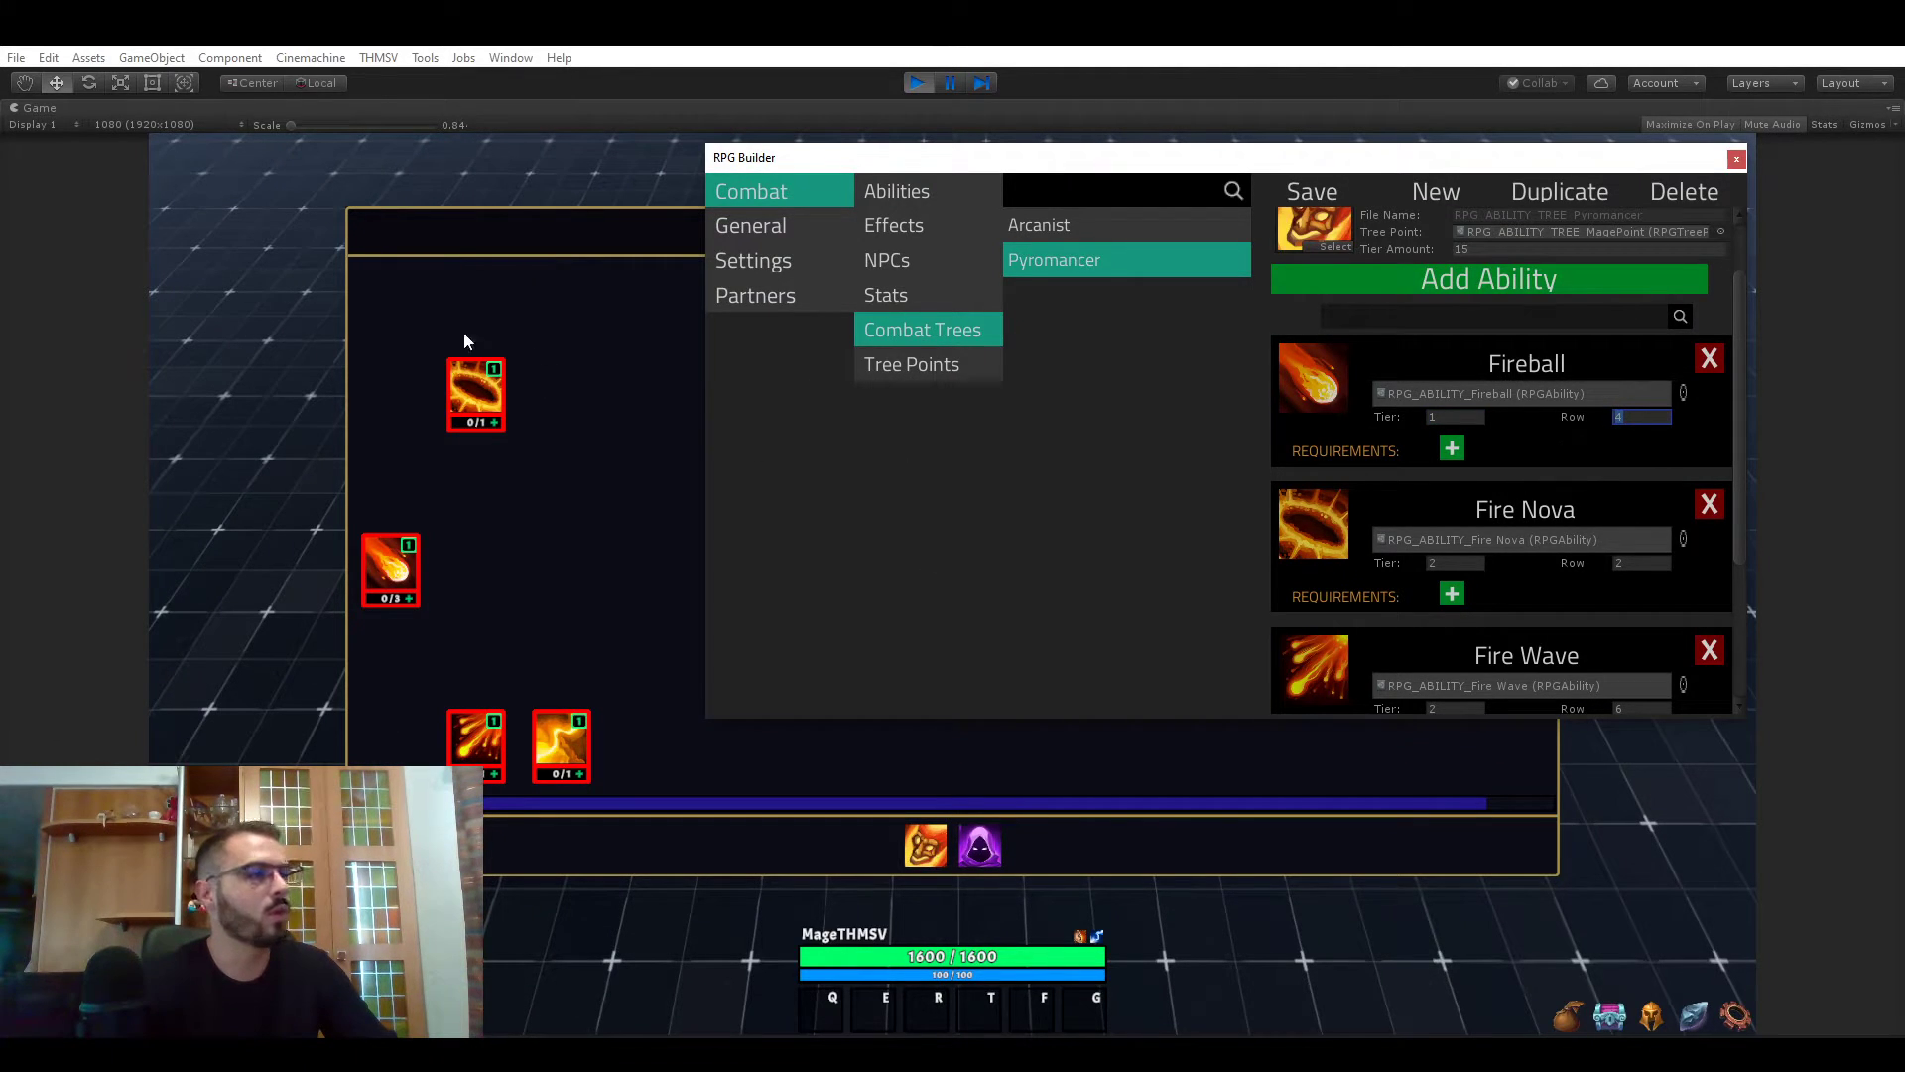
mouse_move(410, 614)
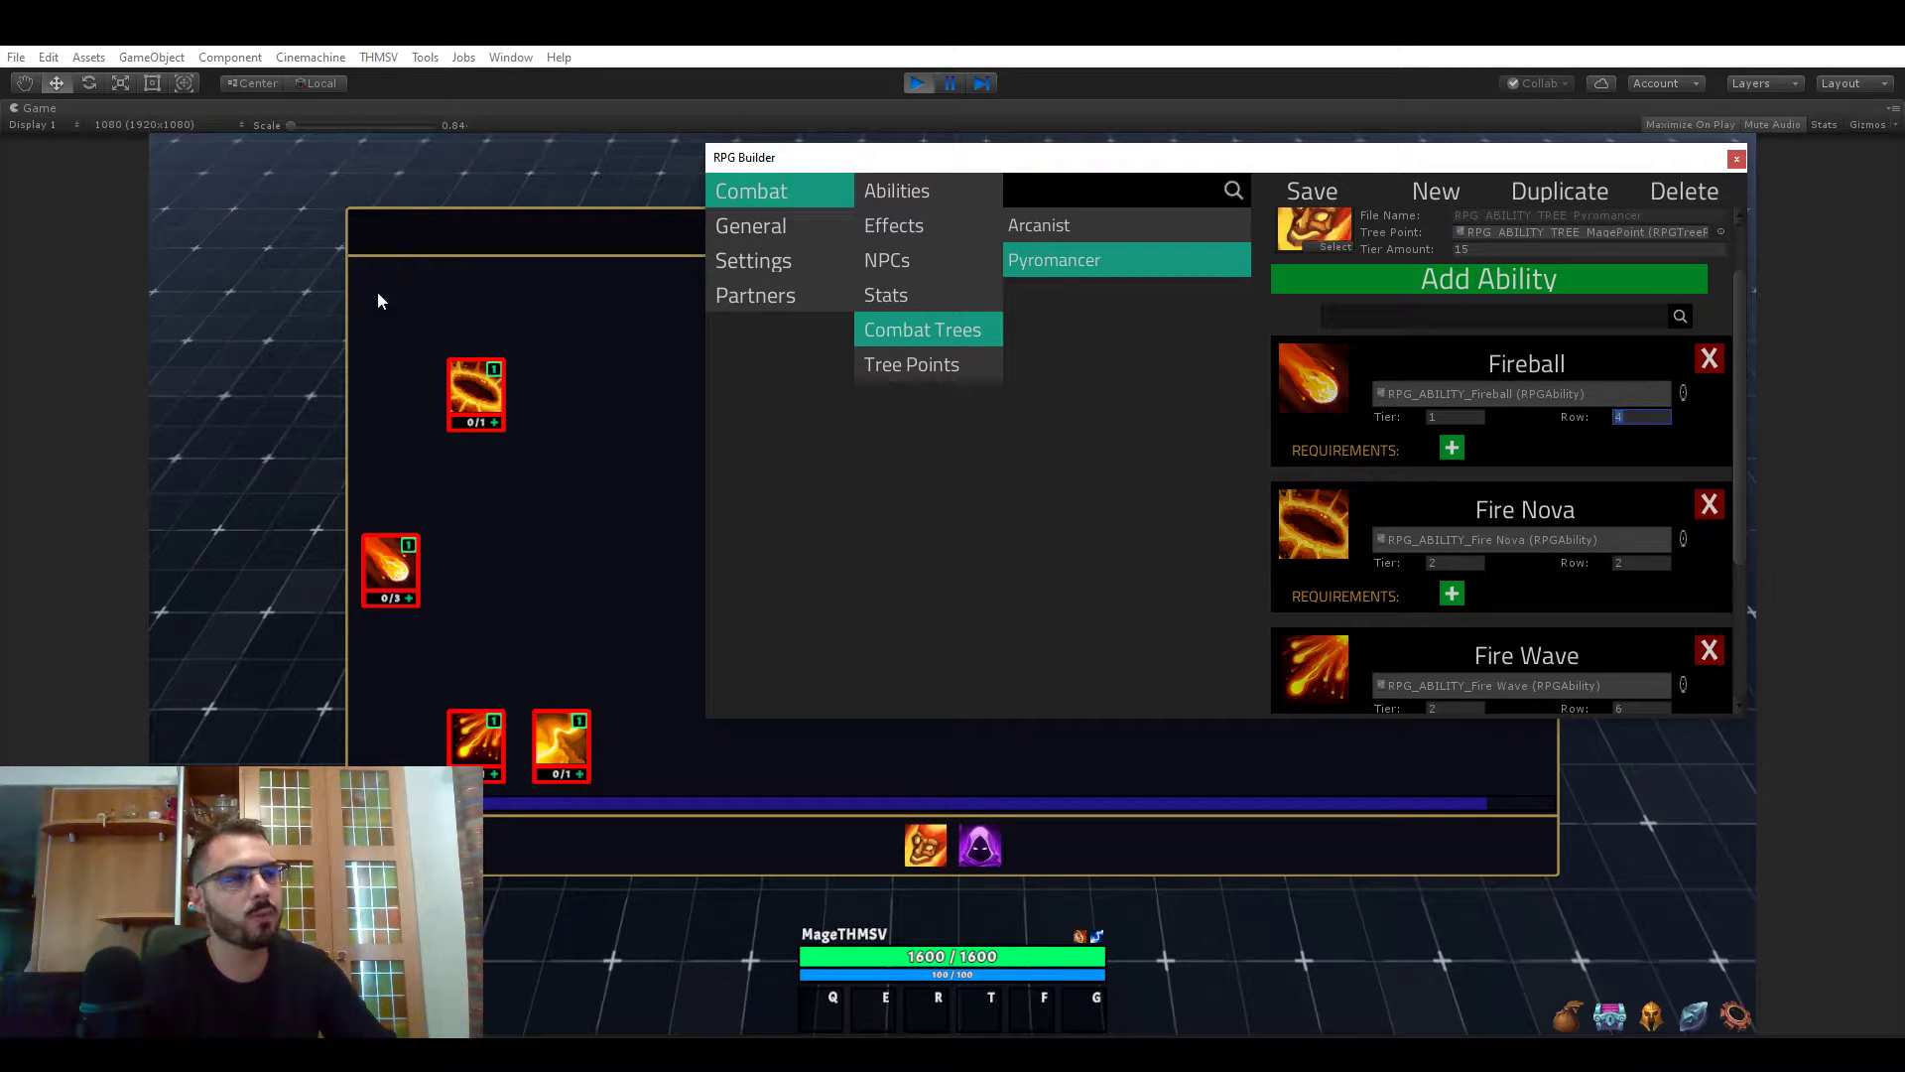
mouse_move(410, 556)
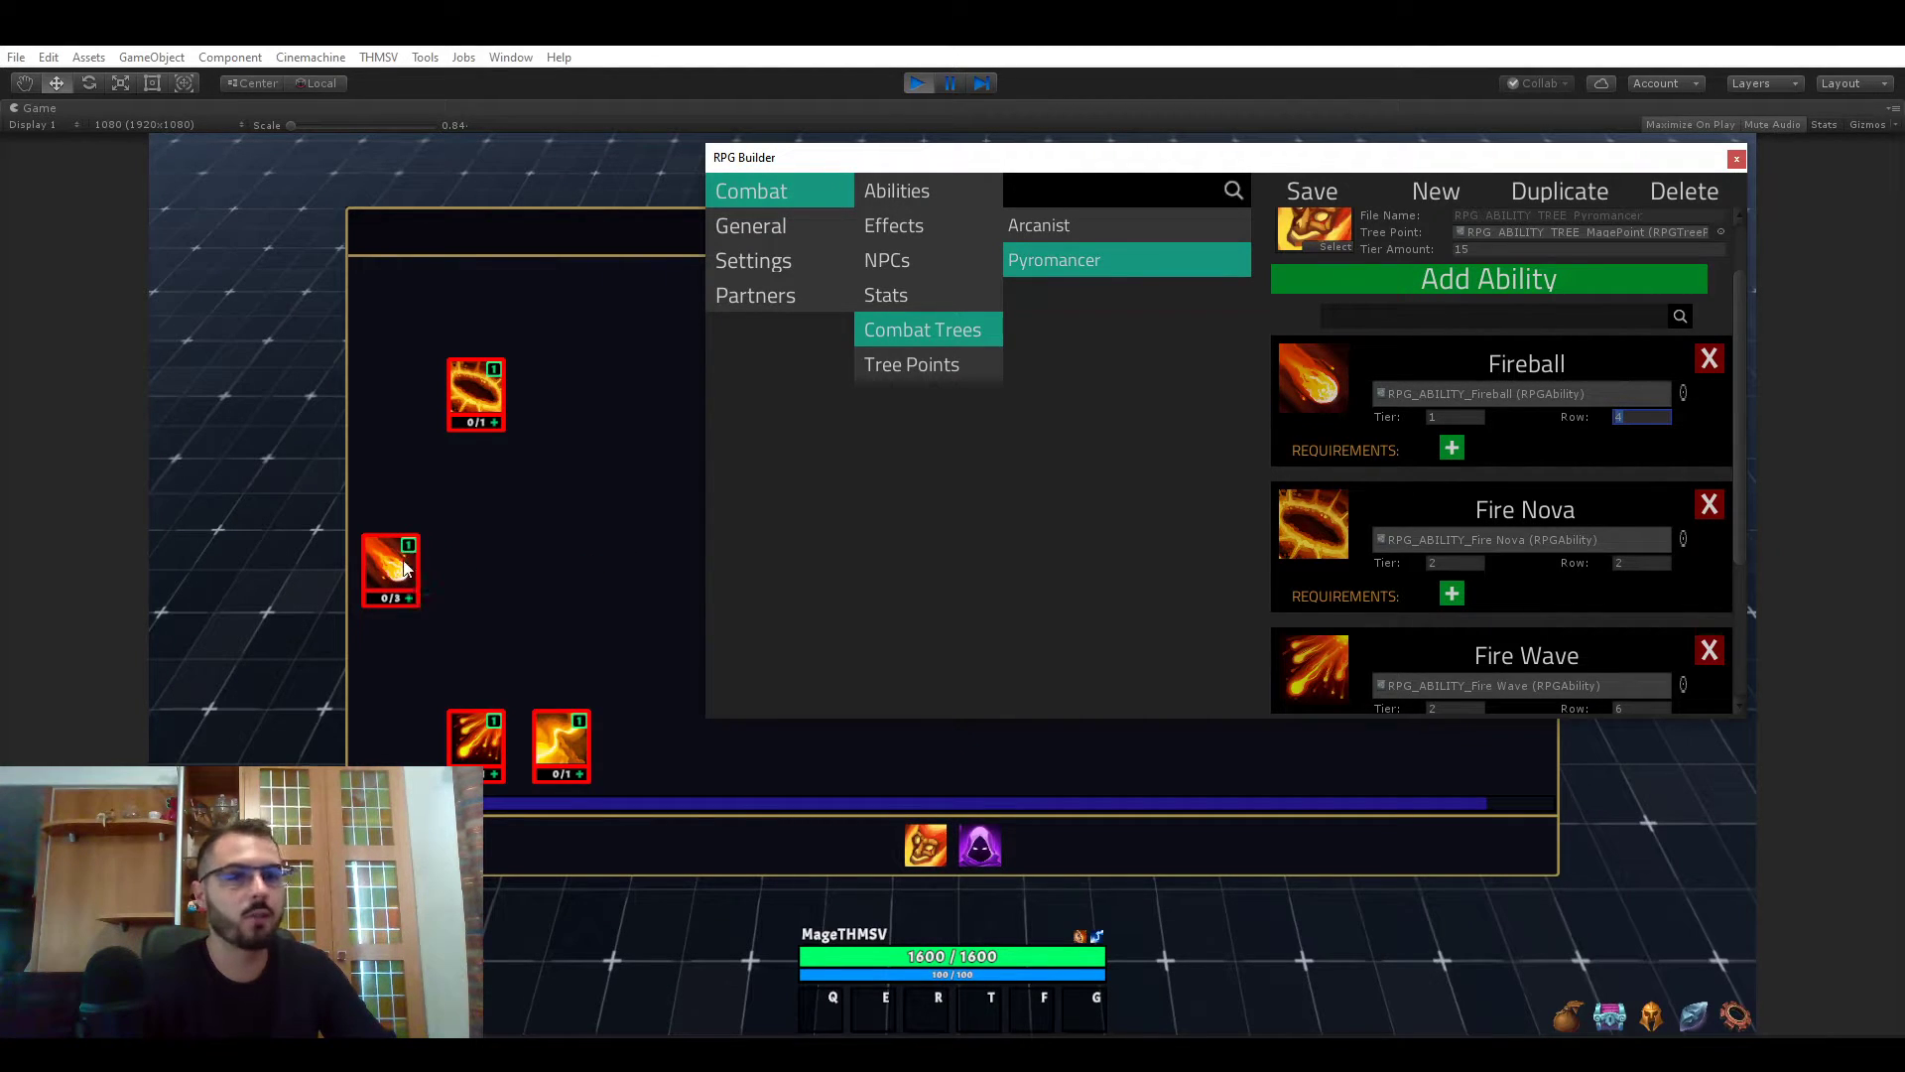
mouse_move(1580, 423)
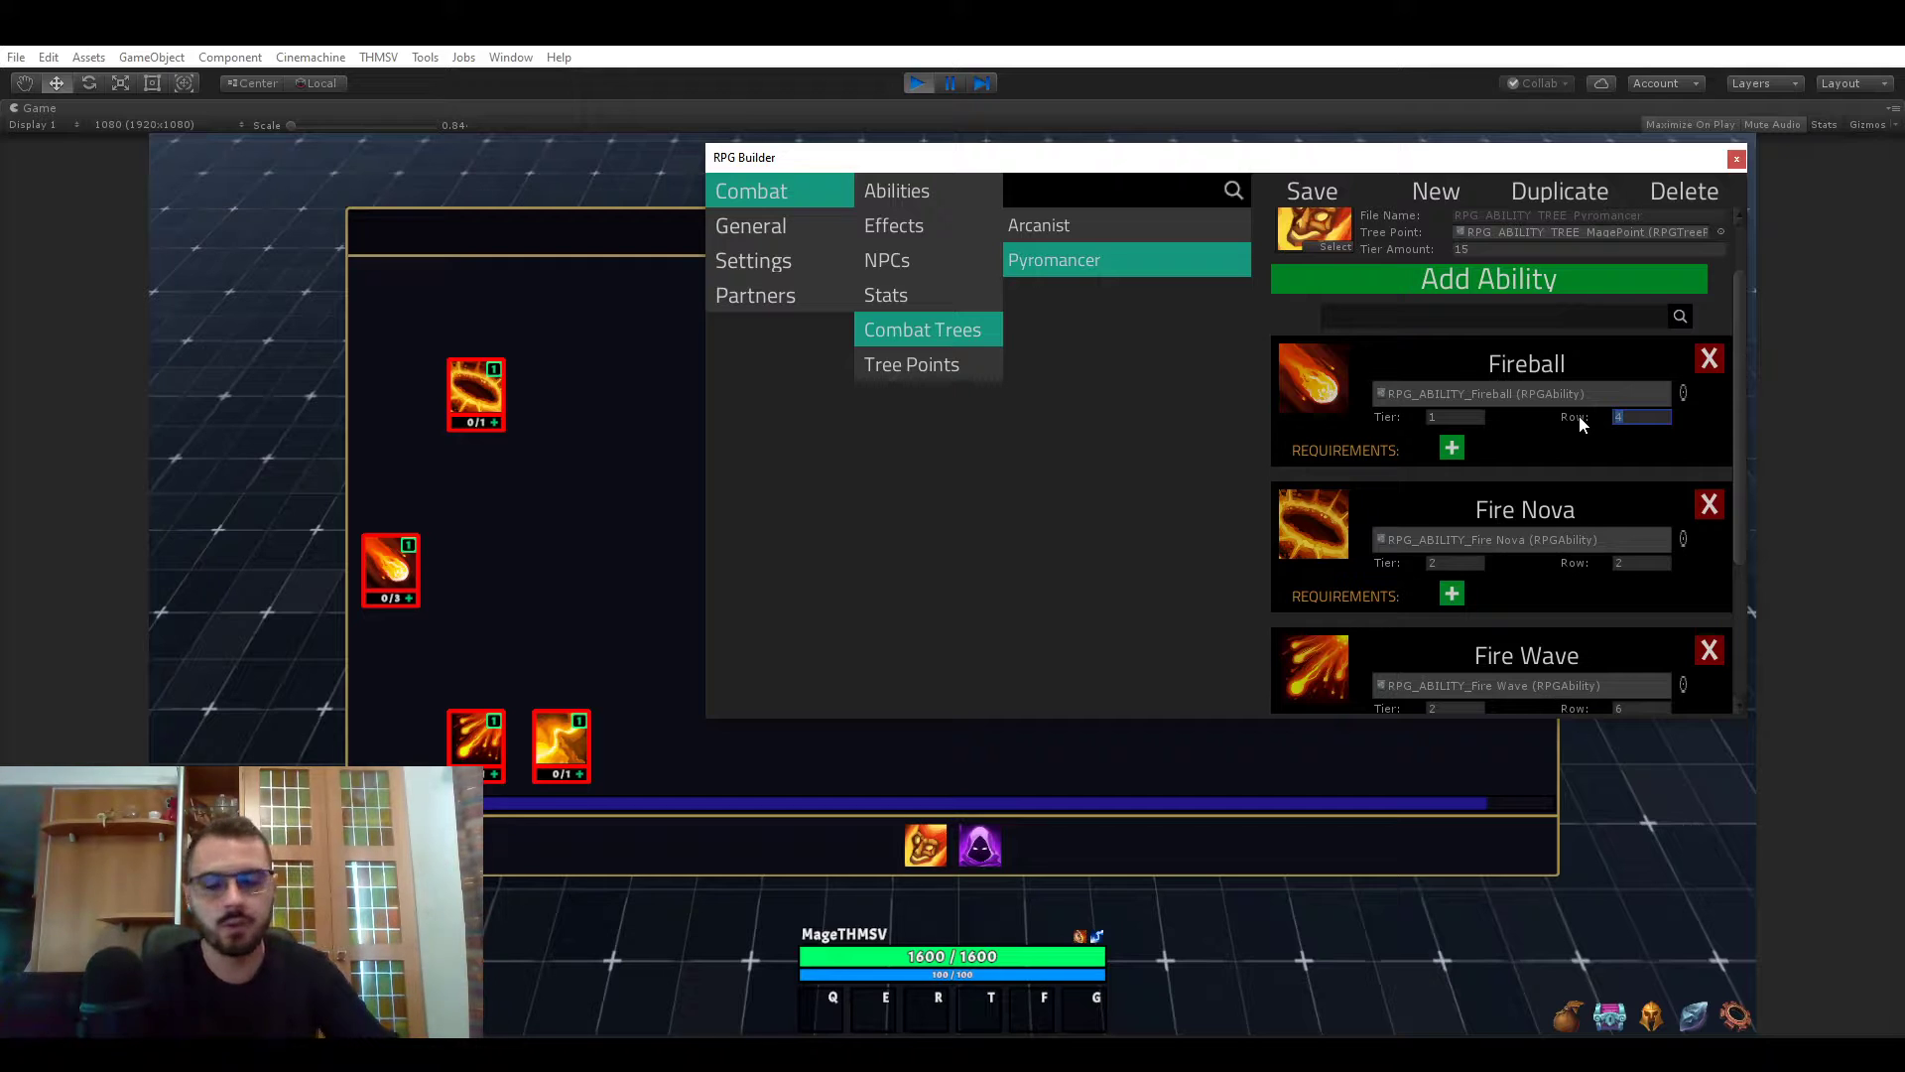
type("2")
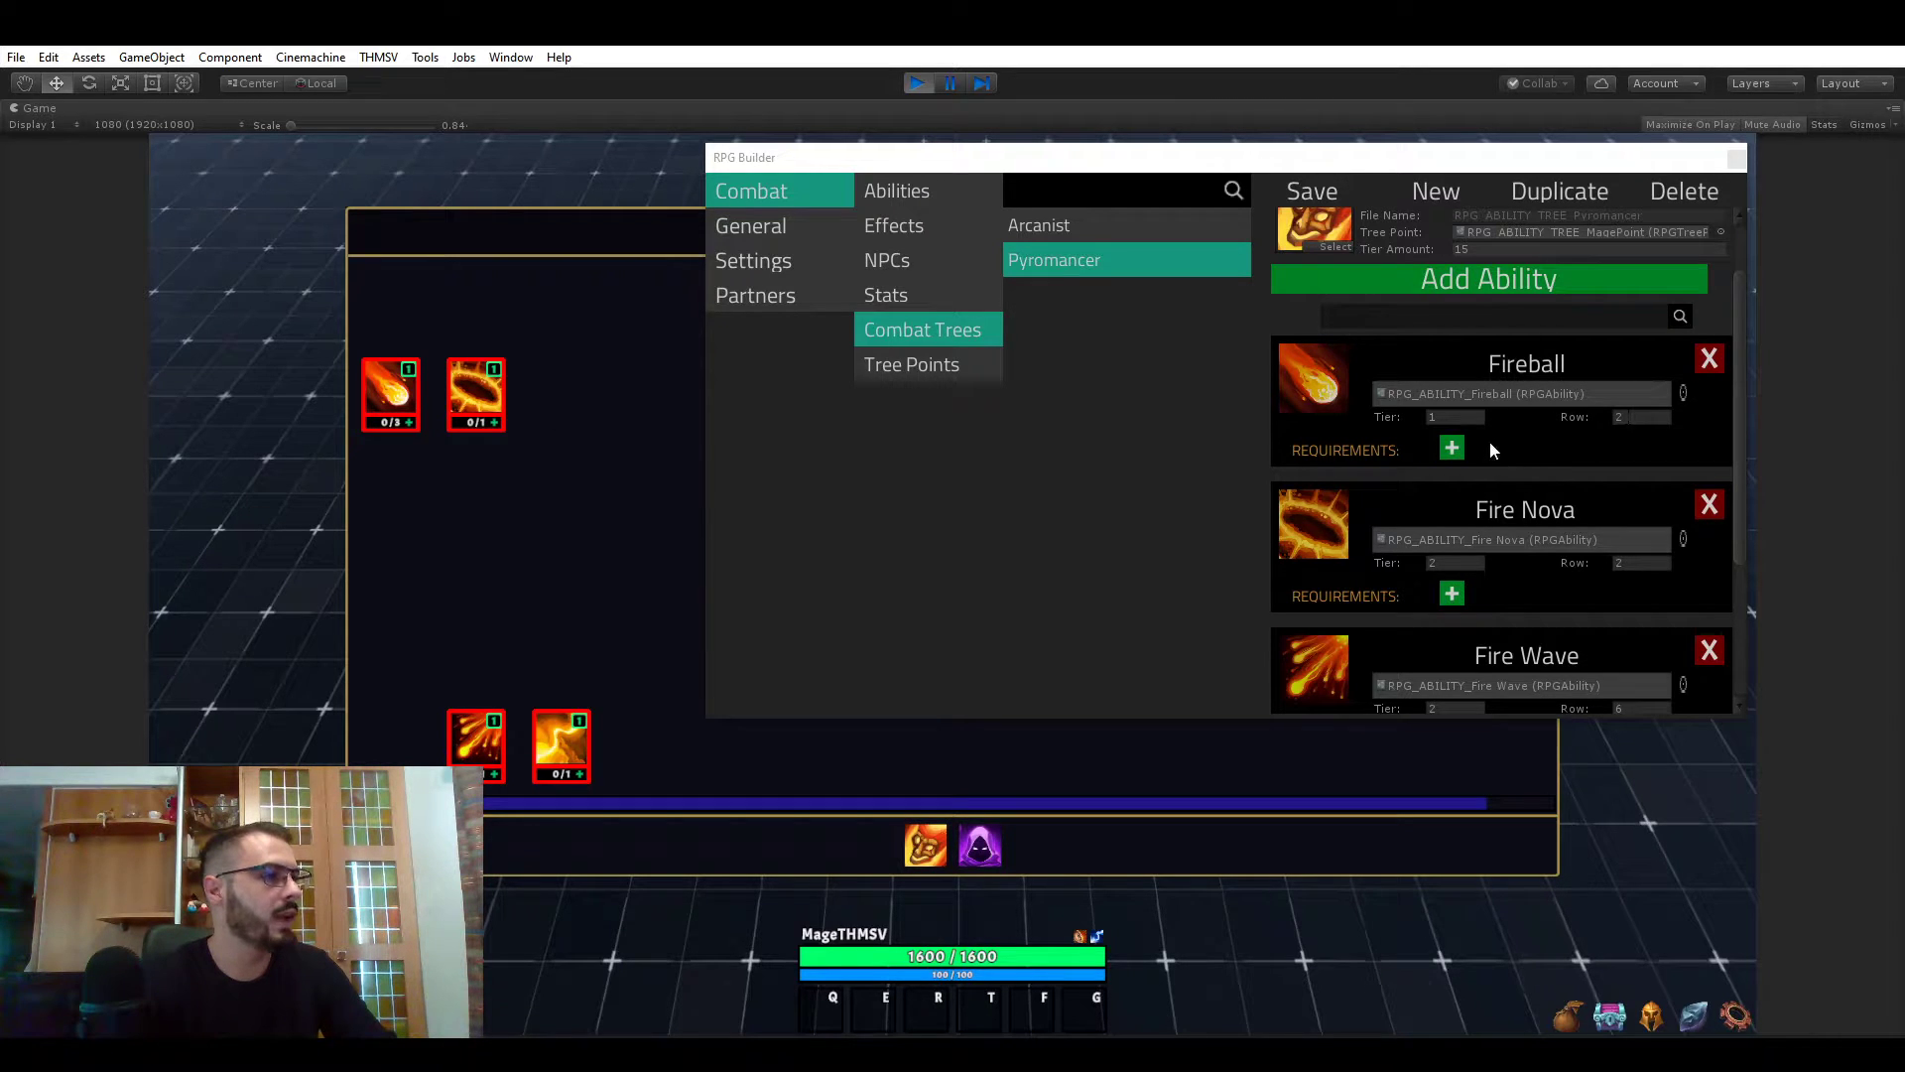
- Set Fireball, Fire Nova, Fire Wave and Fire Spray to tier 1, rows 1–4
left_click(1641, 417)
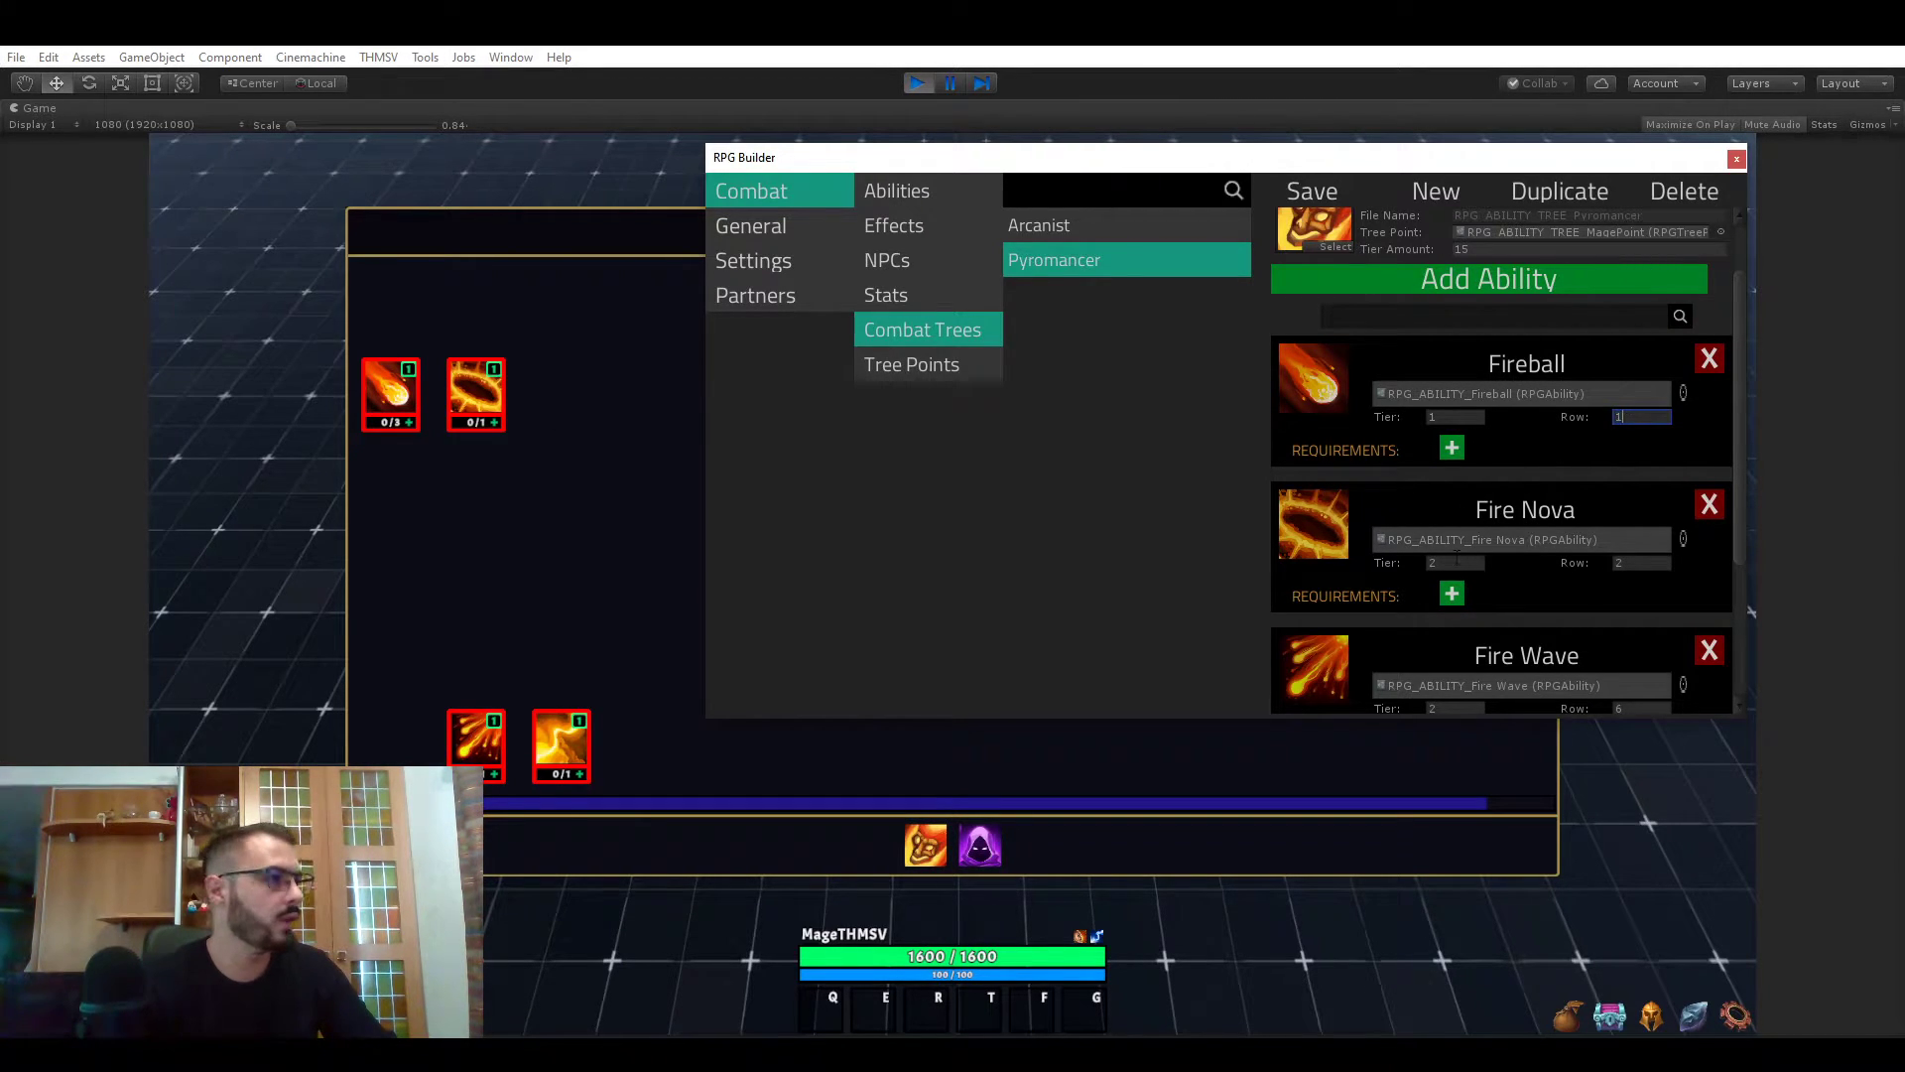
scroll("down", 3)
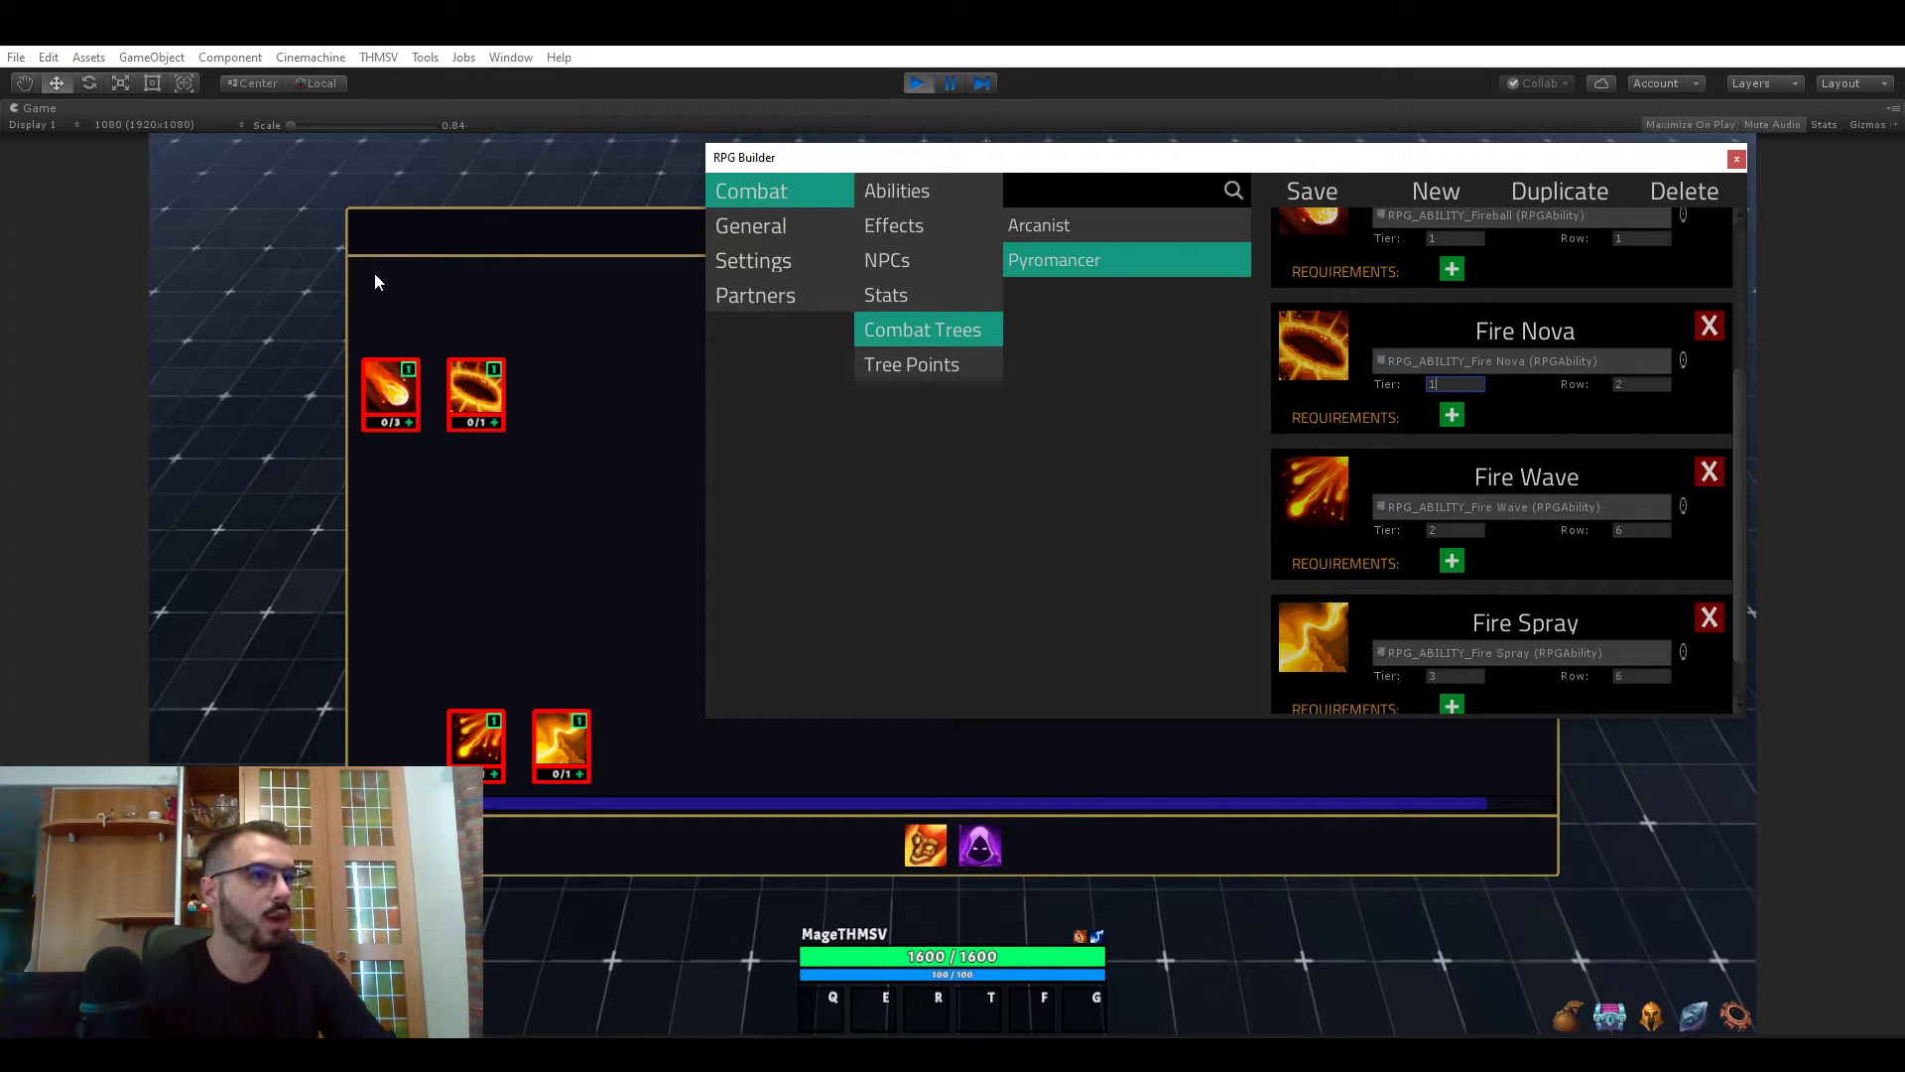
mouse_move(1413, 531)
type("3")
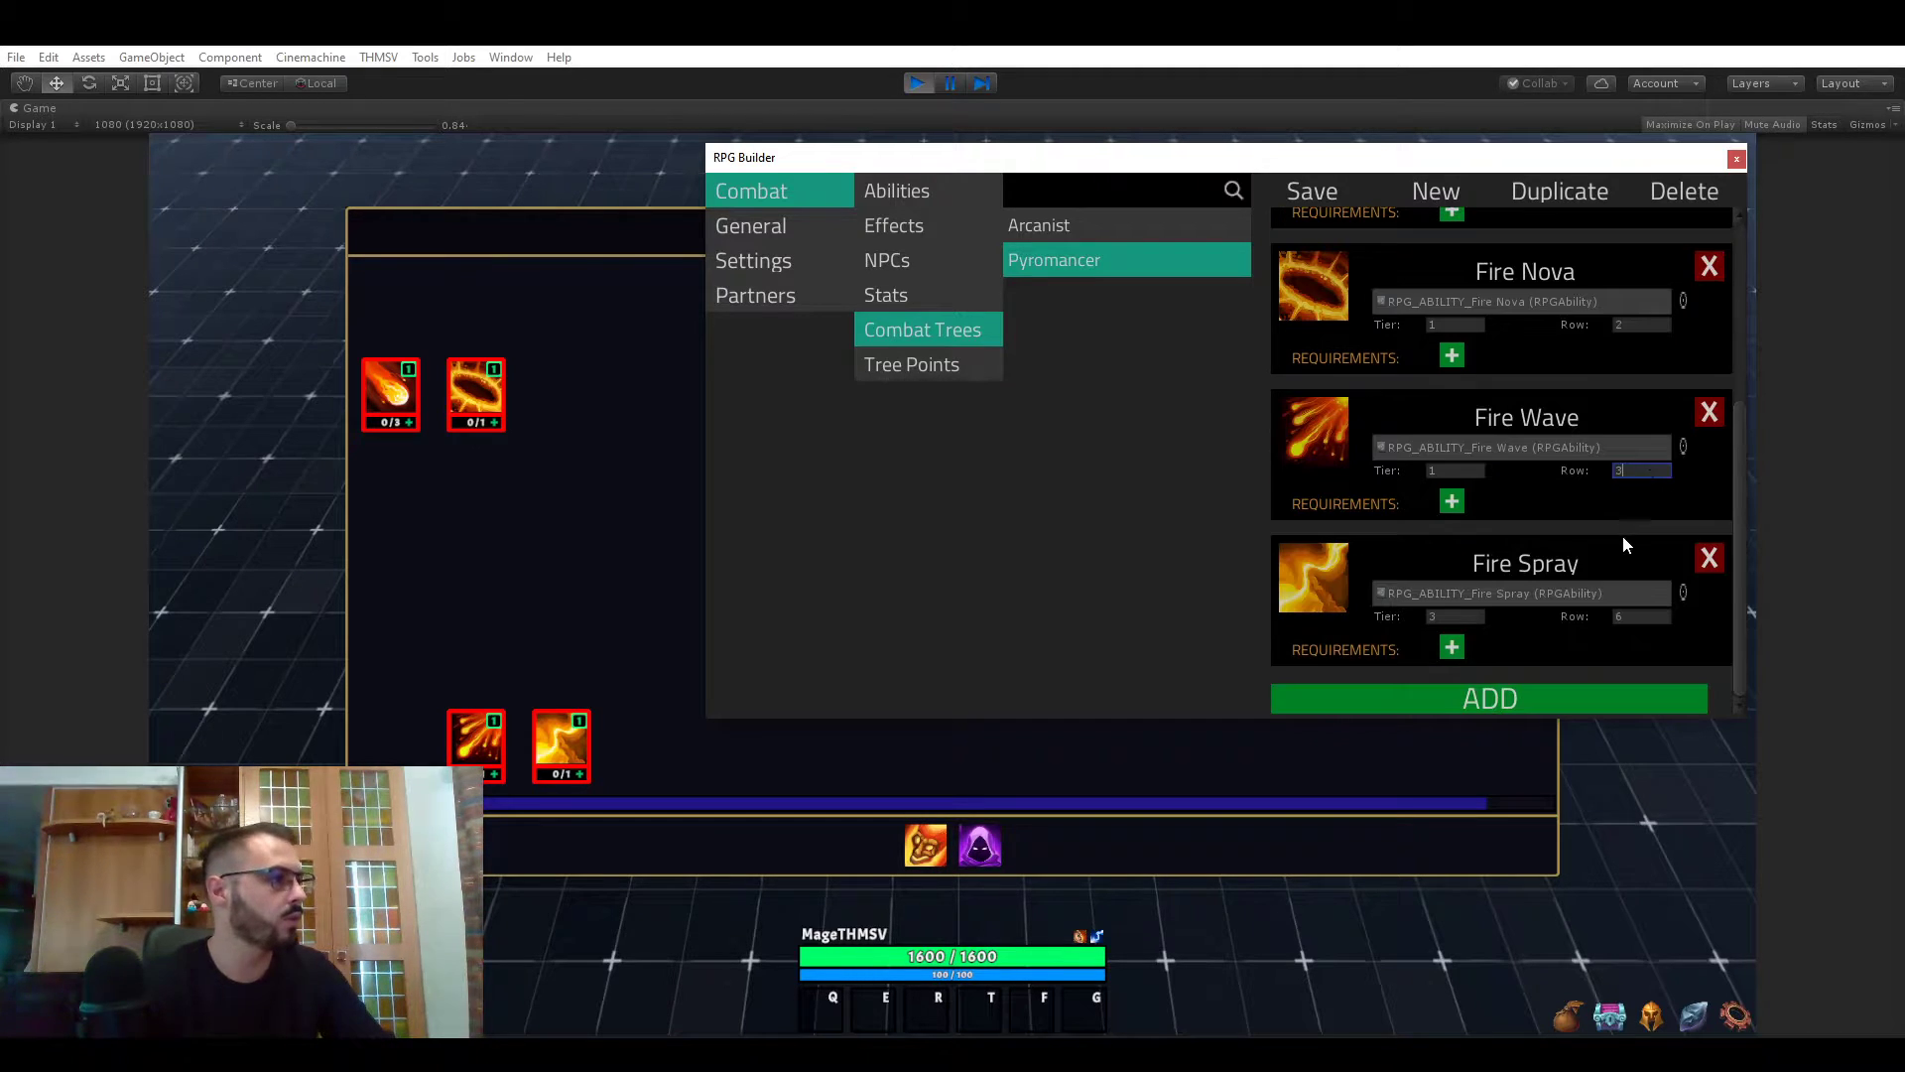
left_click(1455, 616)
type("1")
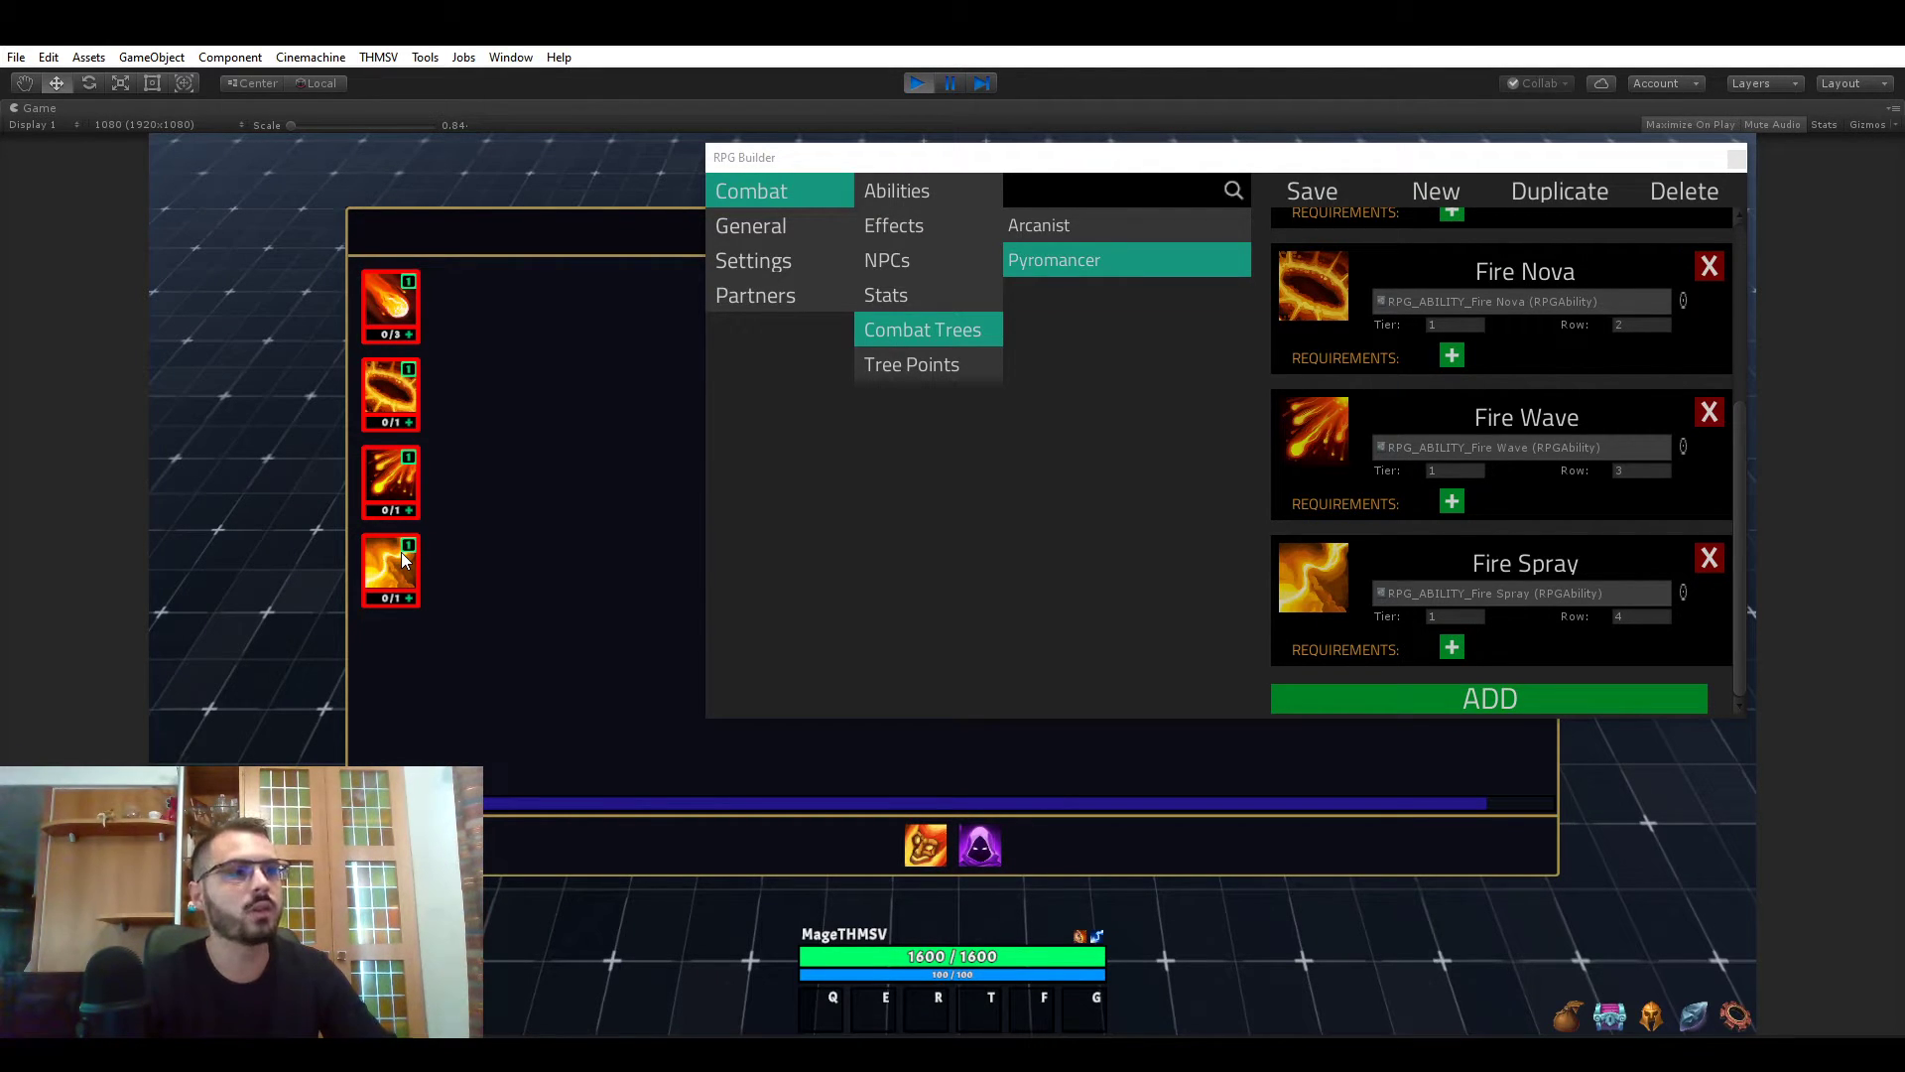
left_click(1454, 616)
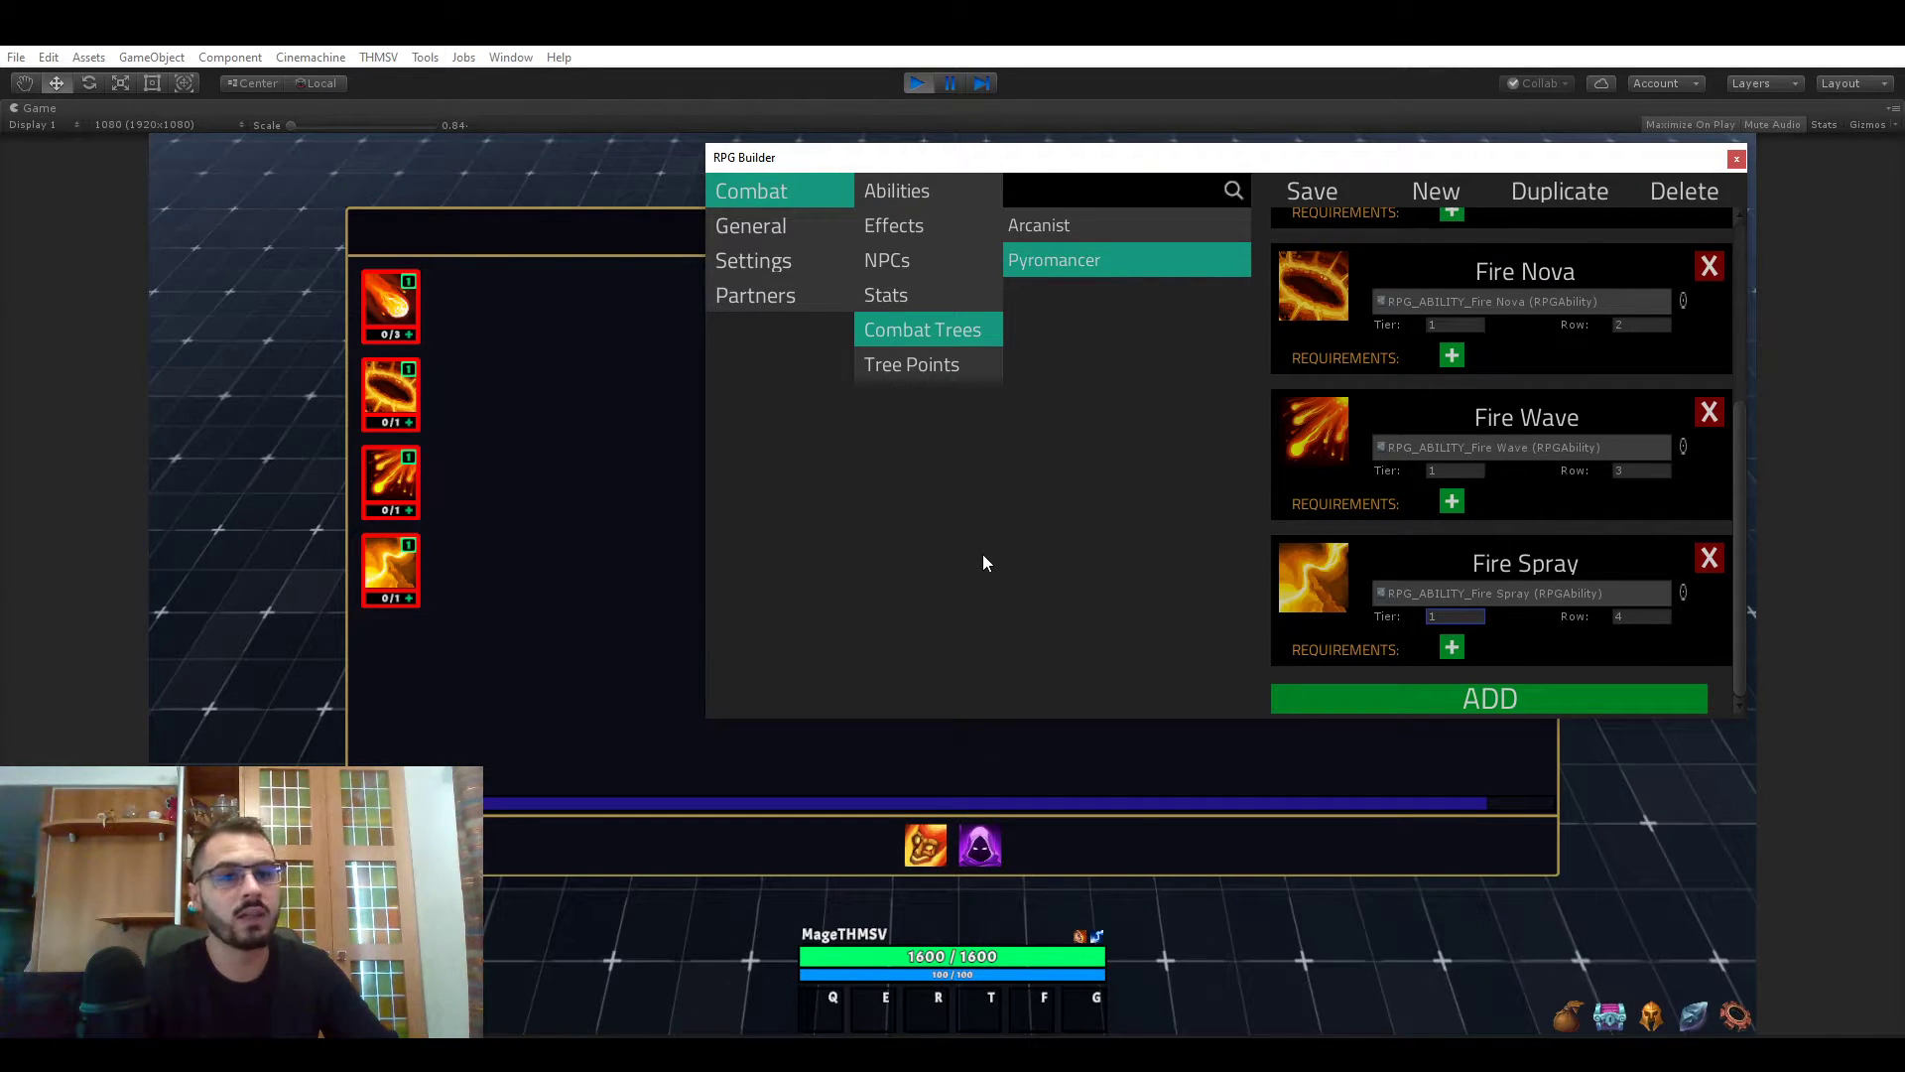
mouse_move(1021, 401)
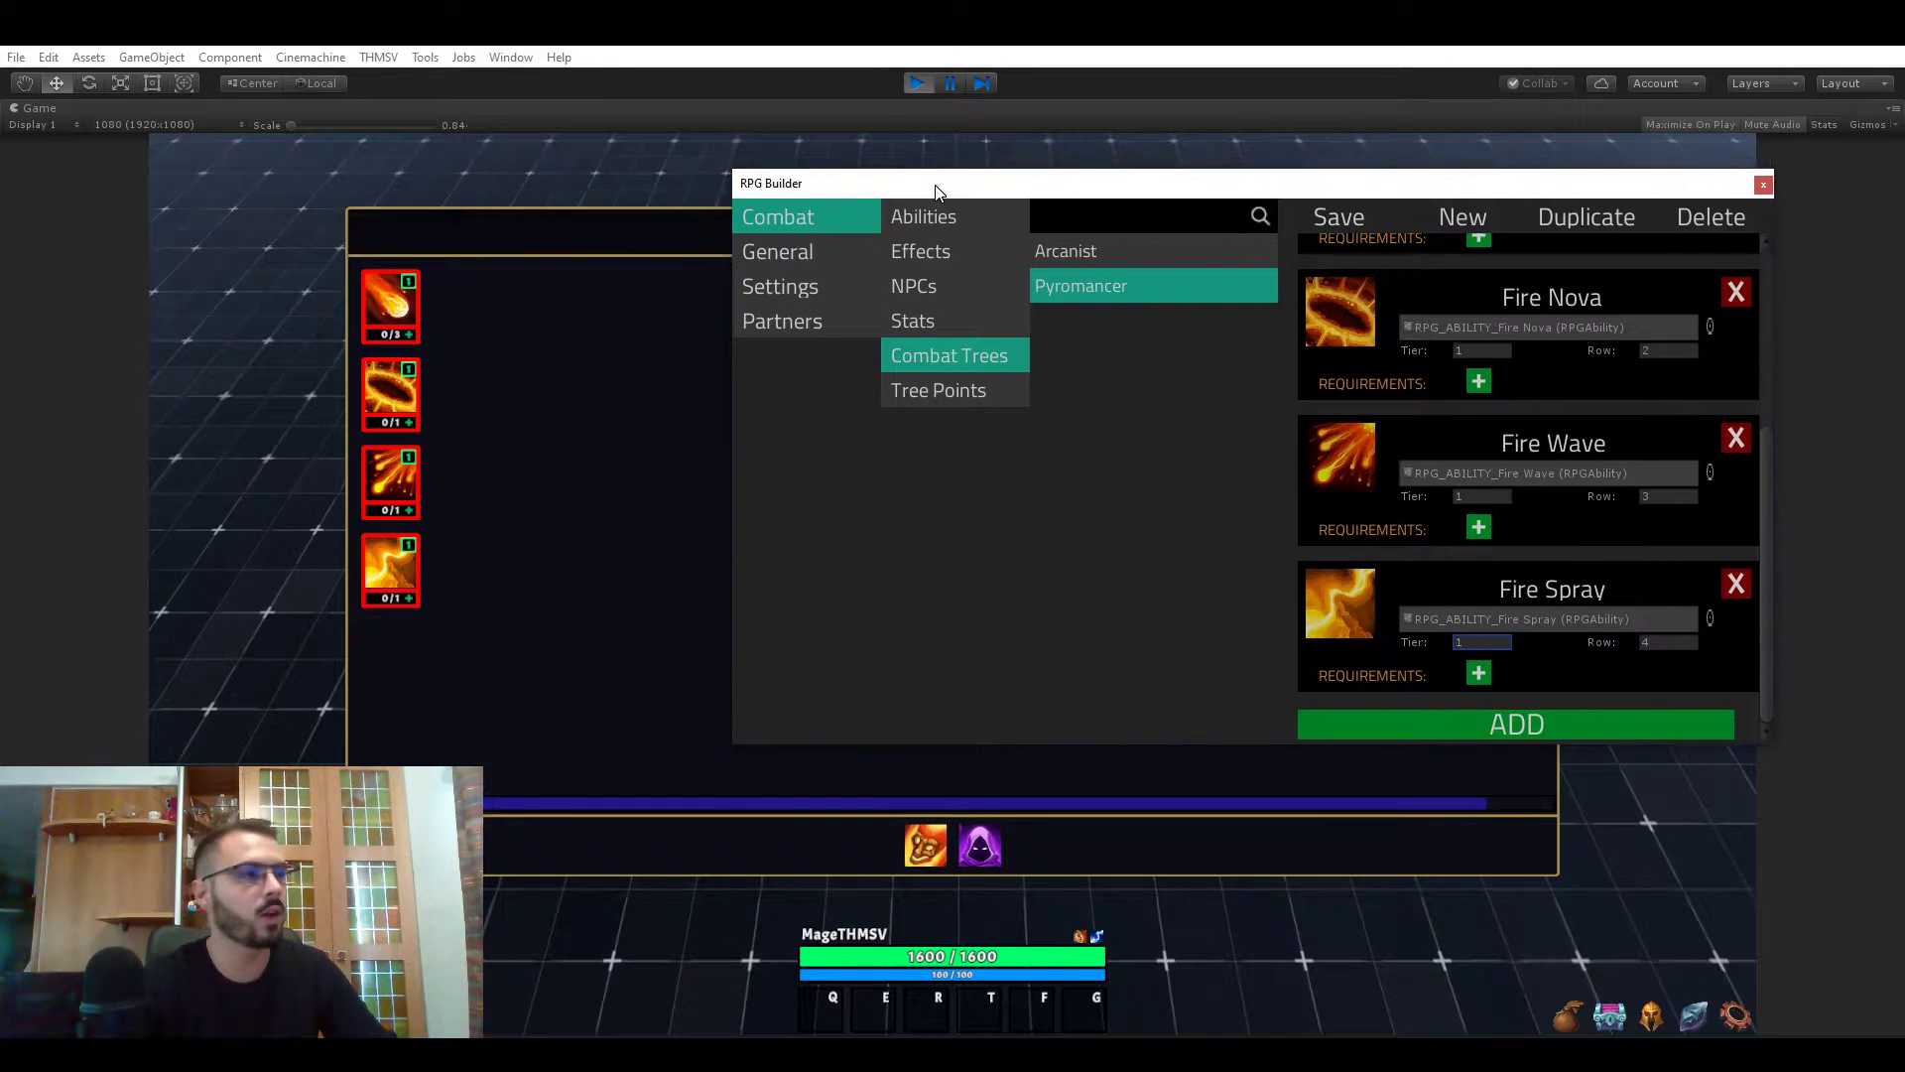
left_click_drag(935, 183, 972, 206)
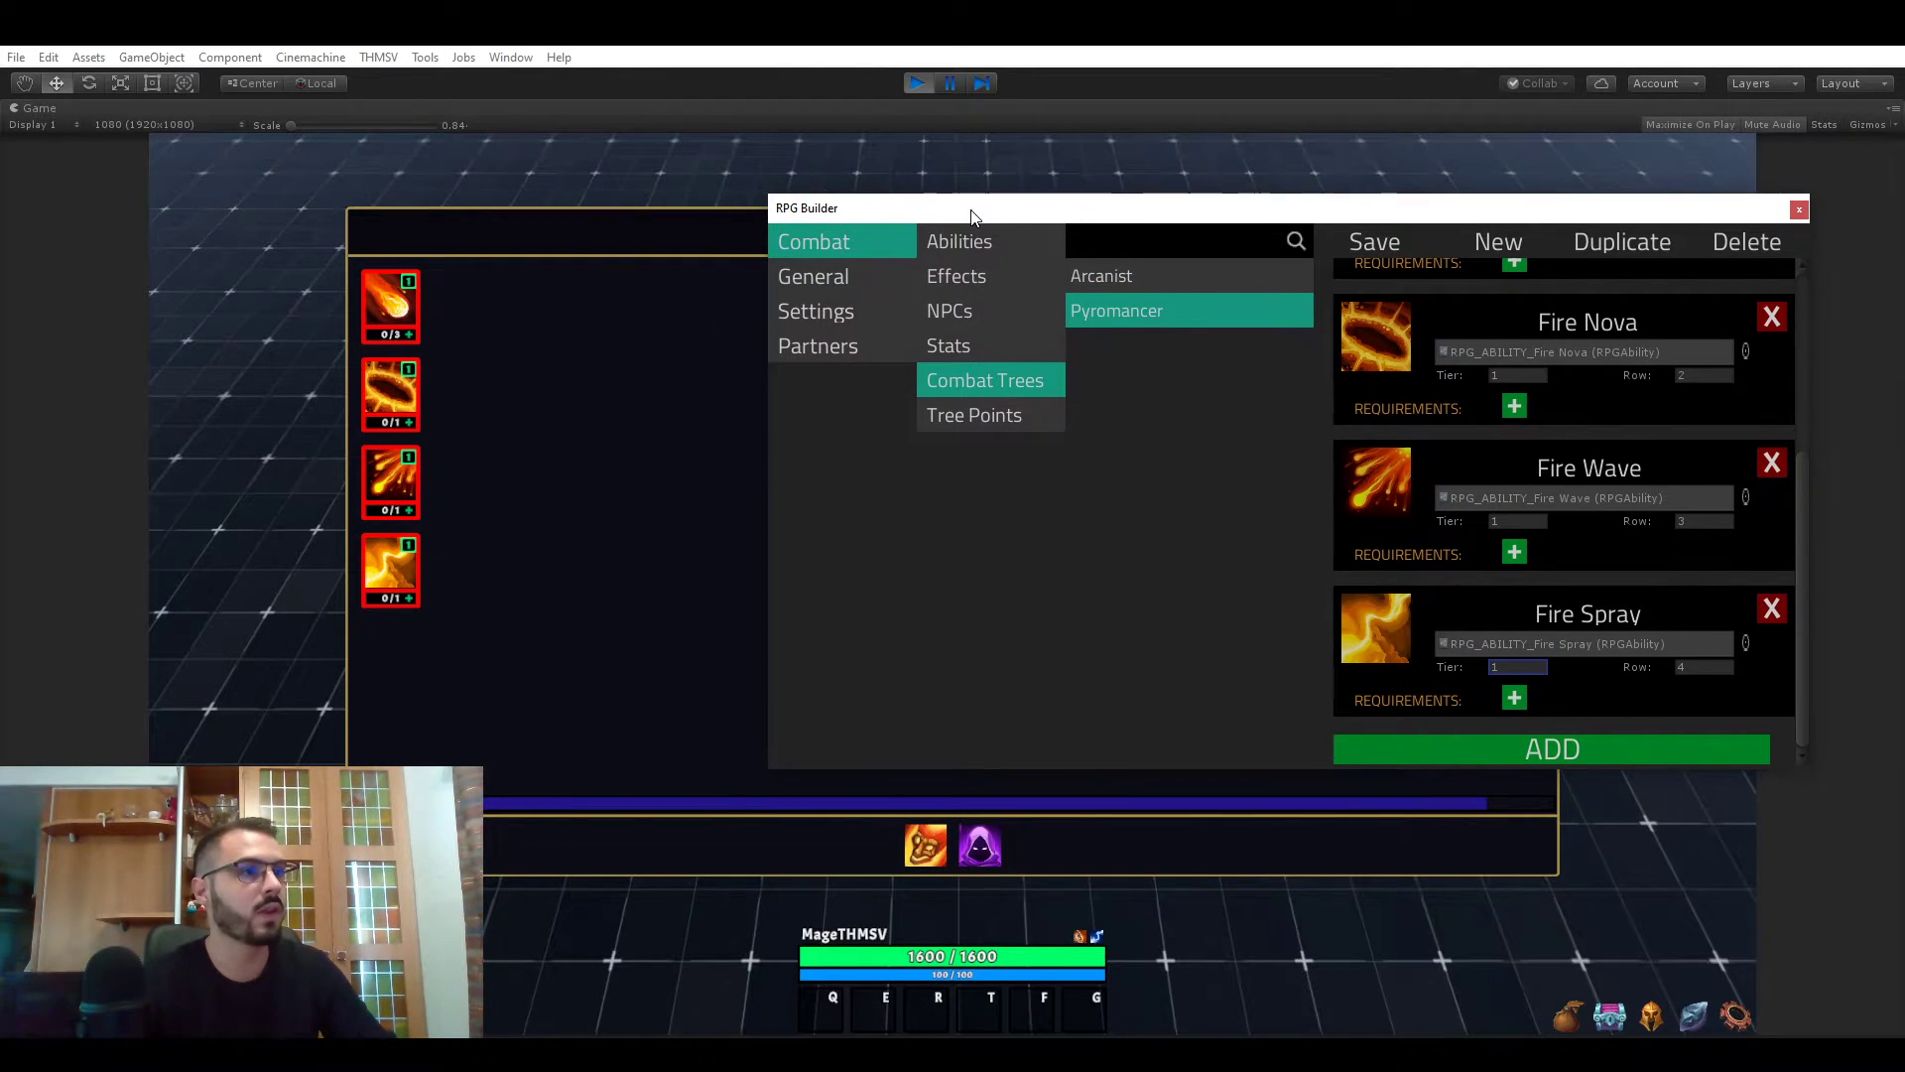
mouse_move(753, 333)
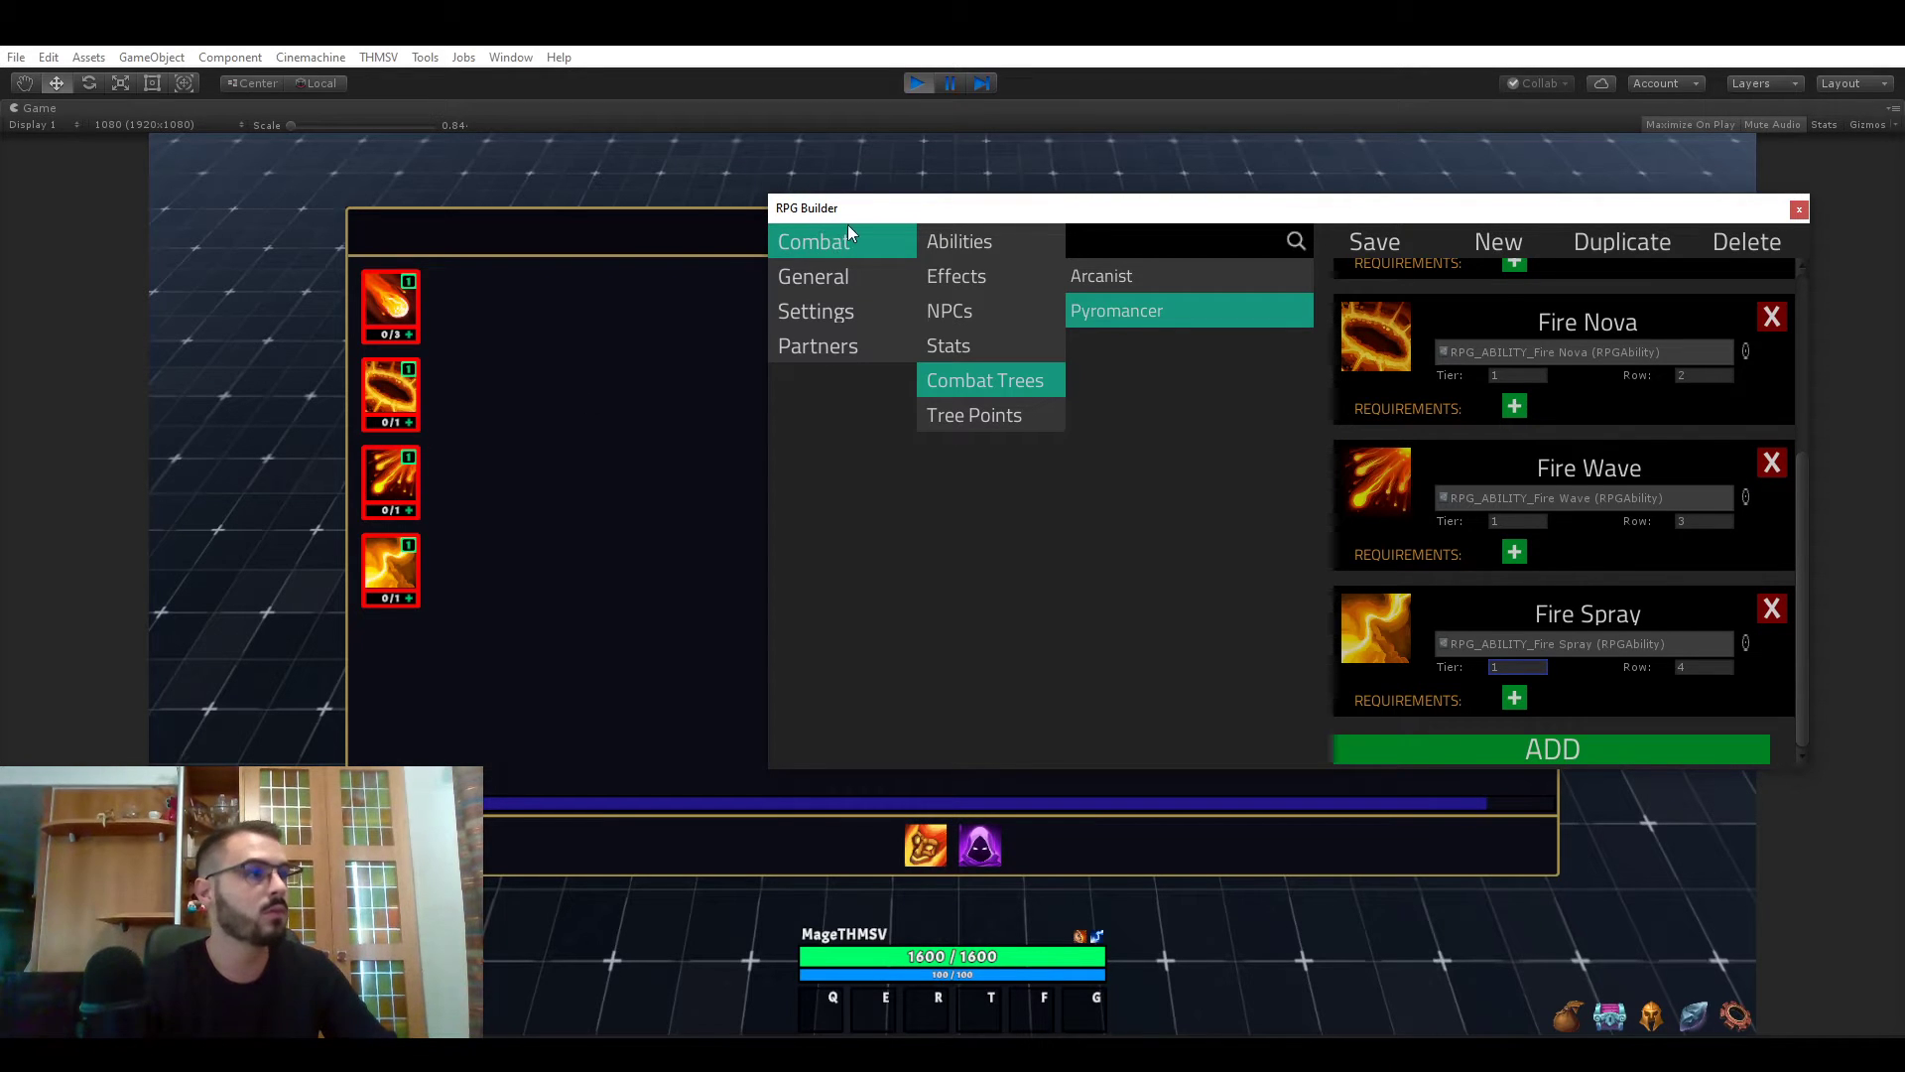
mouse_move(632, 275)
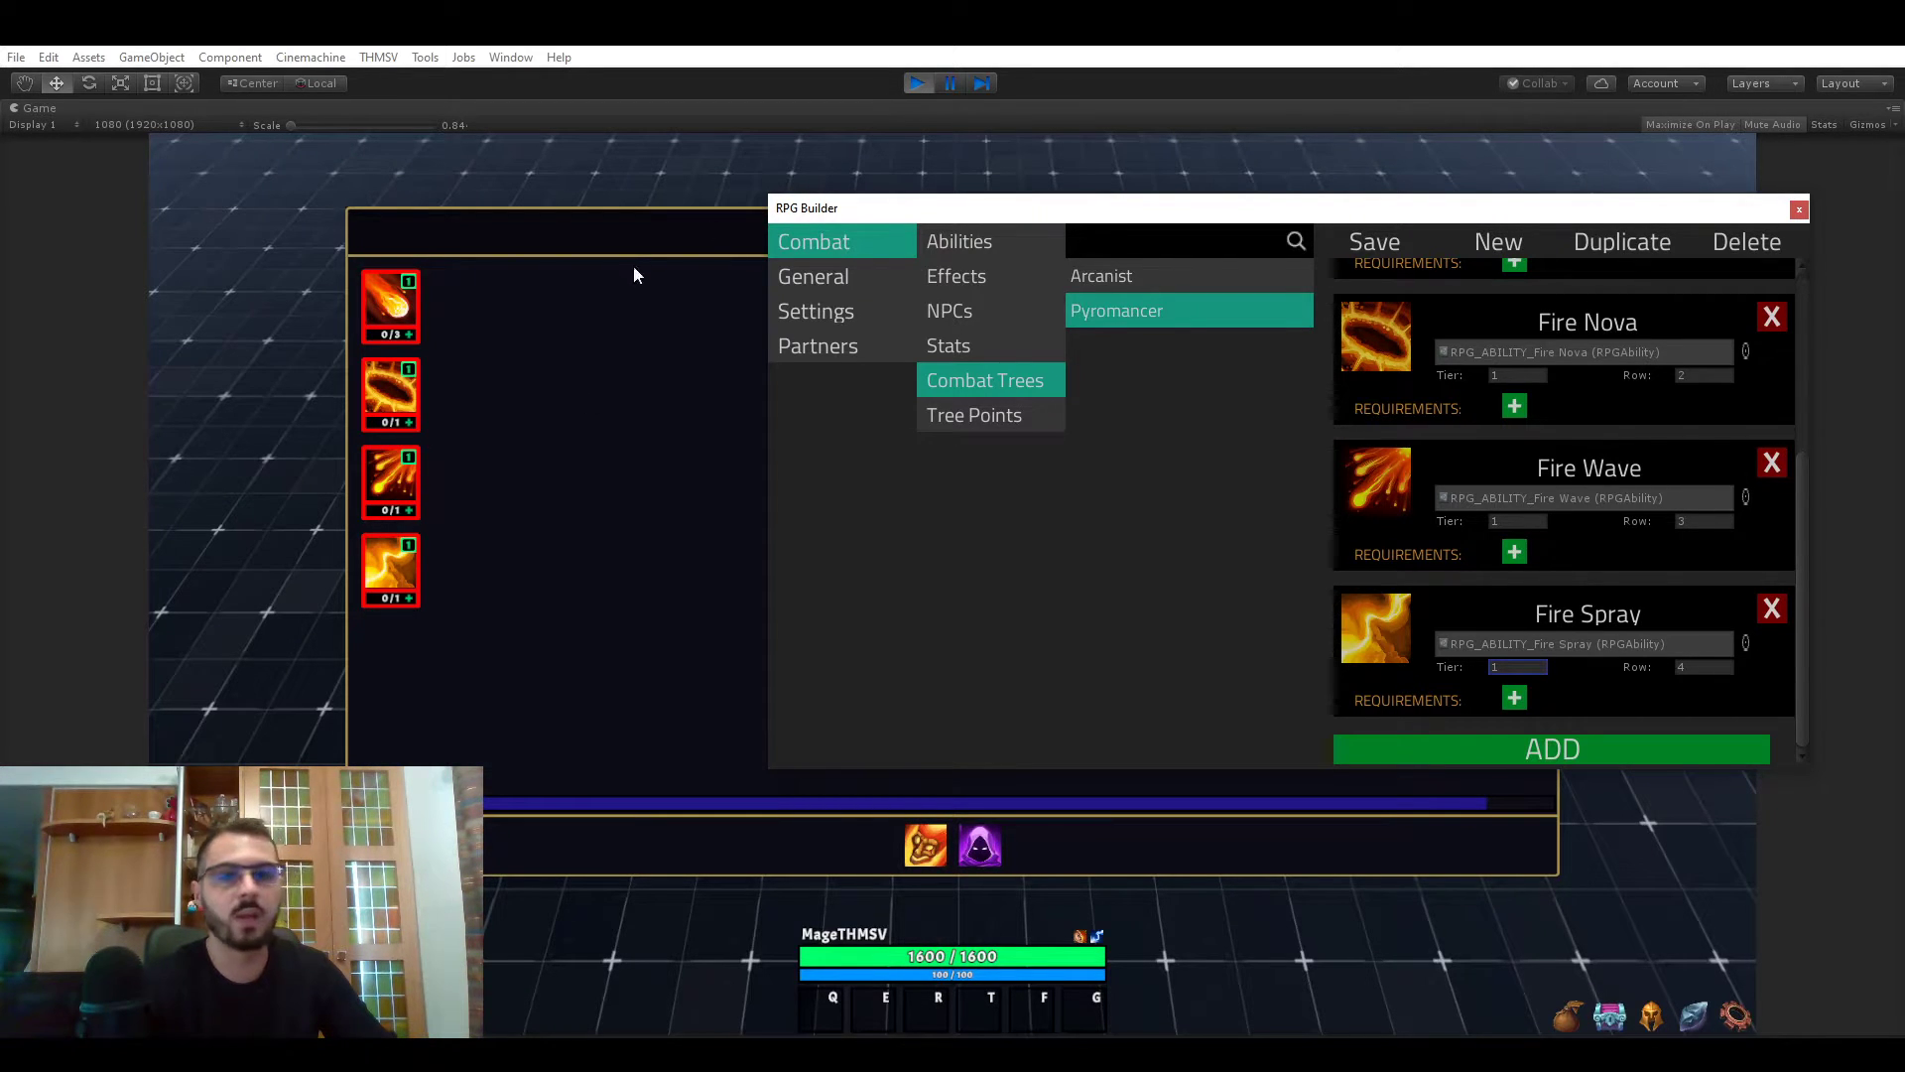
mouse_move(504, 543)
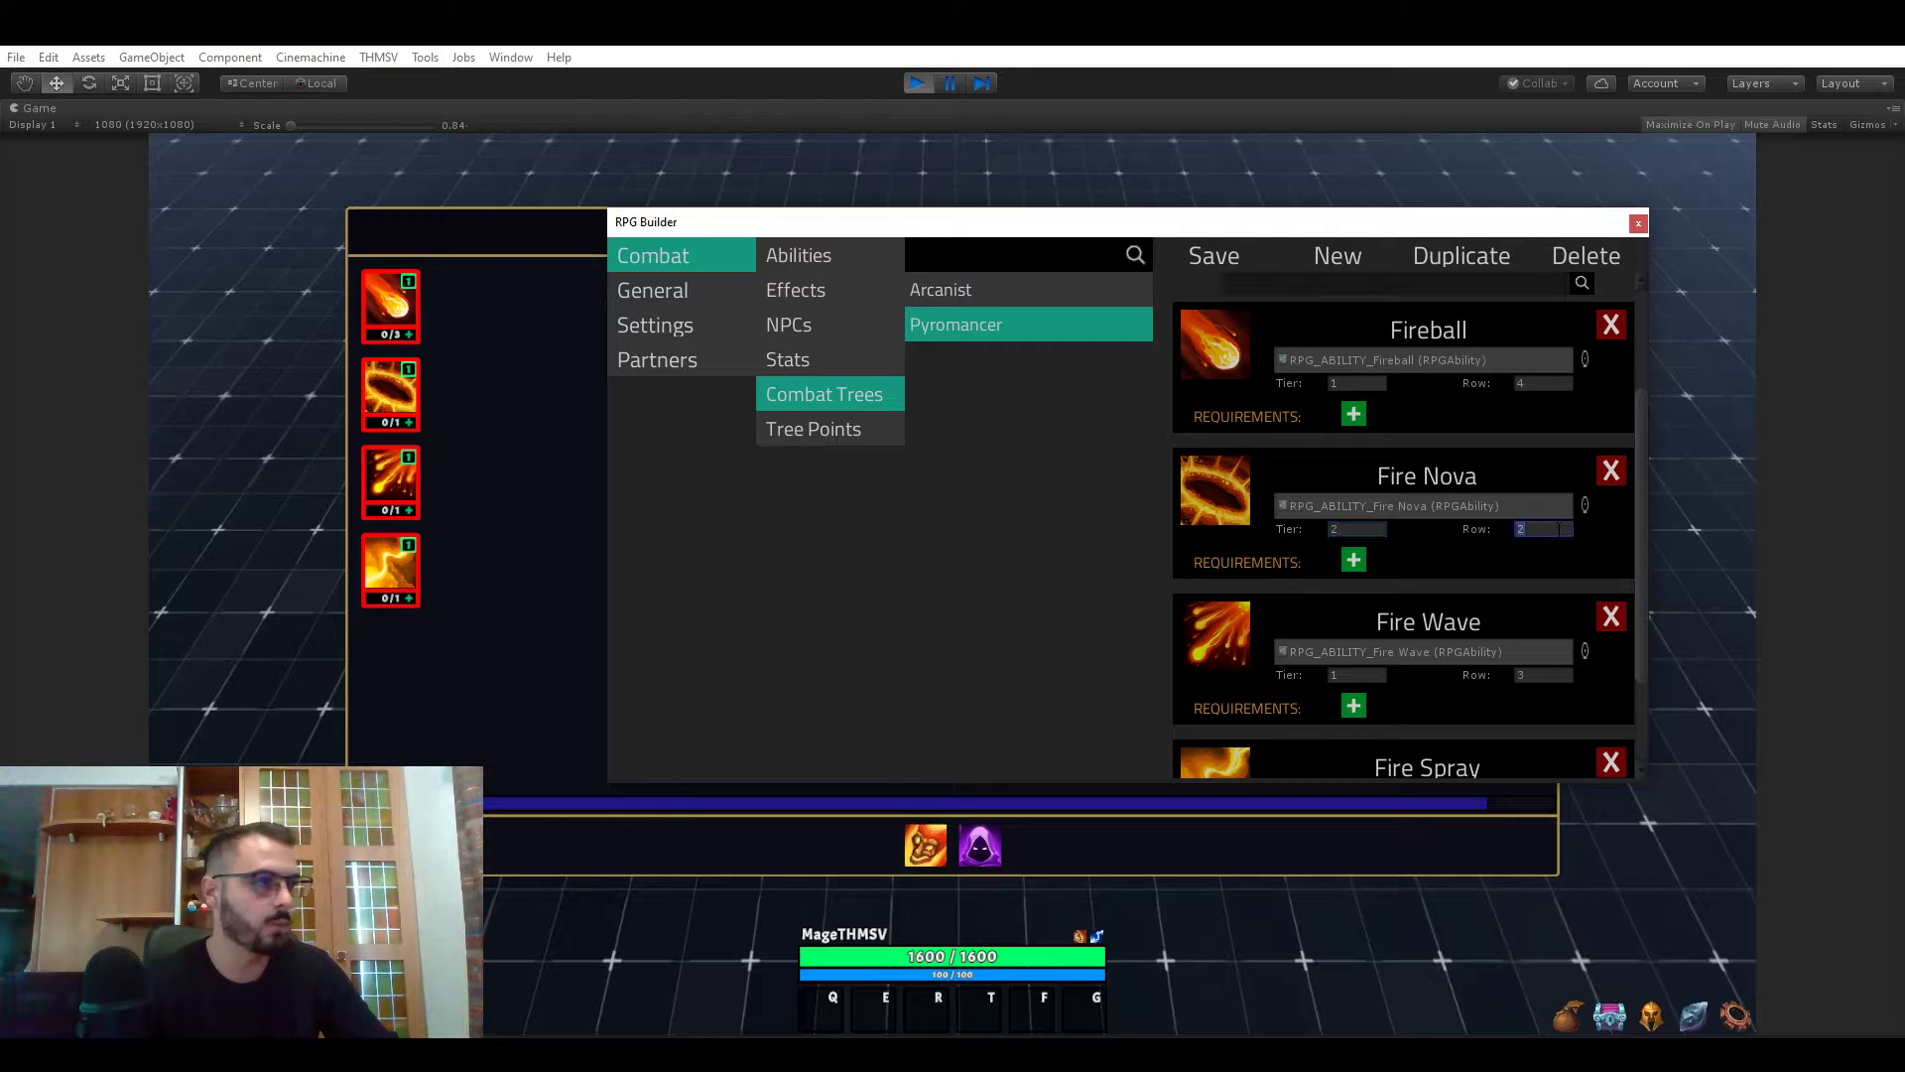
- Set Fireball 1/4, Fire Nova 2/2, Fire Wave 2/6 and Fire Spray 3/6 (tier/row)
scroll("down", 3)
type("2")
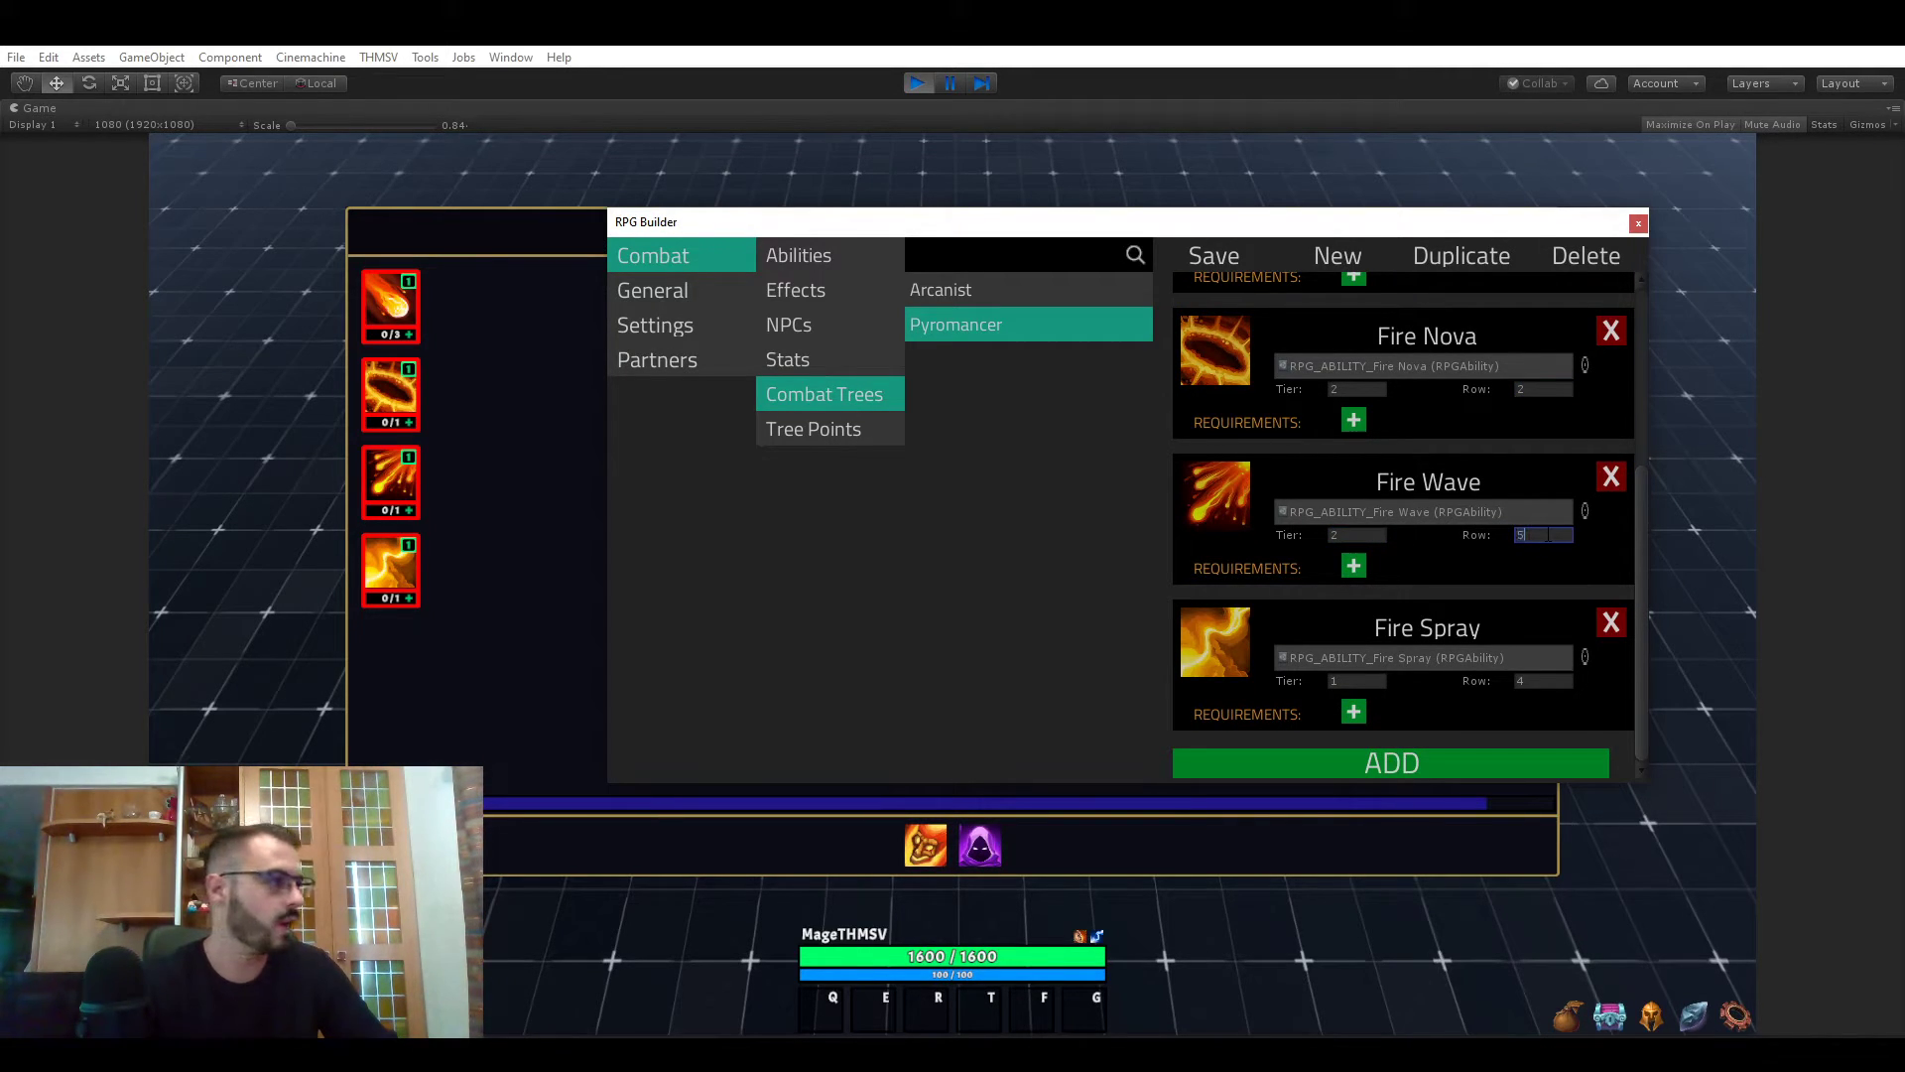
type("6")
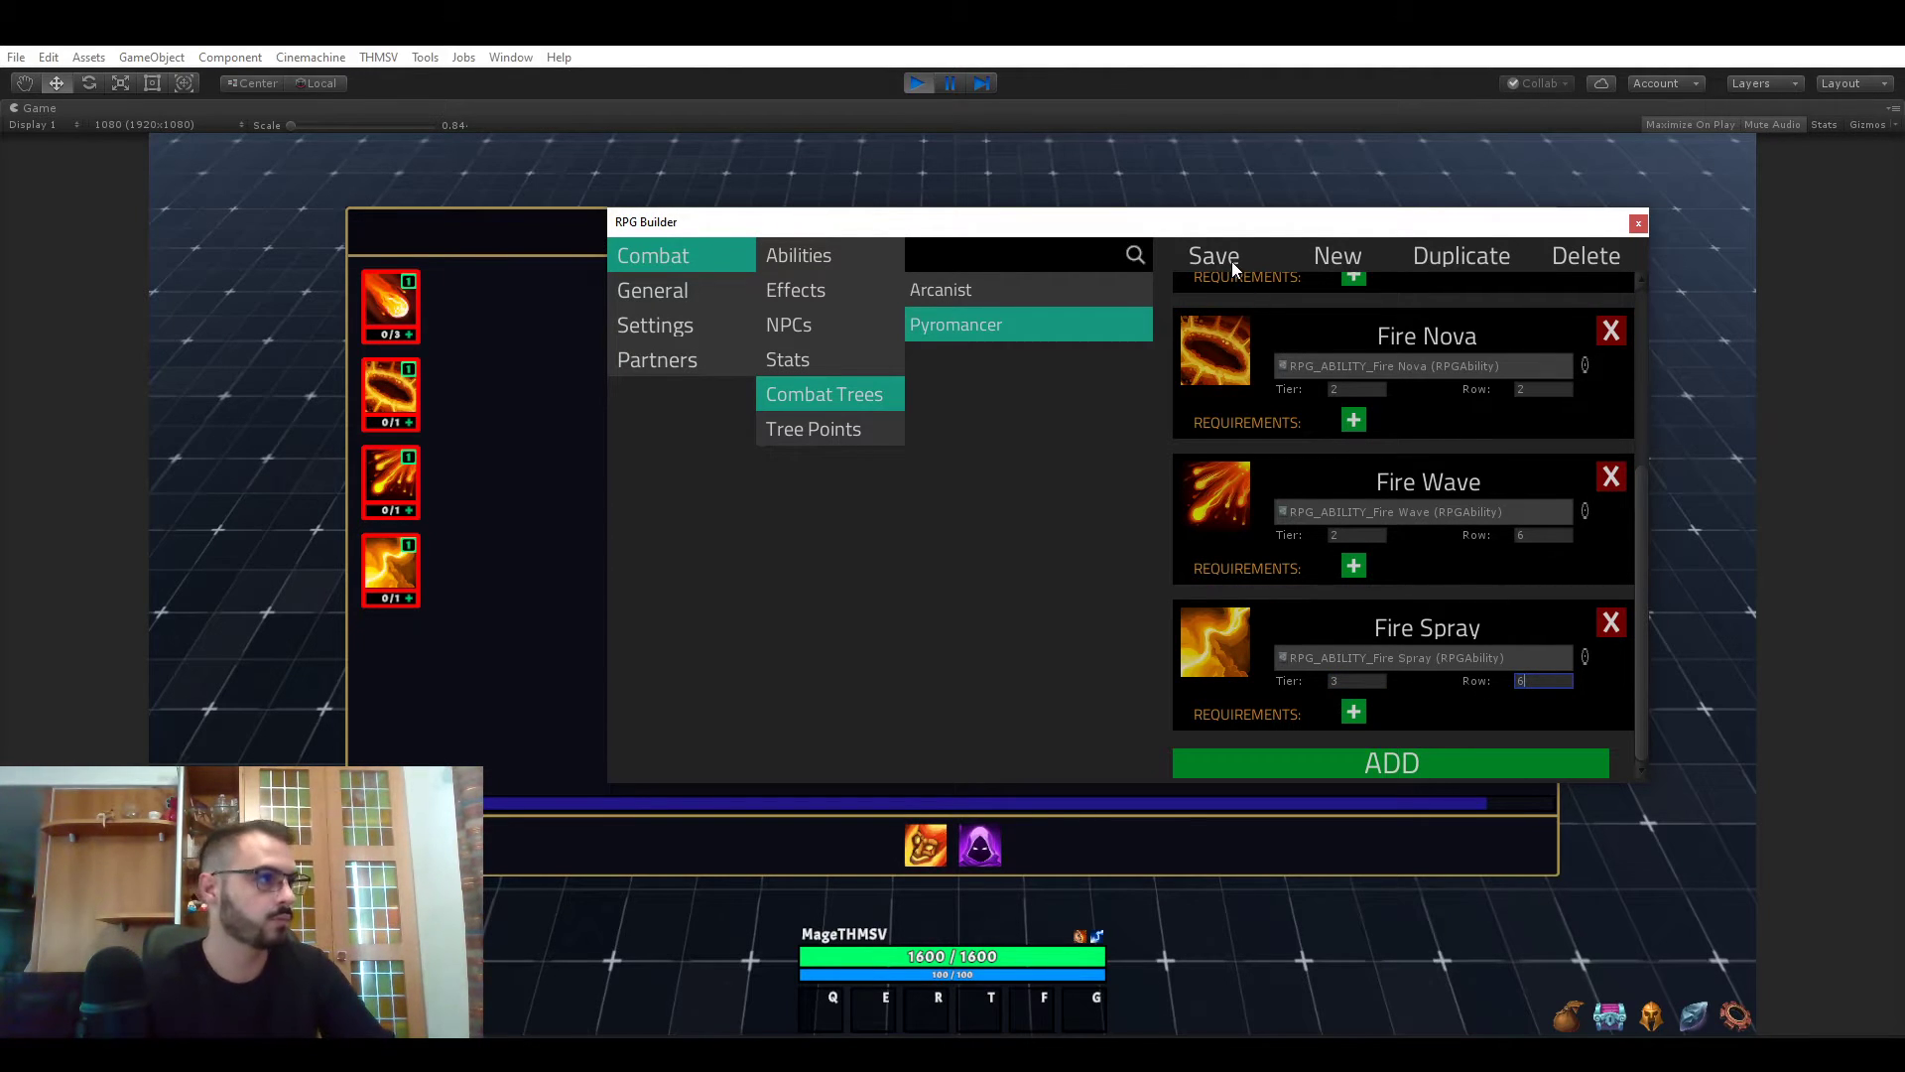
mouse_move(1665, 1021)
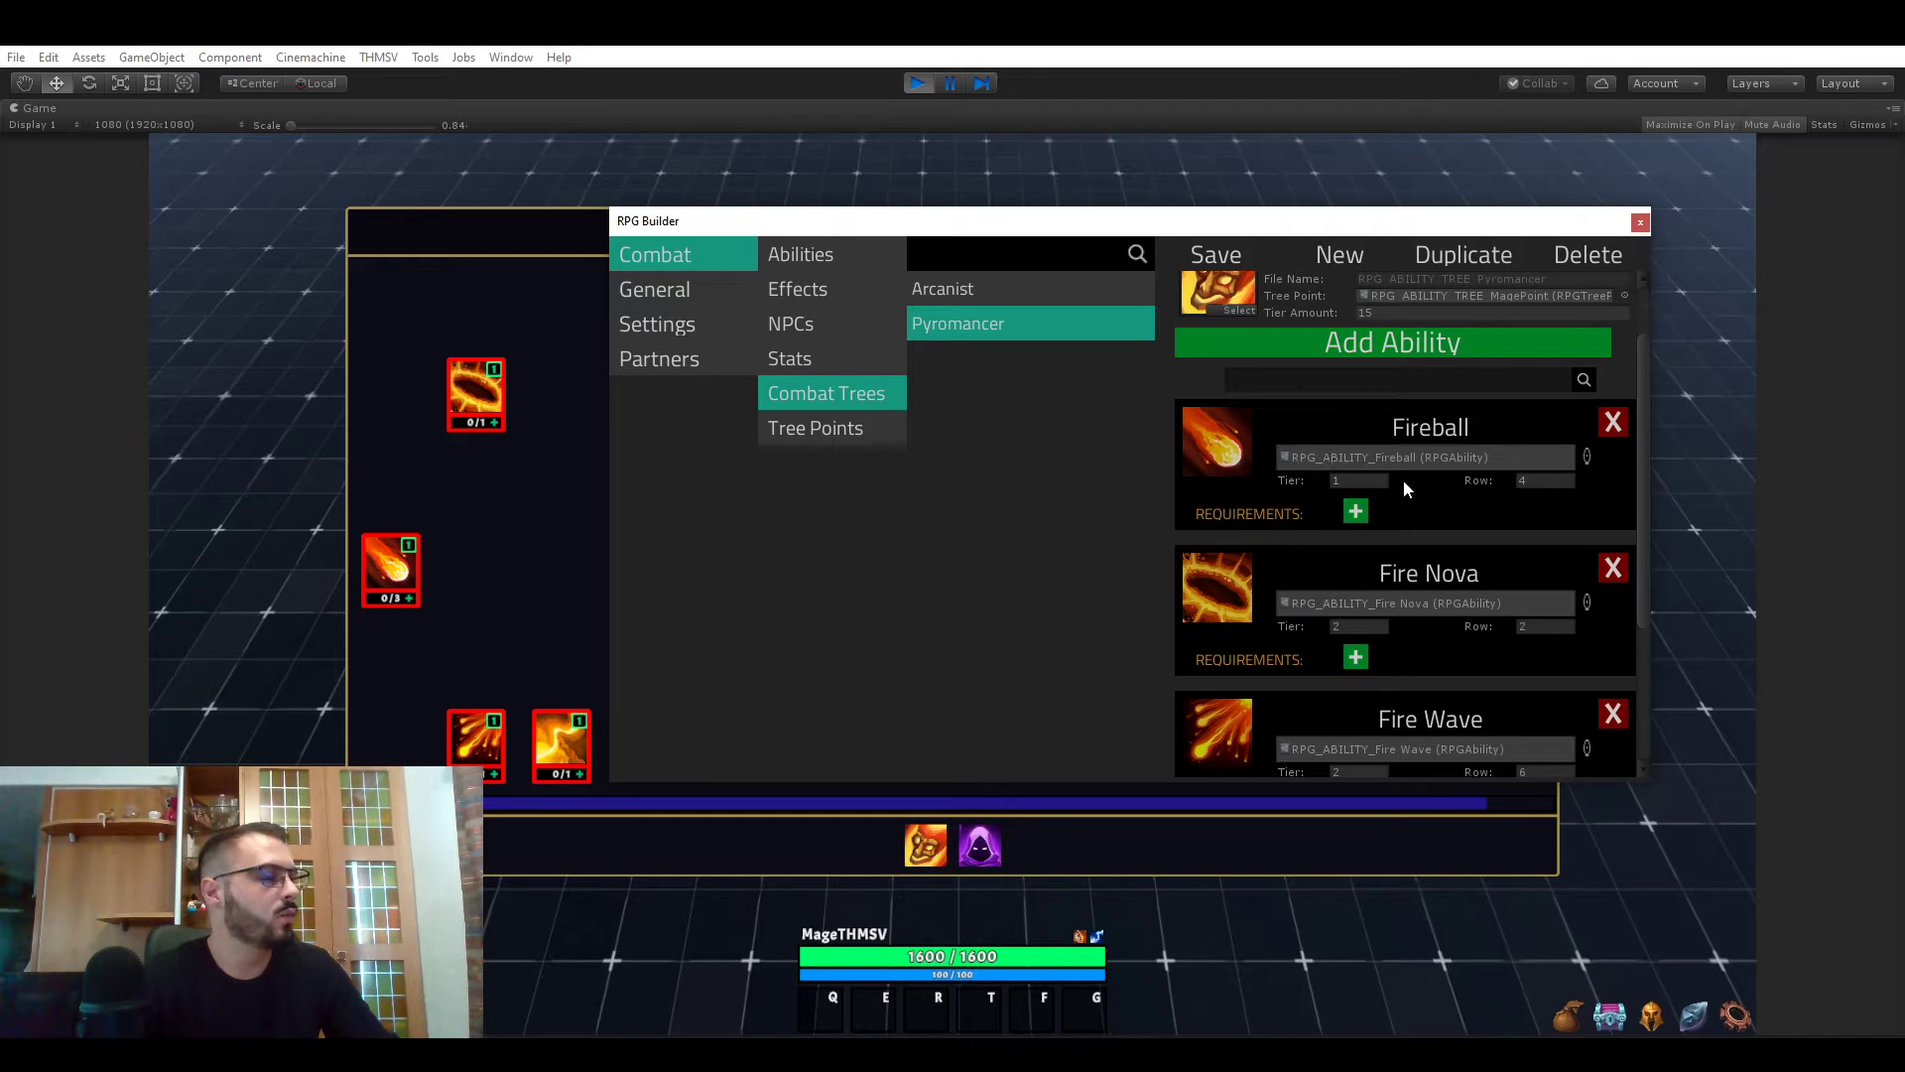
mouse_move(1379, 446)
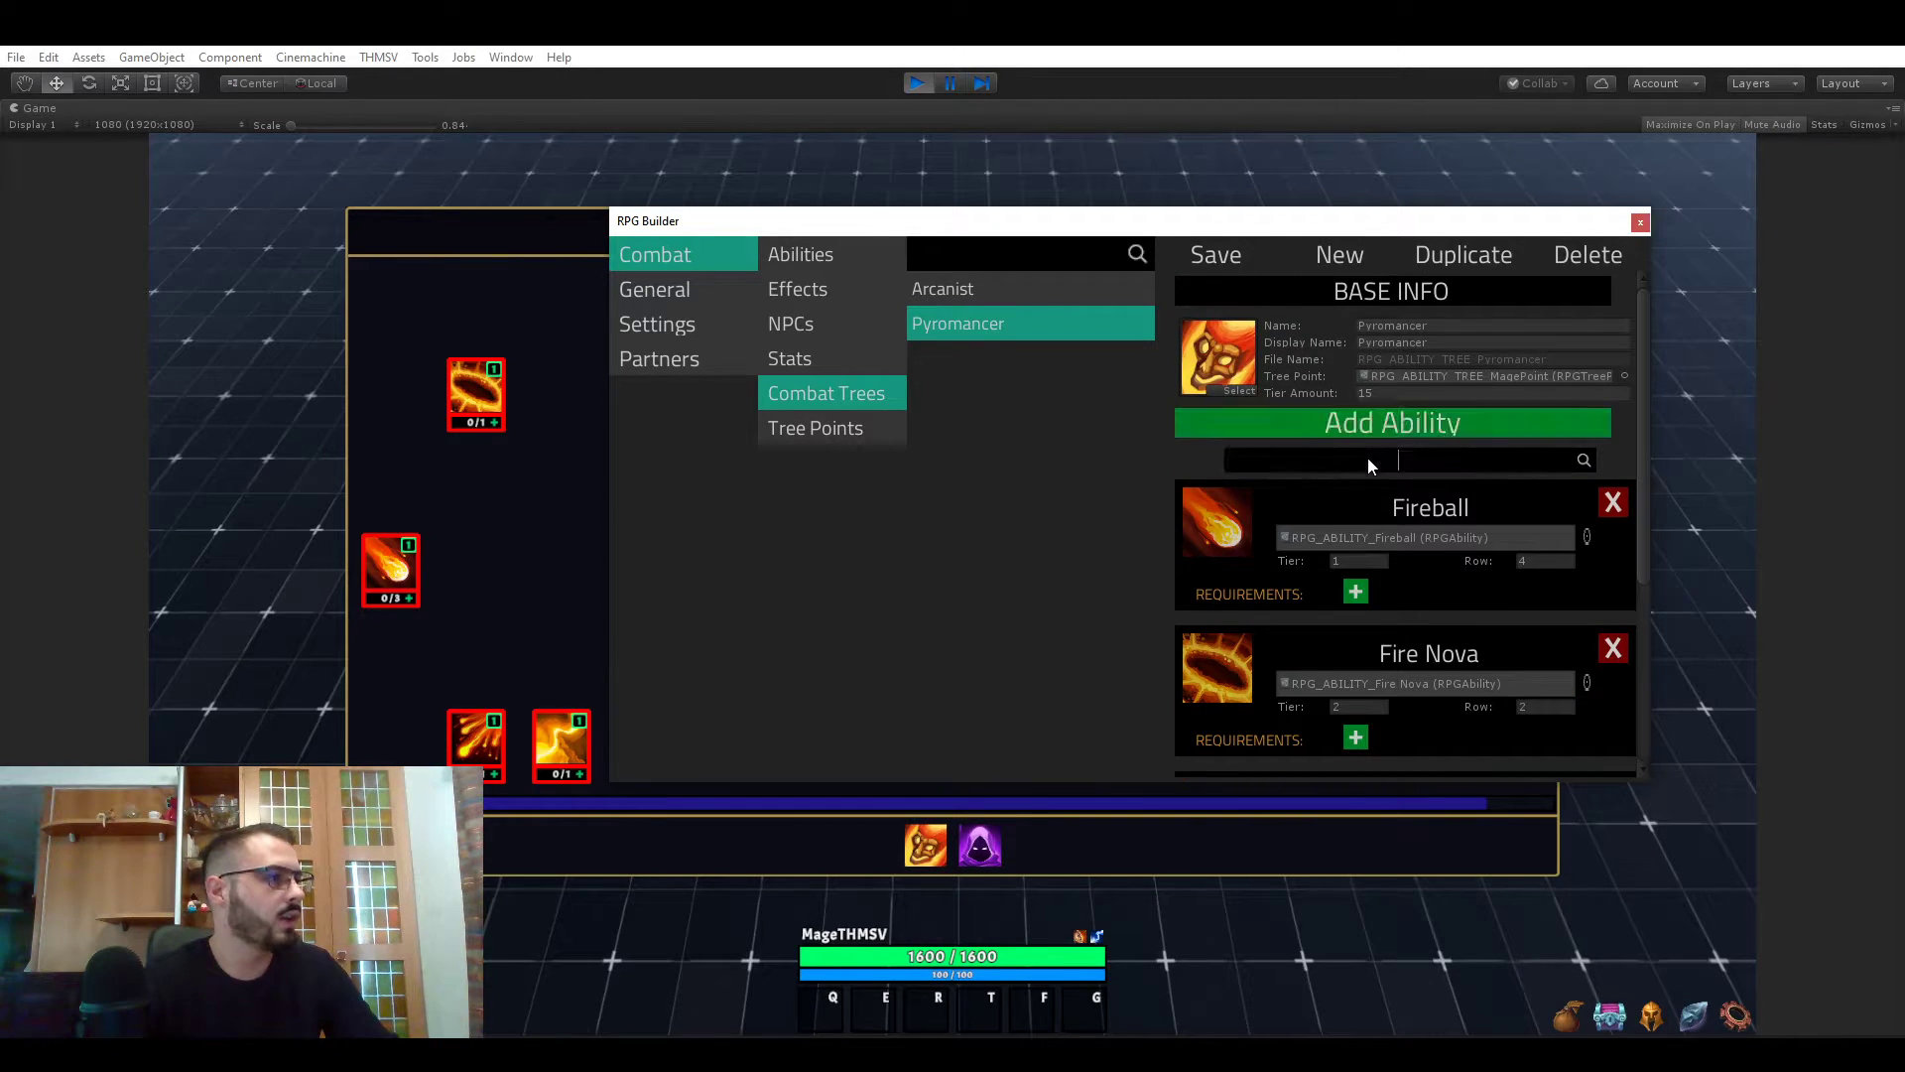
type("fi")
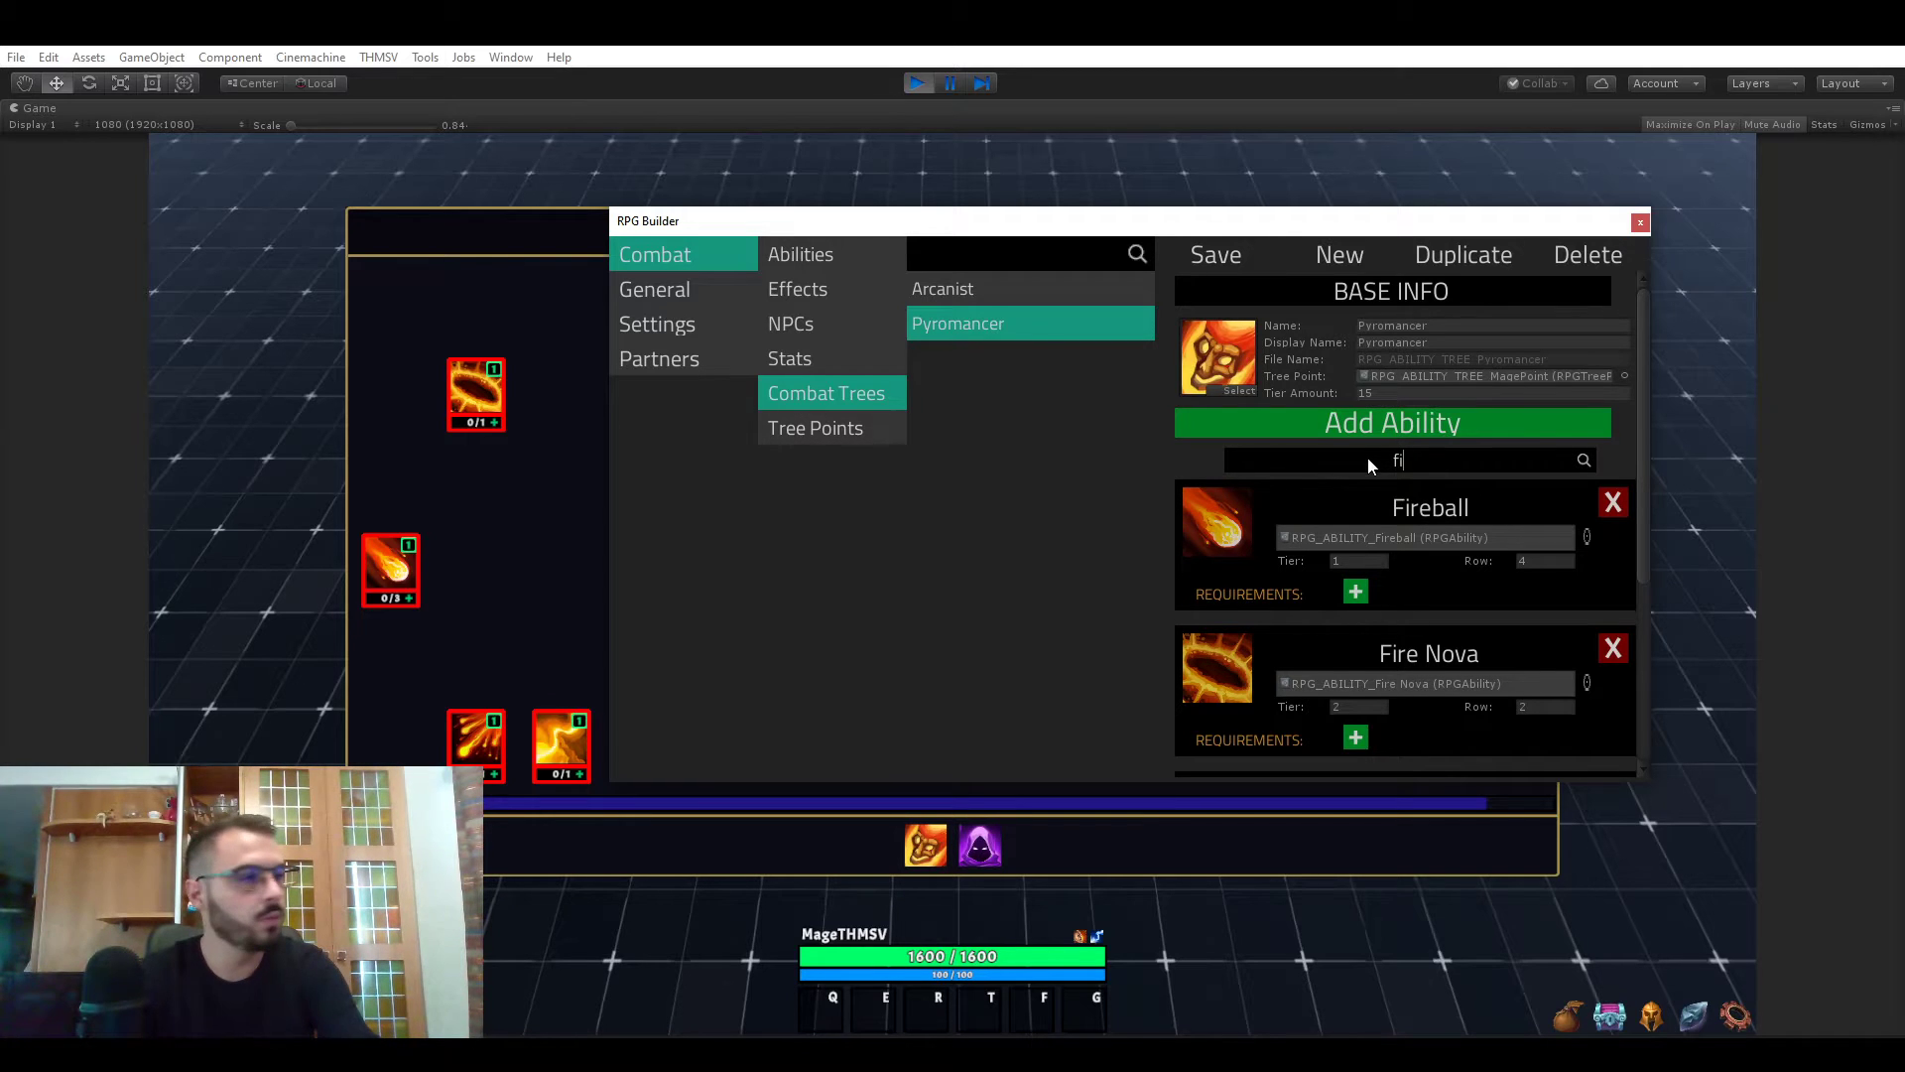
scroll("down", 3)
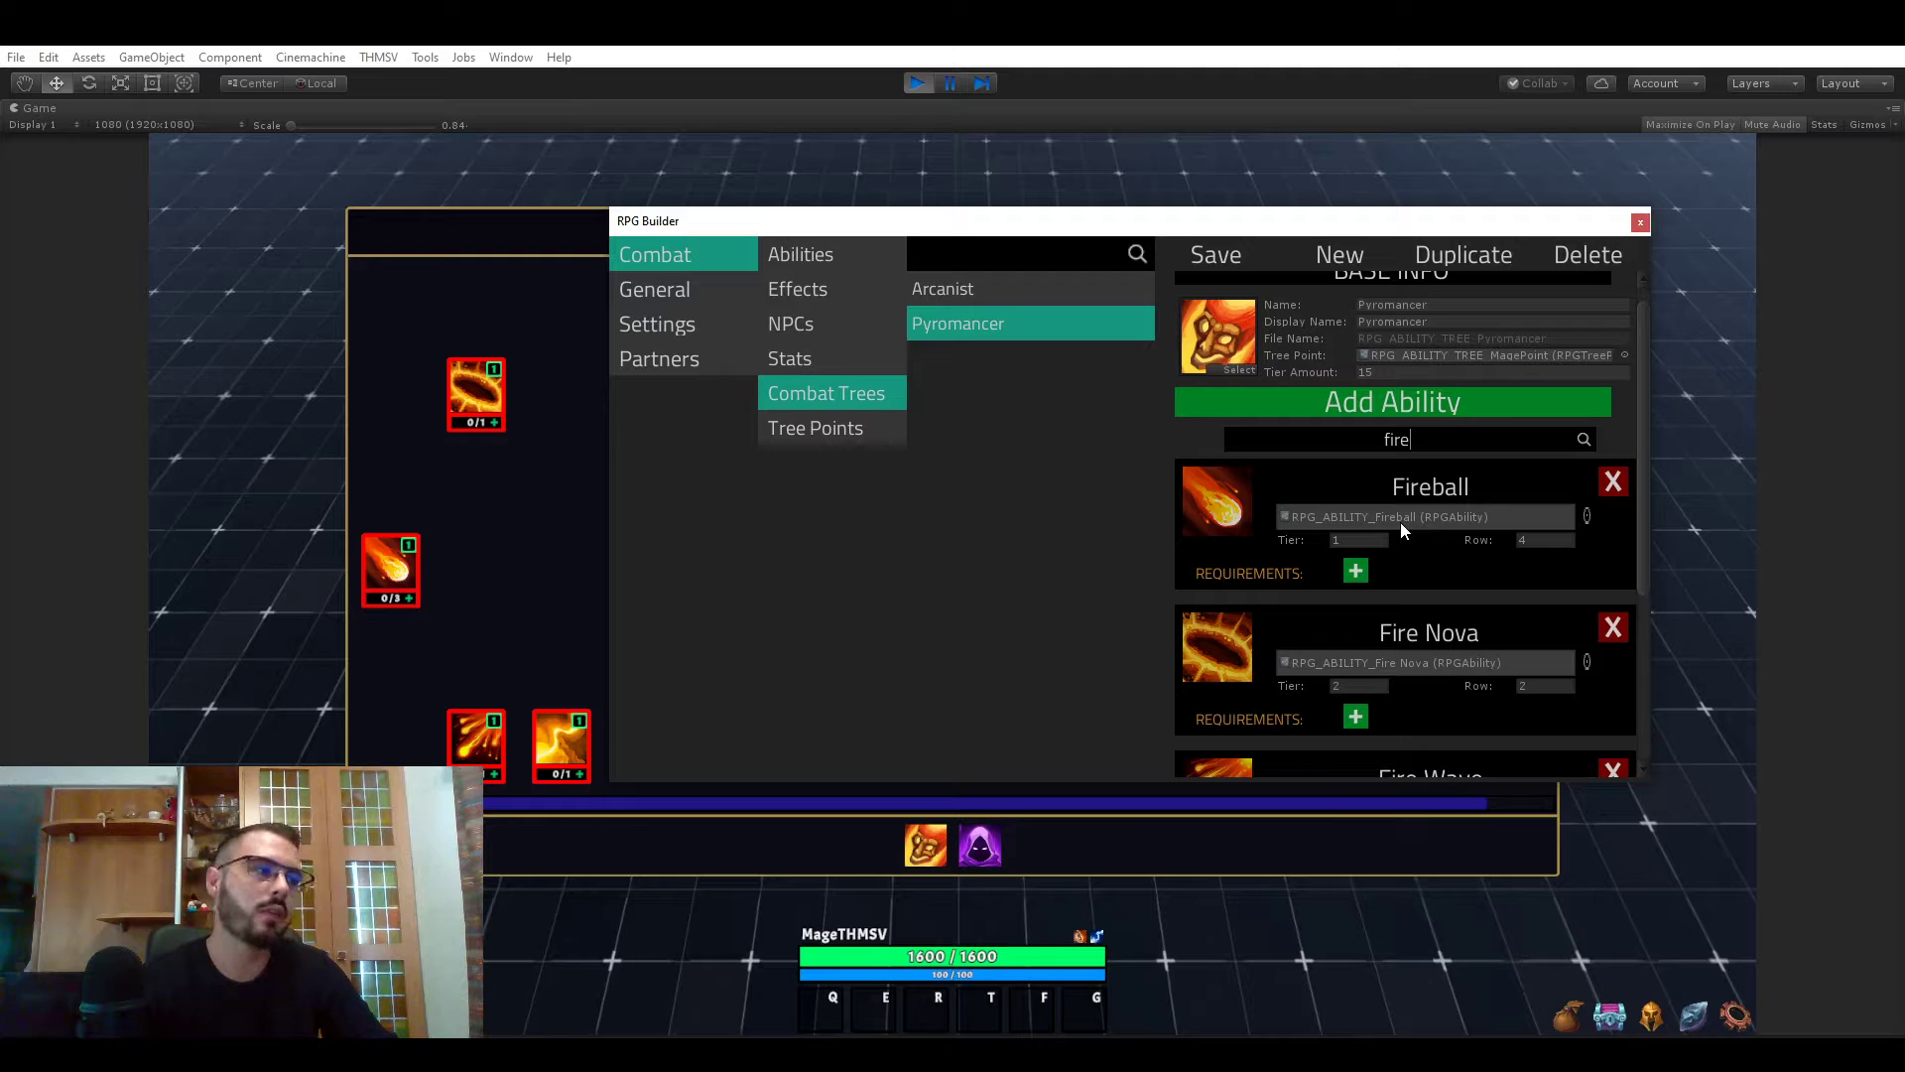
type("ba")
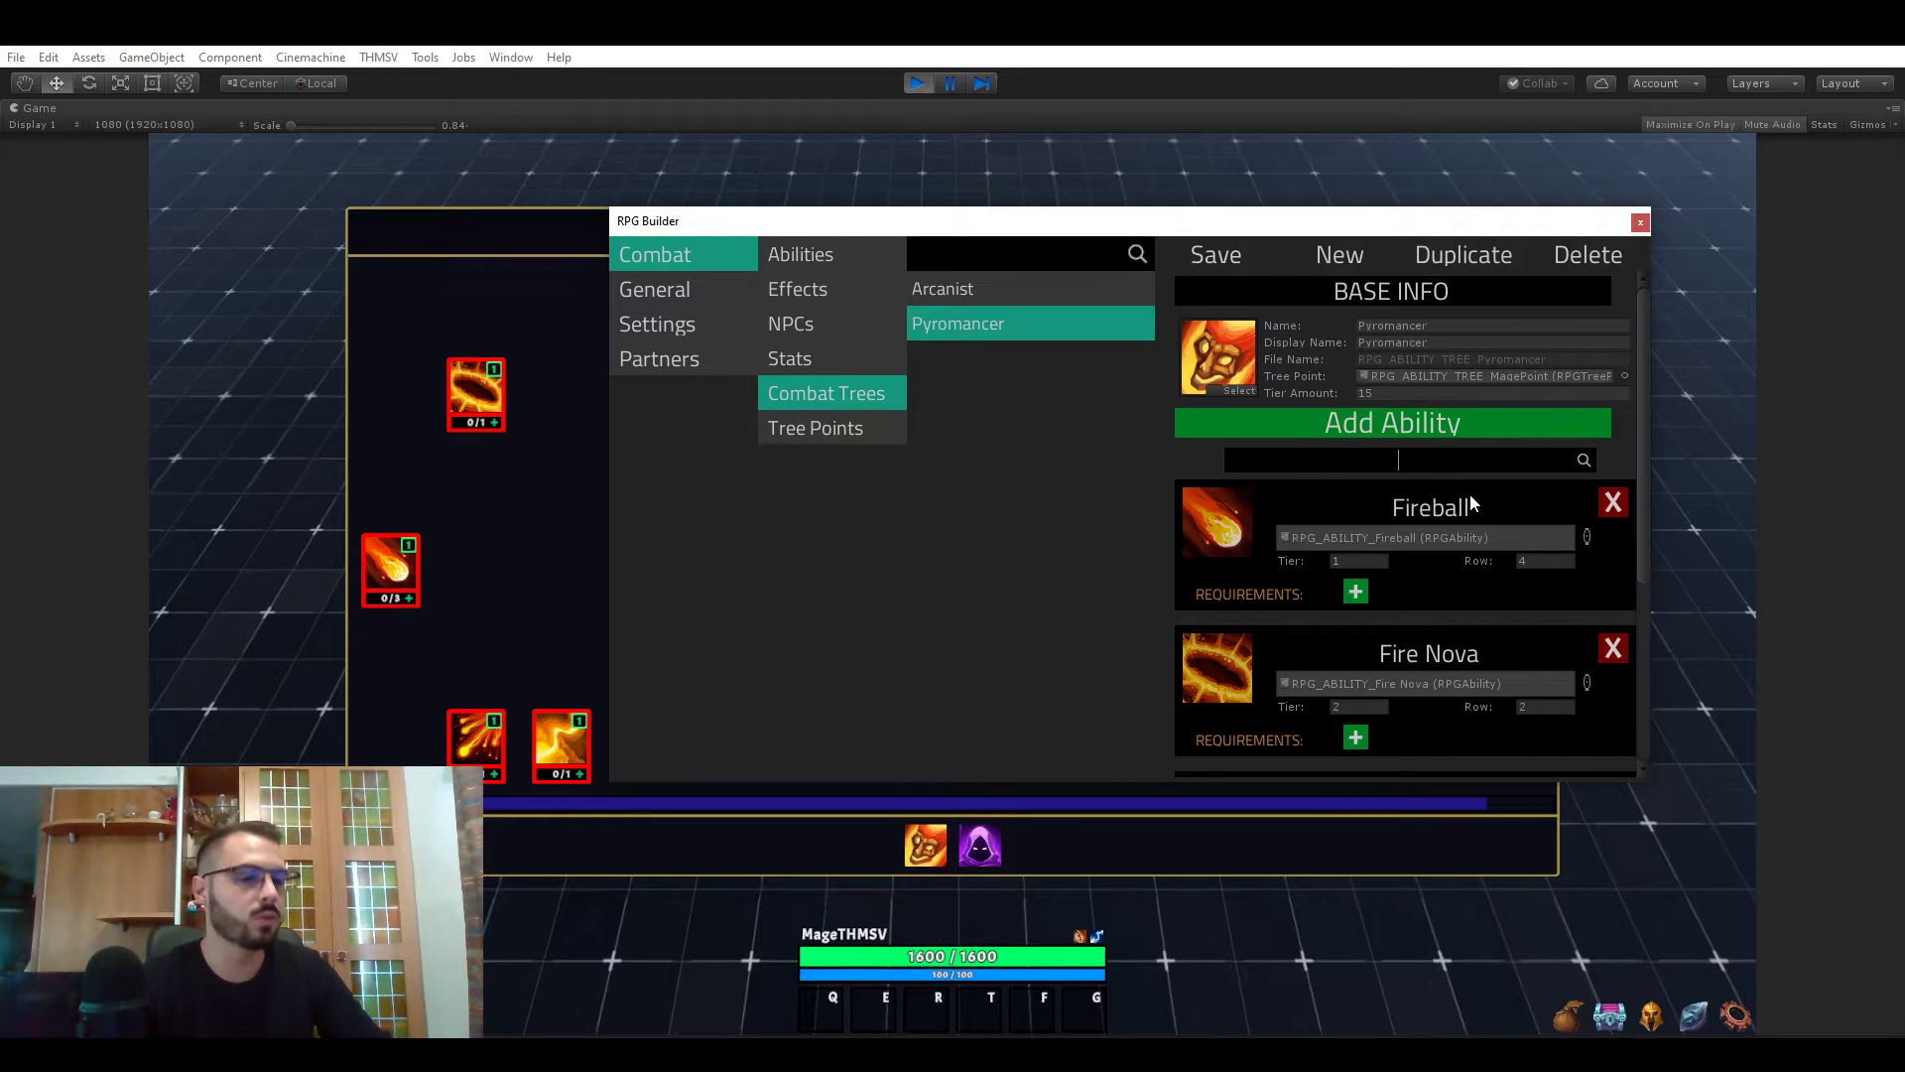
scroll("down", 3)
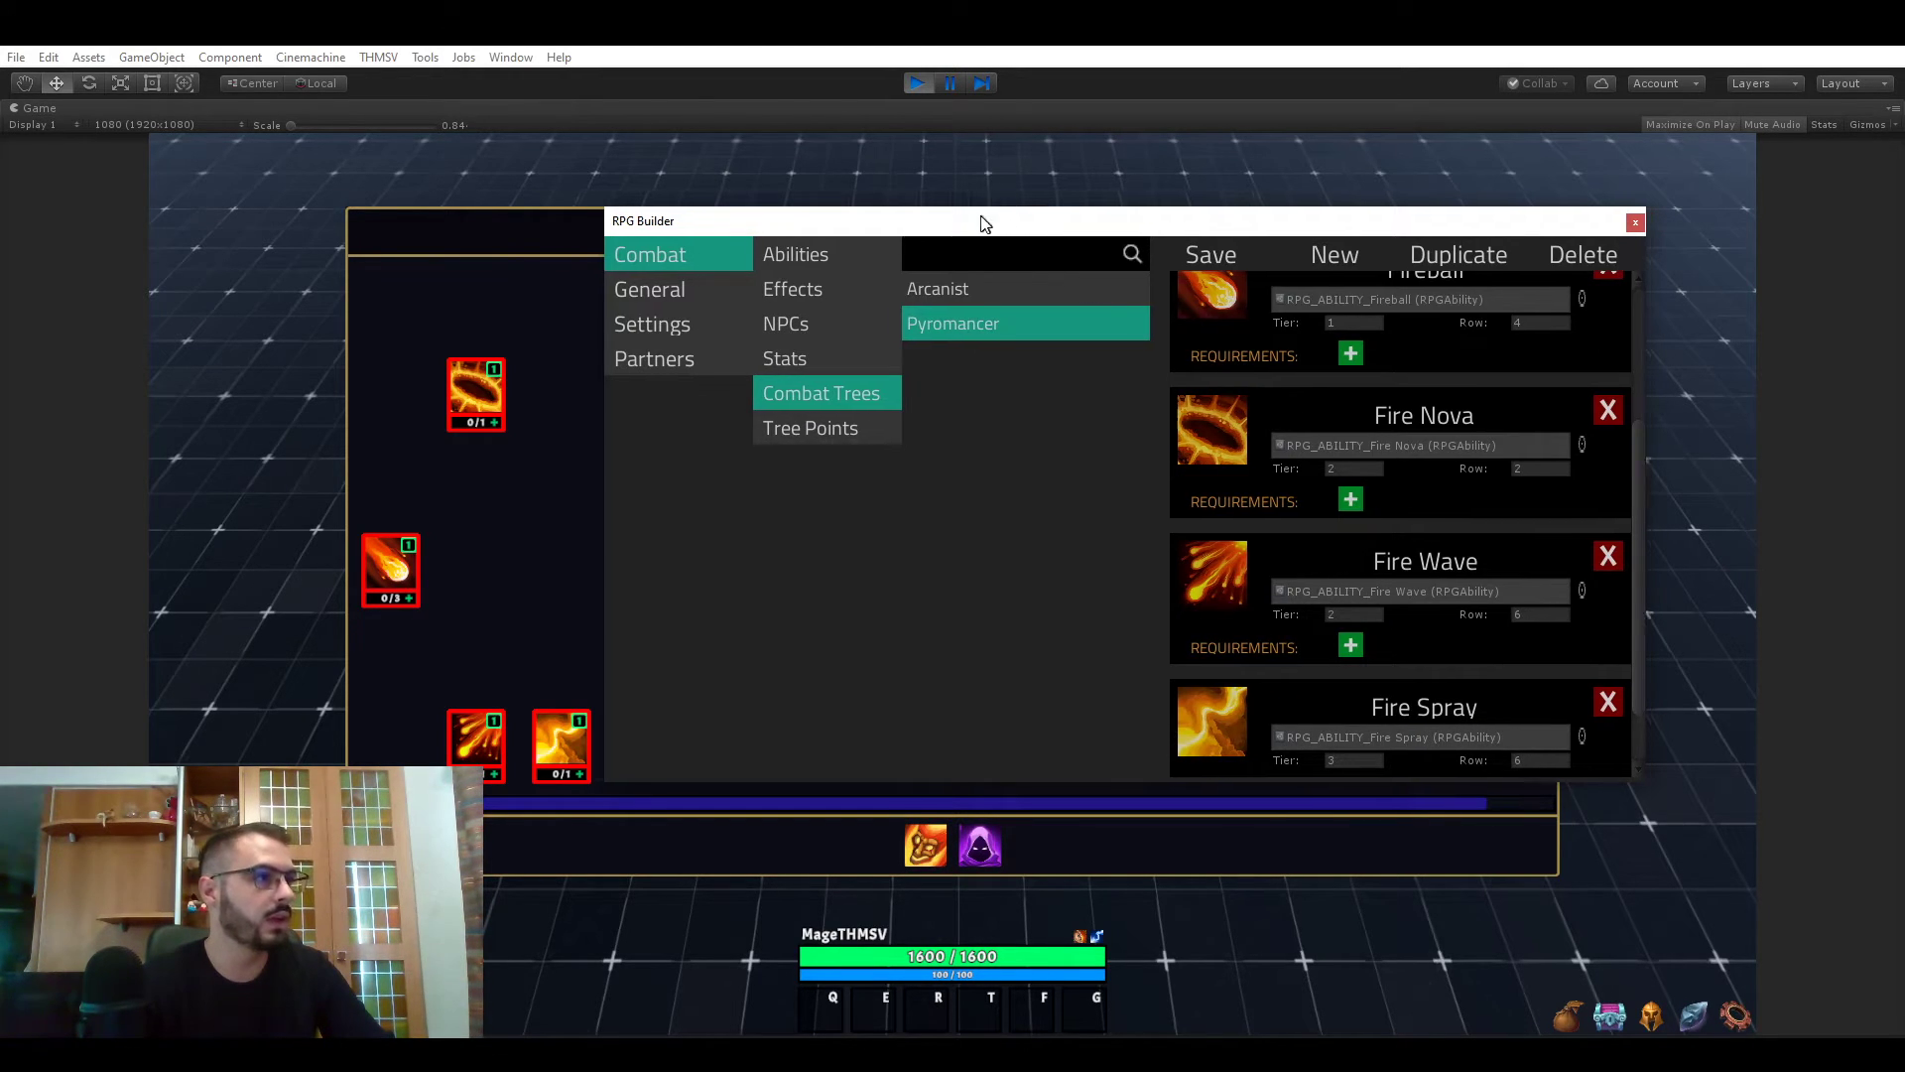
left_click_drag(984, 222, 954, 177)
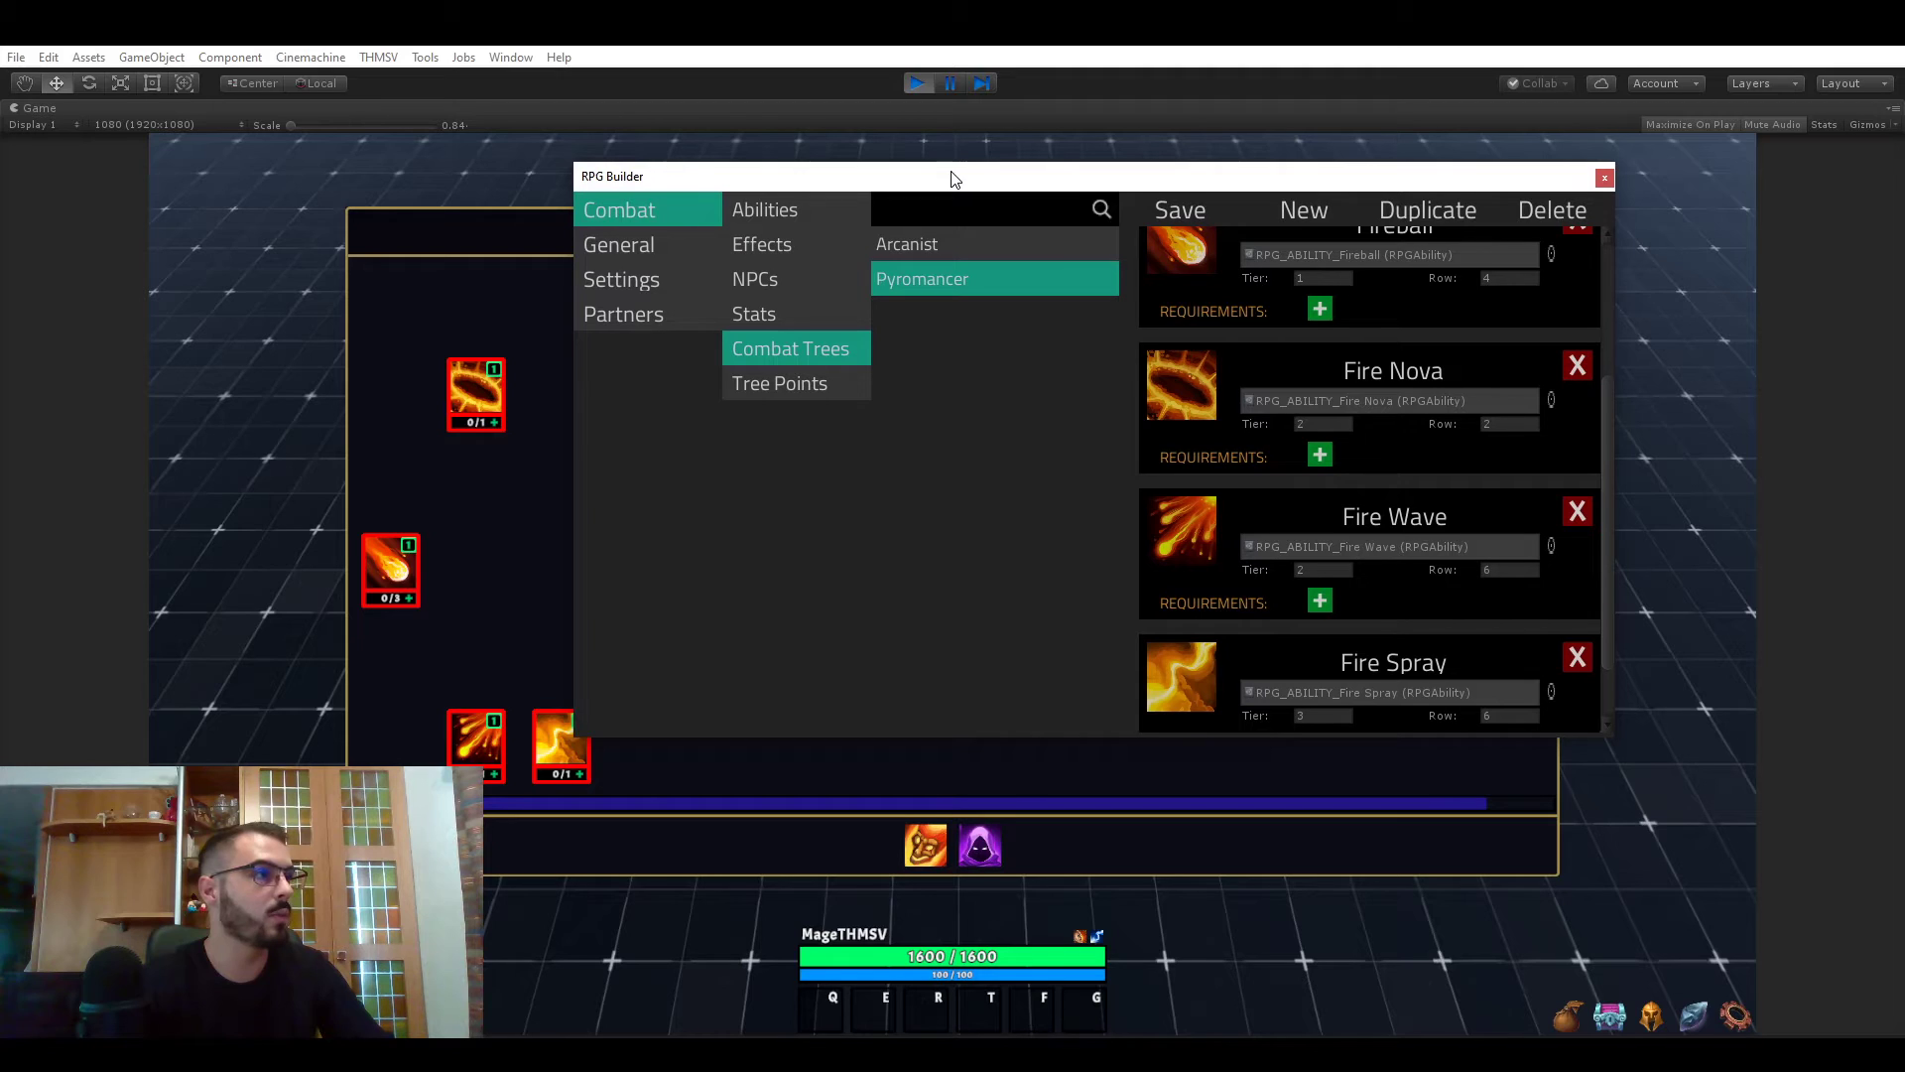
scroll("down", 3)
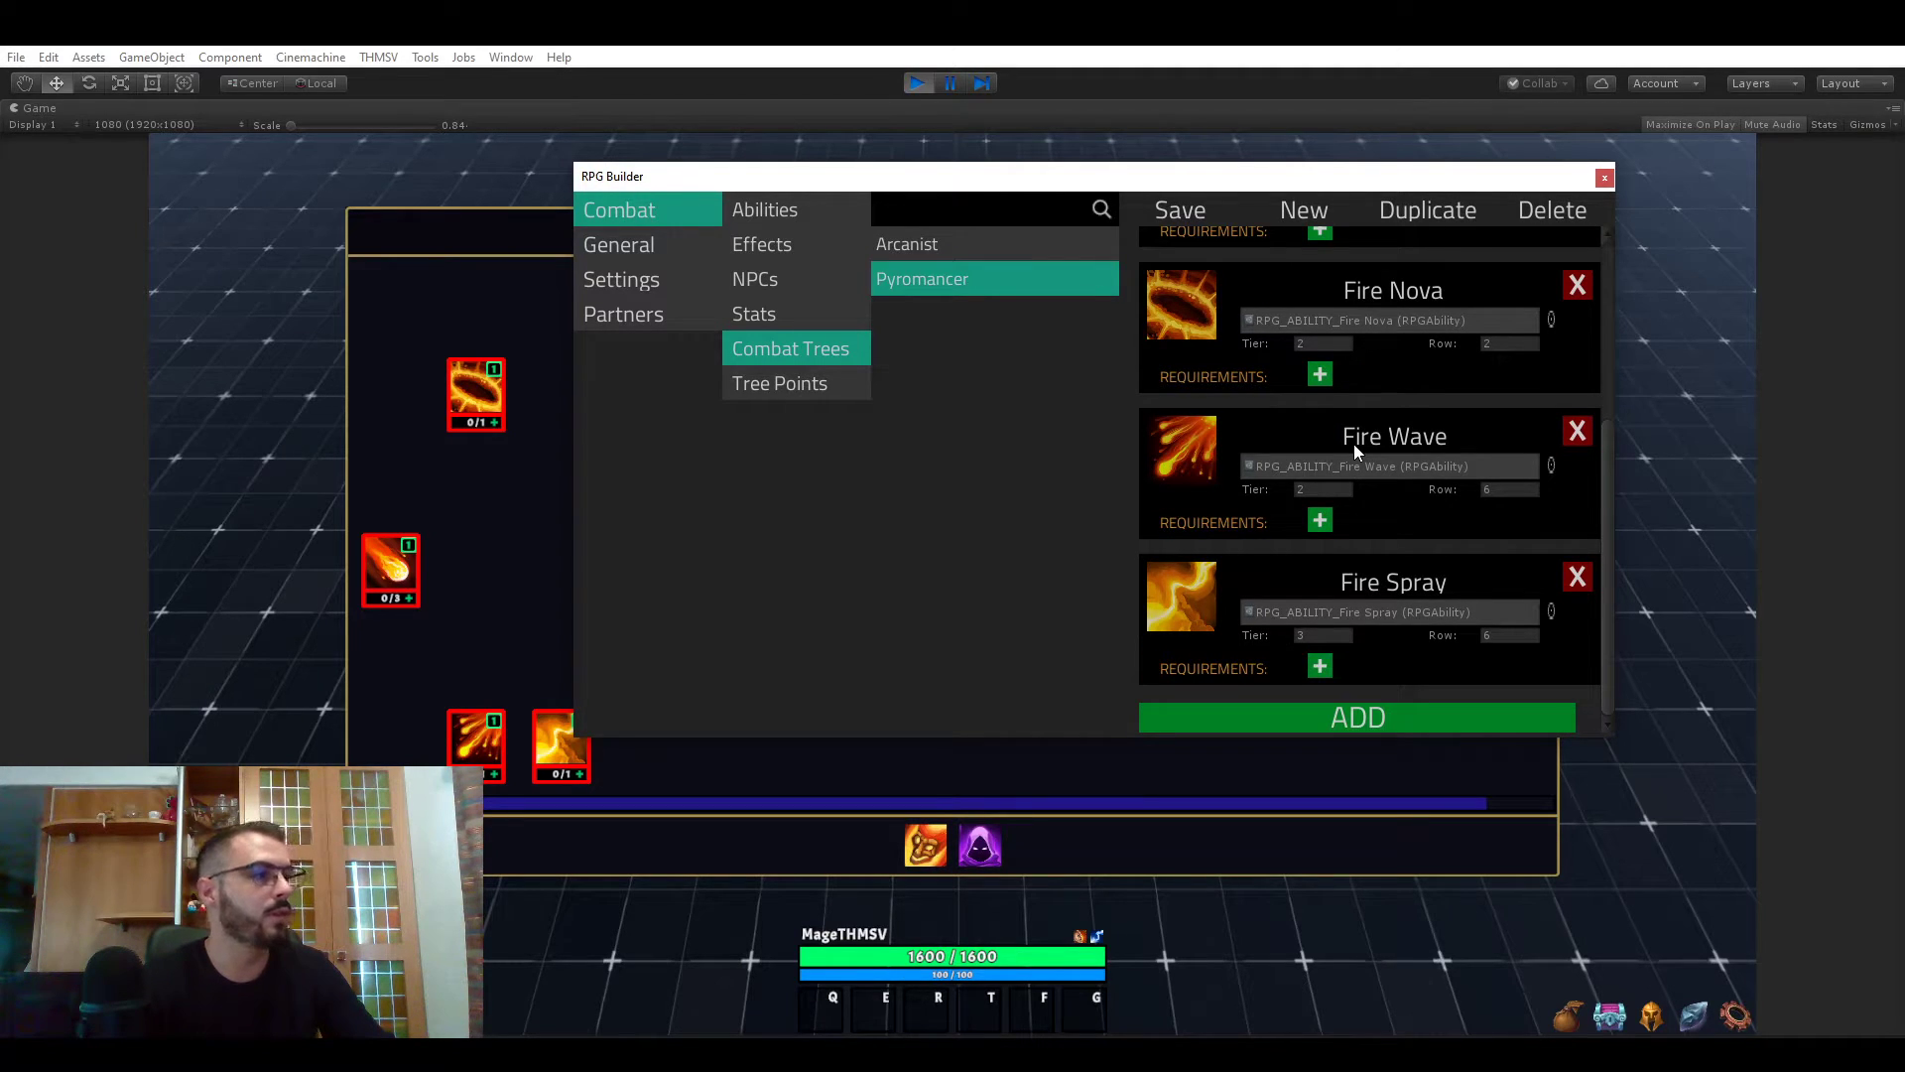
mouse_move(1363, 508)
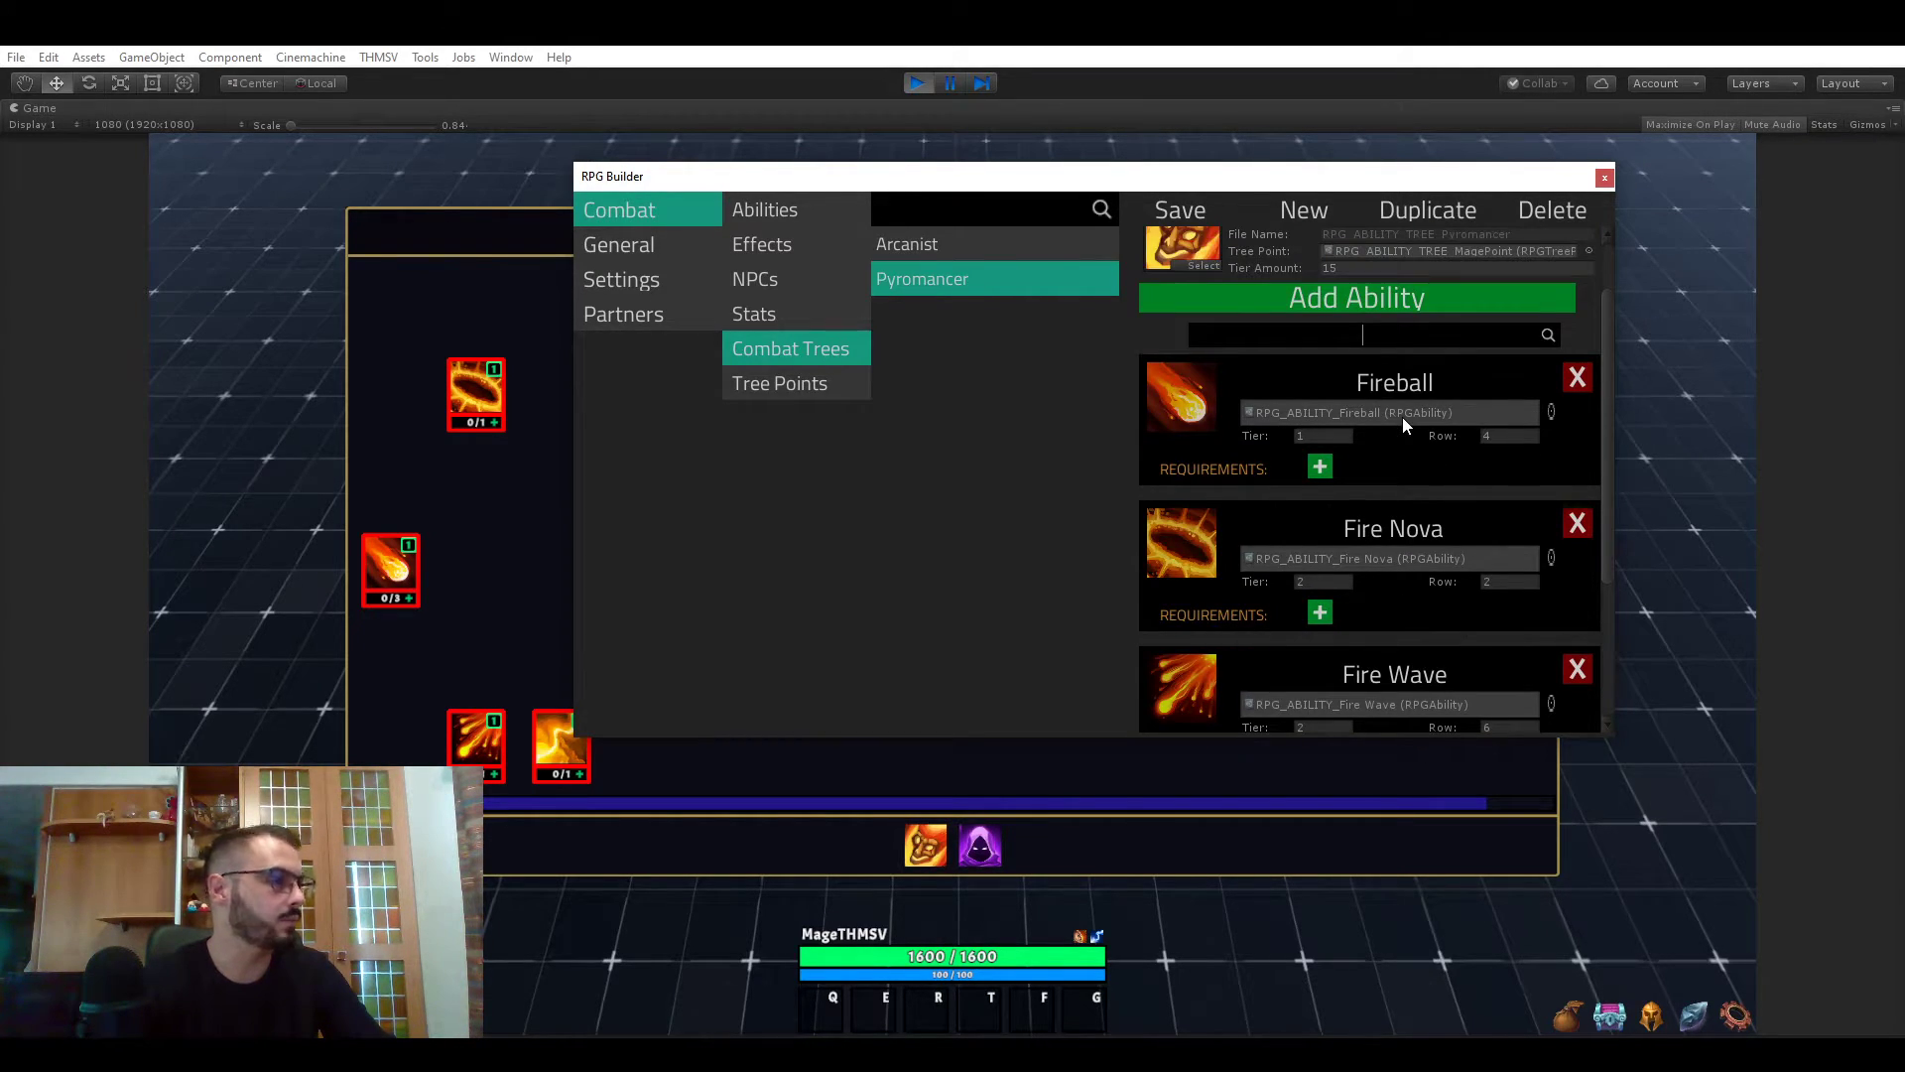
mouse_move(1403, 480)
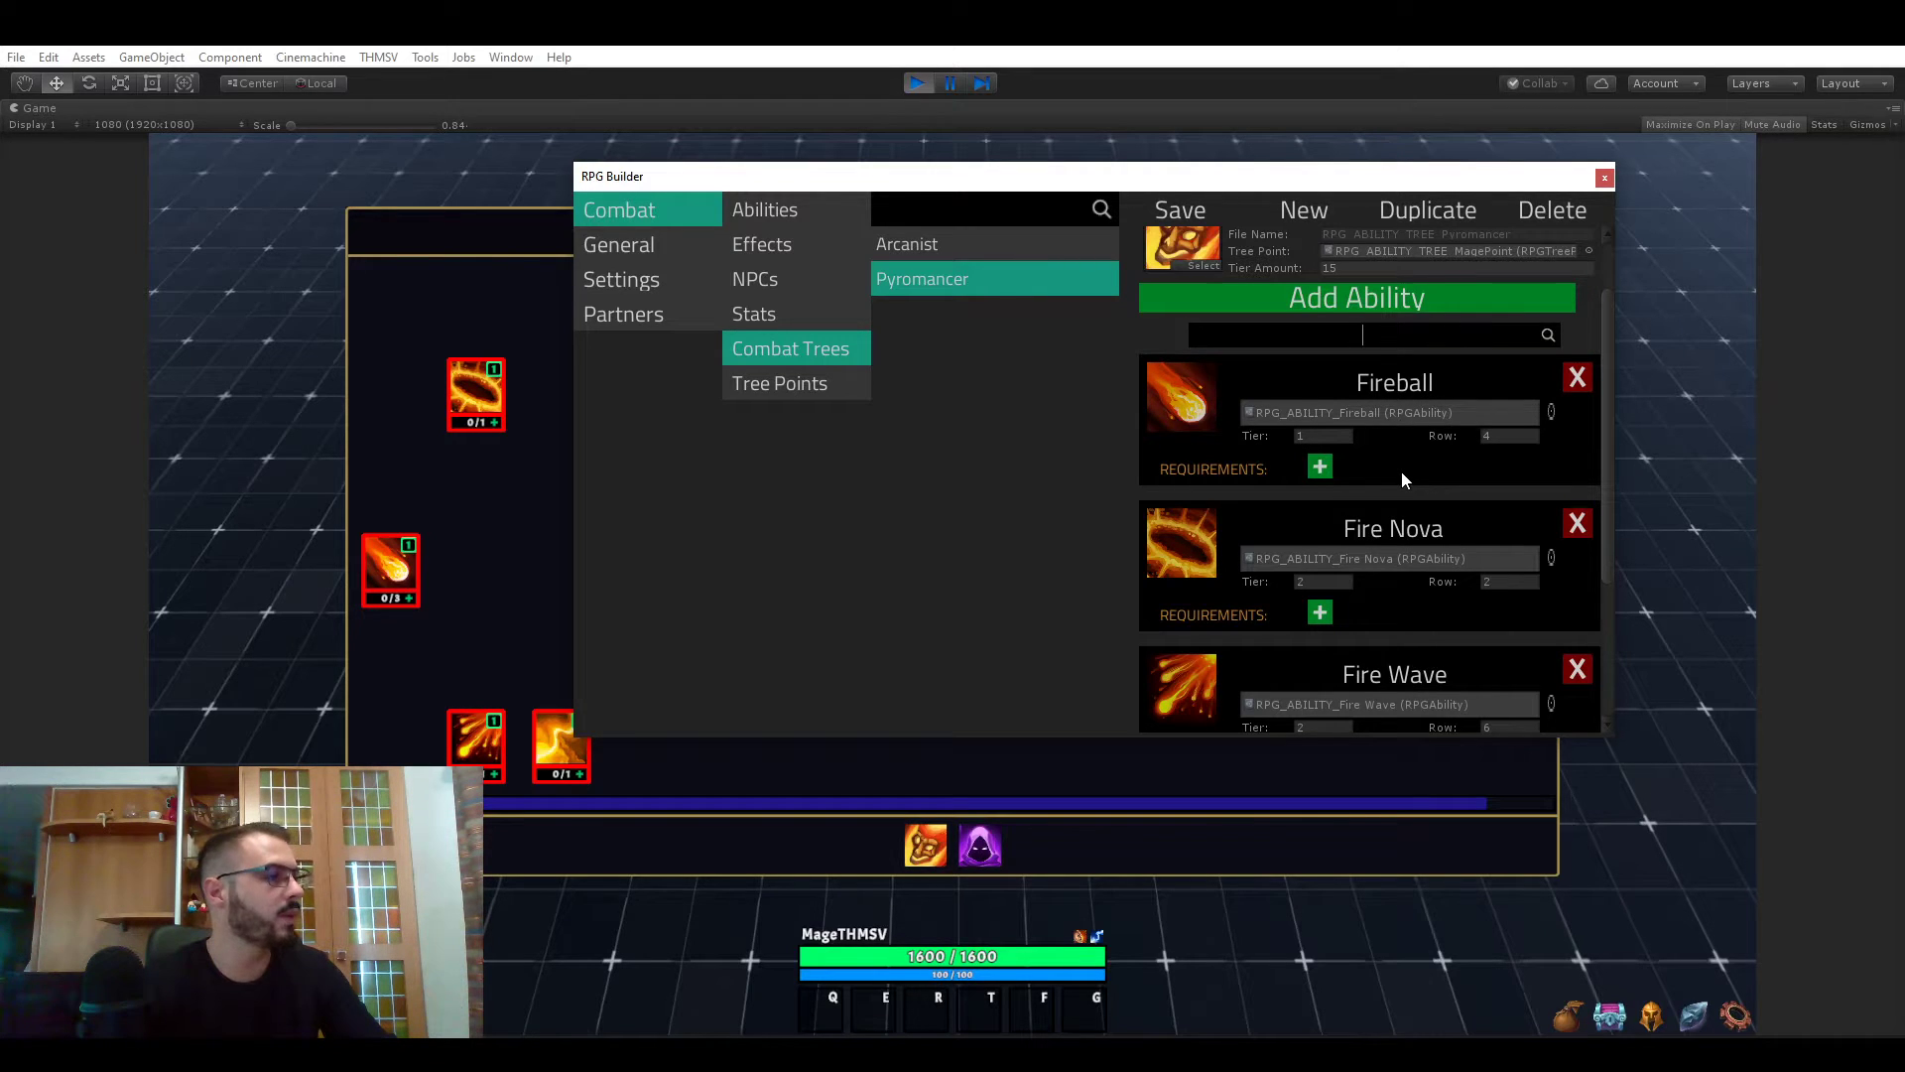
mouse_move(1196, 391)
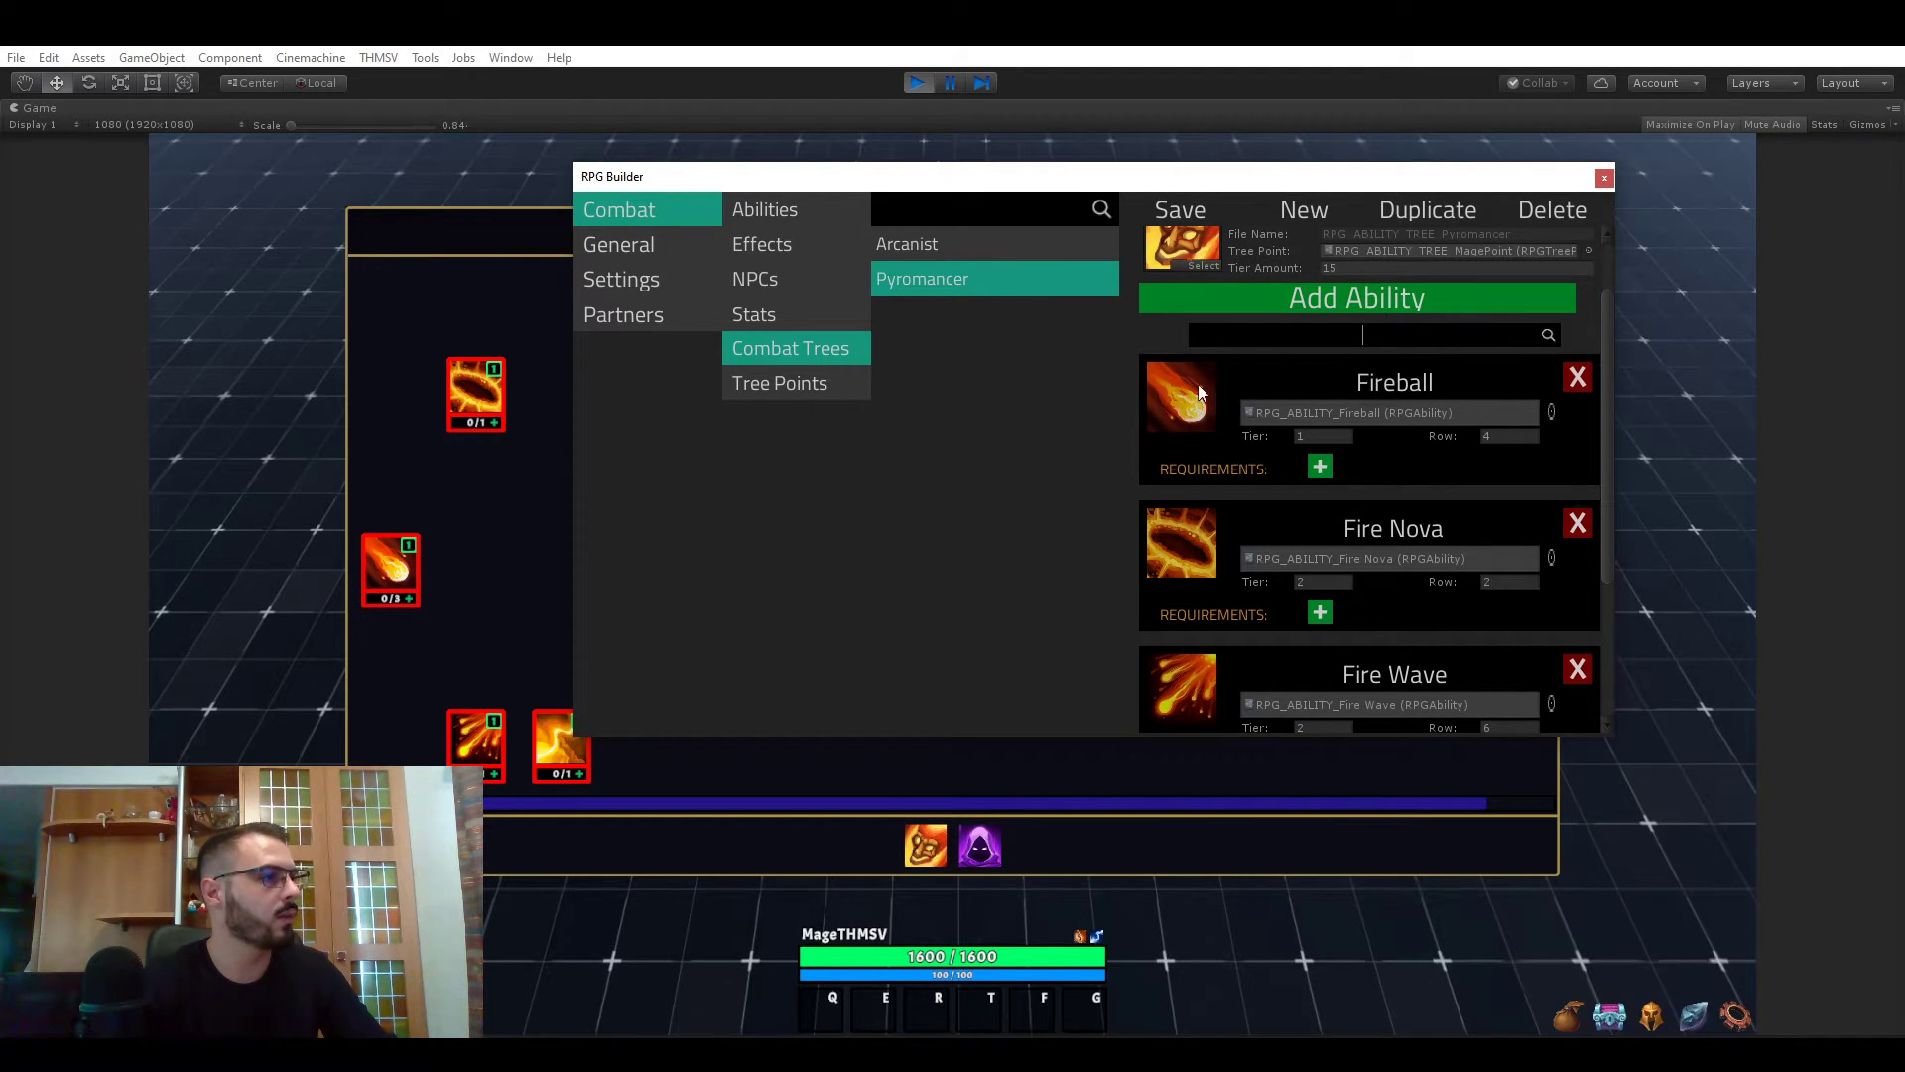
mouse_move(1286, 417)
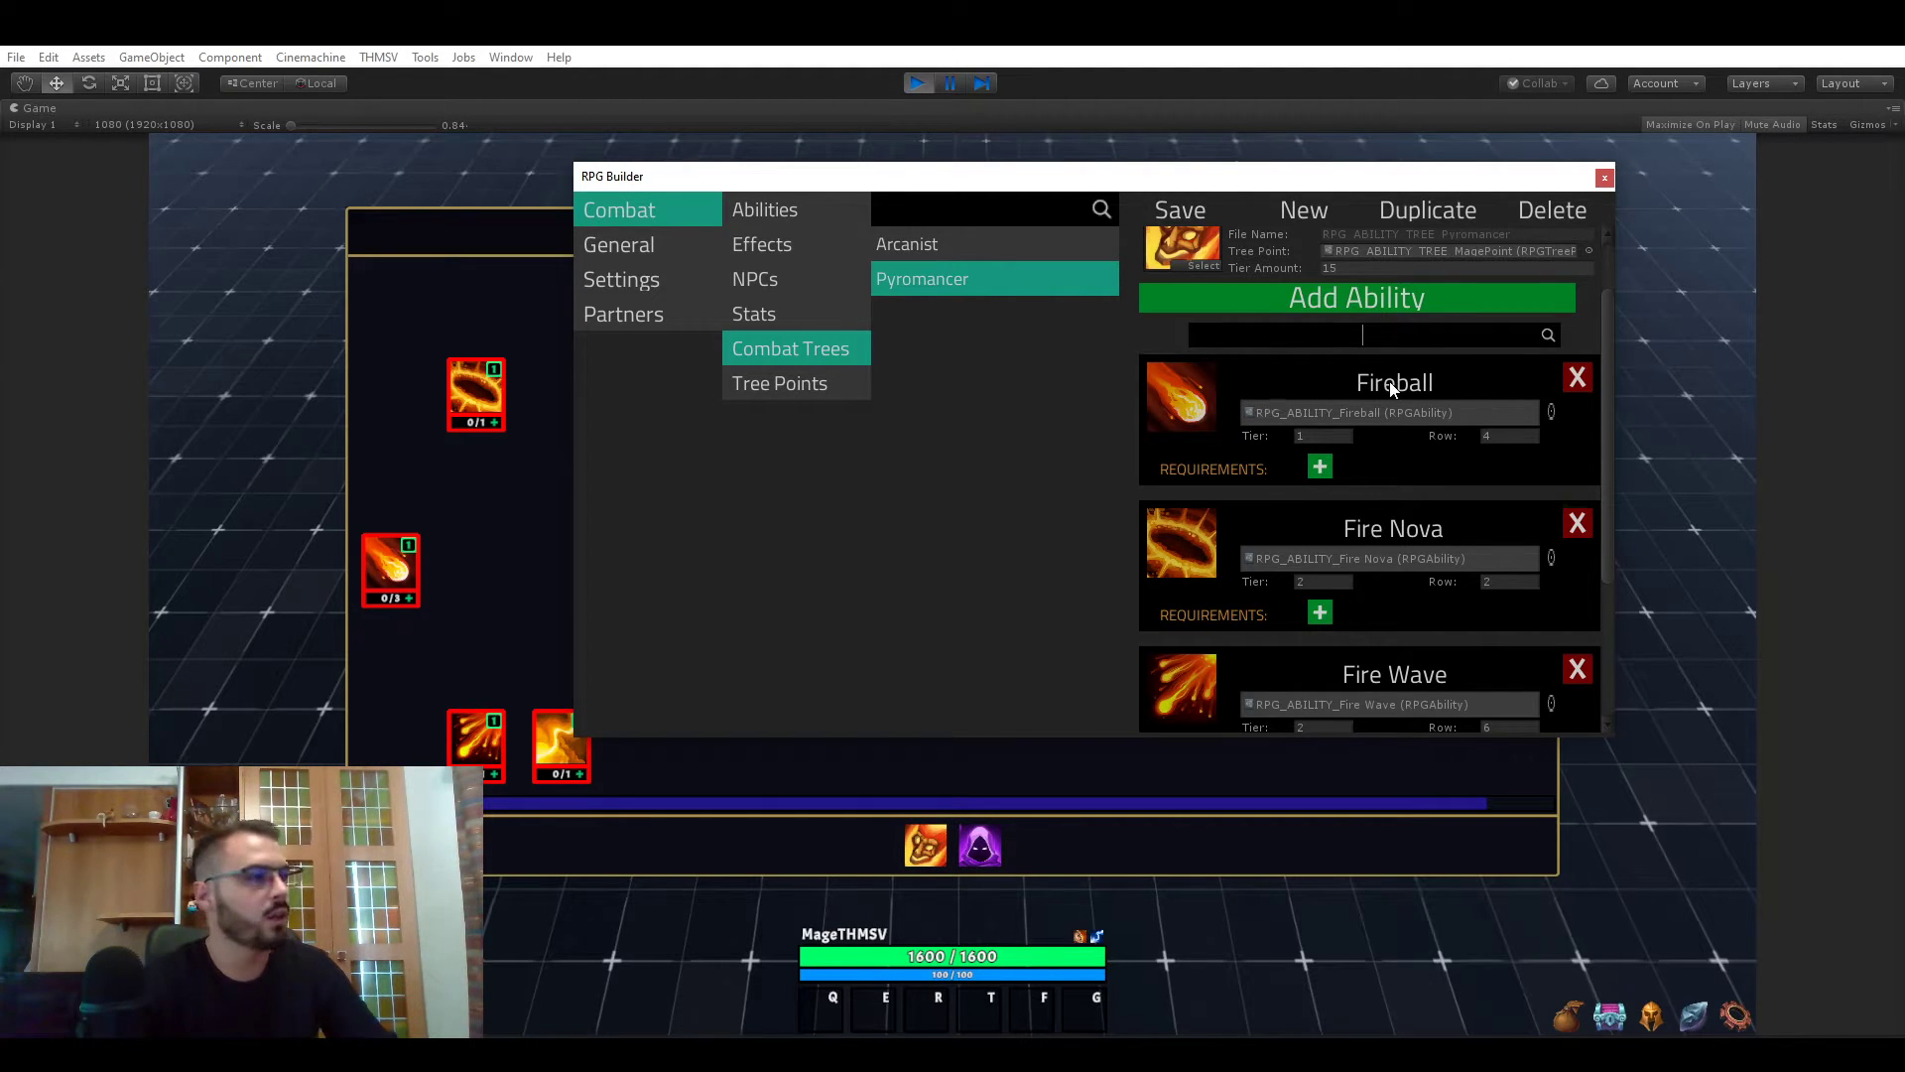
mouse_move(1379, 406)
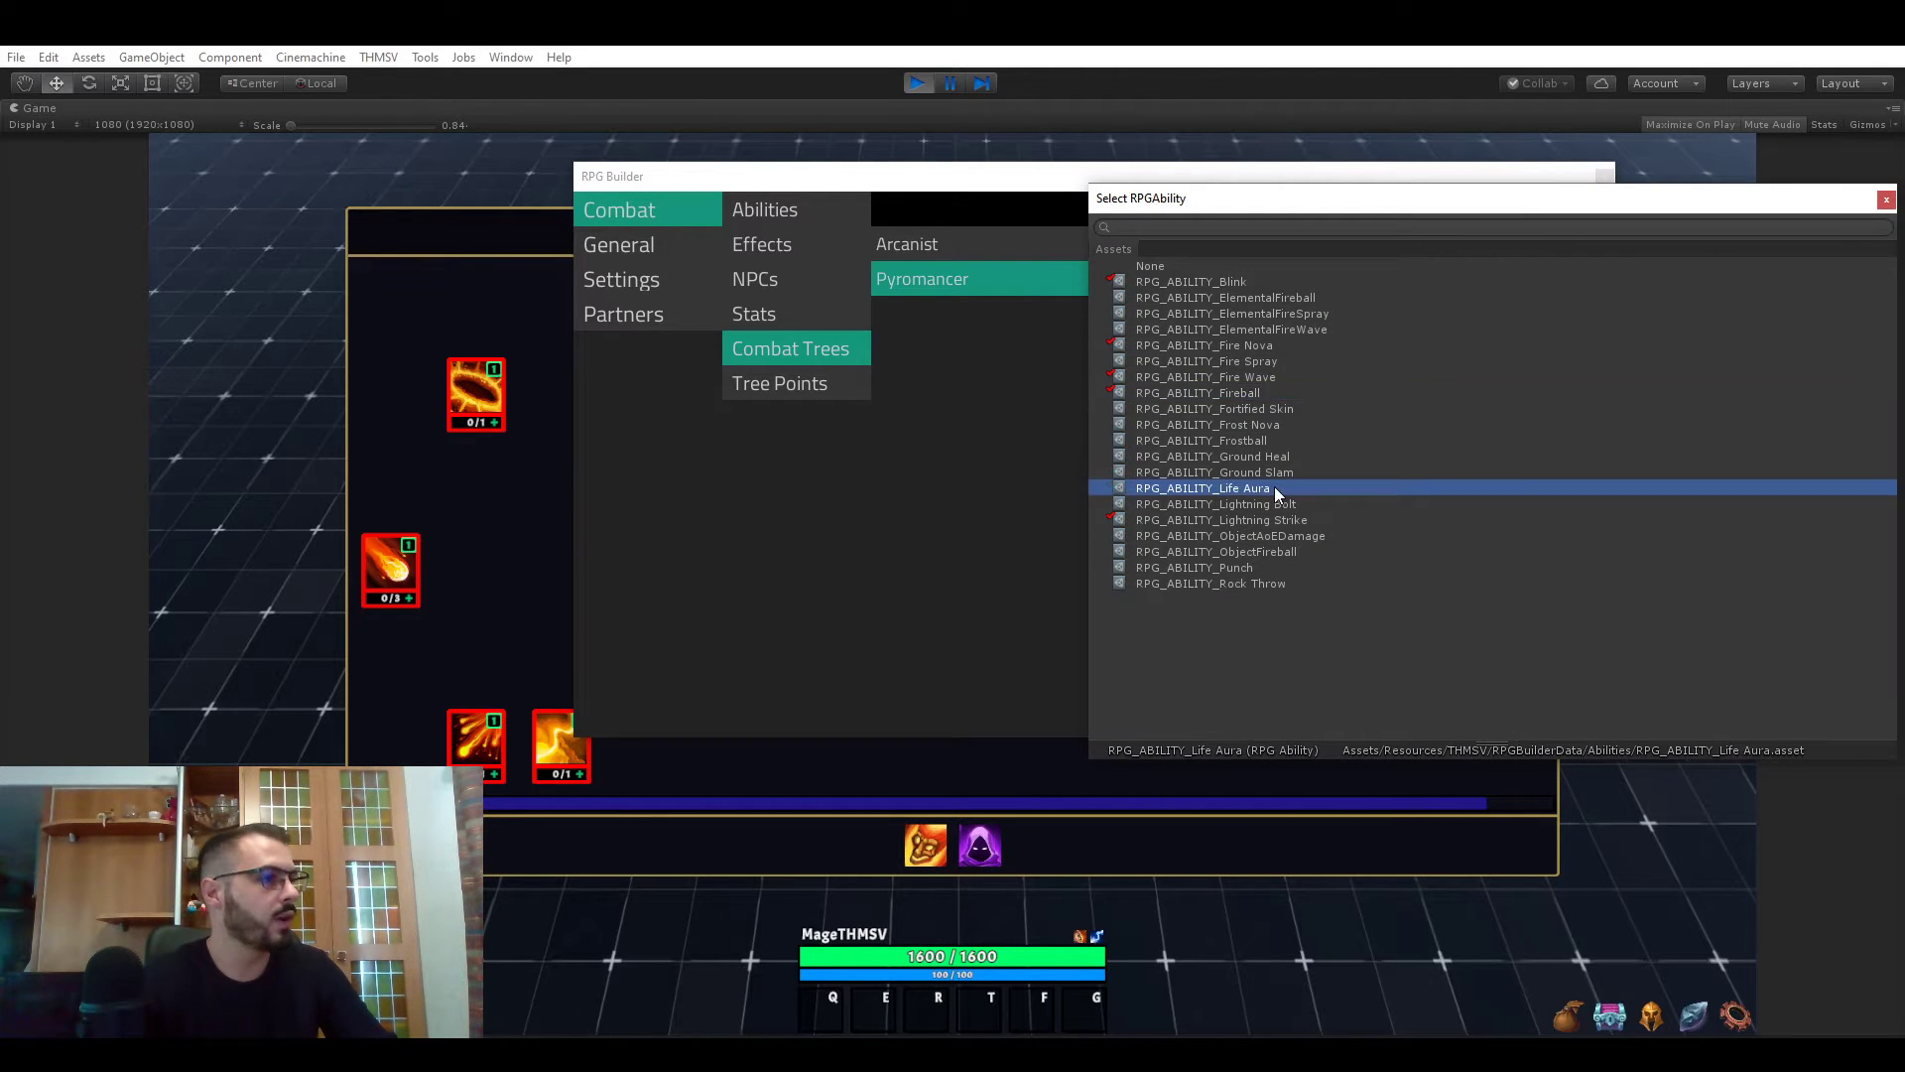
- Keep Fireball assigned in the Select RPGAbility picker and scroll the tree's ability list
left_click(1201, 487)
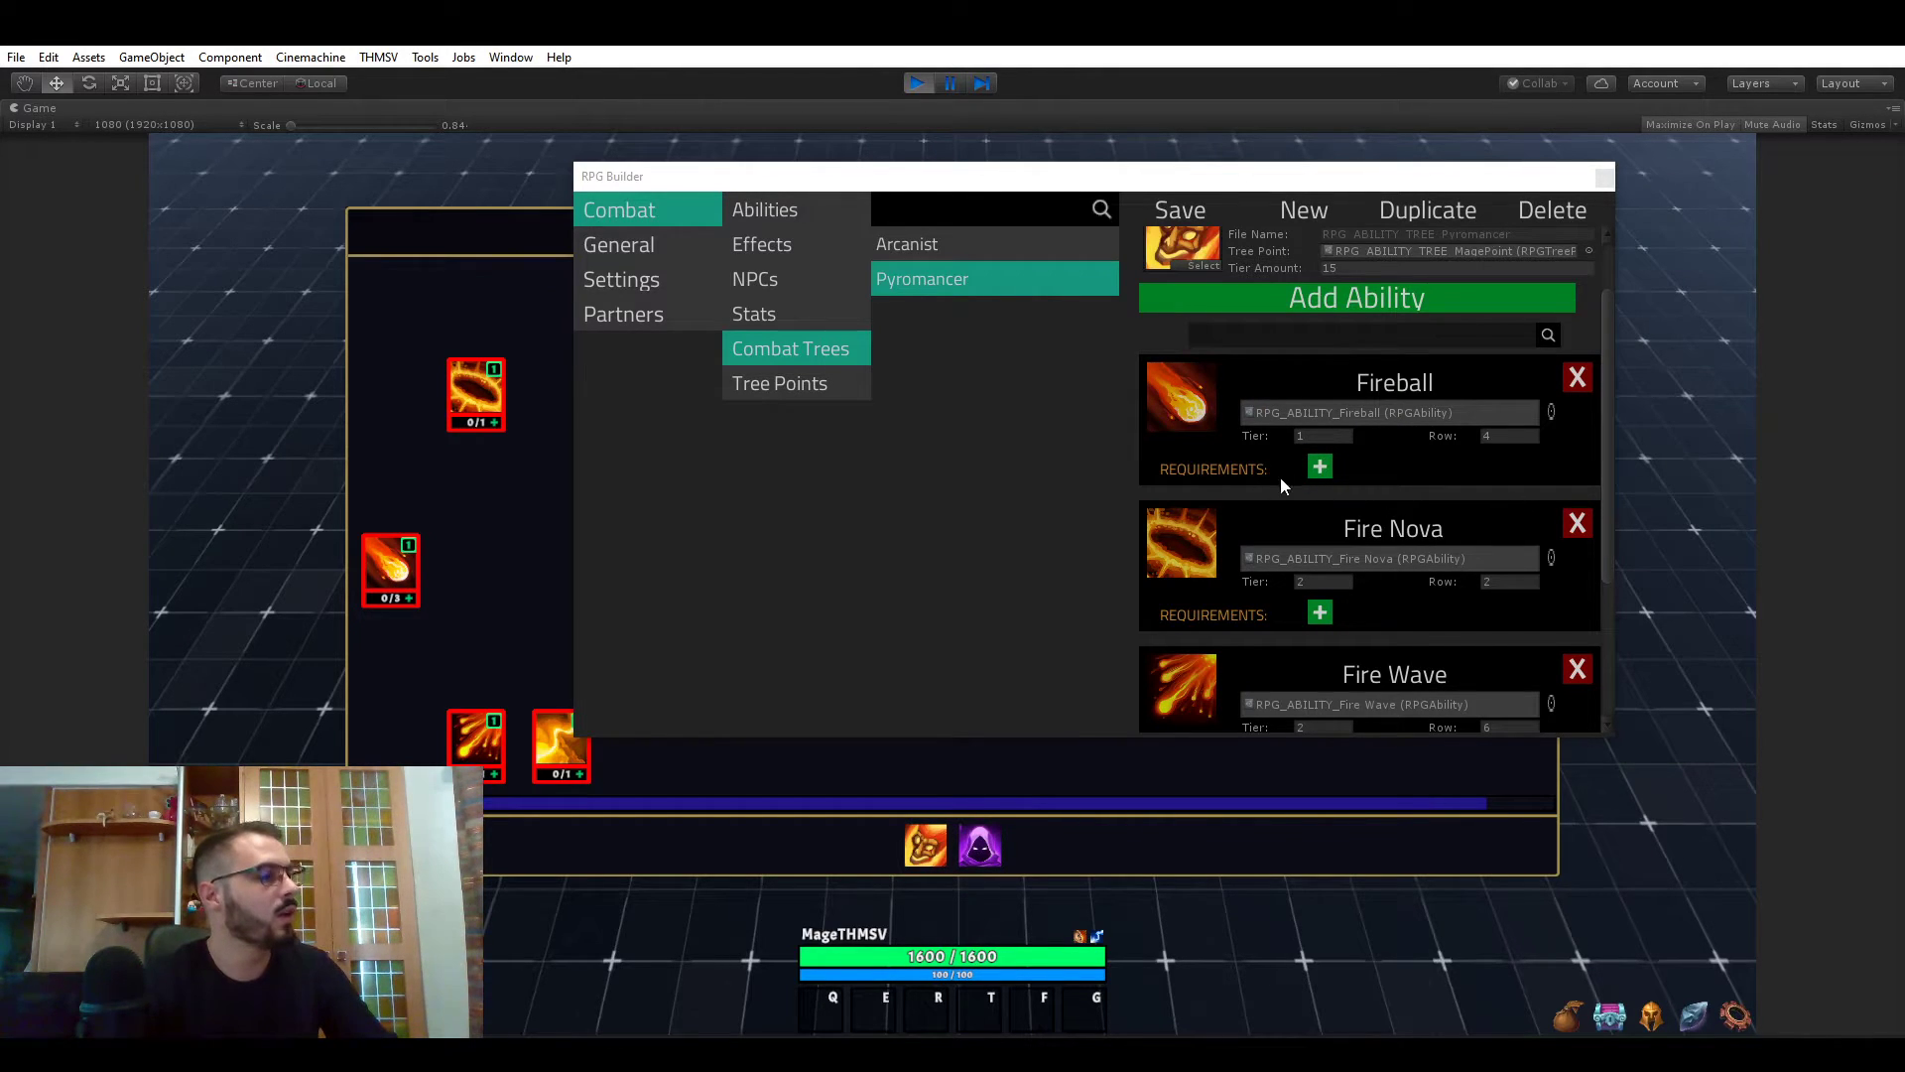
scroll("down", 3)
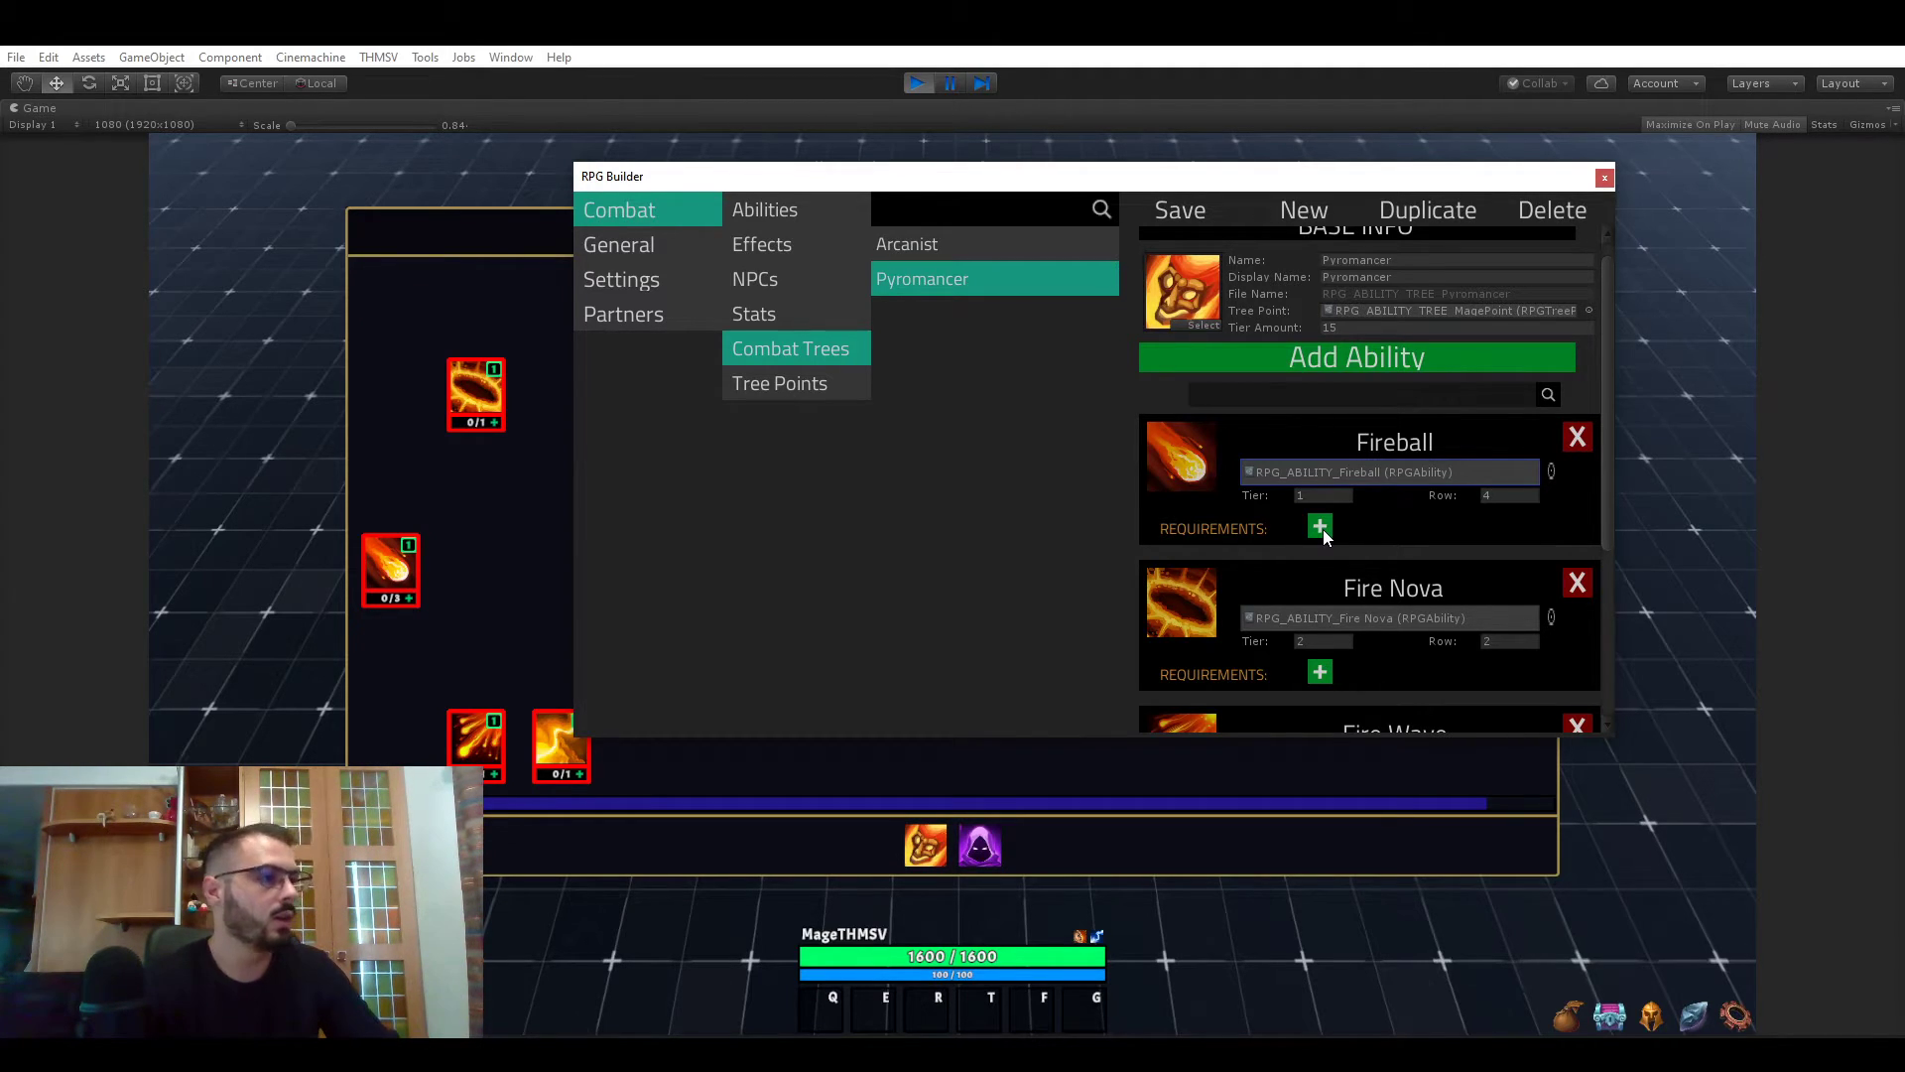
- Add a Point Spent requirement with 0 points to Fireball
left_click(1320, 527)
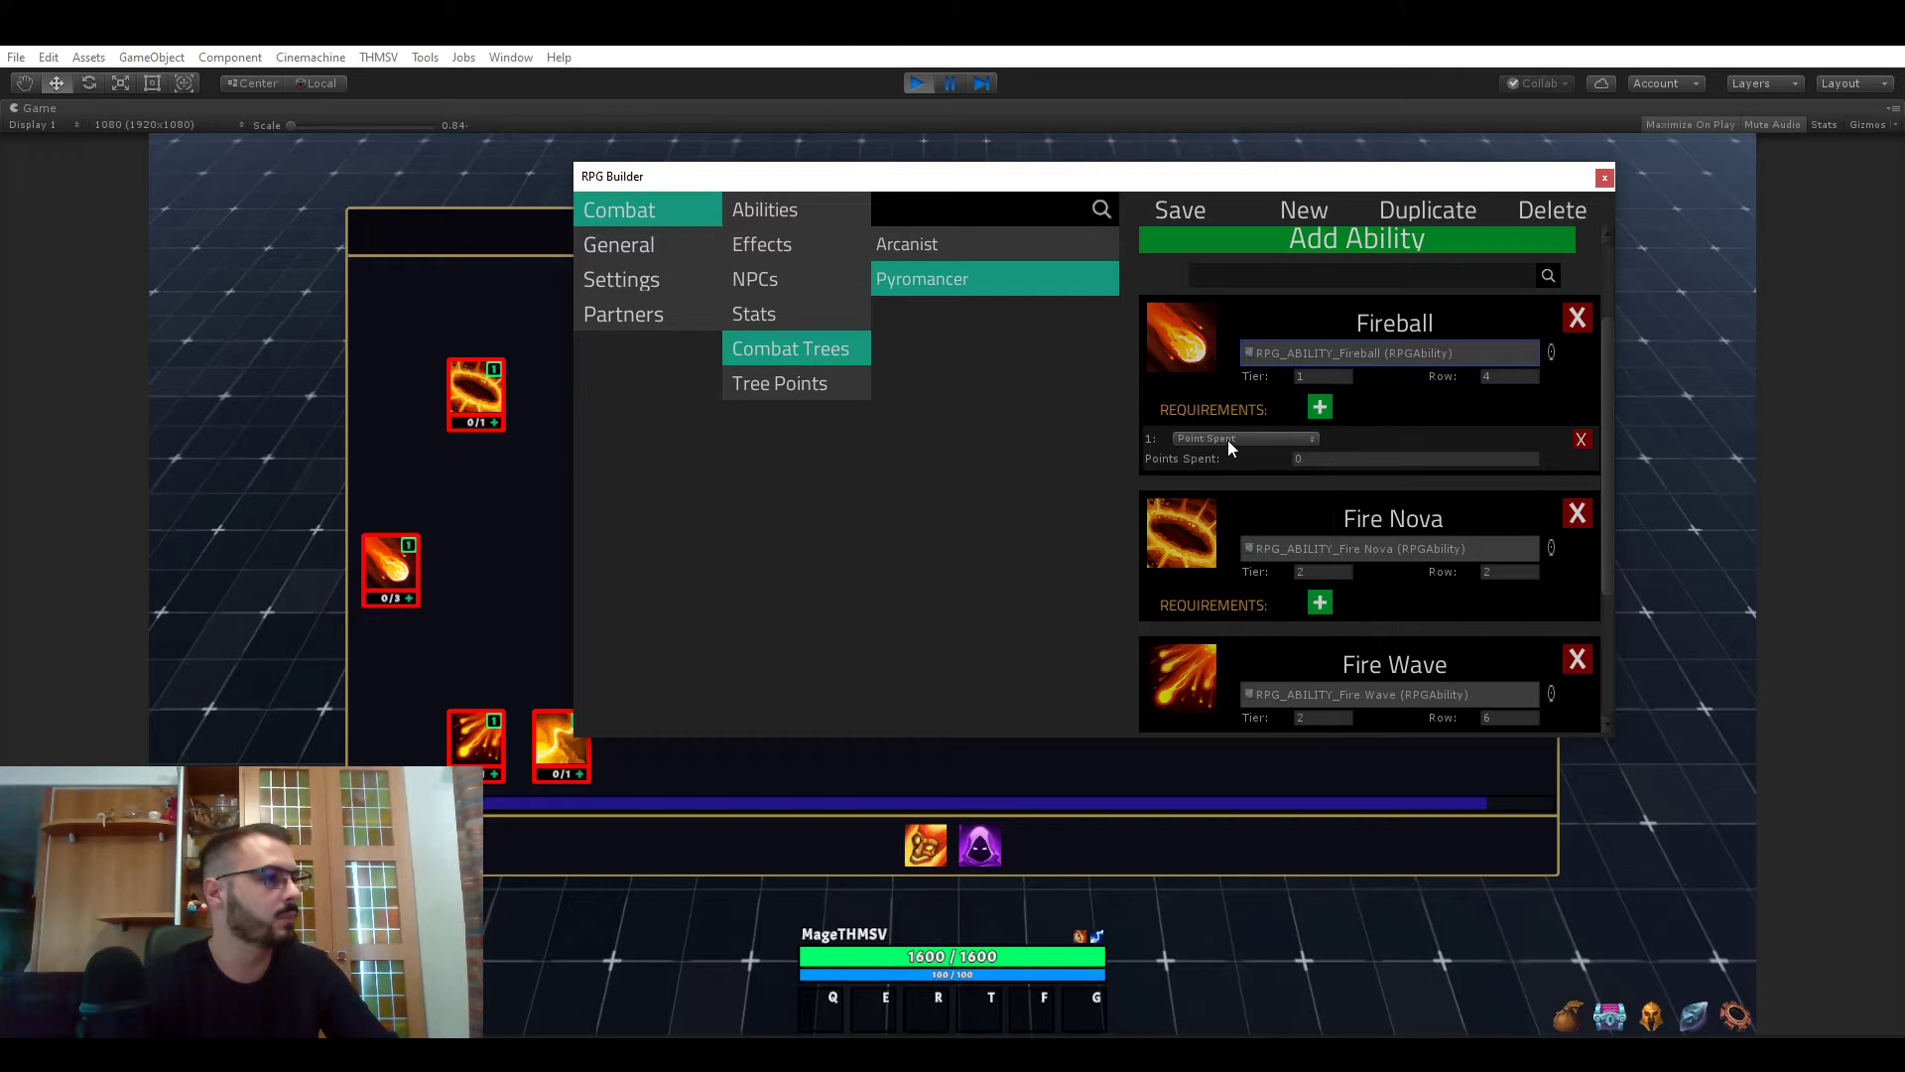
mouse_move(1193, 456)
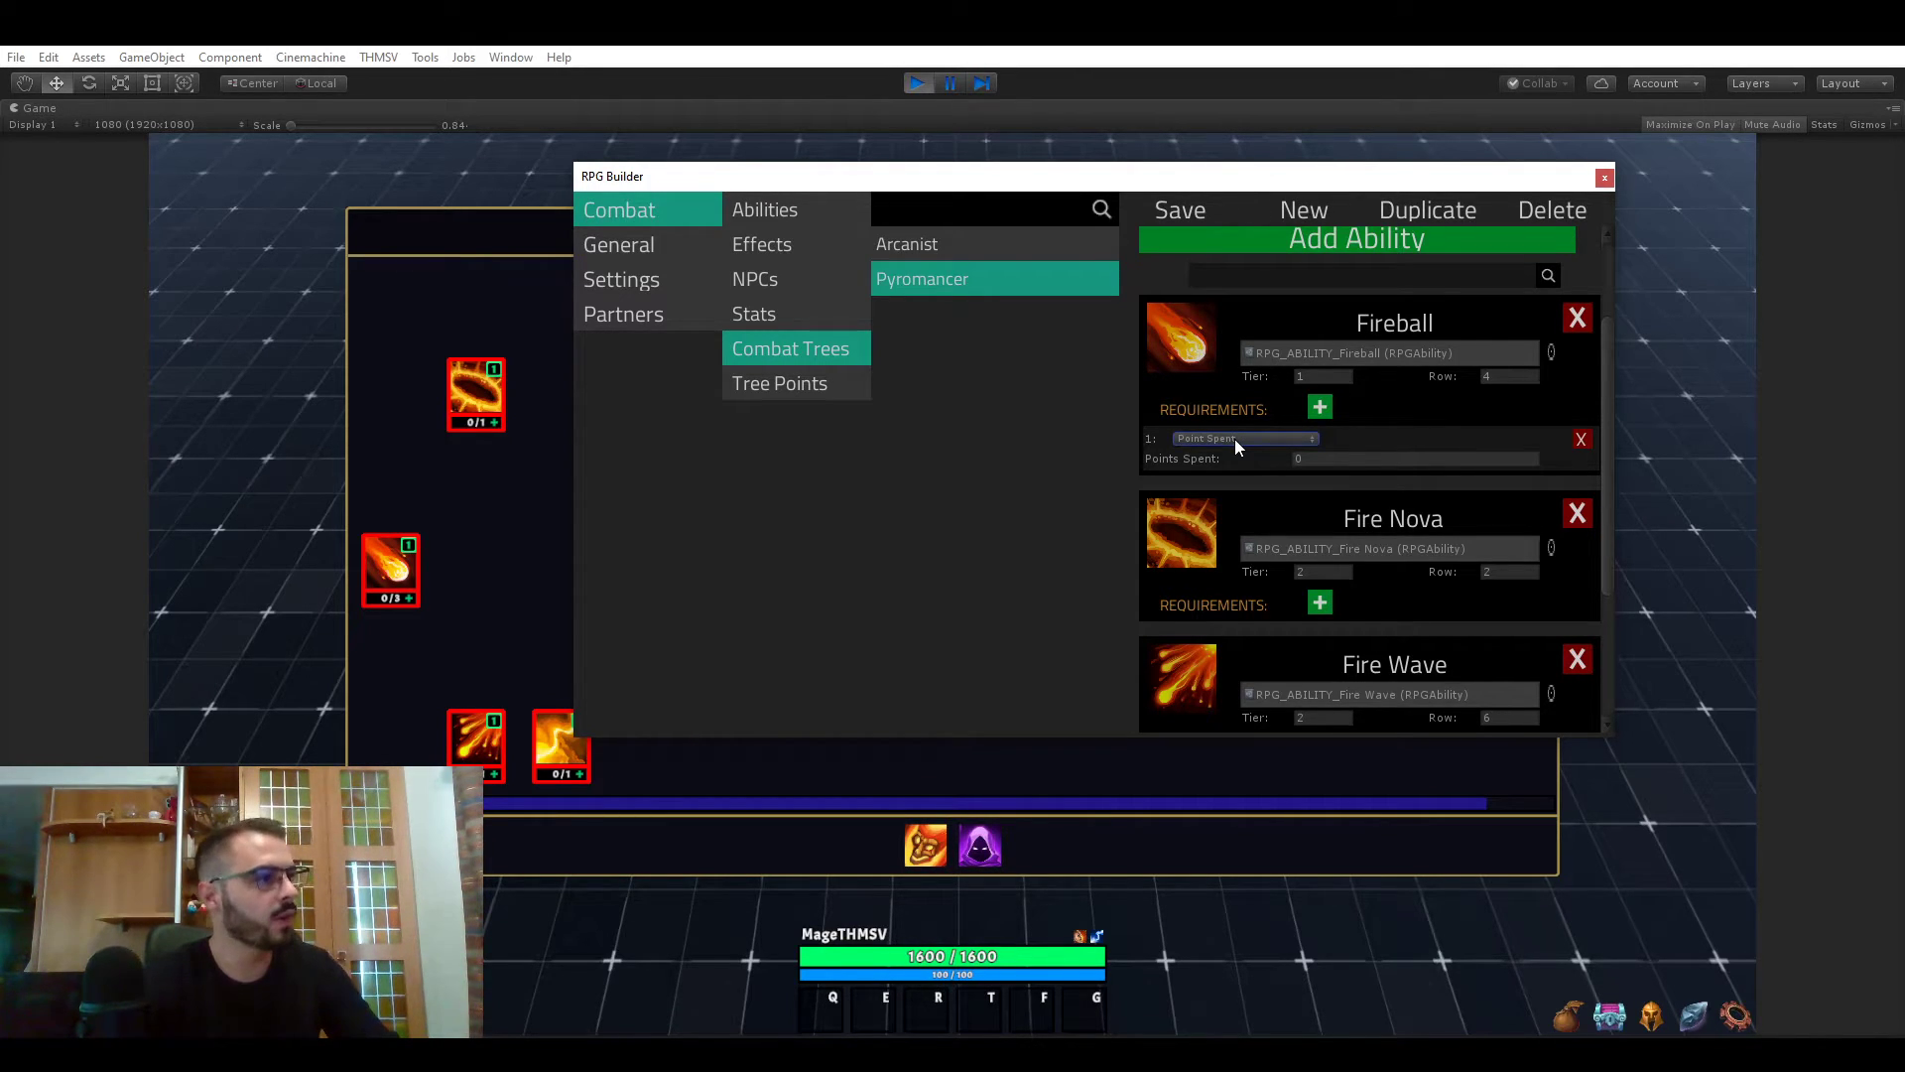
mouse_move(1230, 441)
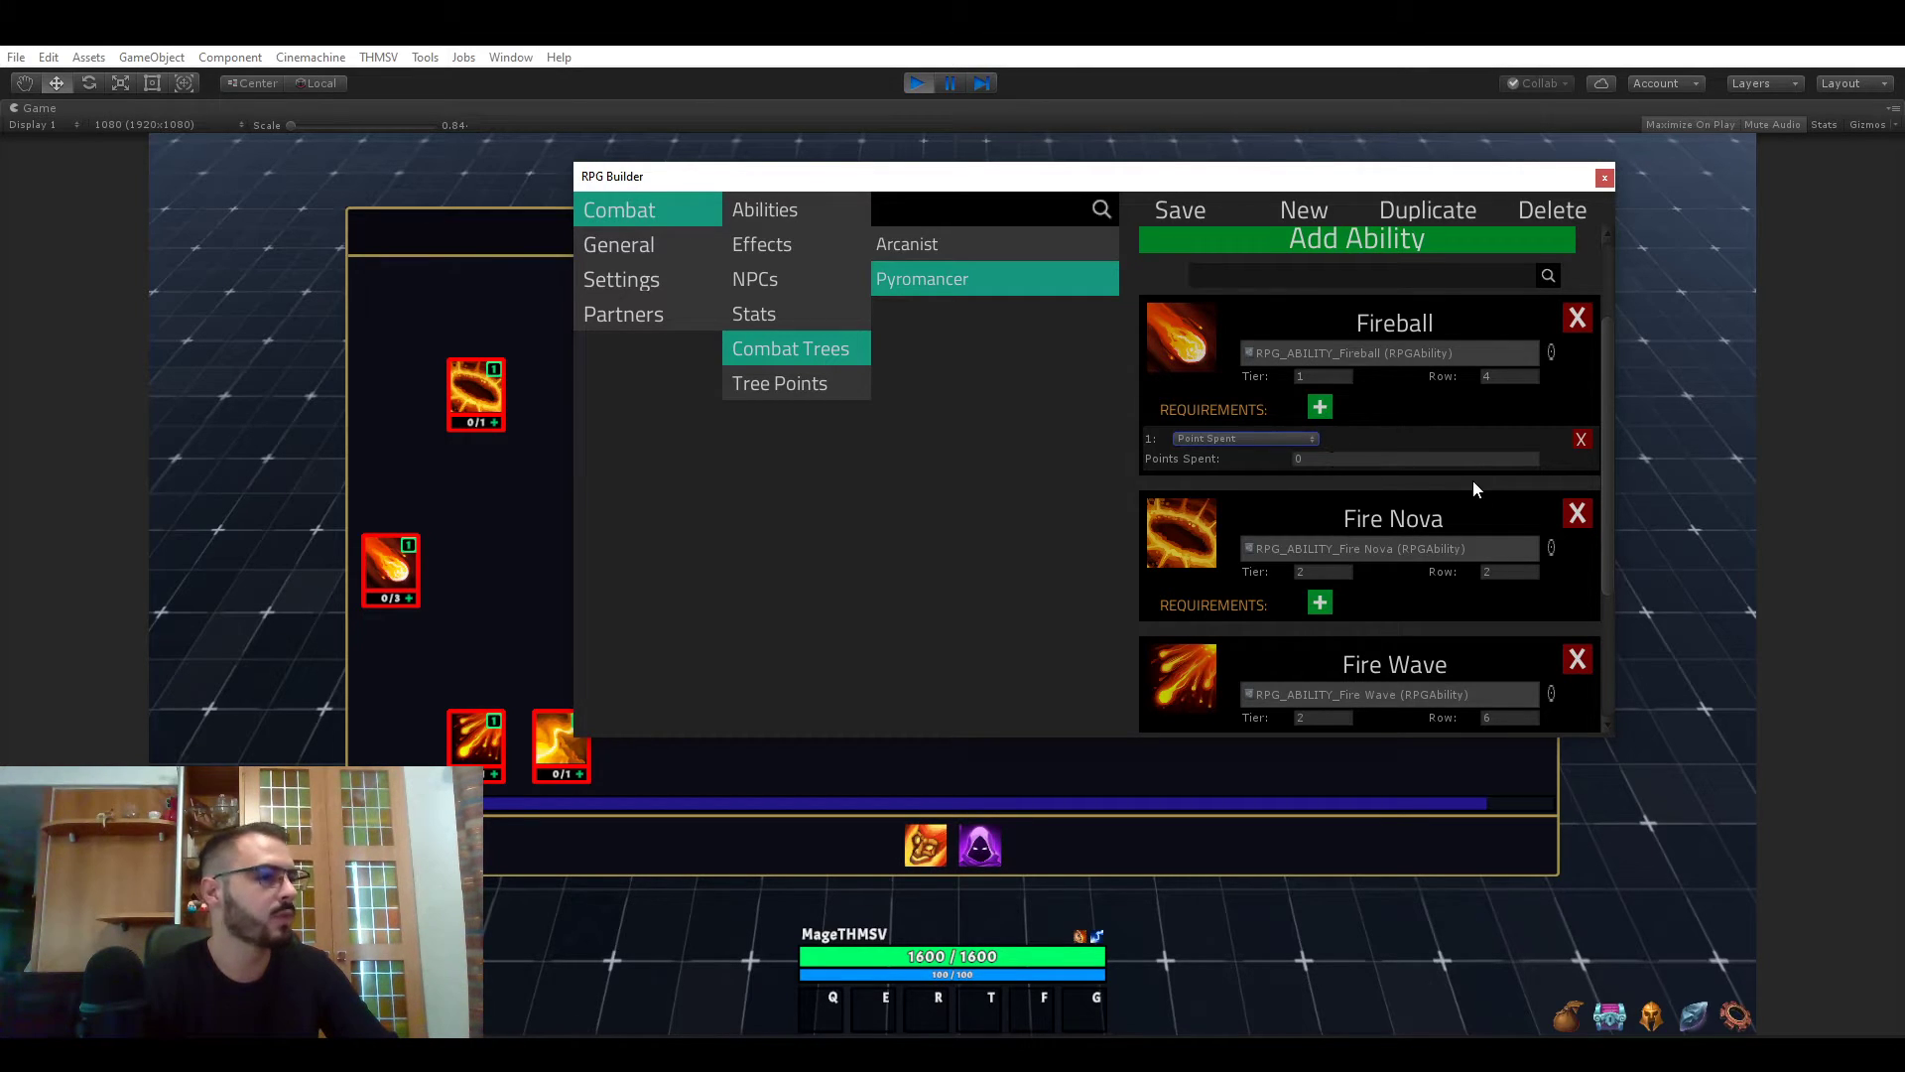
- Delete Fireball's requirement and give Fire Nova a Points Spent requirement of 1
left_click(1580, 439)
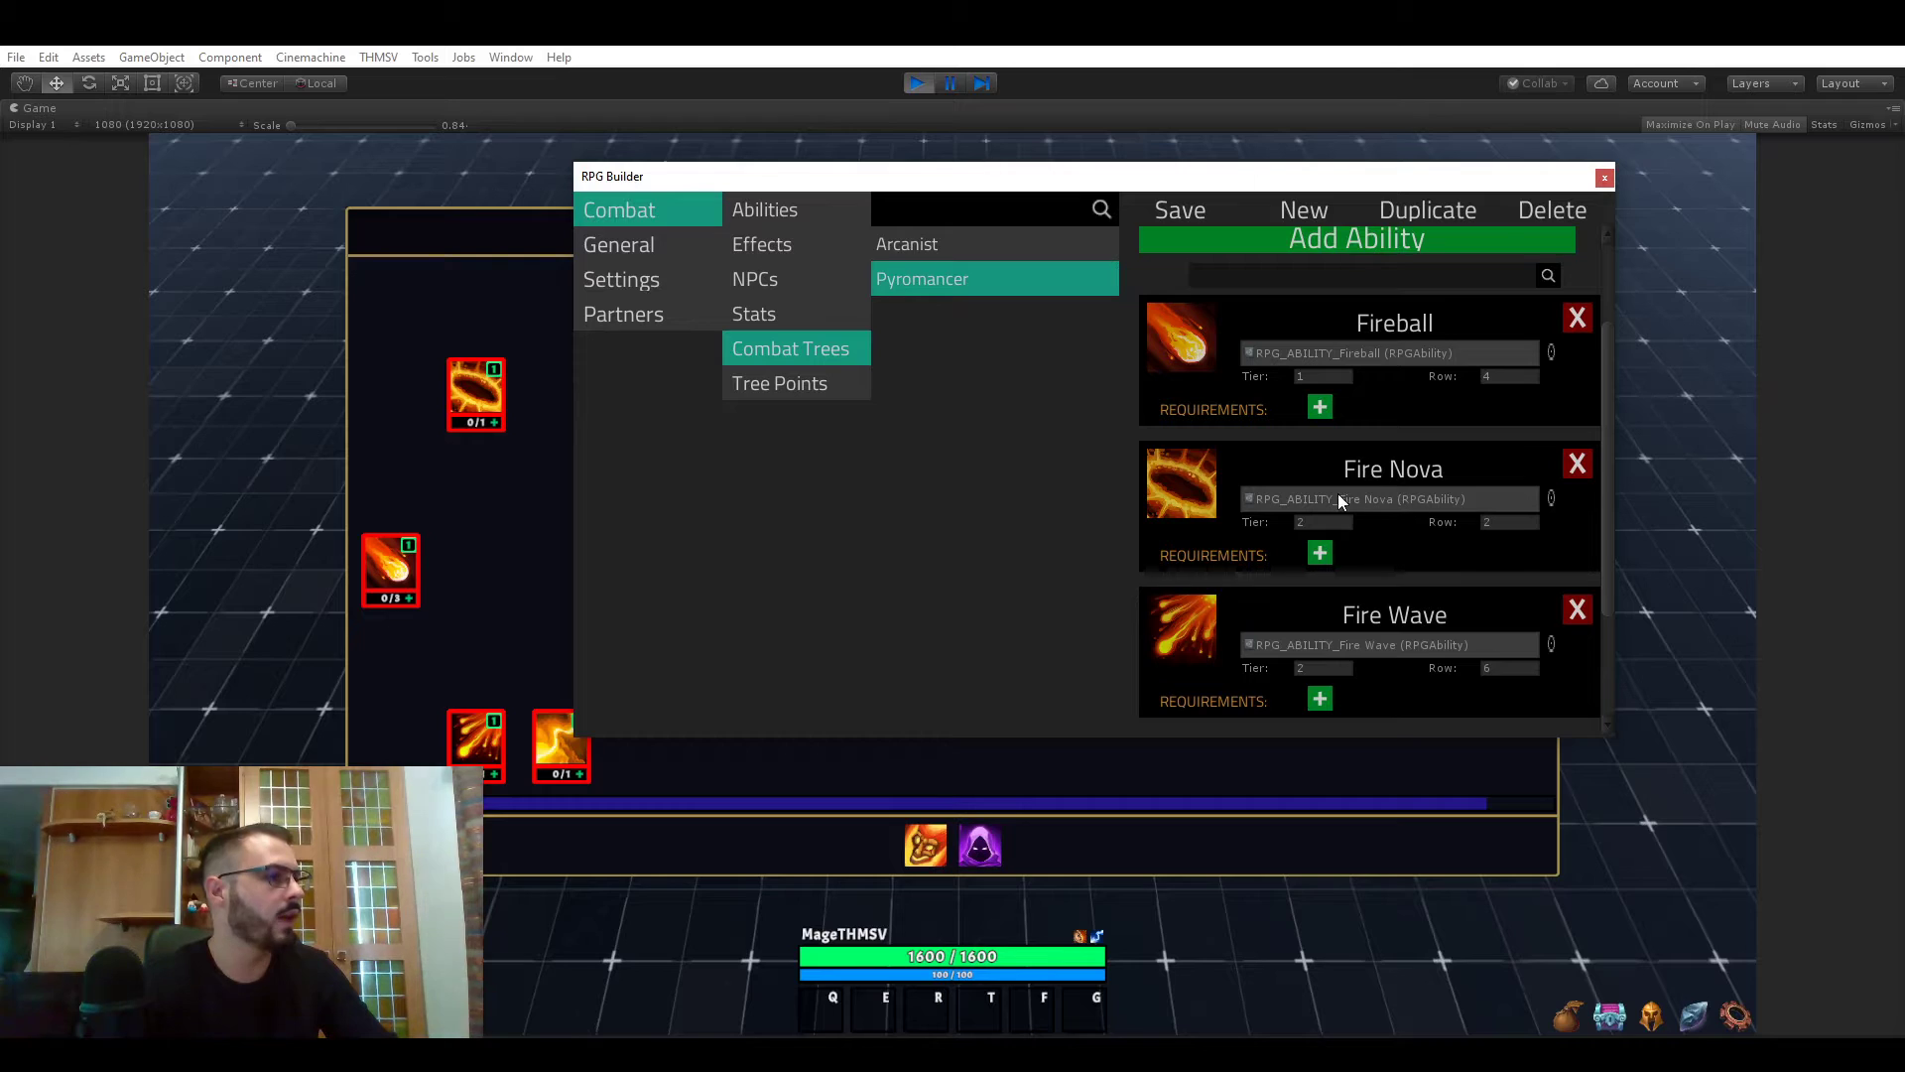
left_click(1320, 553)
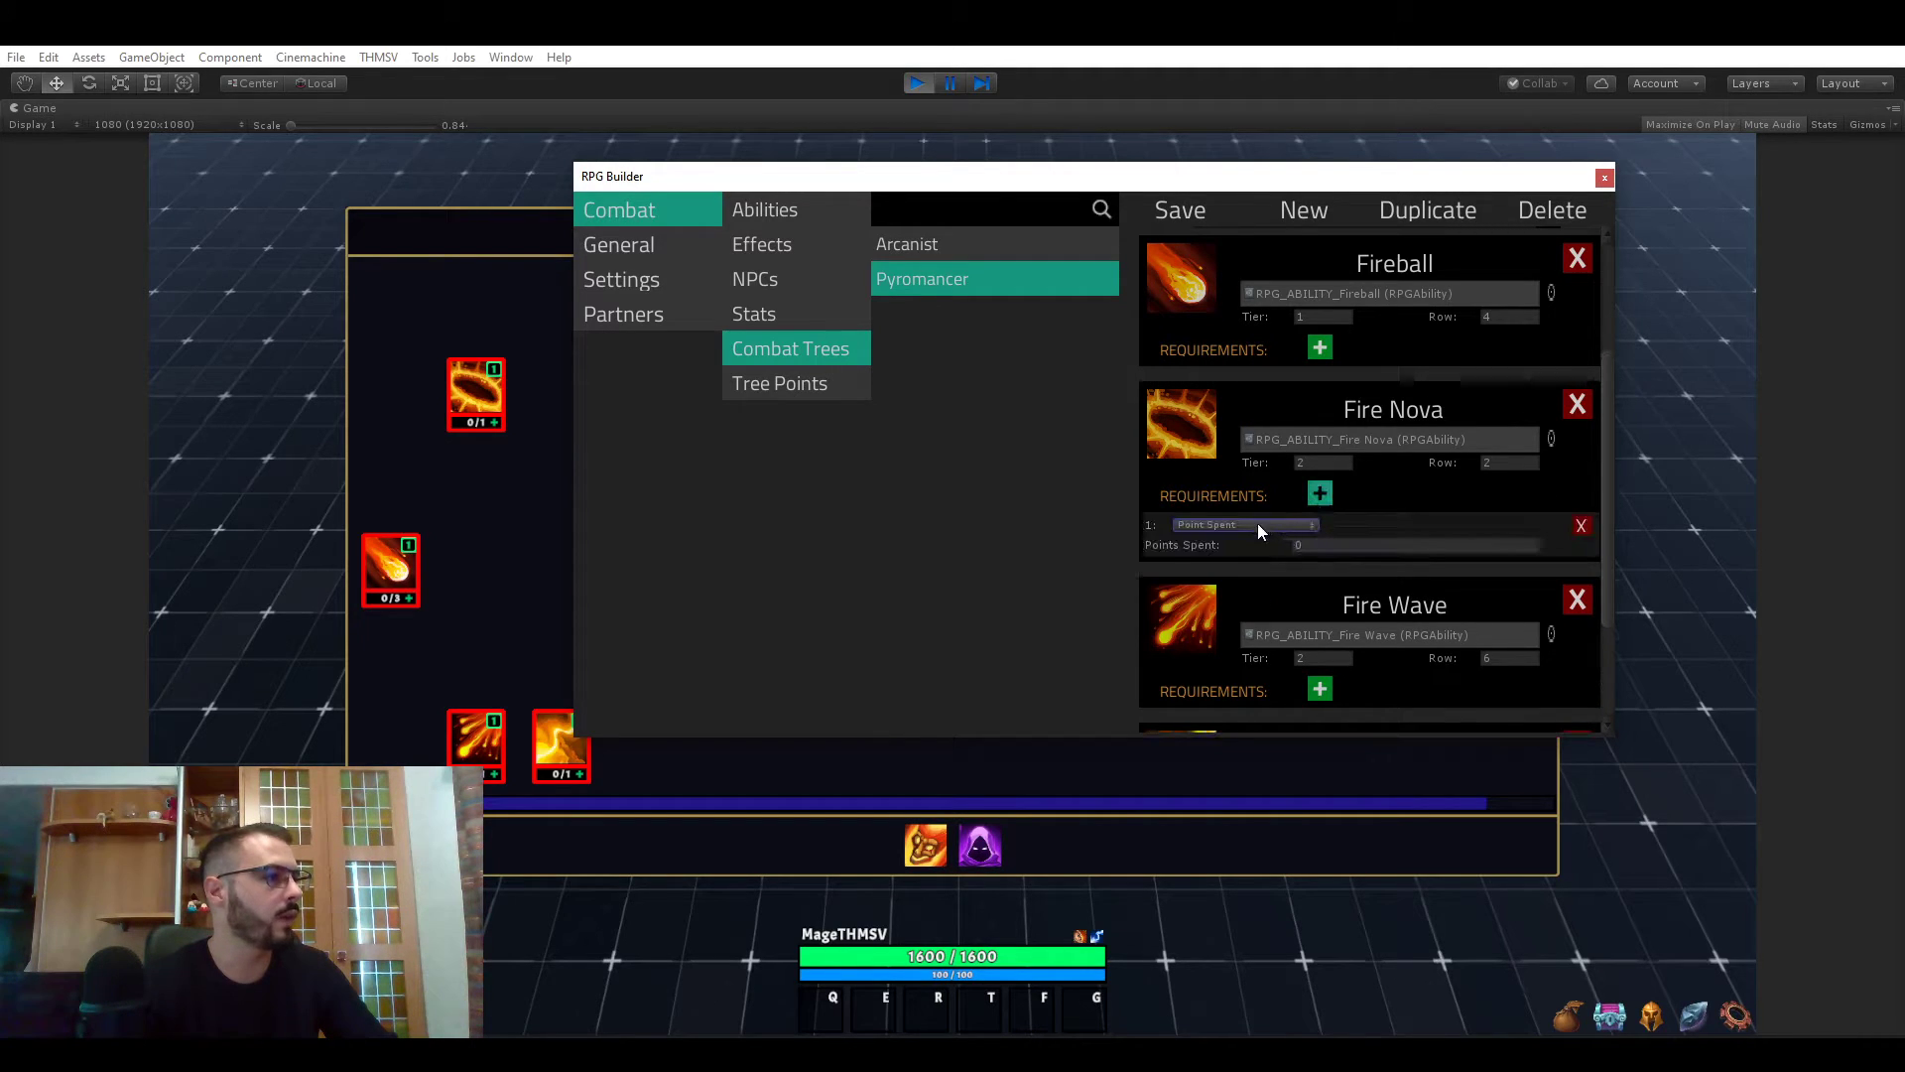
left_click(1414, 545)
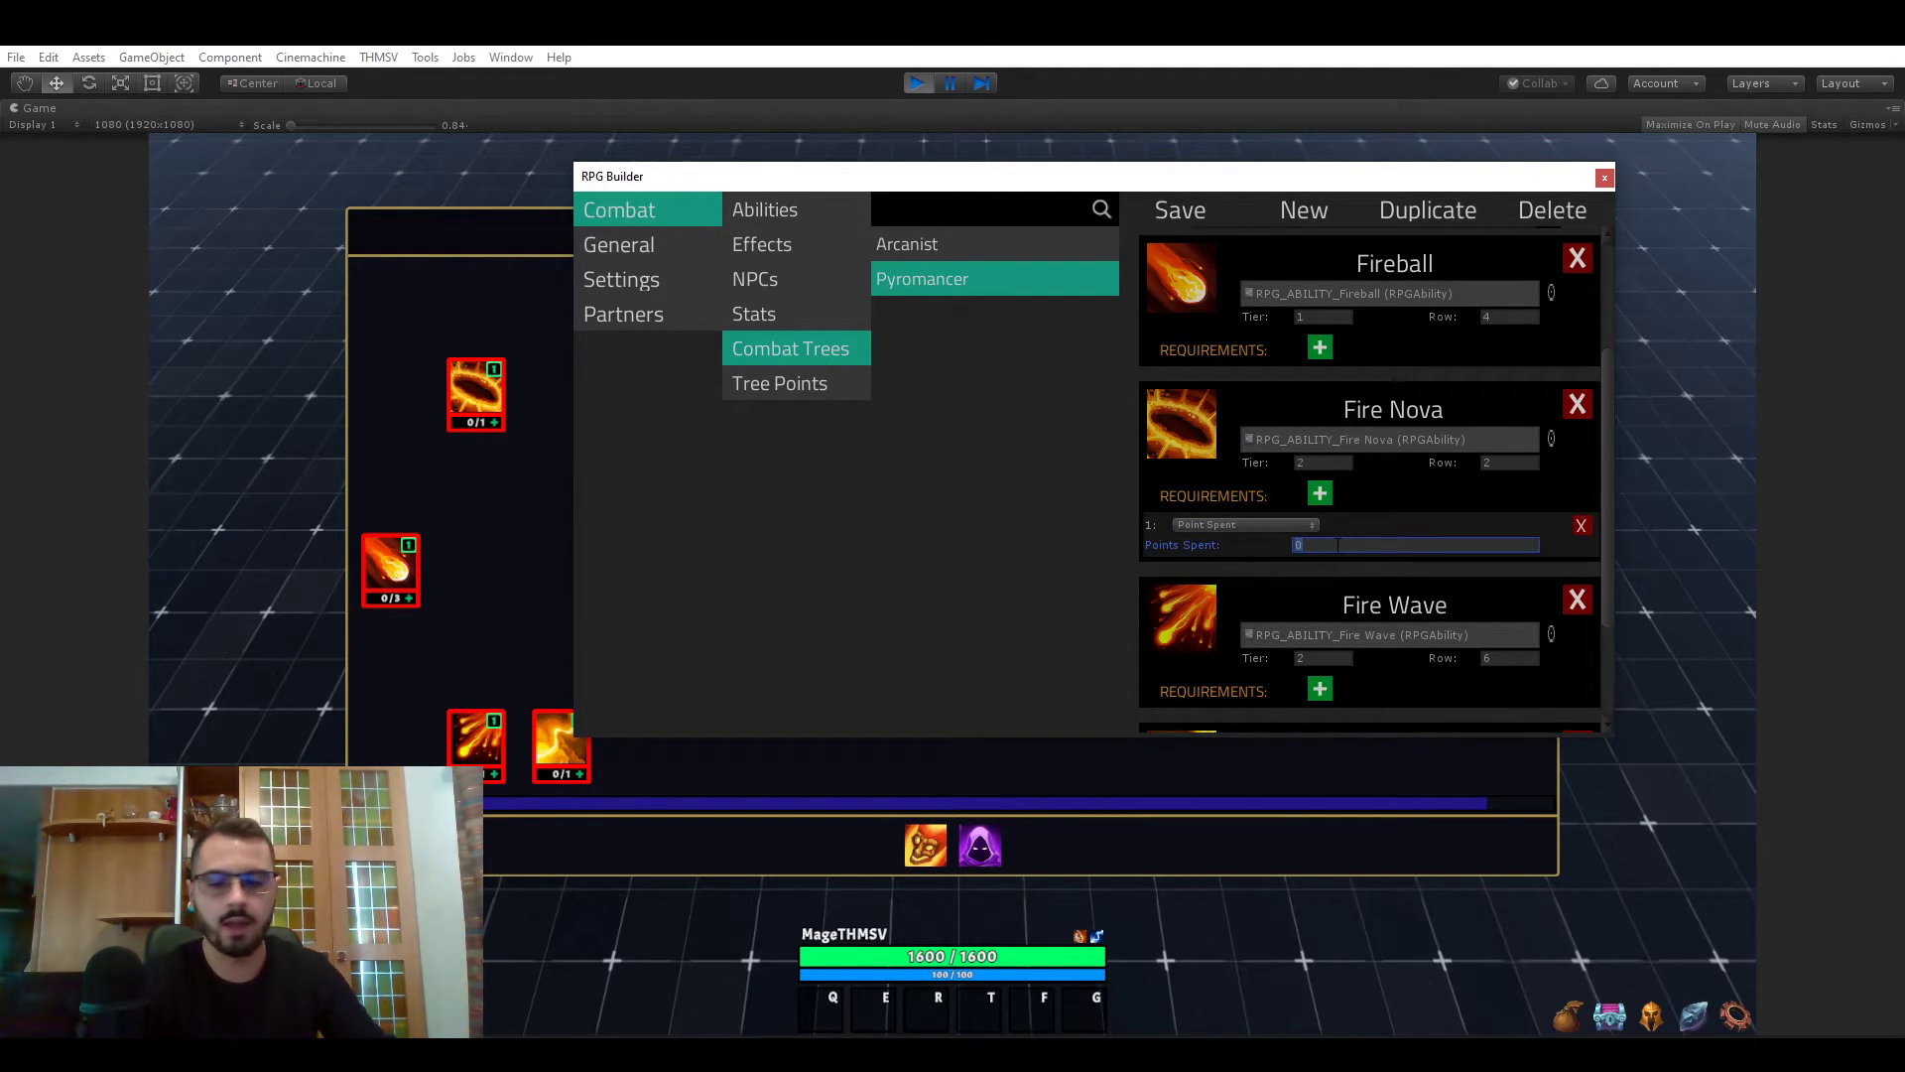
type("1")
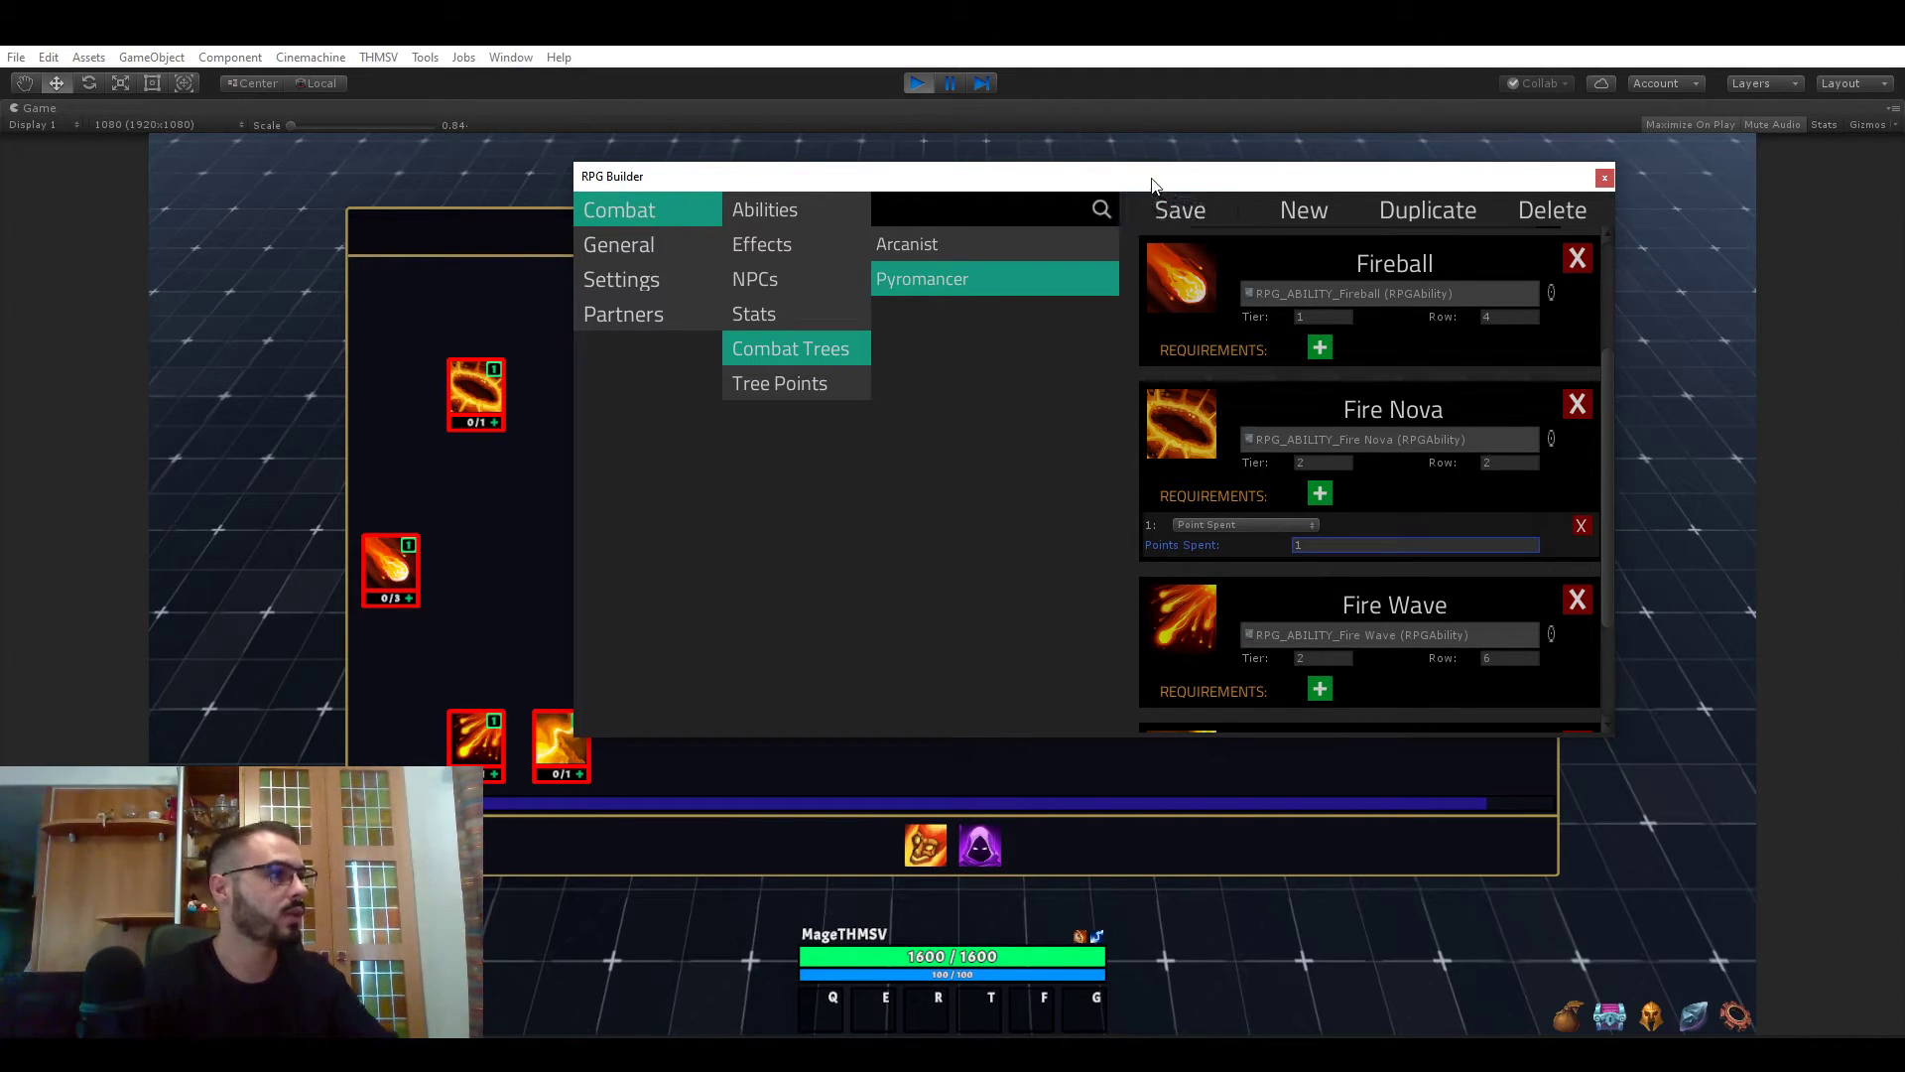
- Close RPG Builder and spend both Mage points on Fireball and Fire Nova in game
left_click(1604, 178)
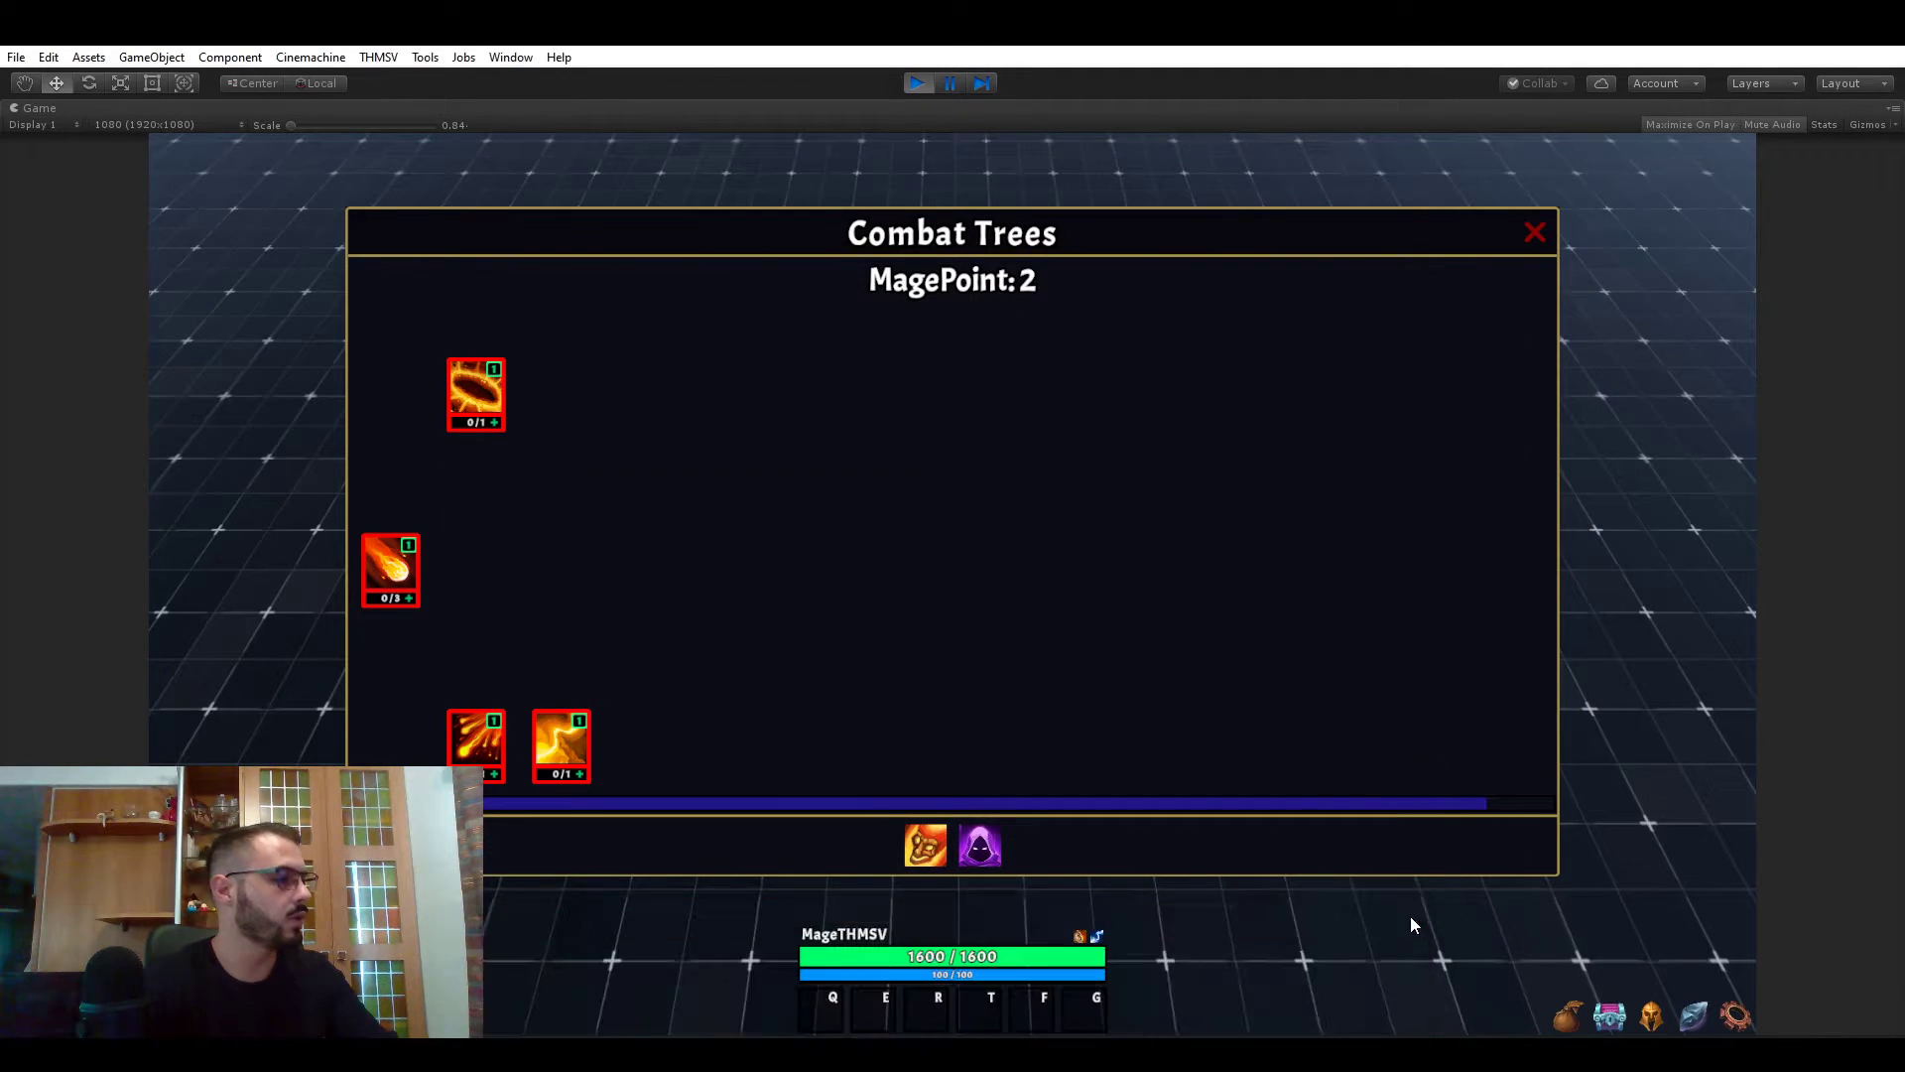
mouse_move(1027, 368)
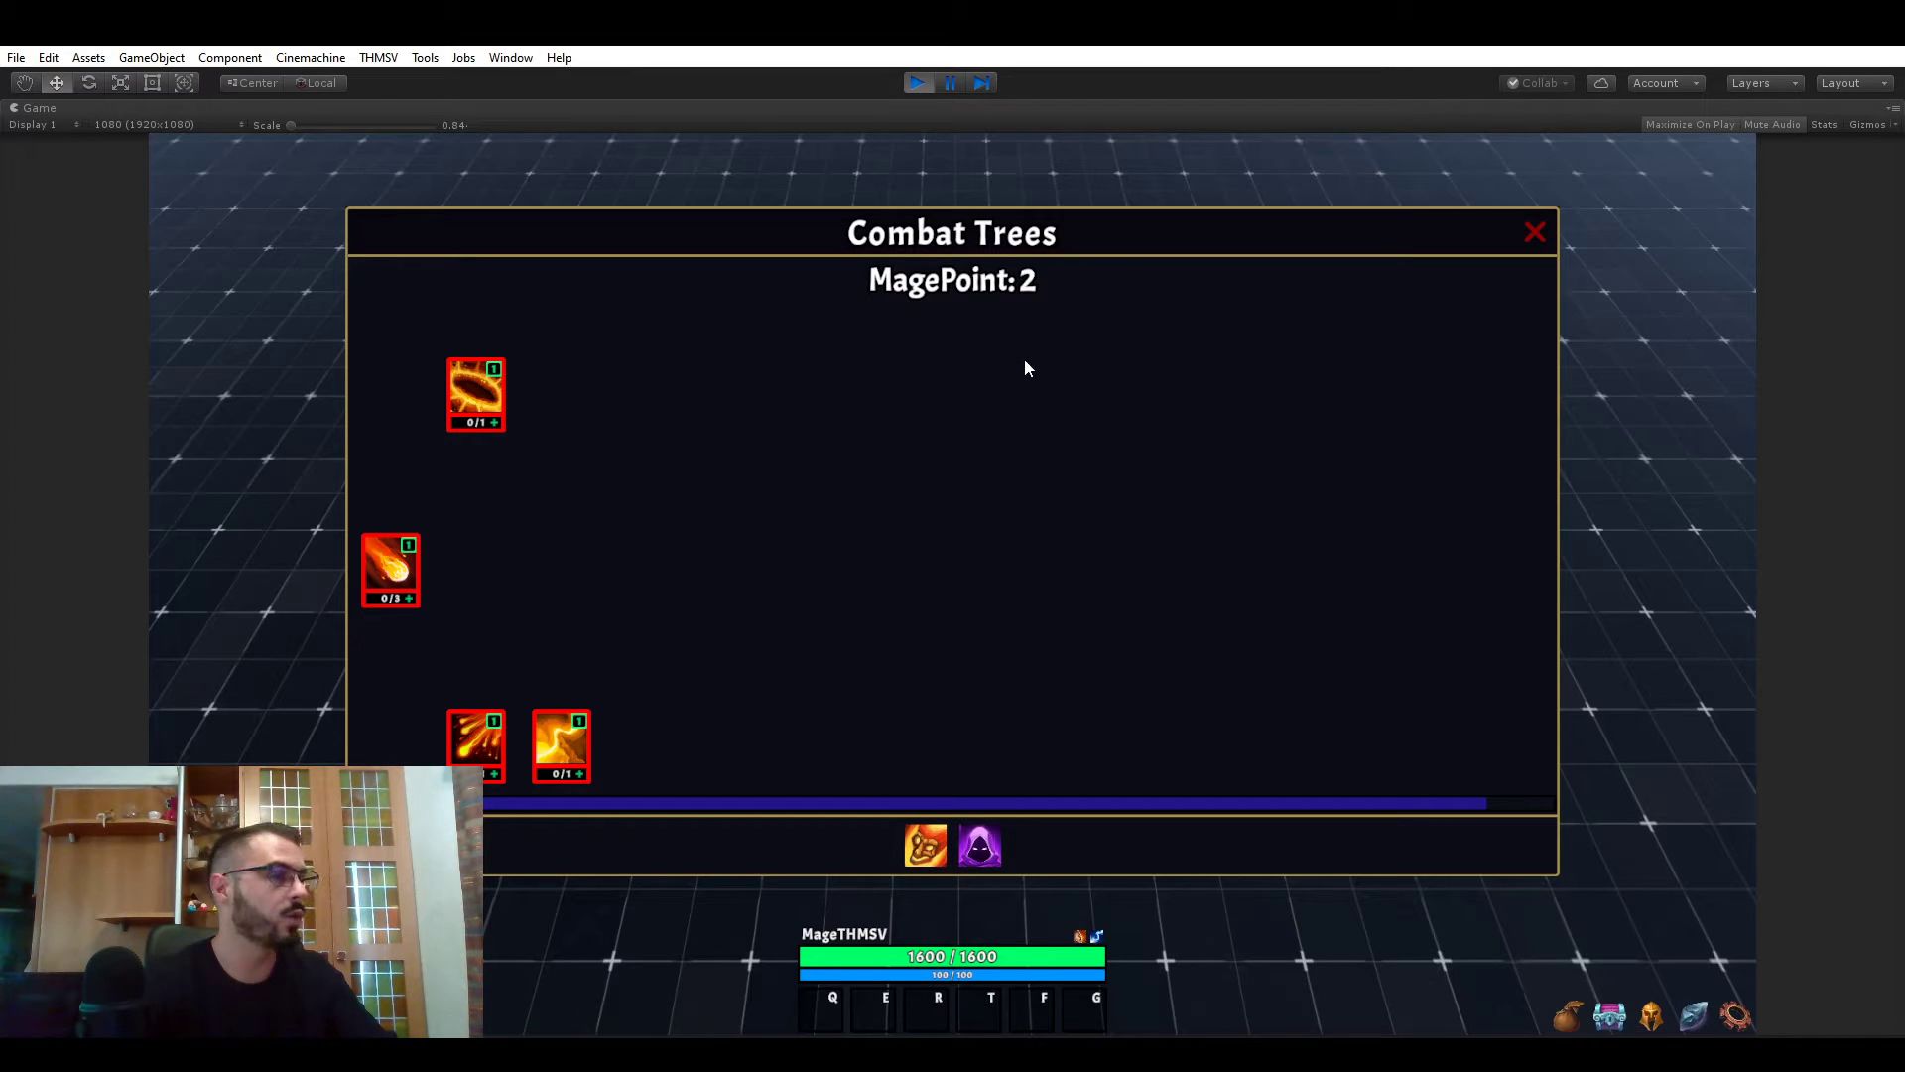
mouse_move(496, 430)
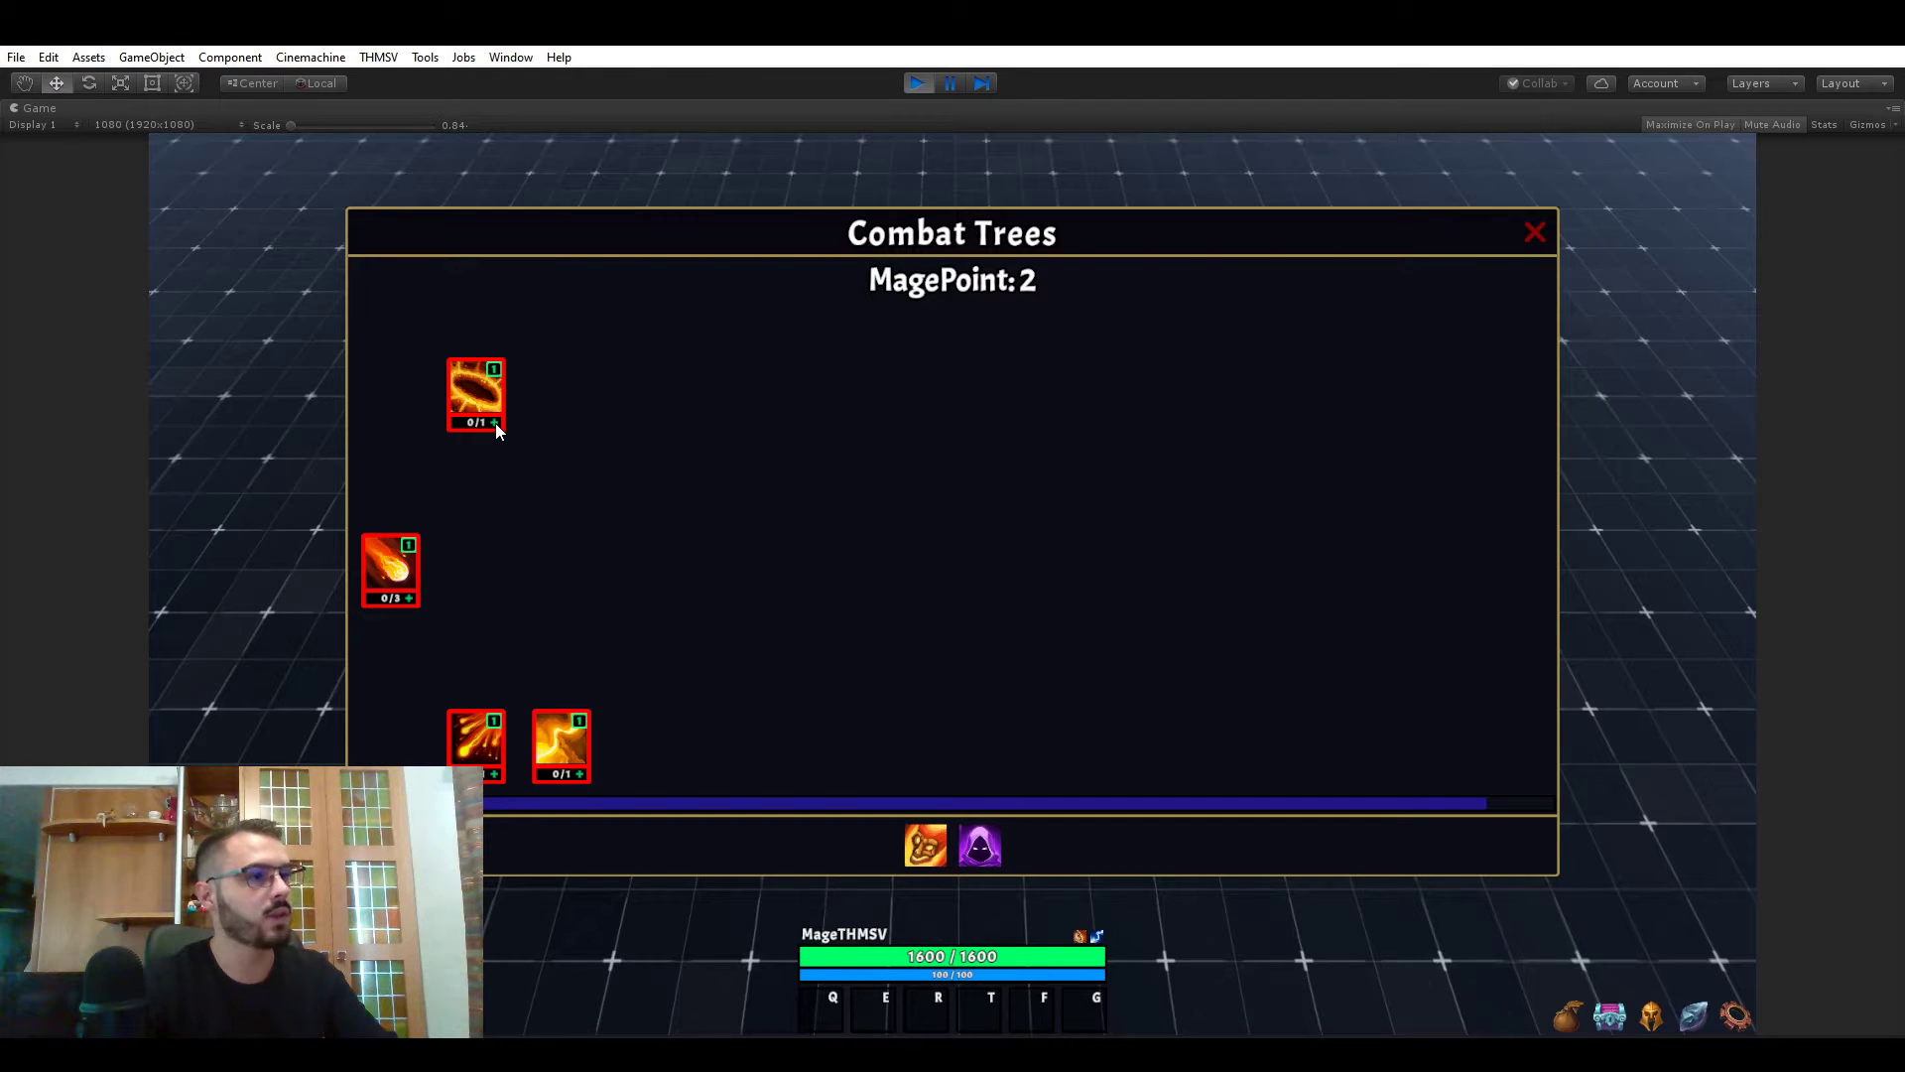
mouse_move(459, 591)
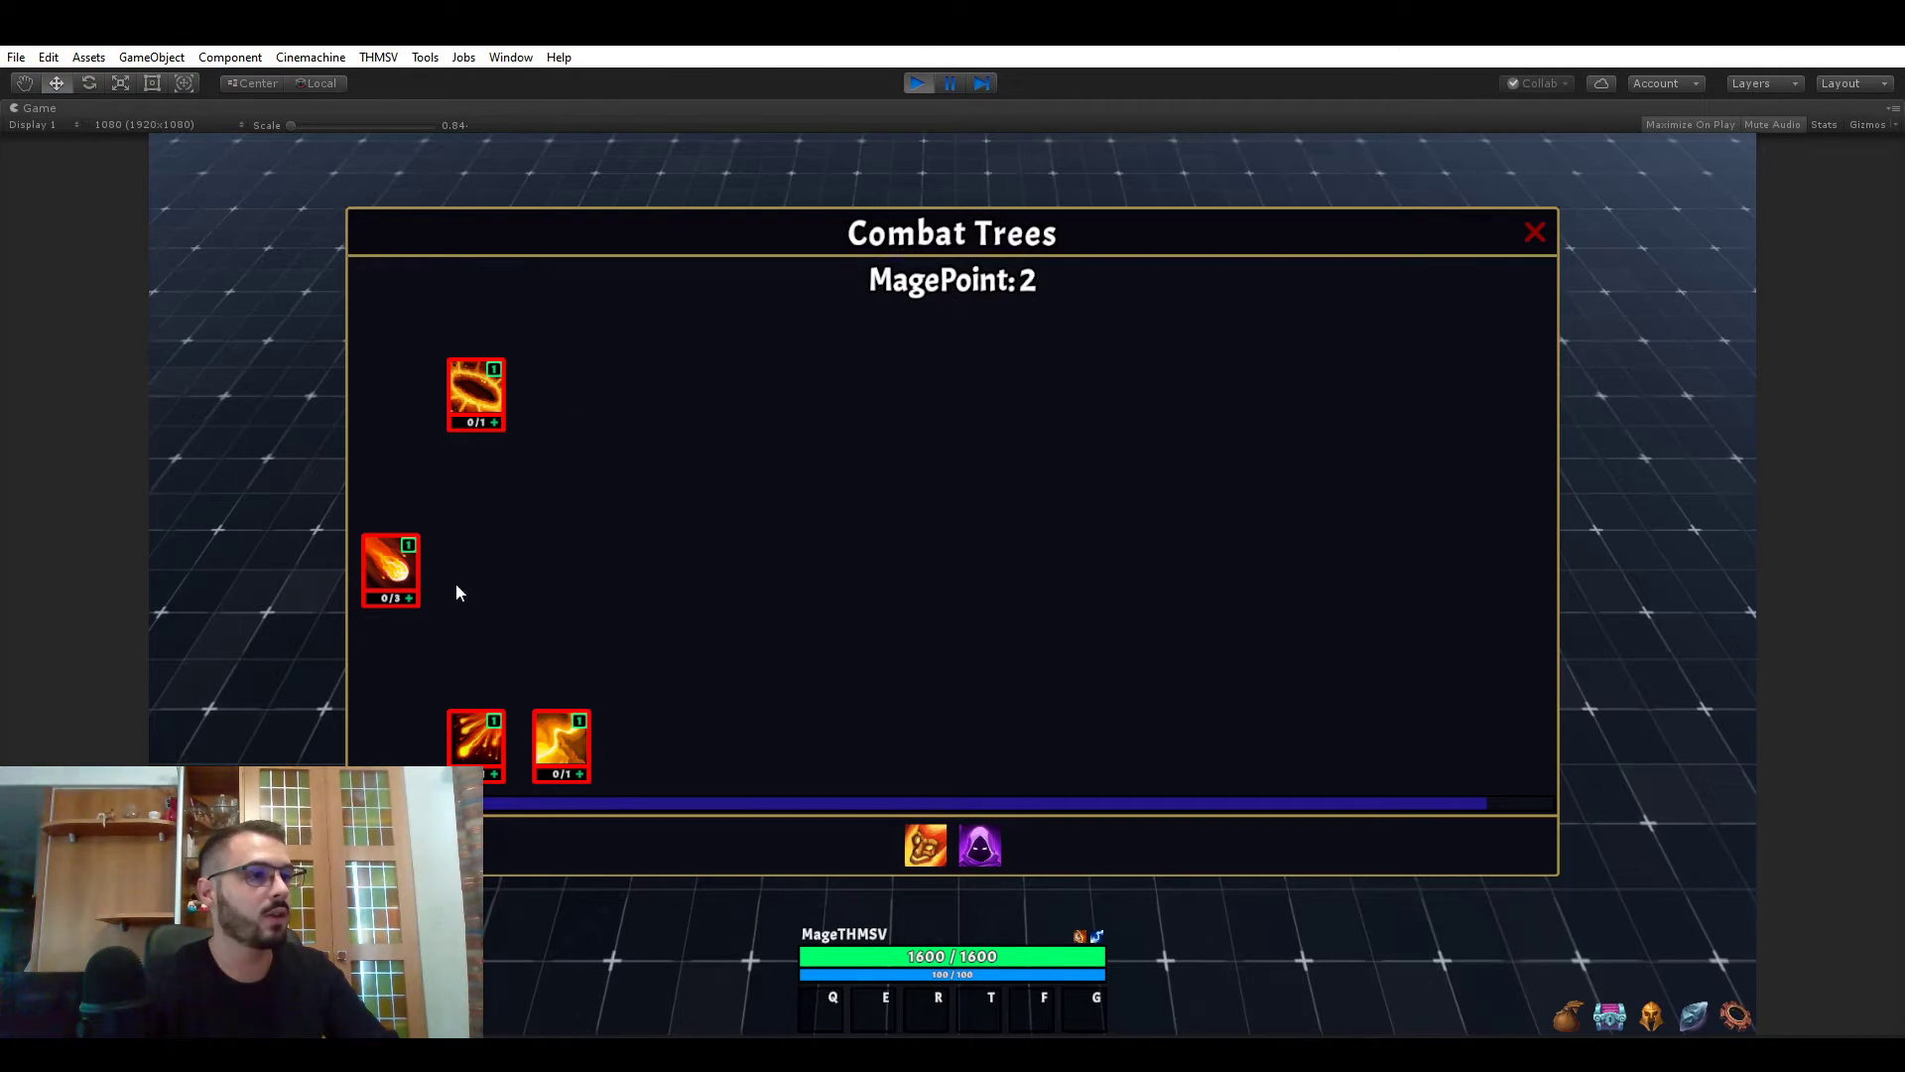
mouse_move(415, 608)
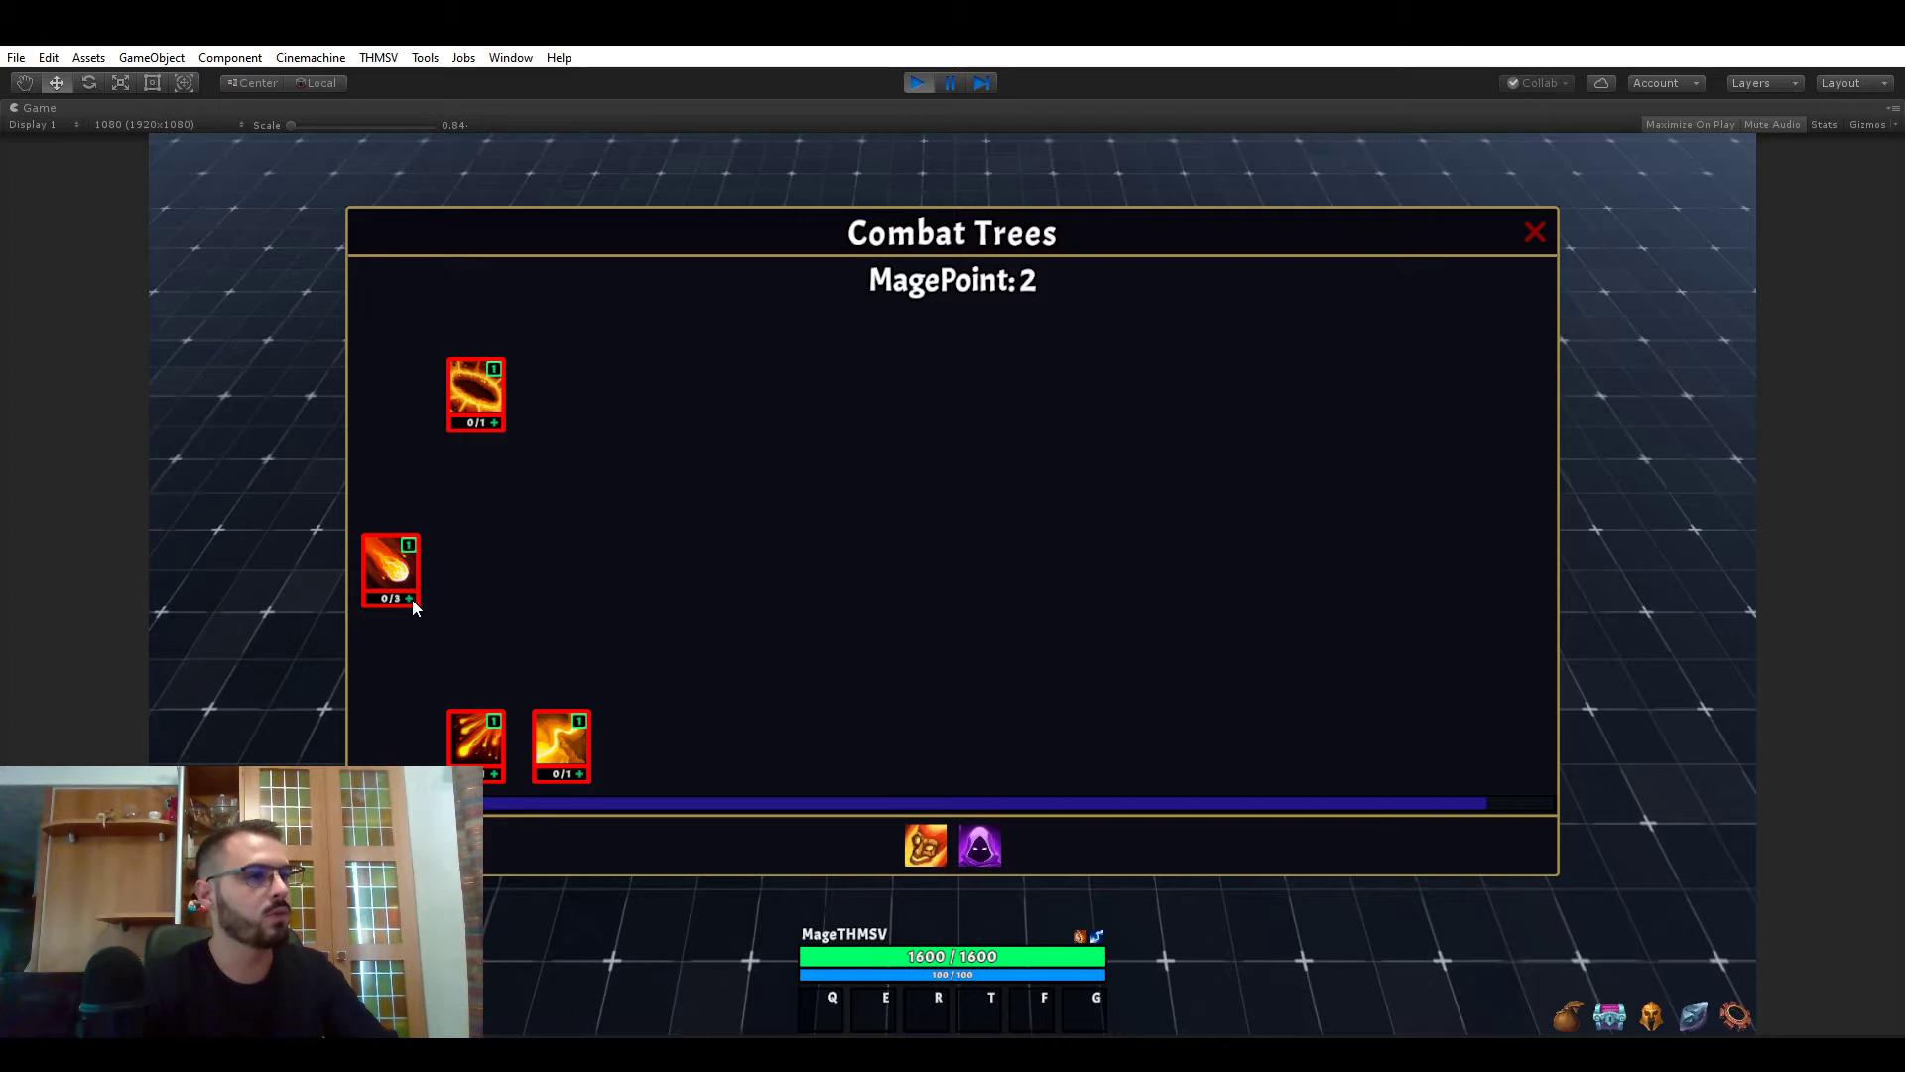
left_click(389, 572)
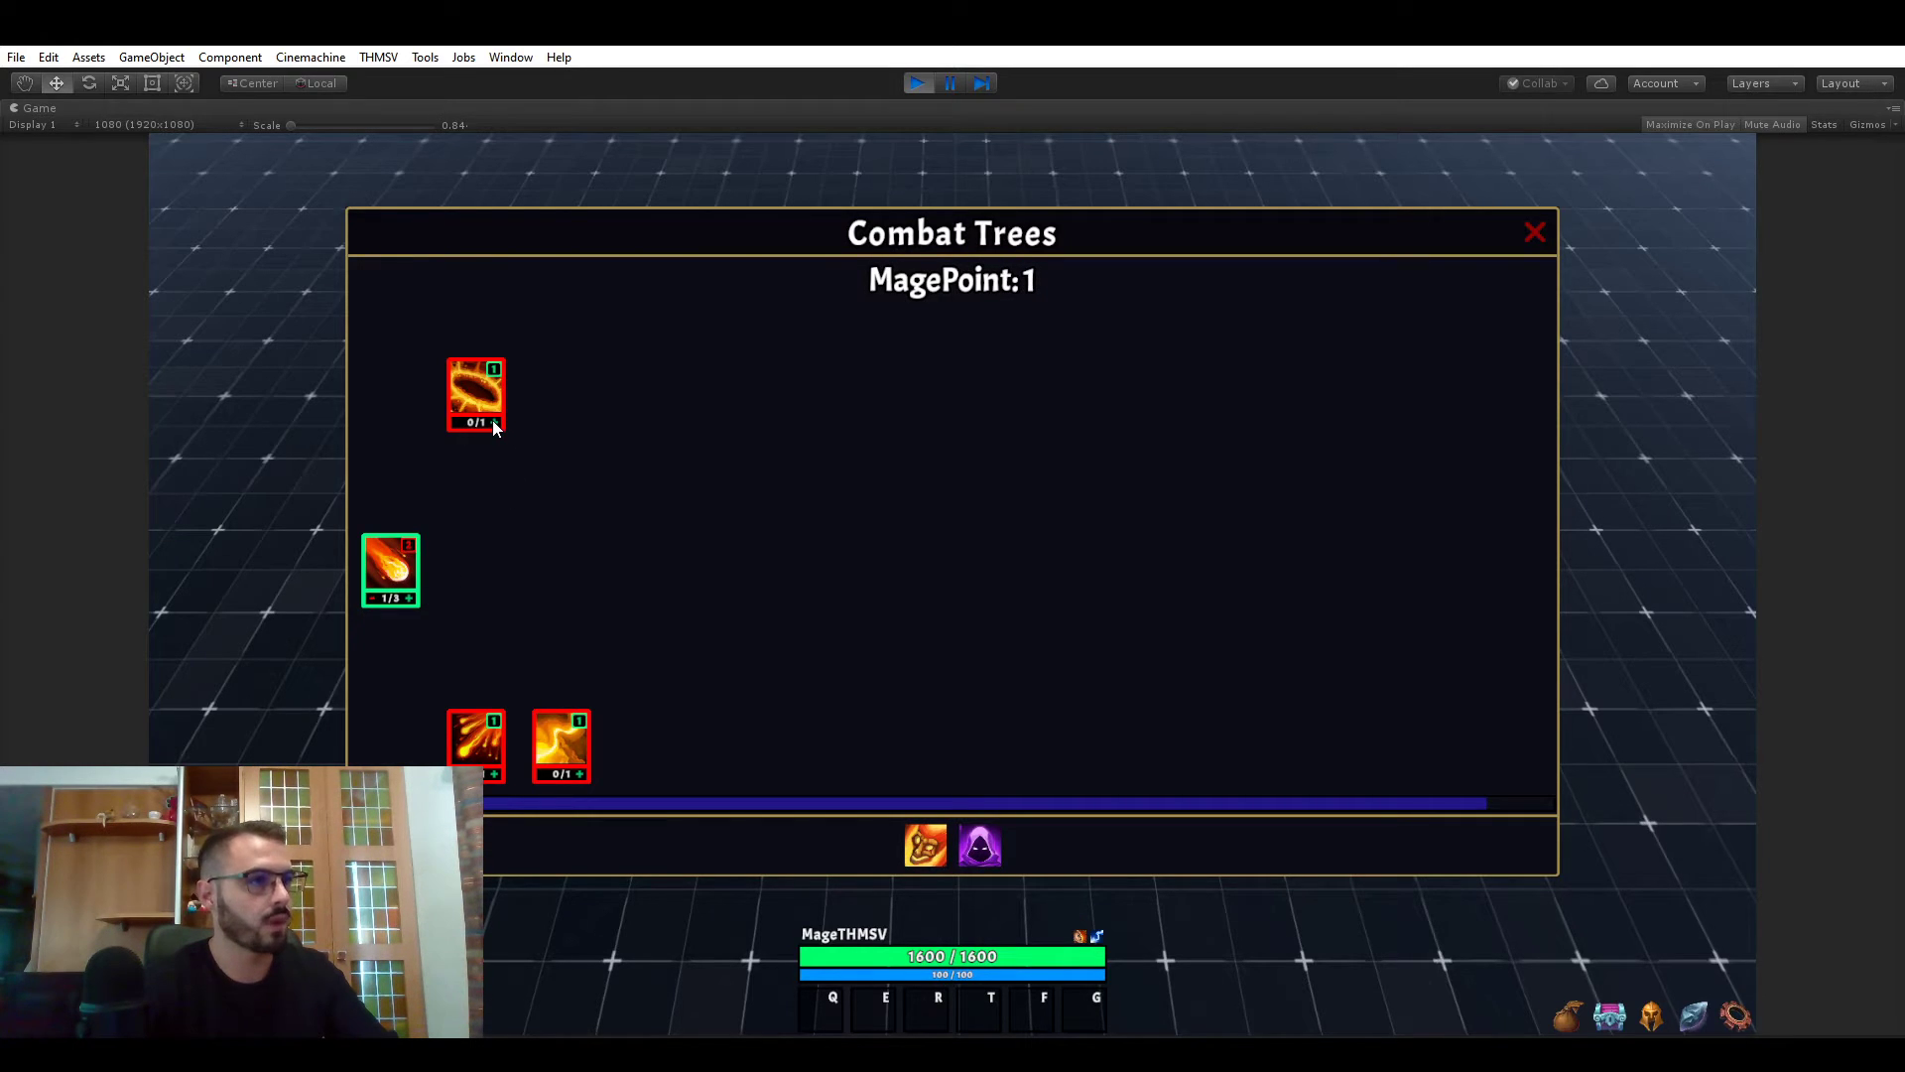
left_click(476, 394)
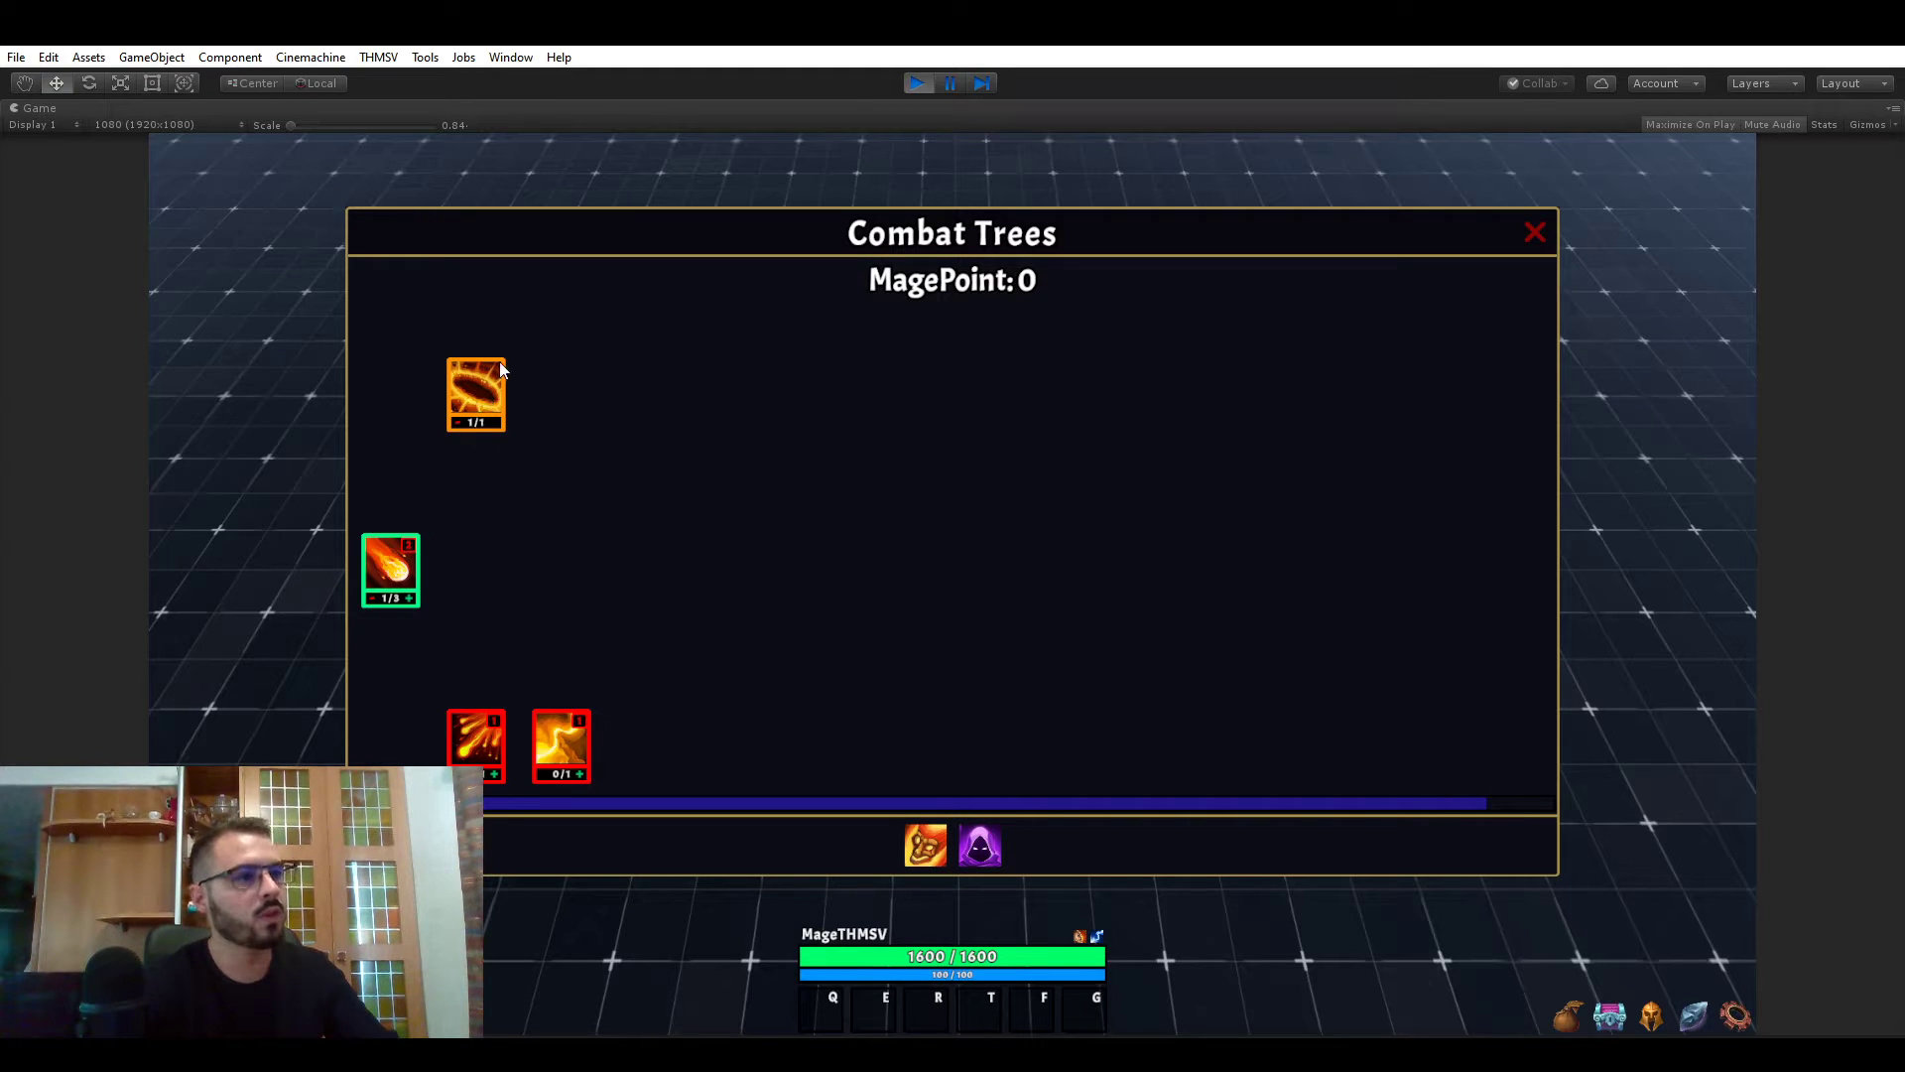
mouse_move(451, 469)
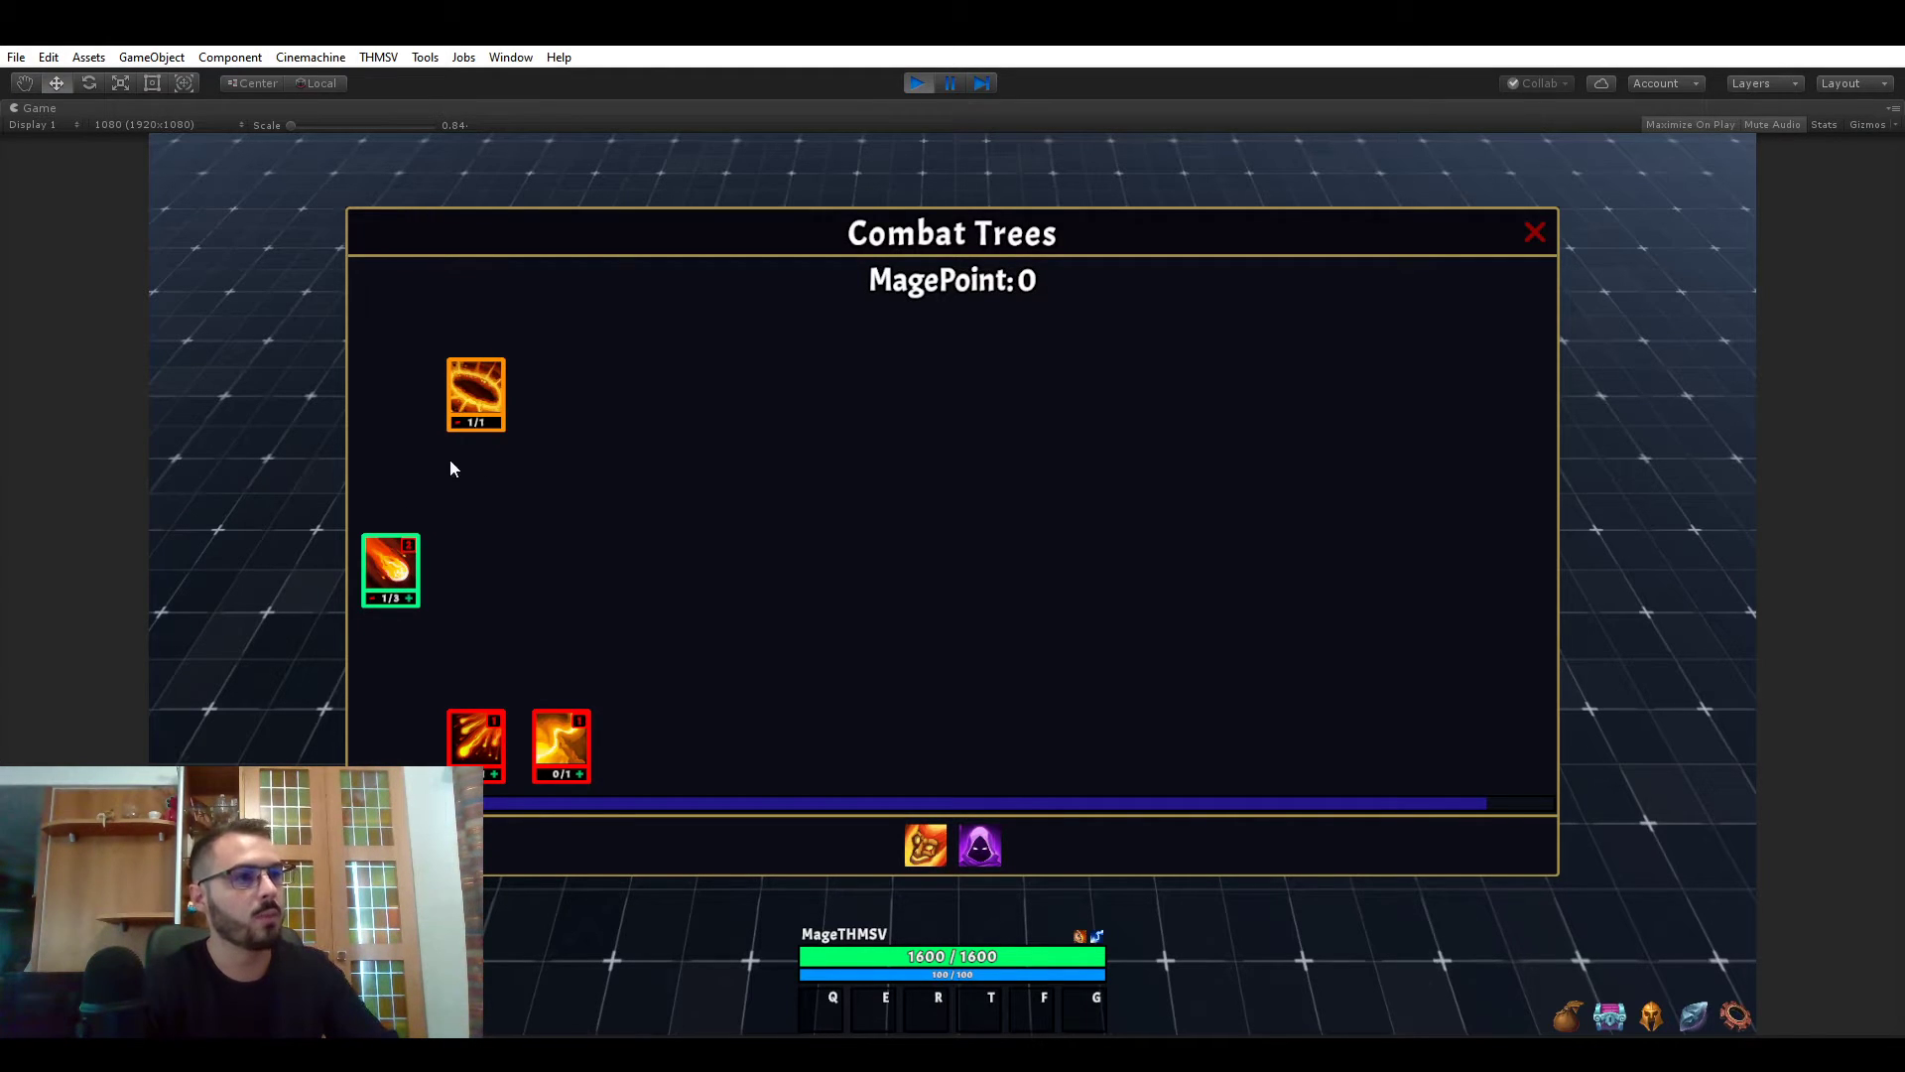
mouse_move(498, 386)
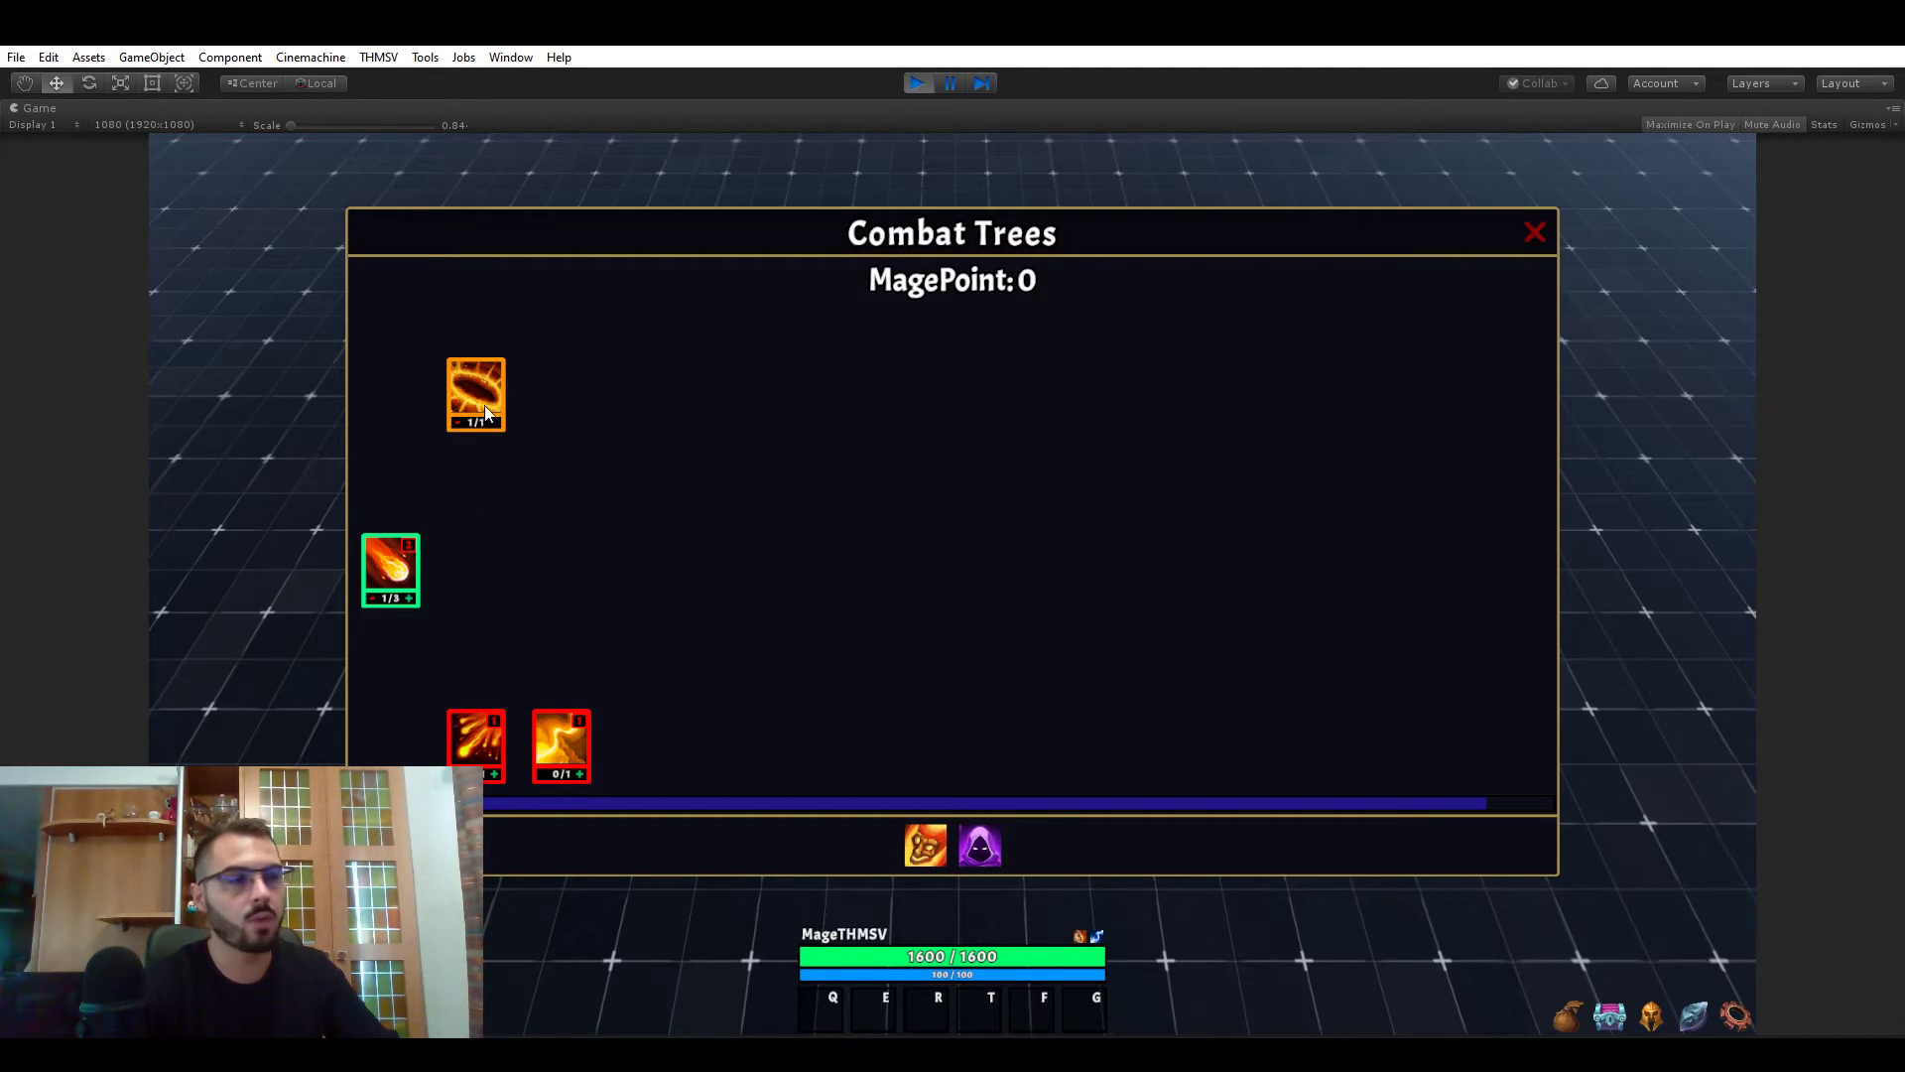
mouse_move(513, 386)
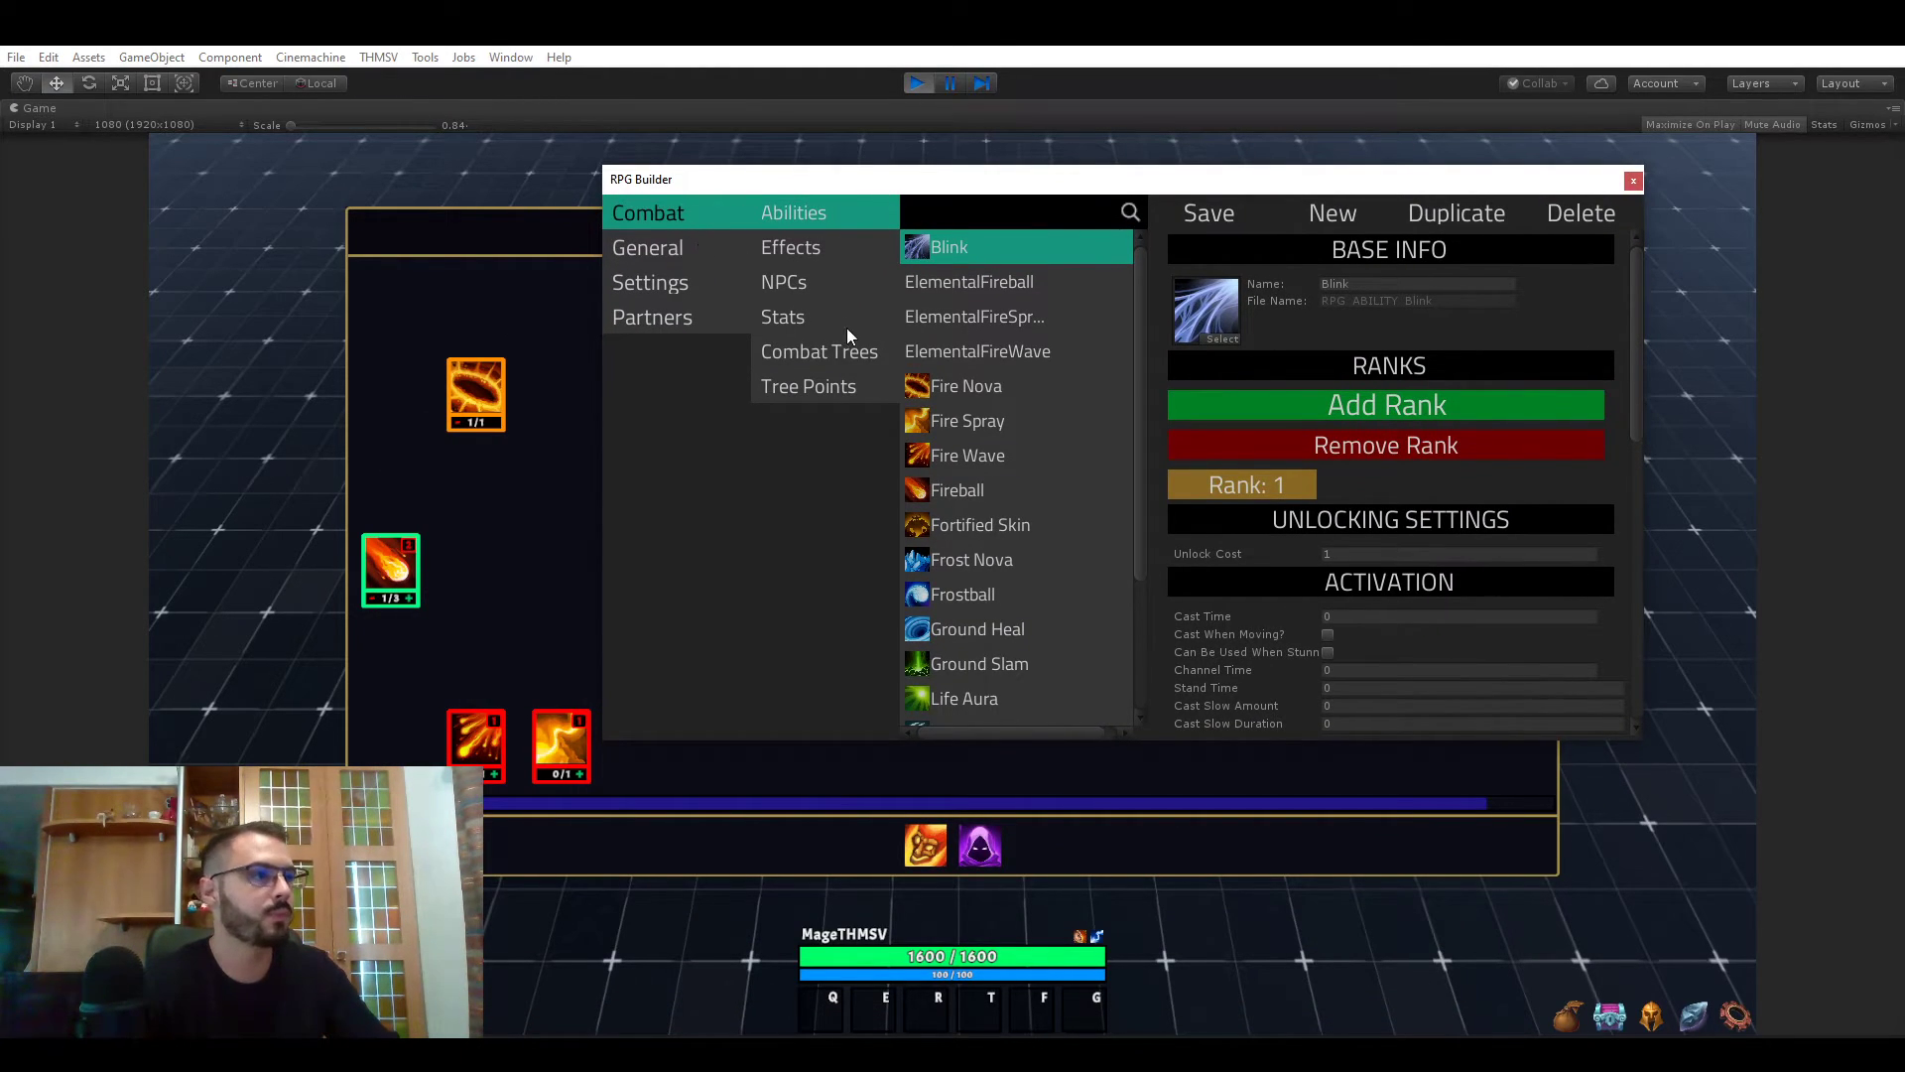
- Add a Class Level requirement to Fire Wave with class Mage and level 12
left_click(818, 351)
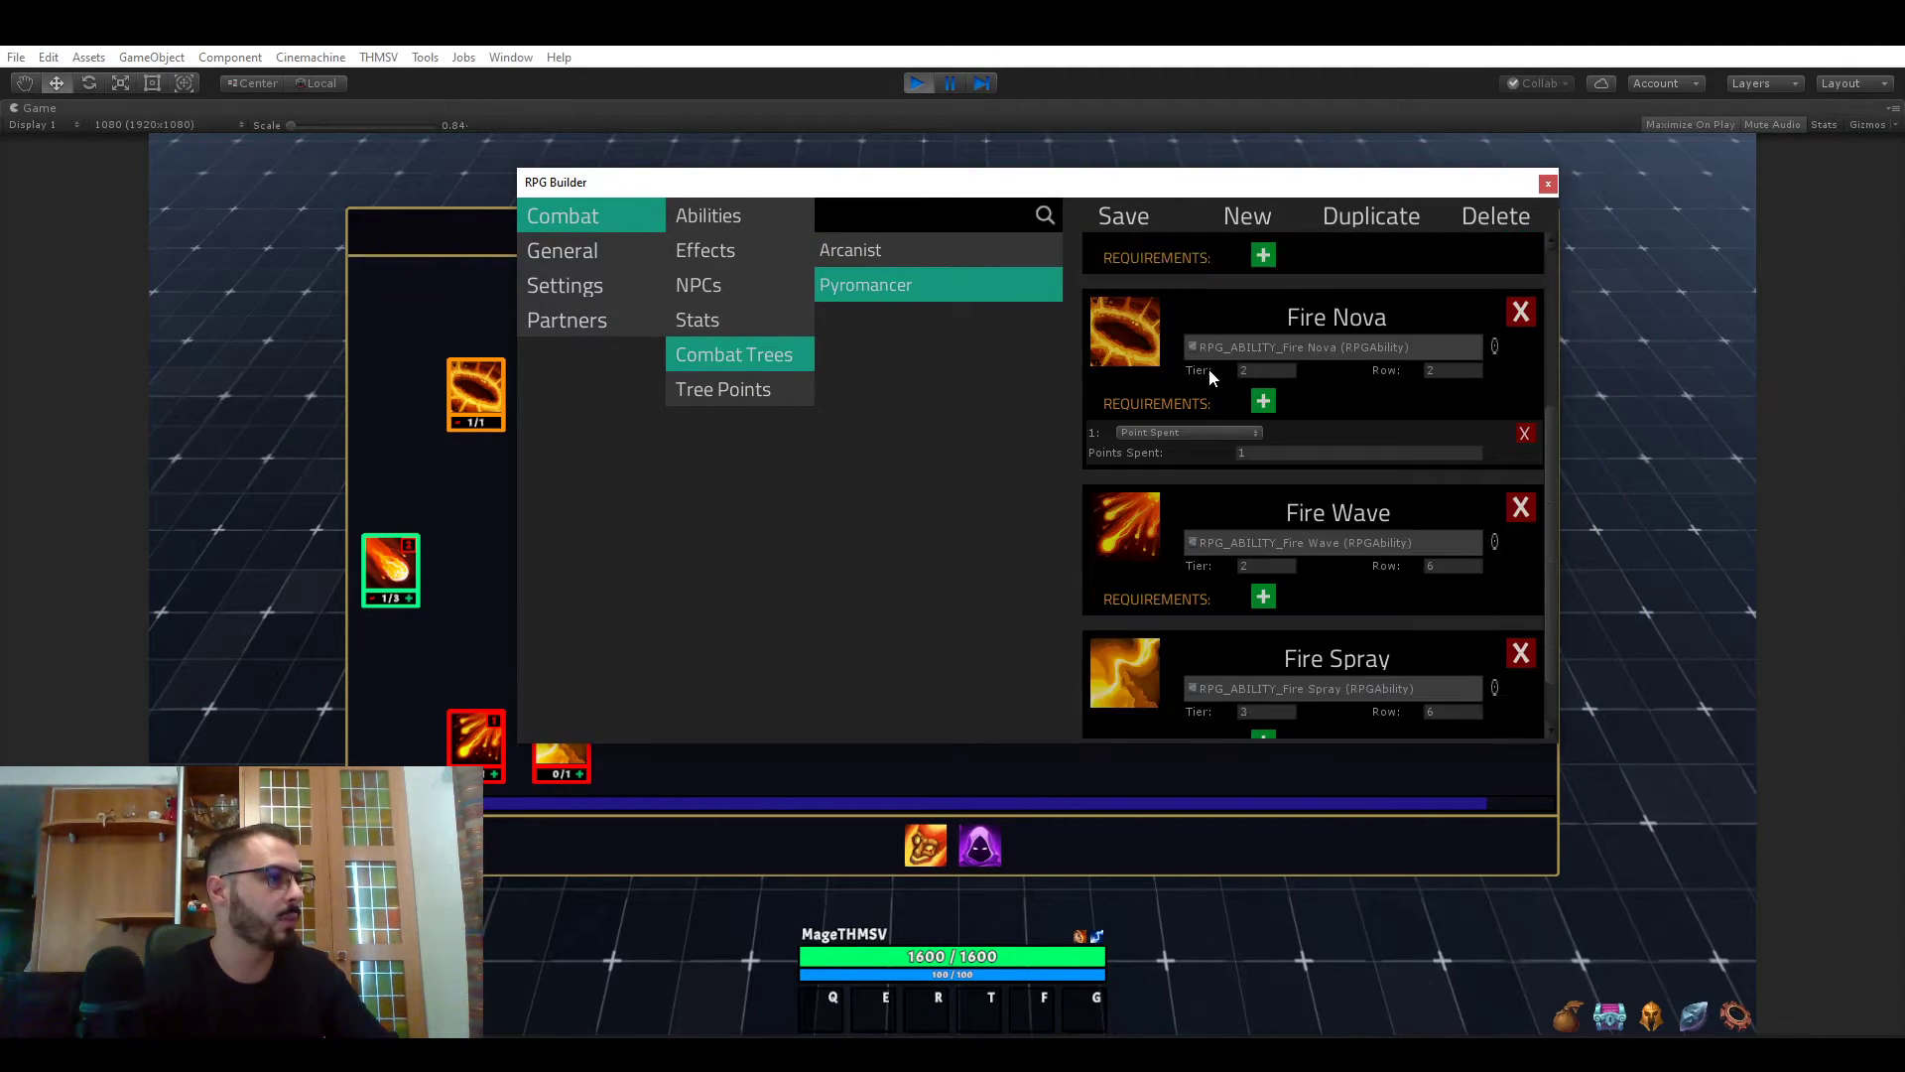
left_click(1186, 556)
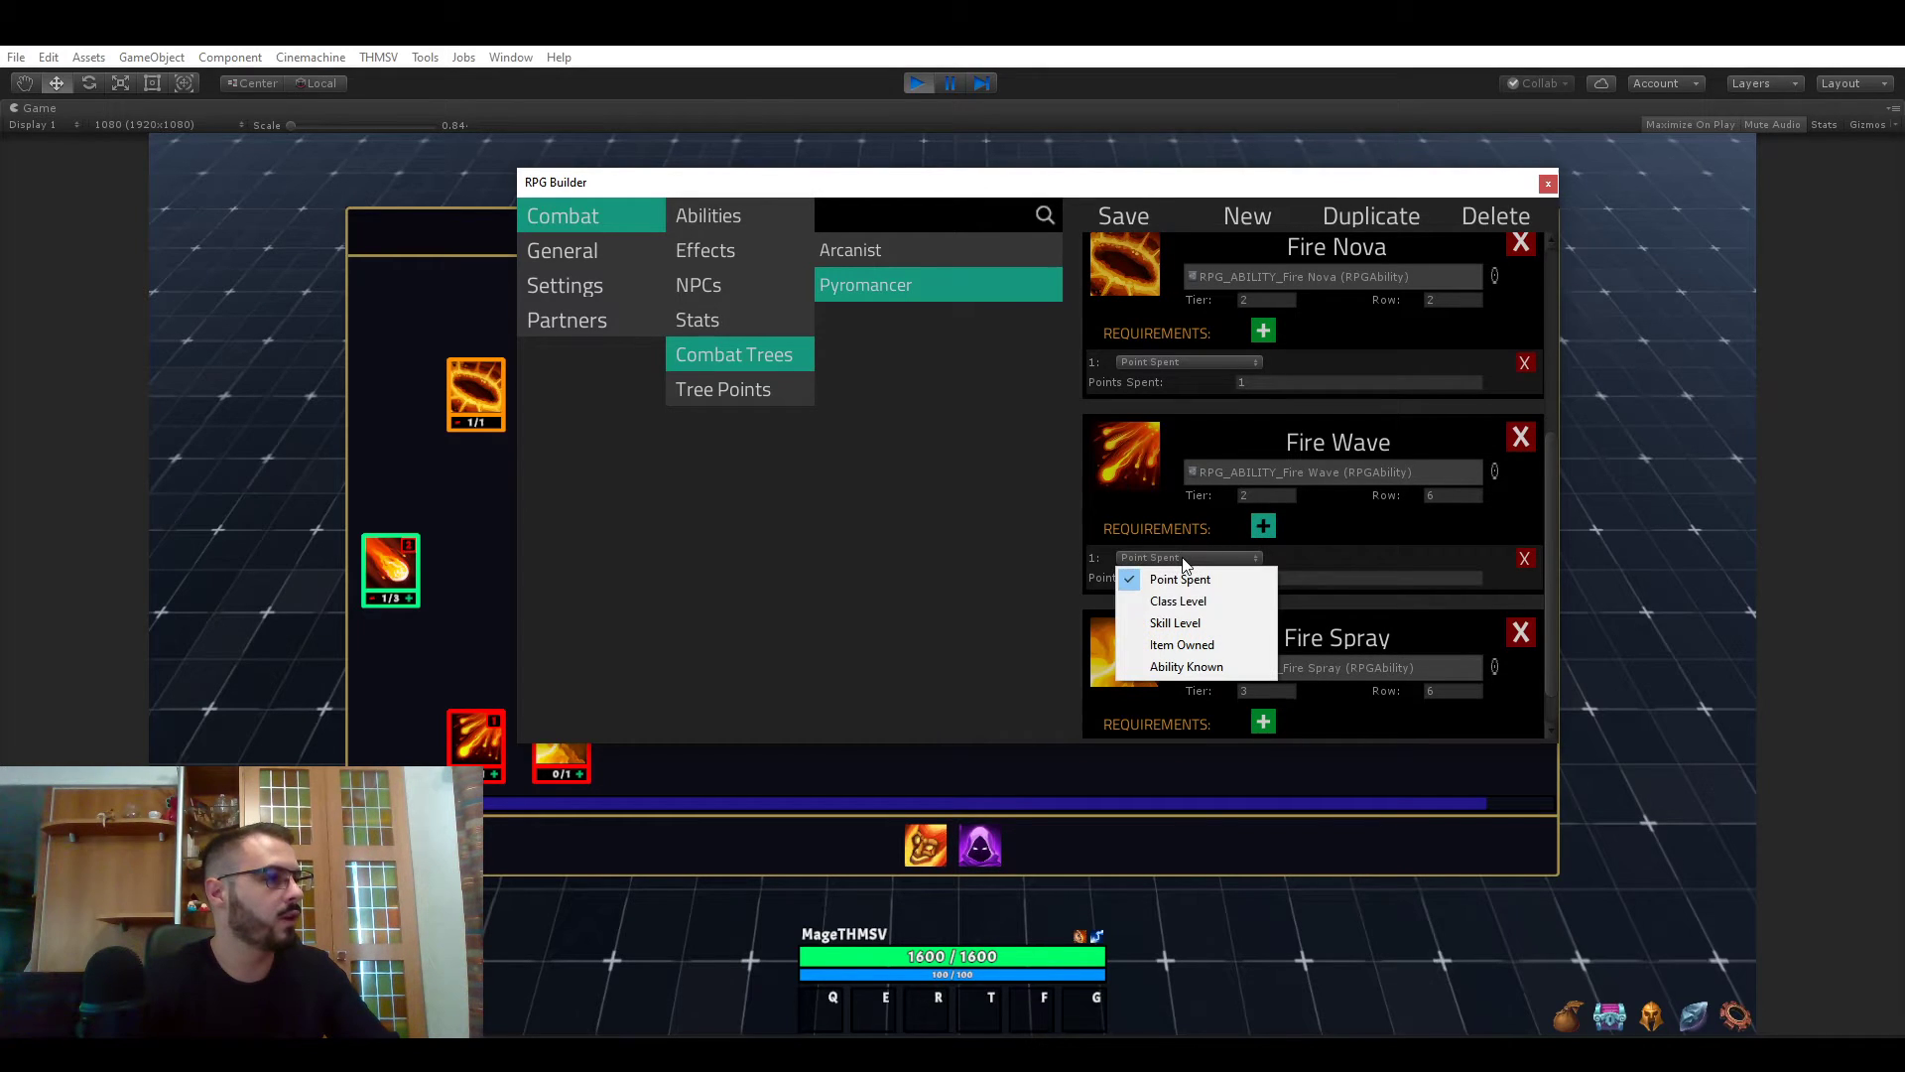
left_click(1178, 600)
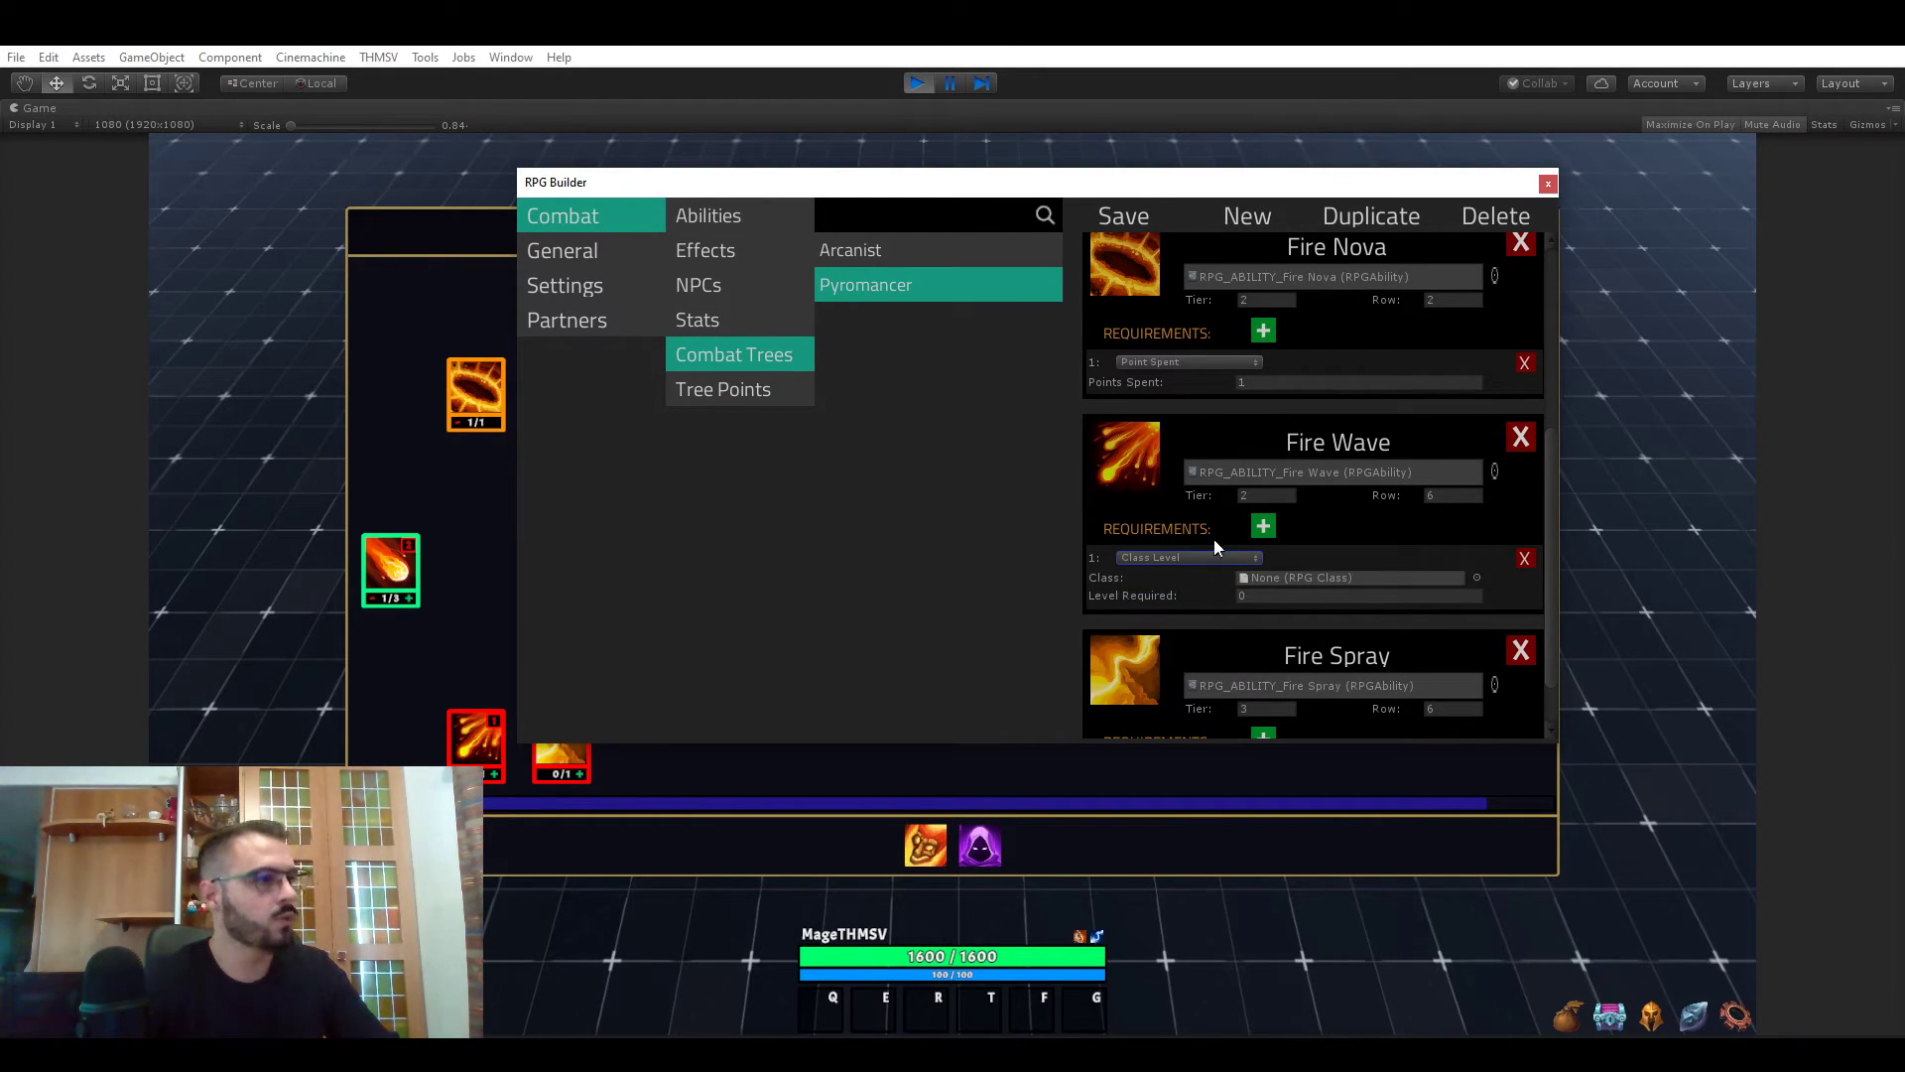
scroll("down", 3)
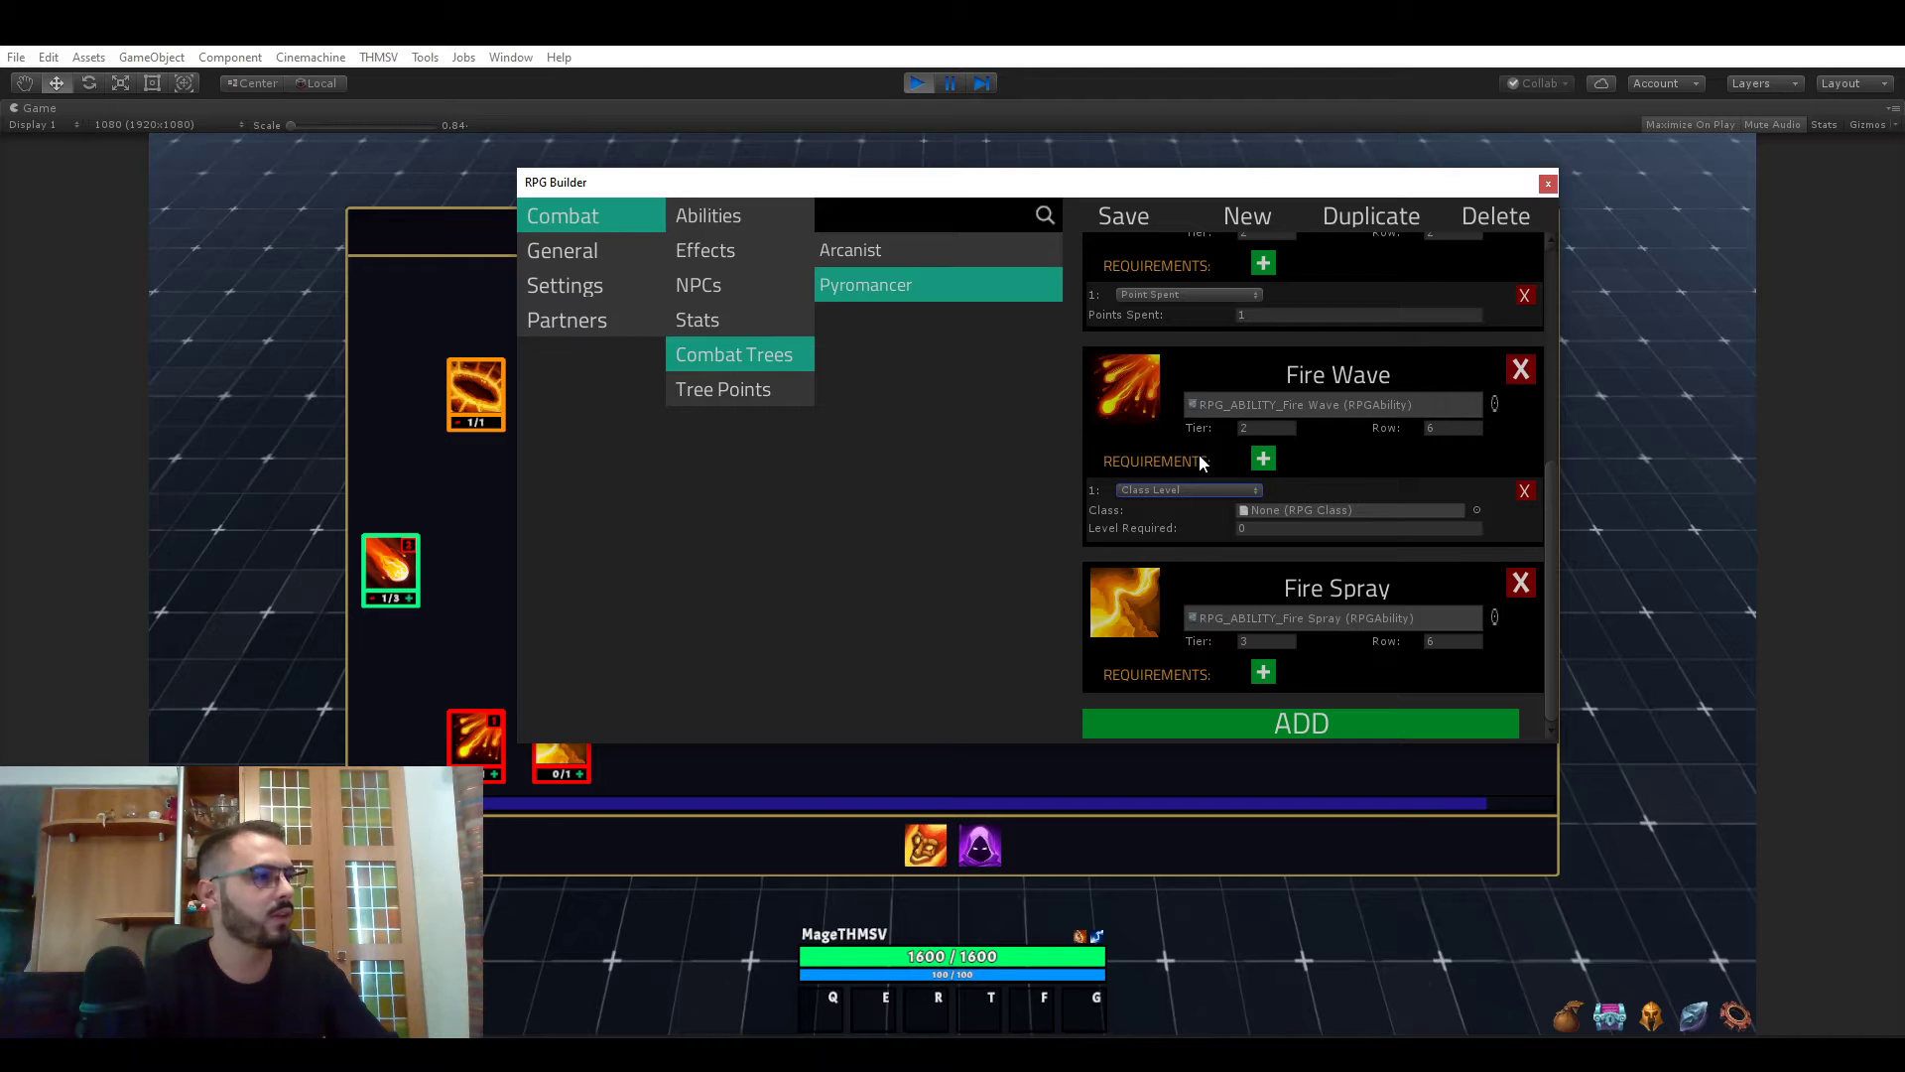
left_click(1349, 509)
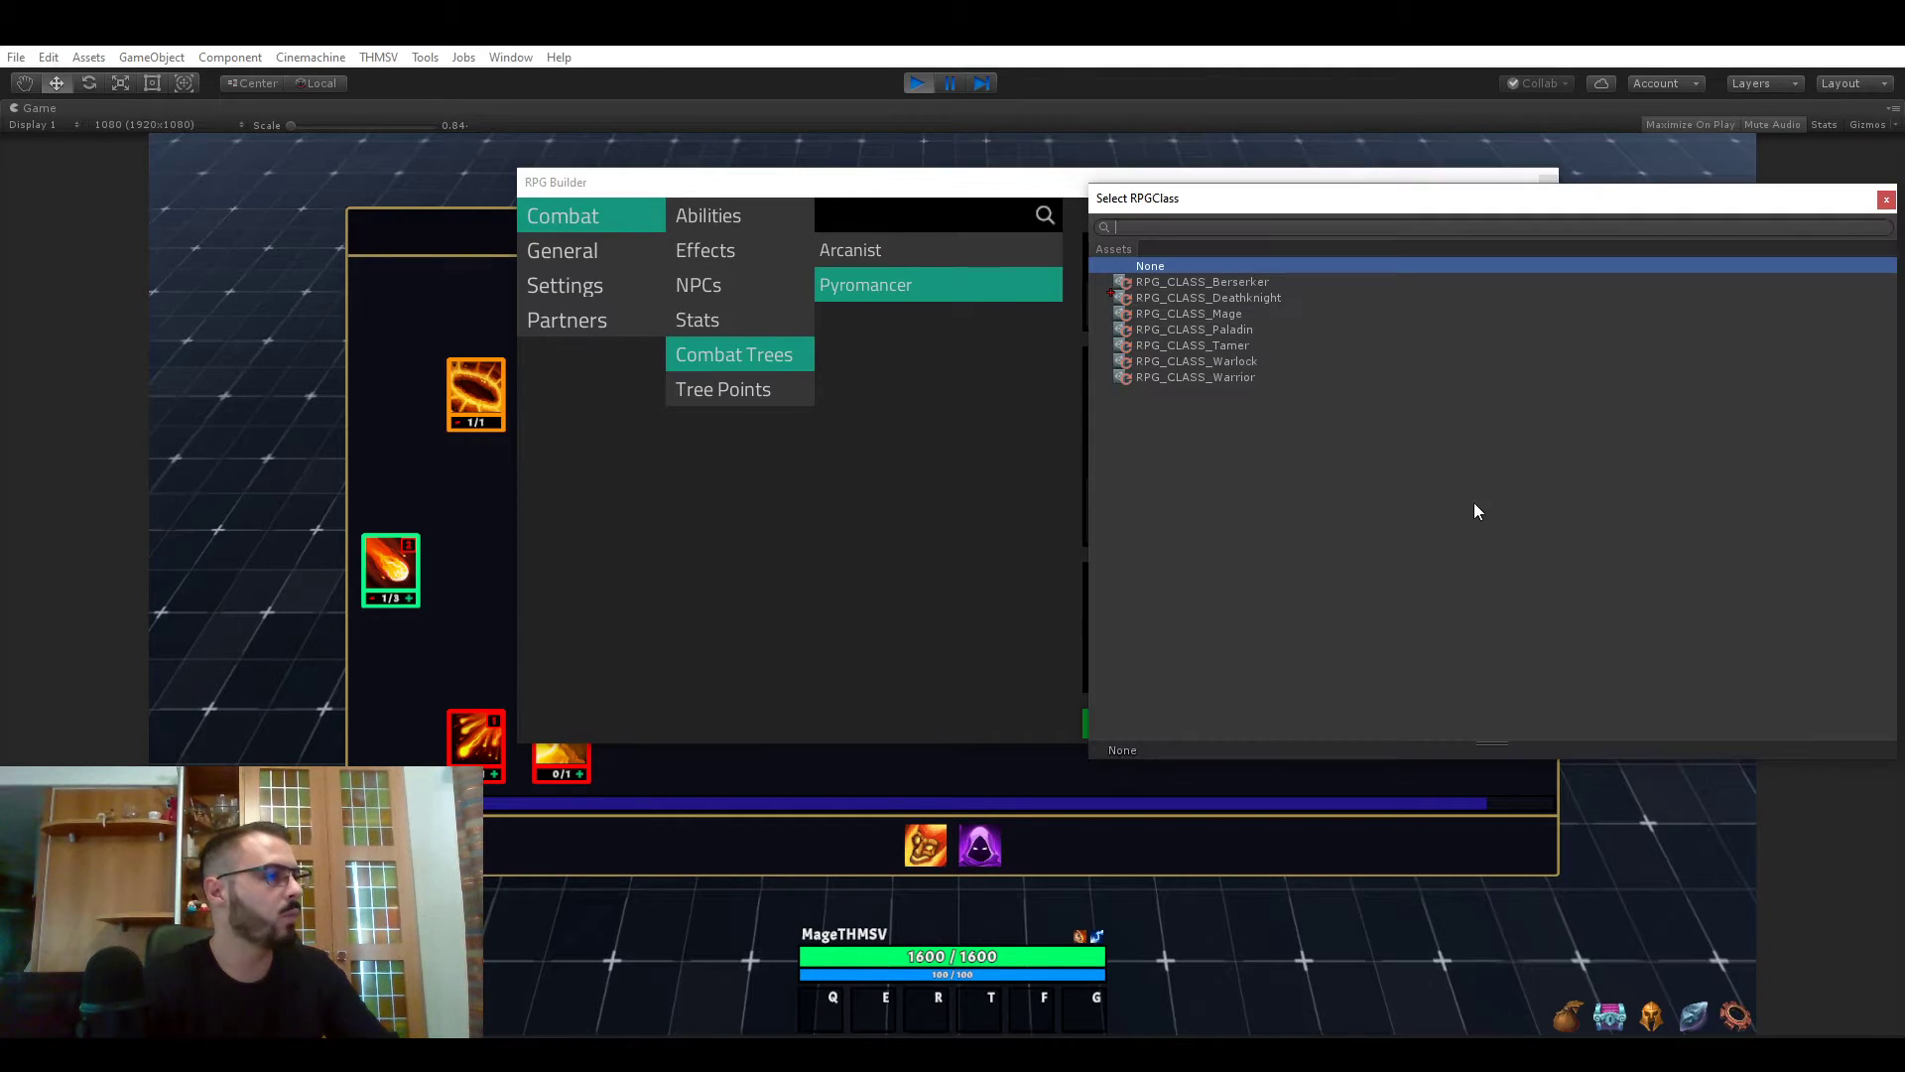
left_click(1187, 312)
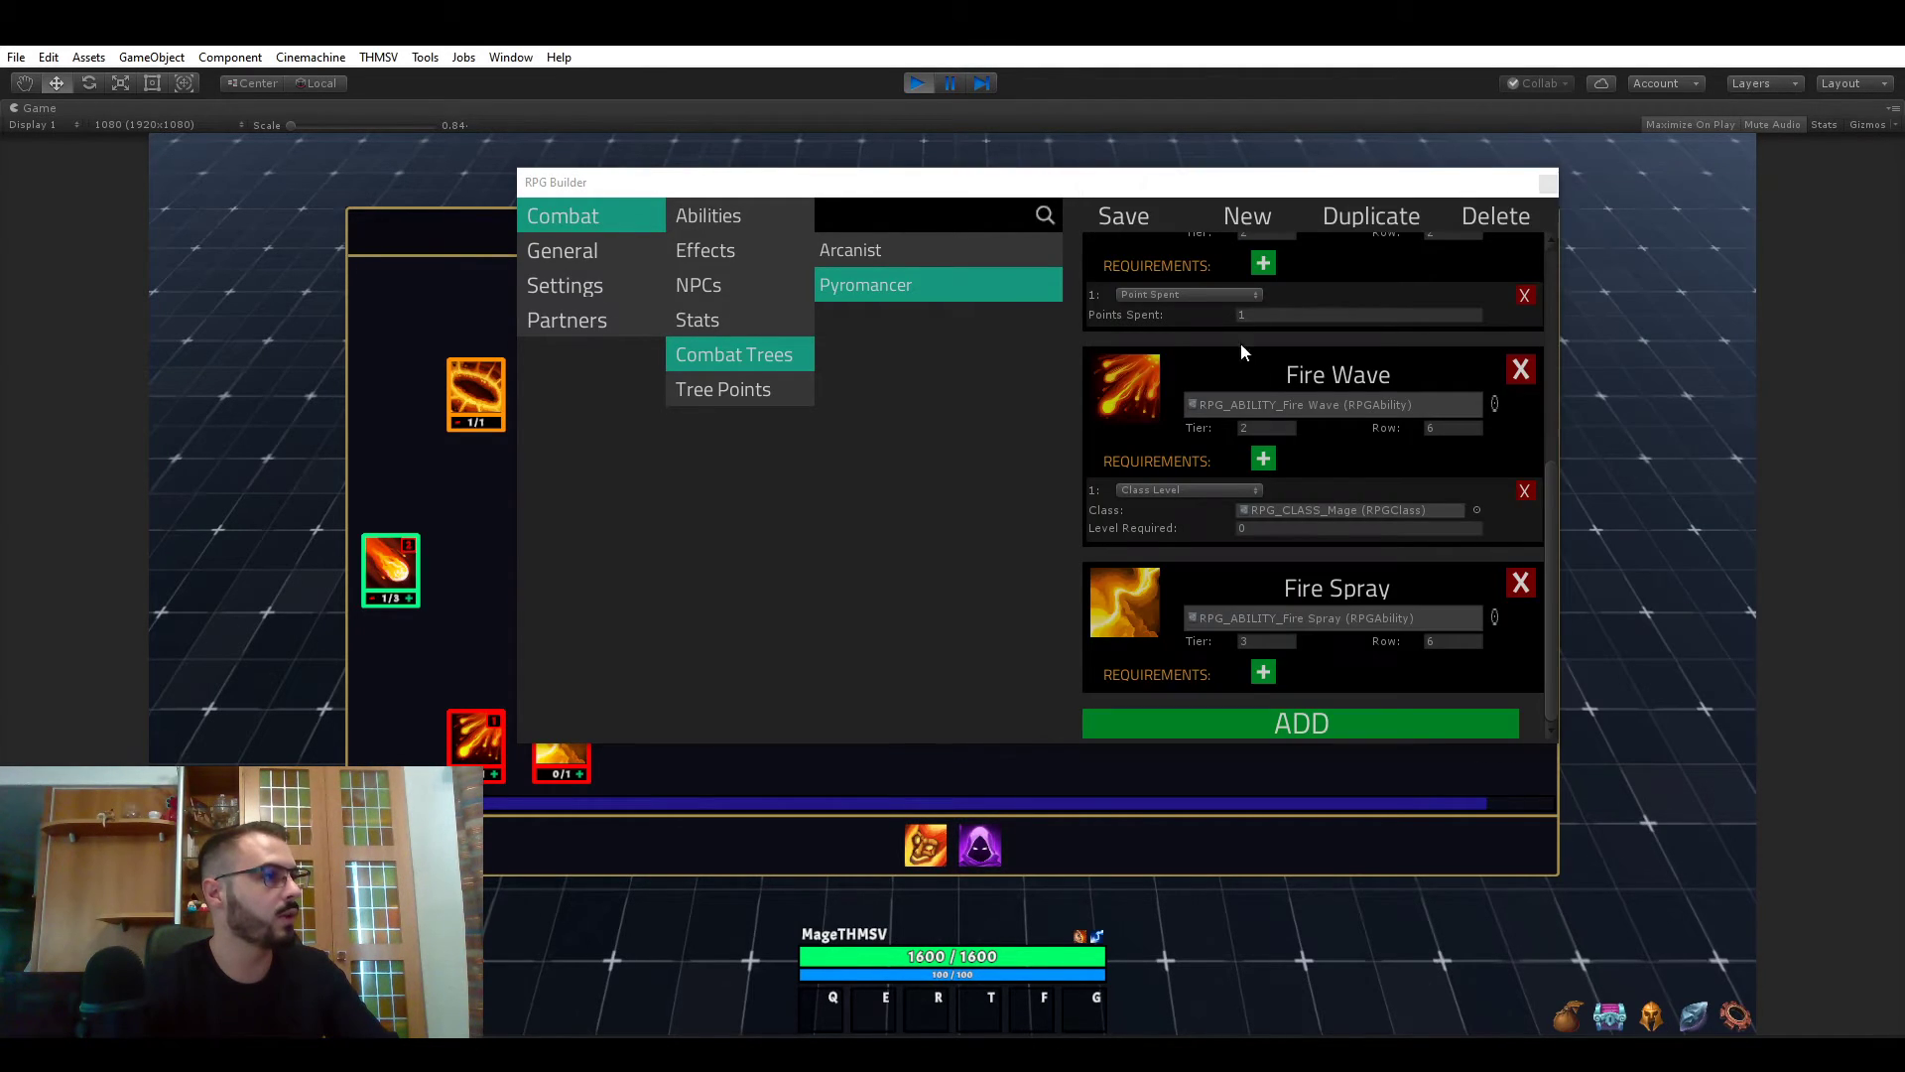
type("12")
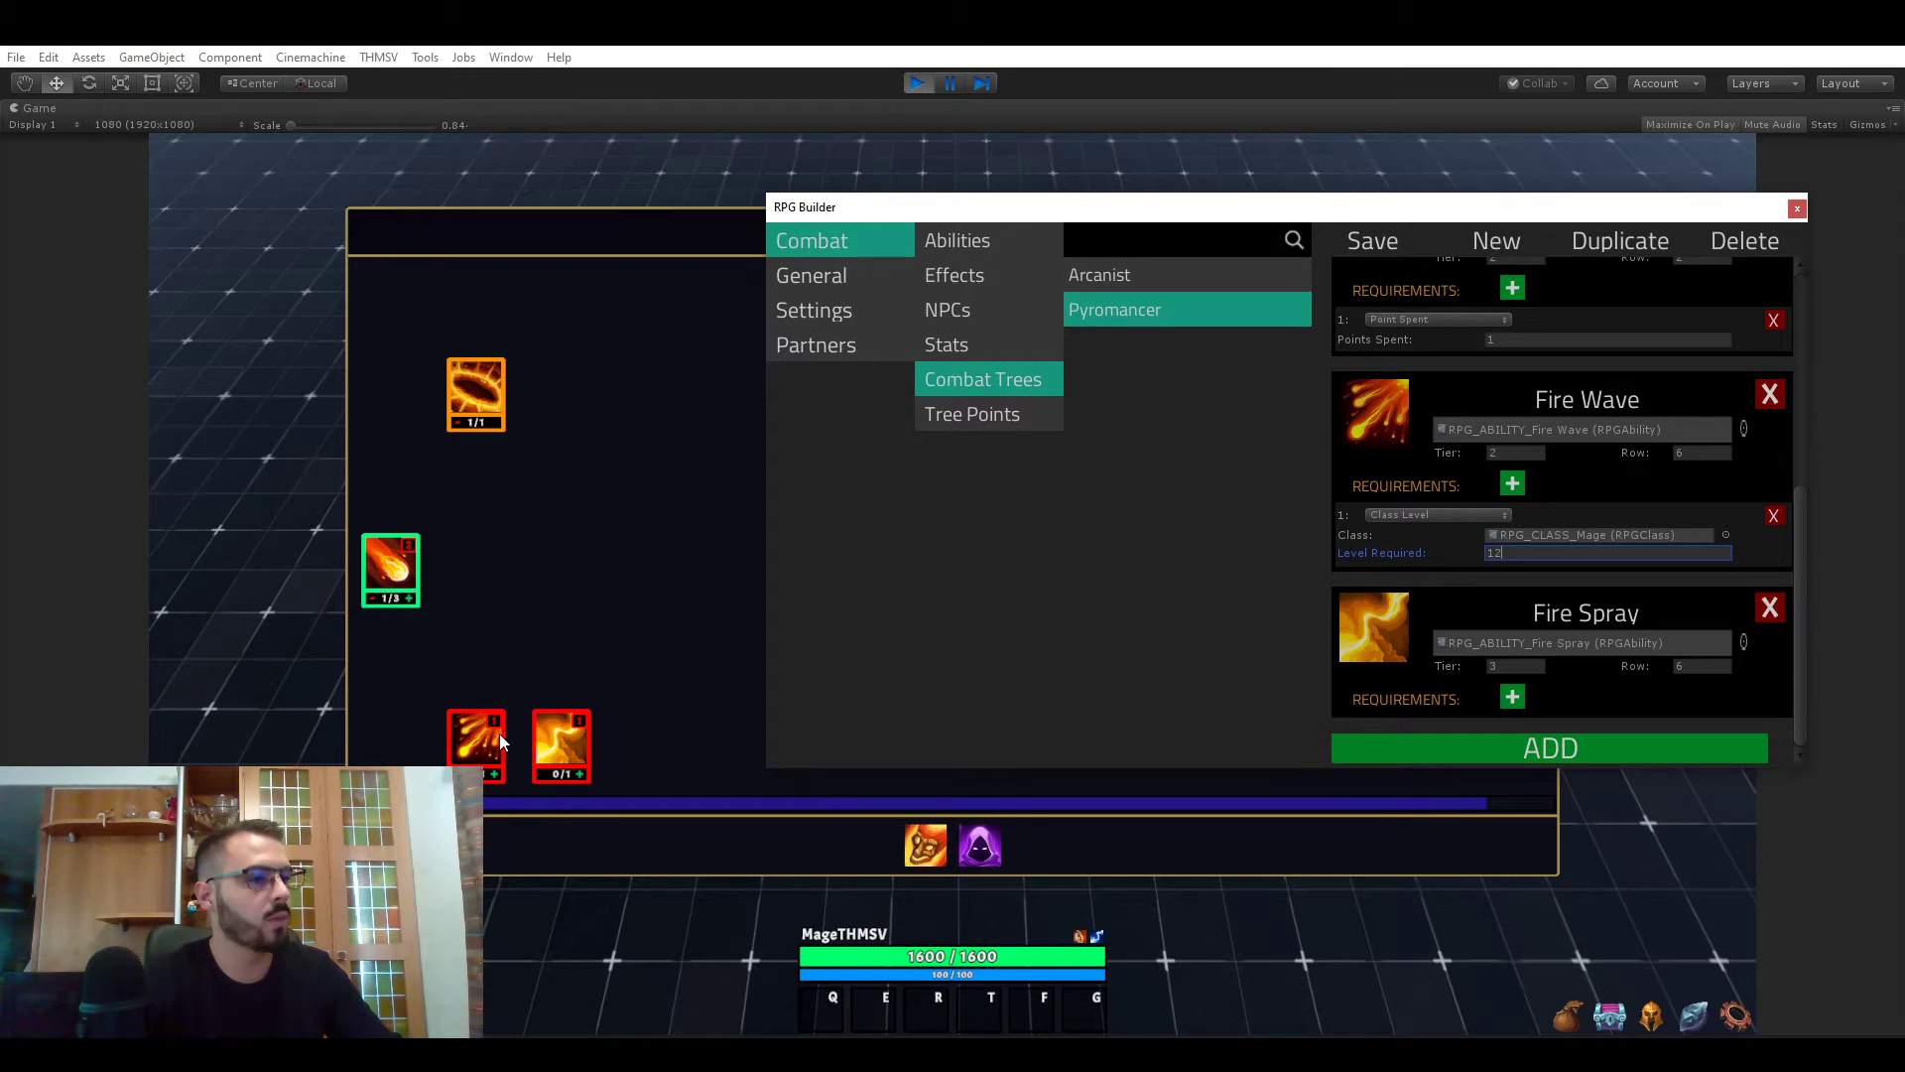
mouse_move(496, 737)
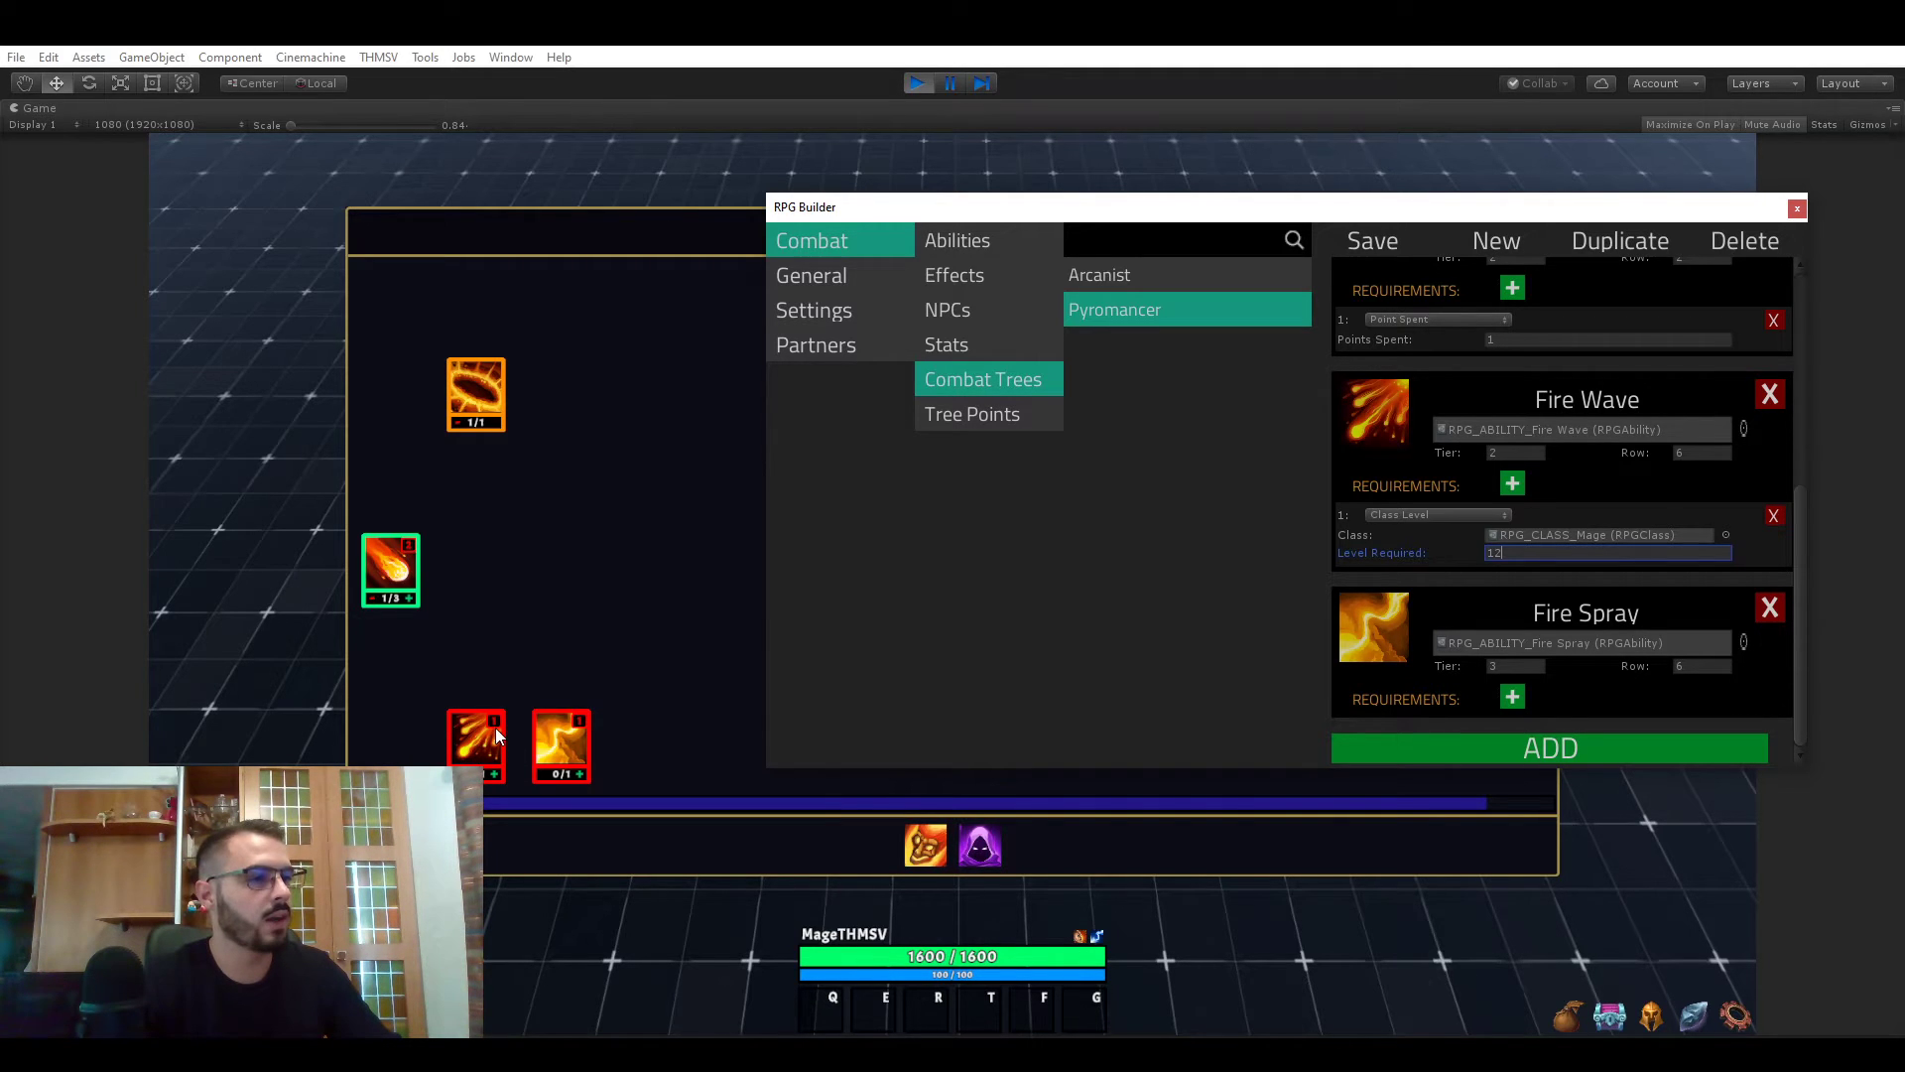
left_click_drag(802, 205, 515, 186)
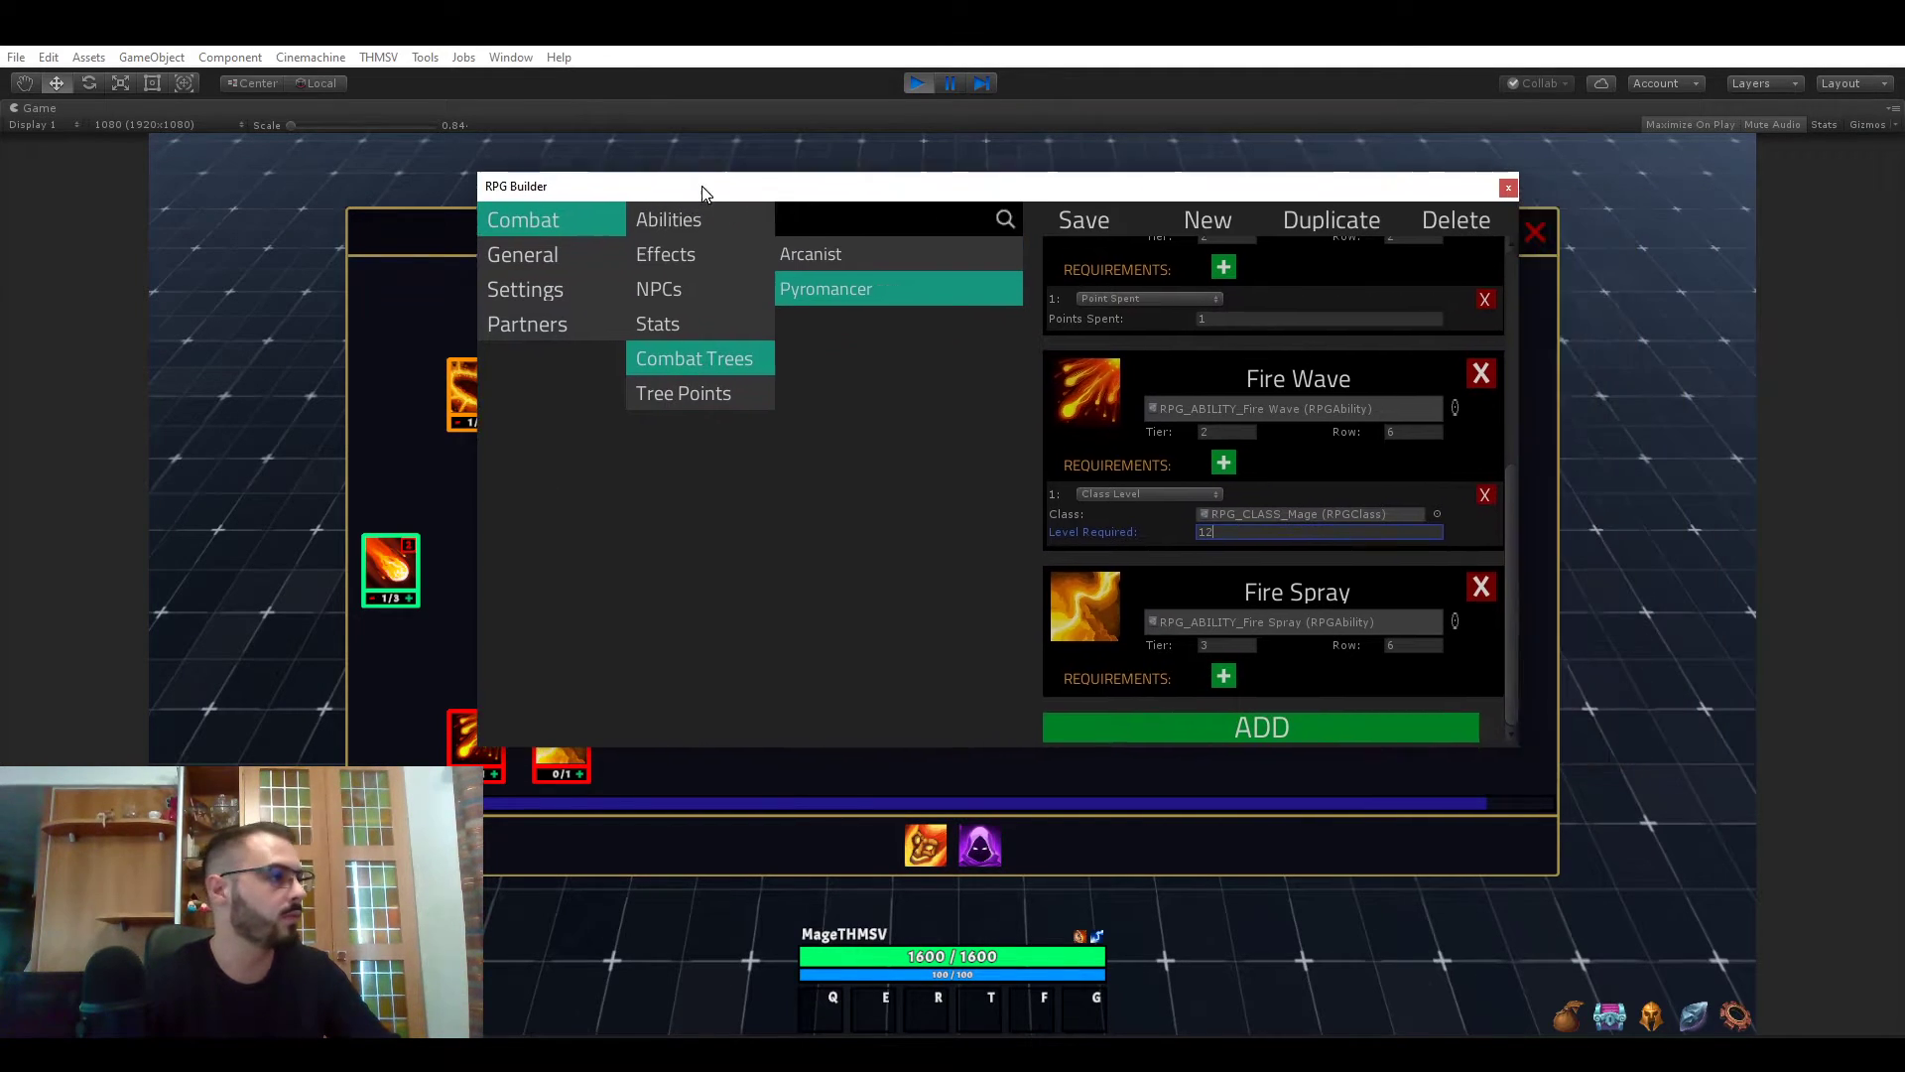
- Switch Fire Wave's requirement type through Skill Level, then Item Owned
left_click(1147, 493)
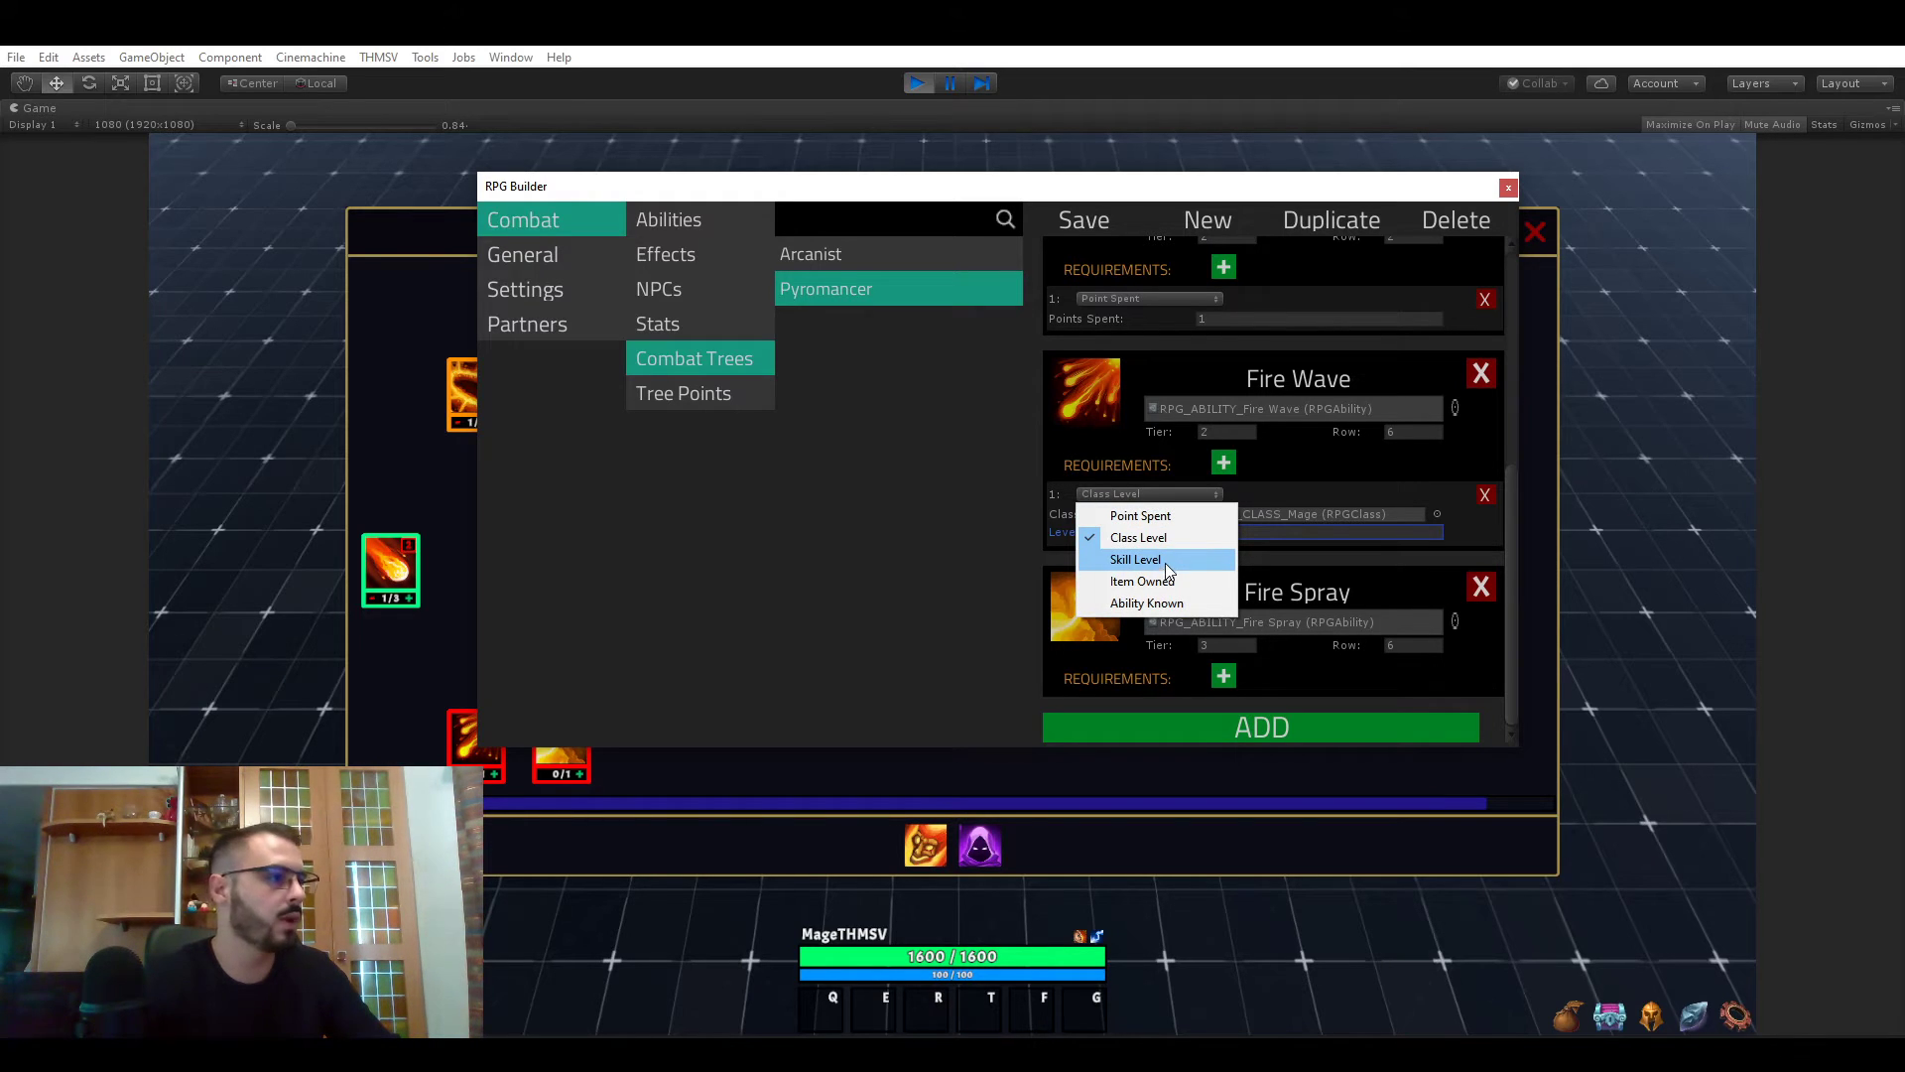
left_click(1135, 559)
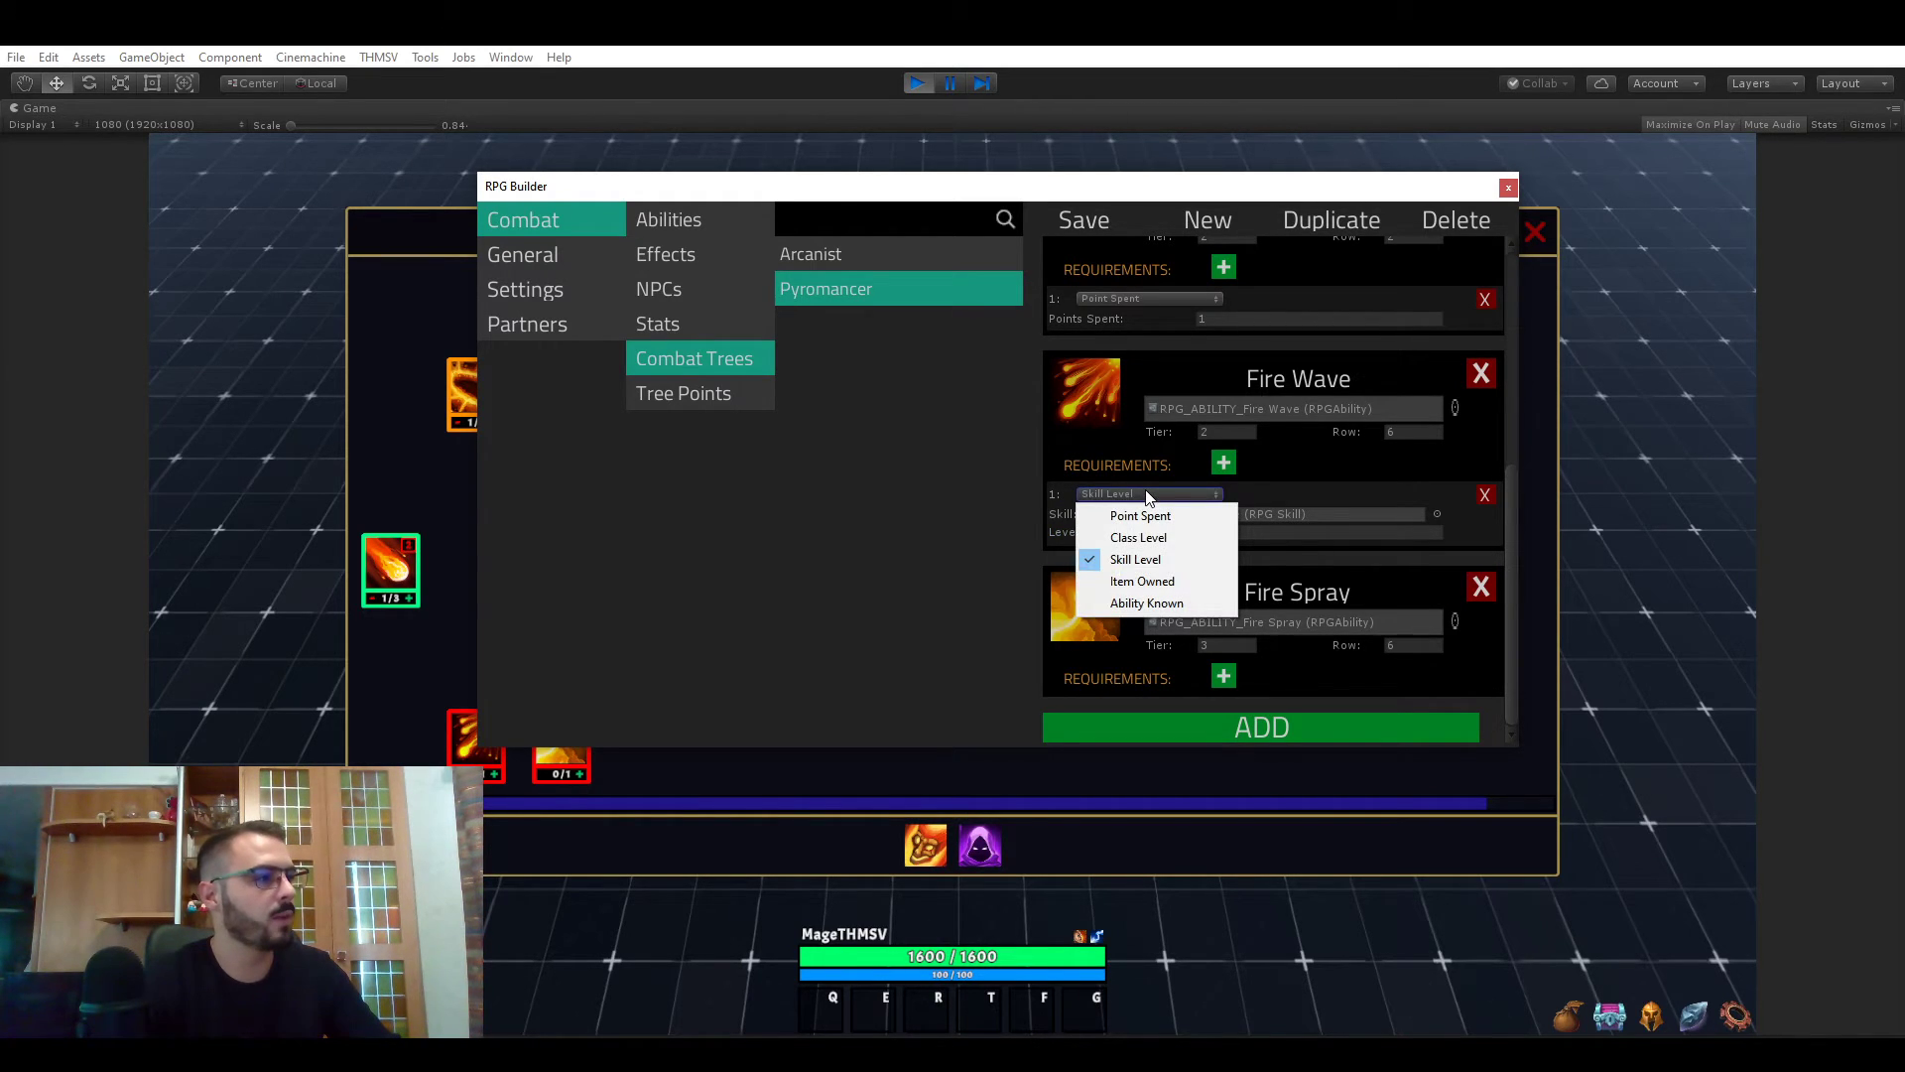
left_click(1135, 558)
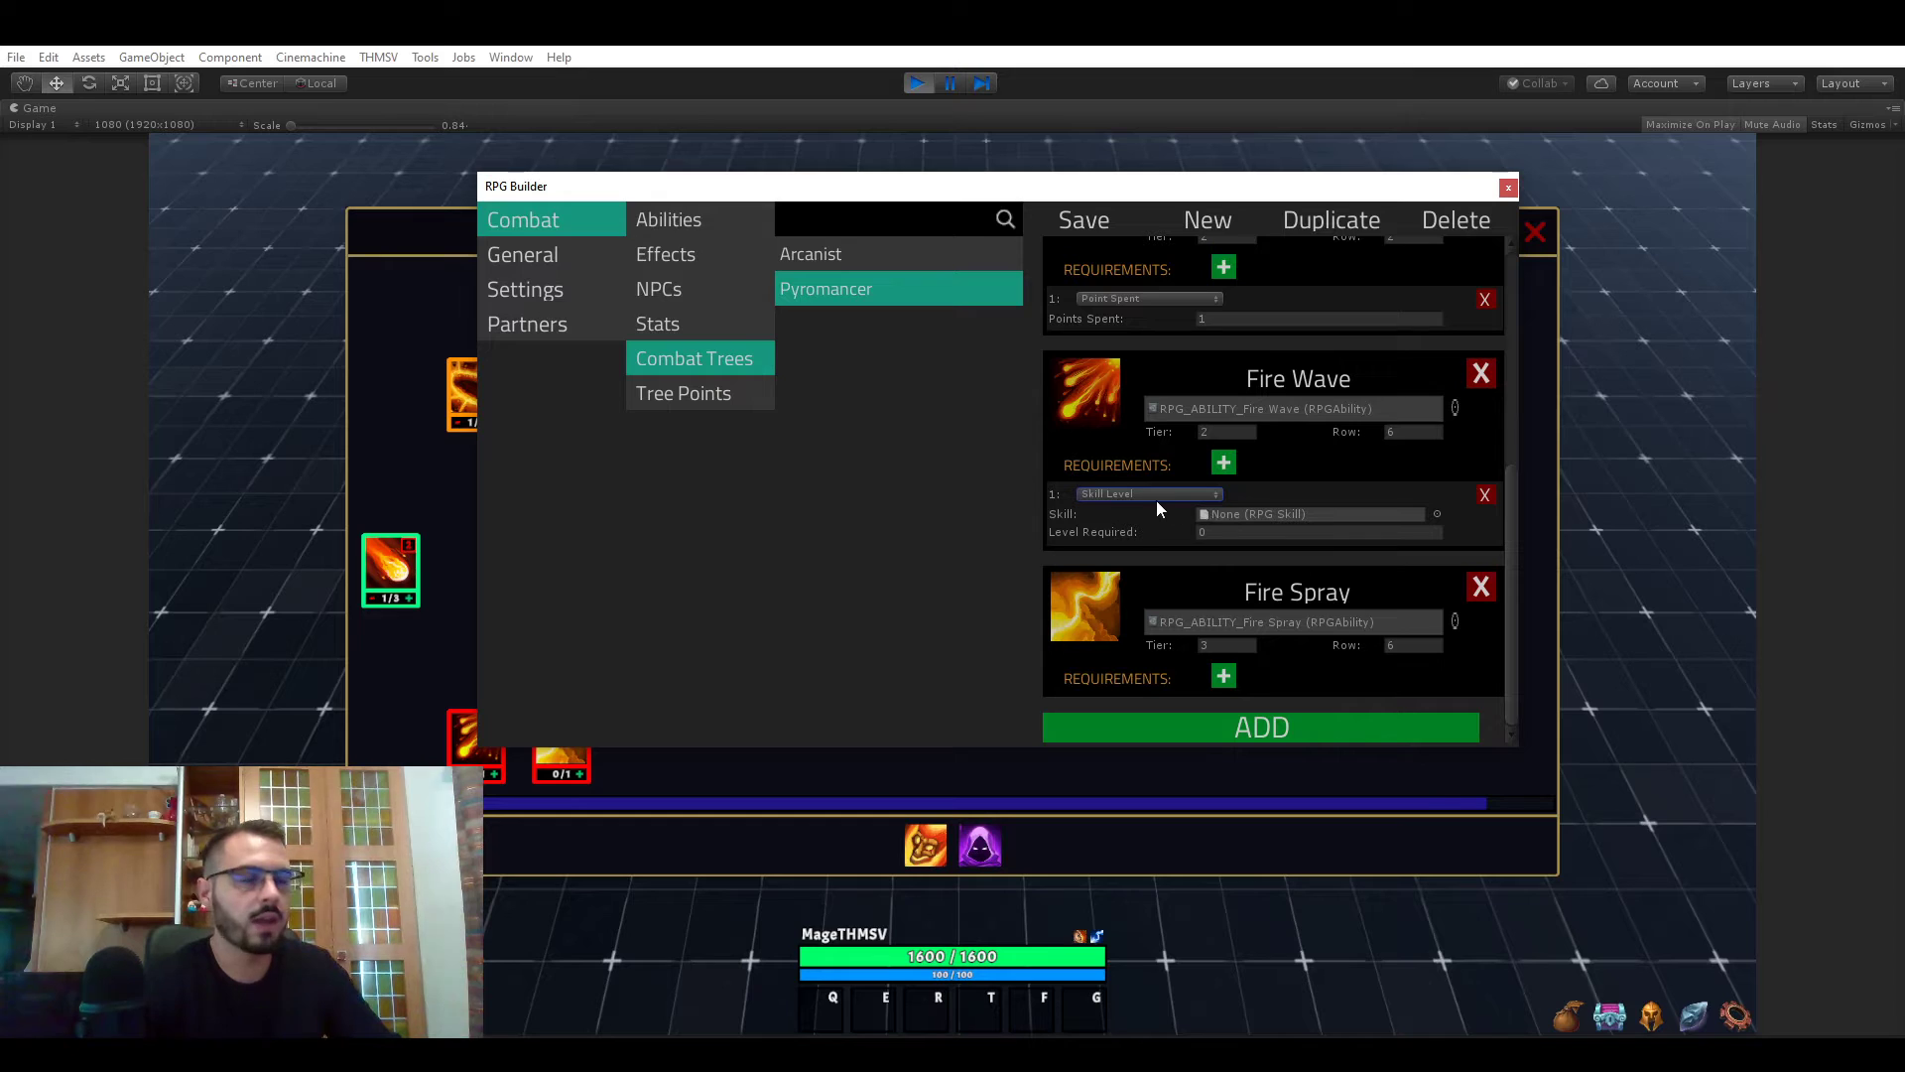
left_click(1147, 493)
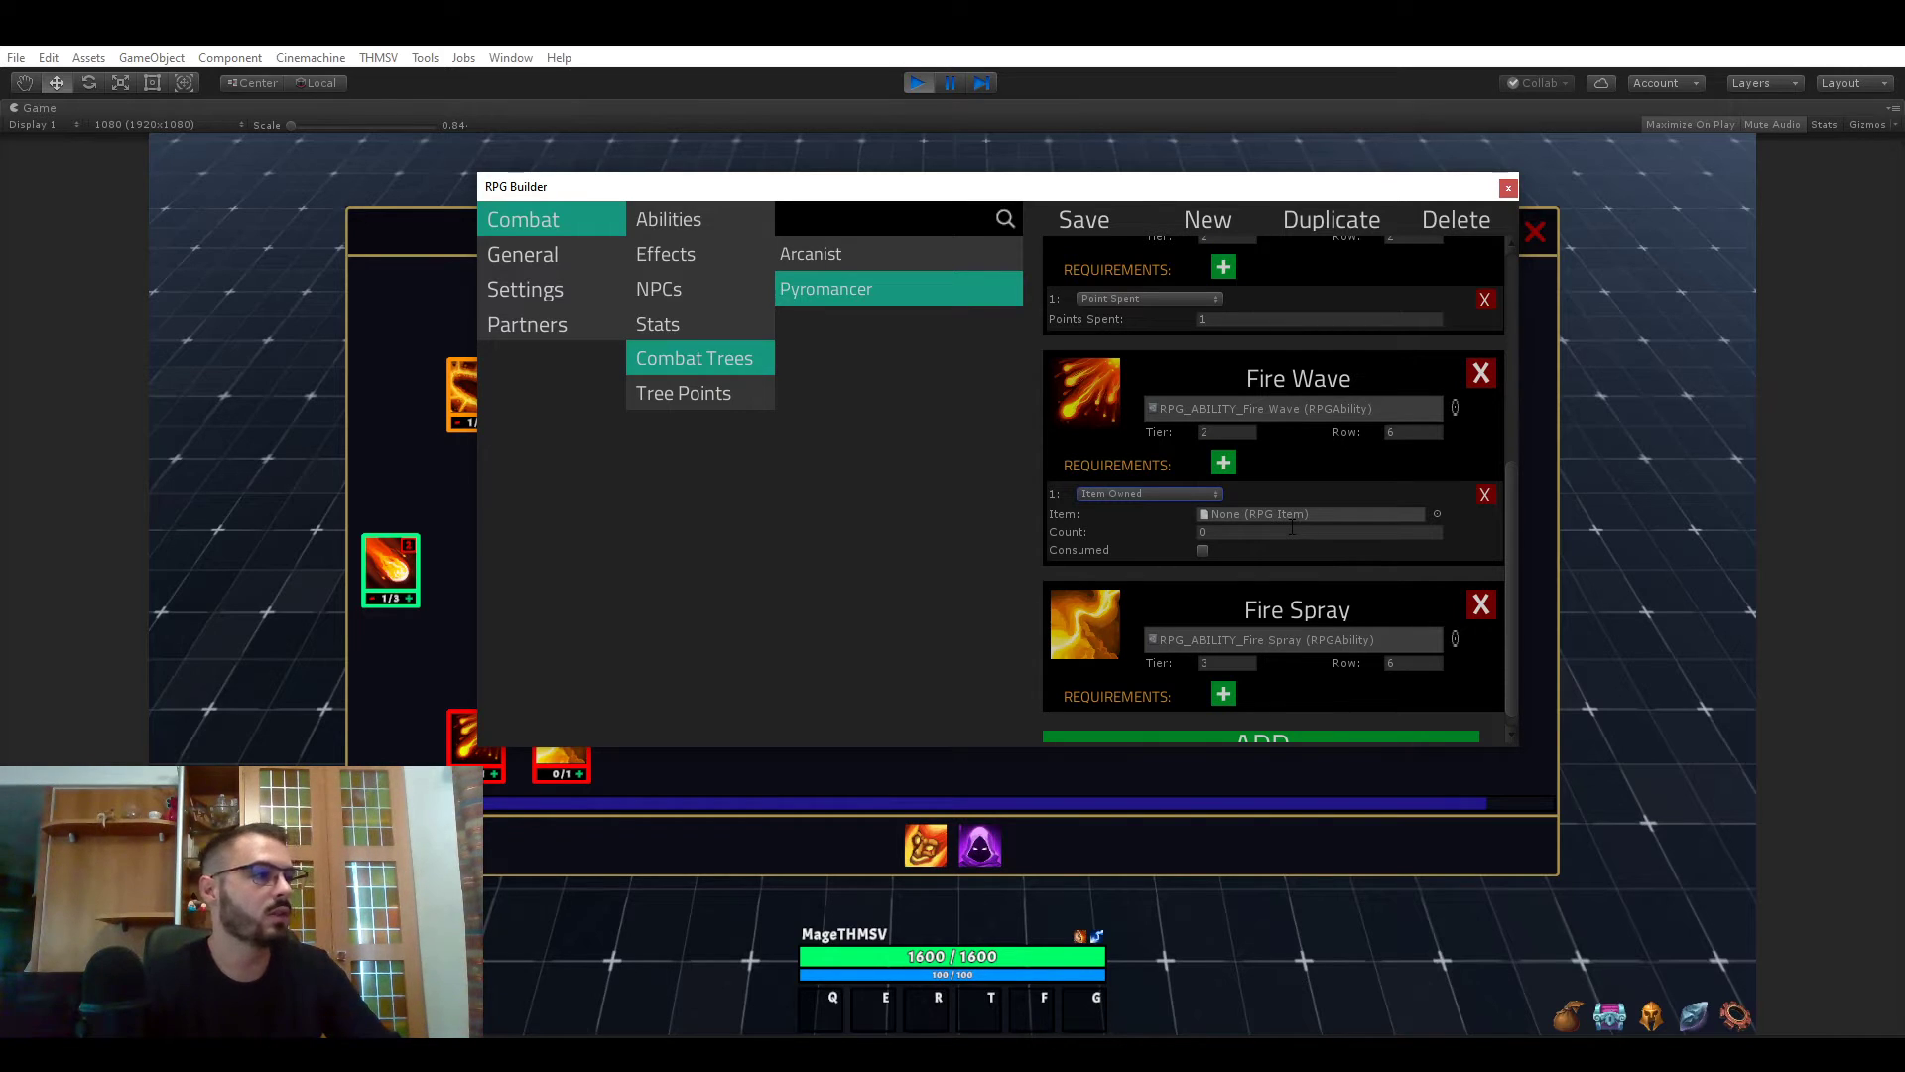
left_click(1319, 531)
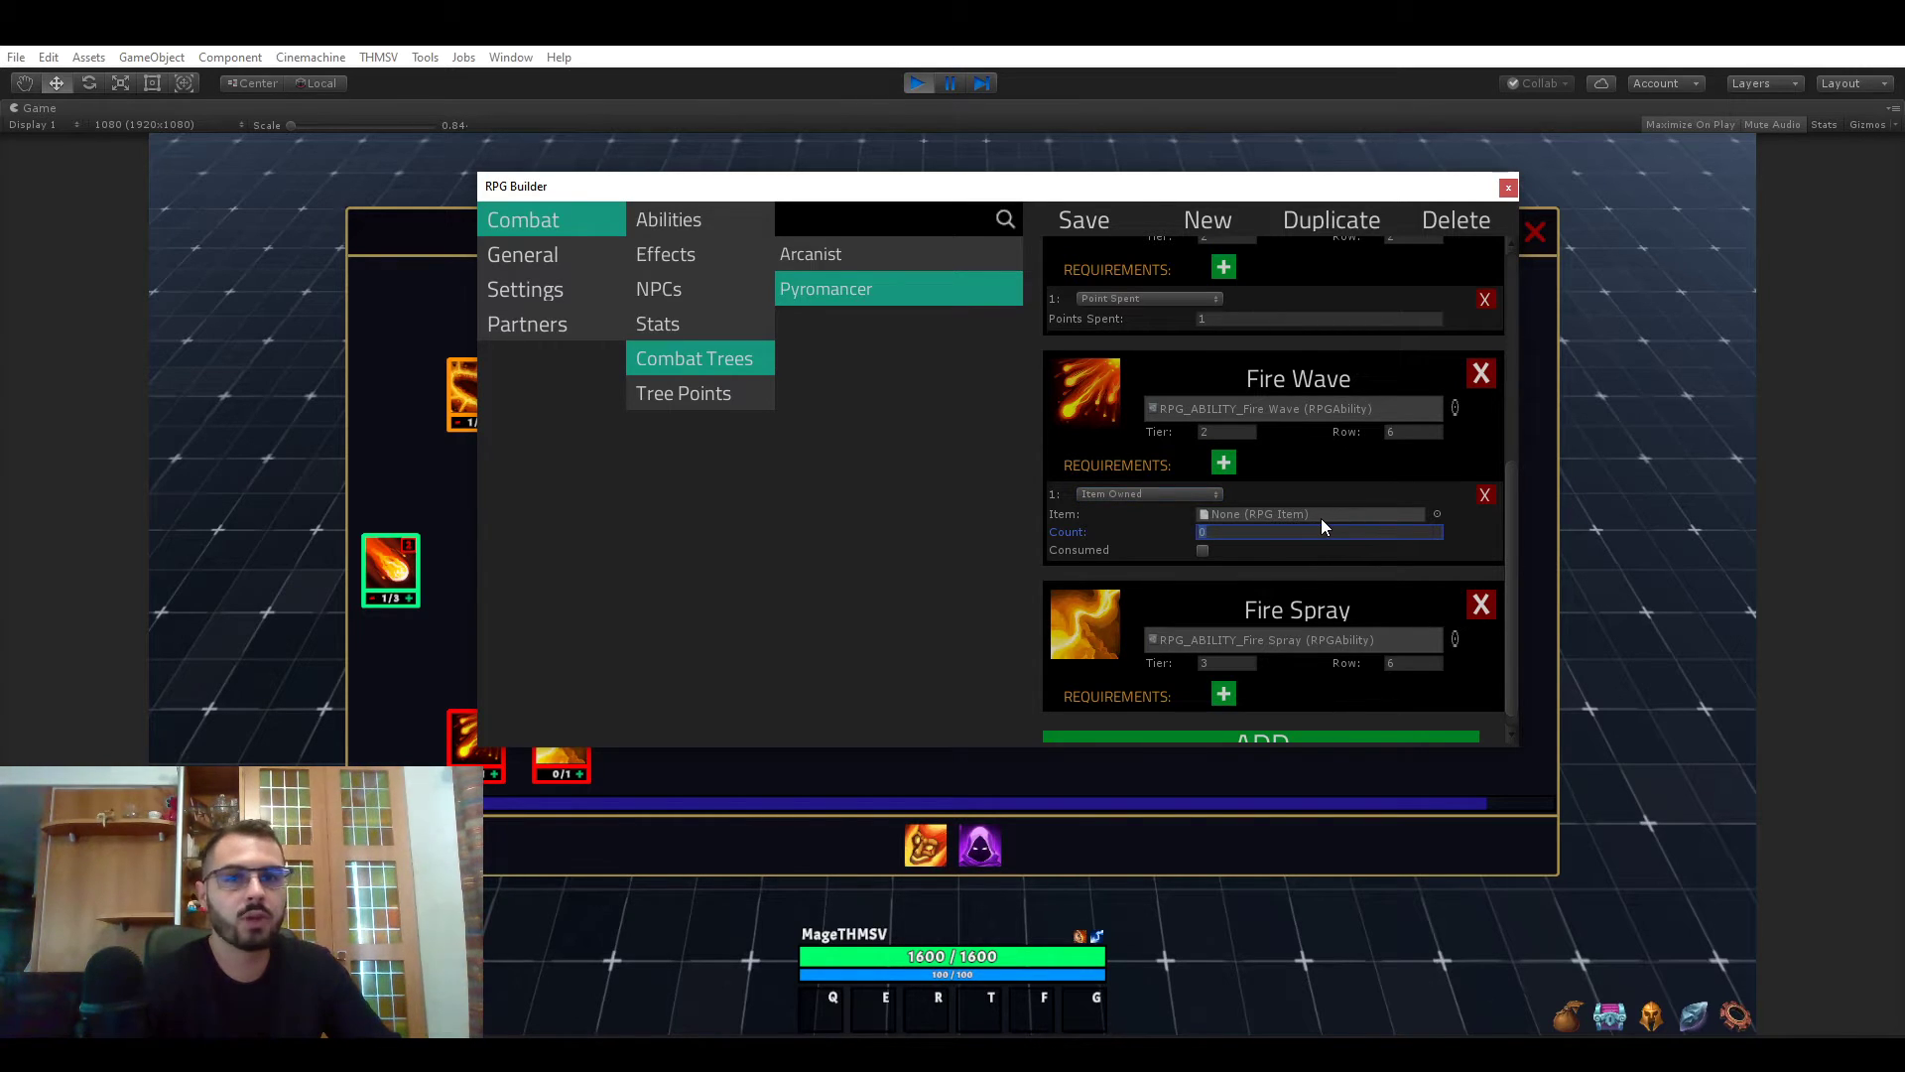
mouse_move(1151, 505)
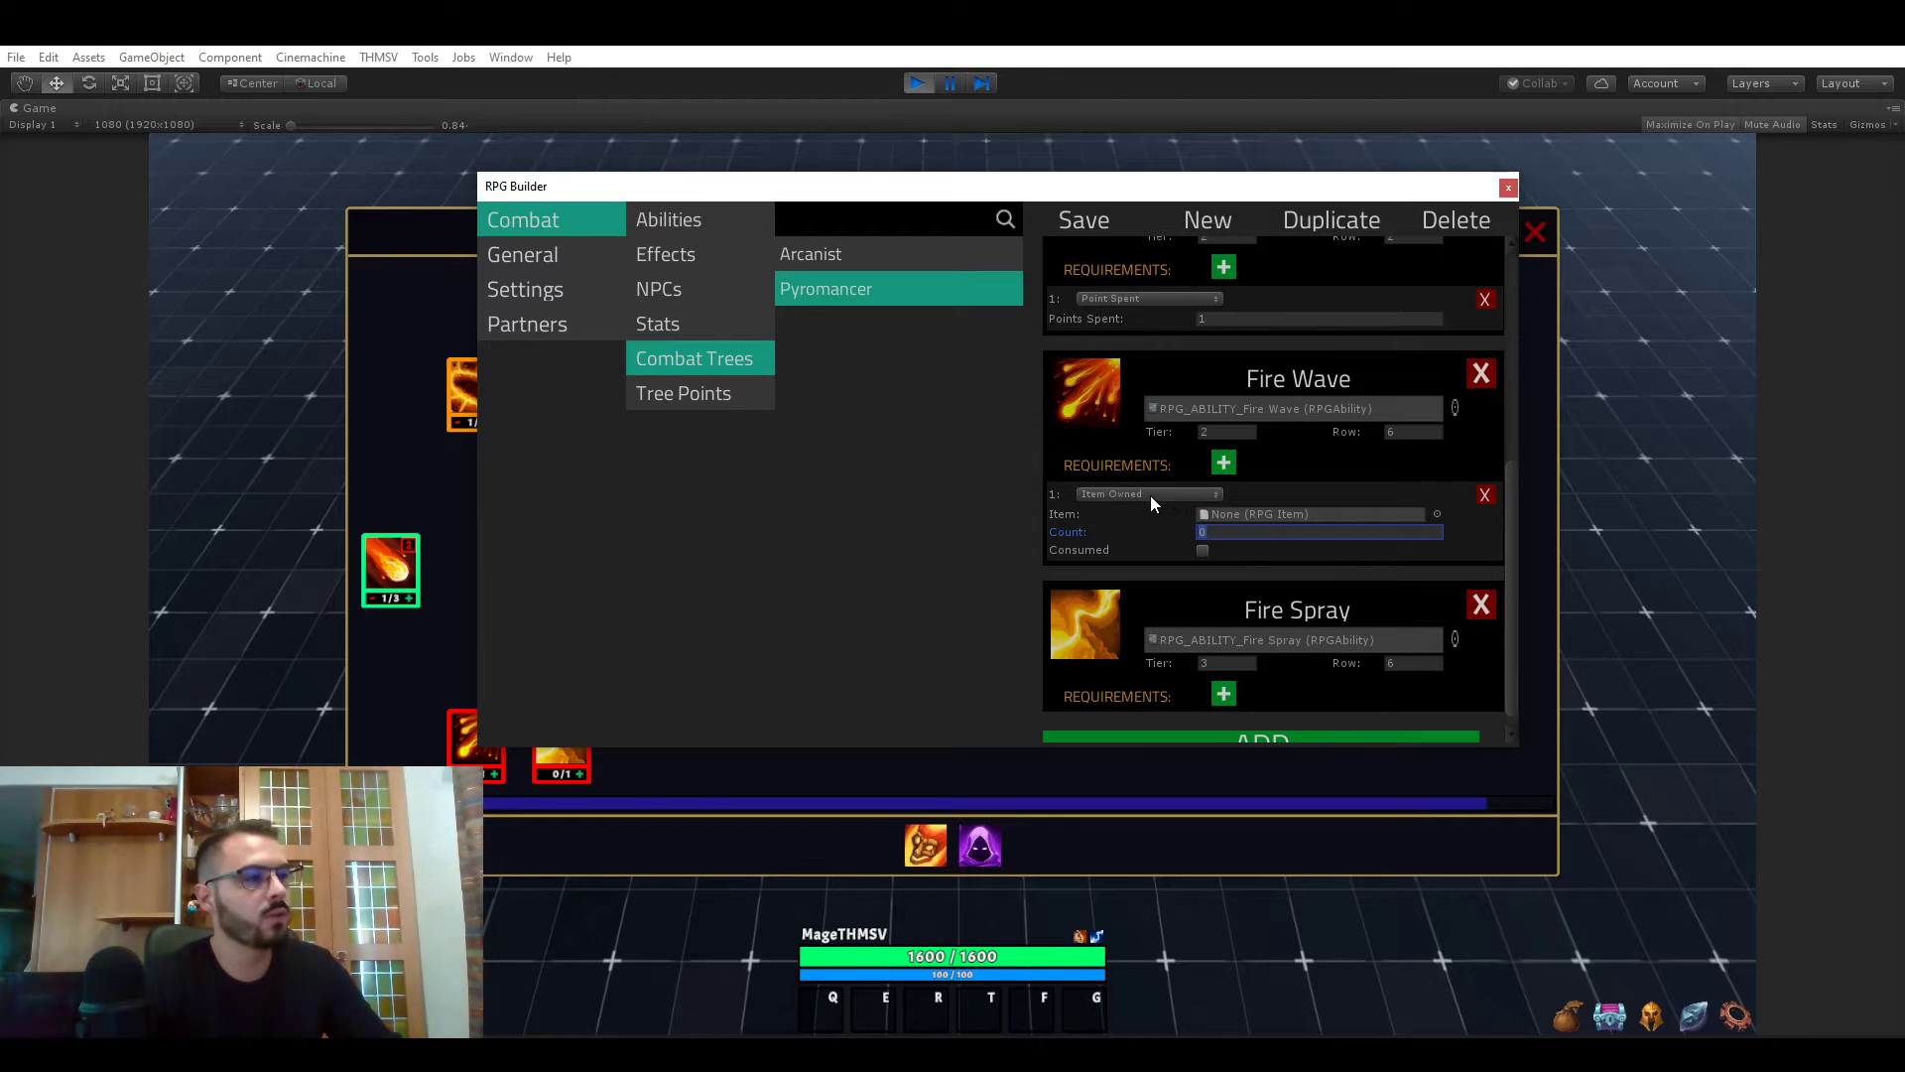
mouse_move(1093, 503)
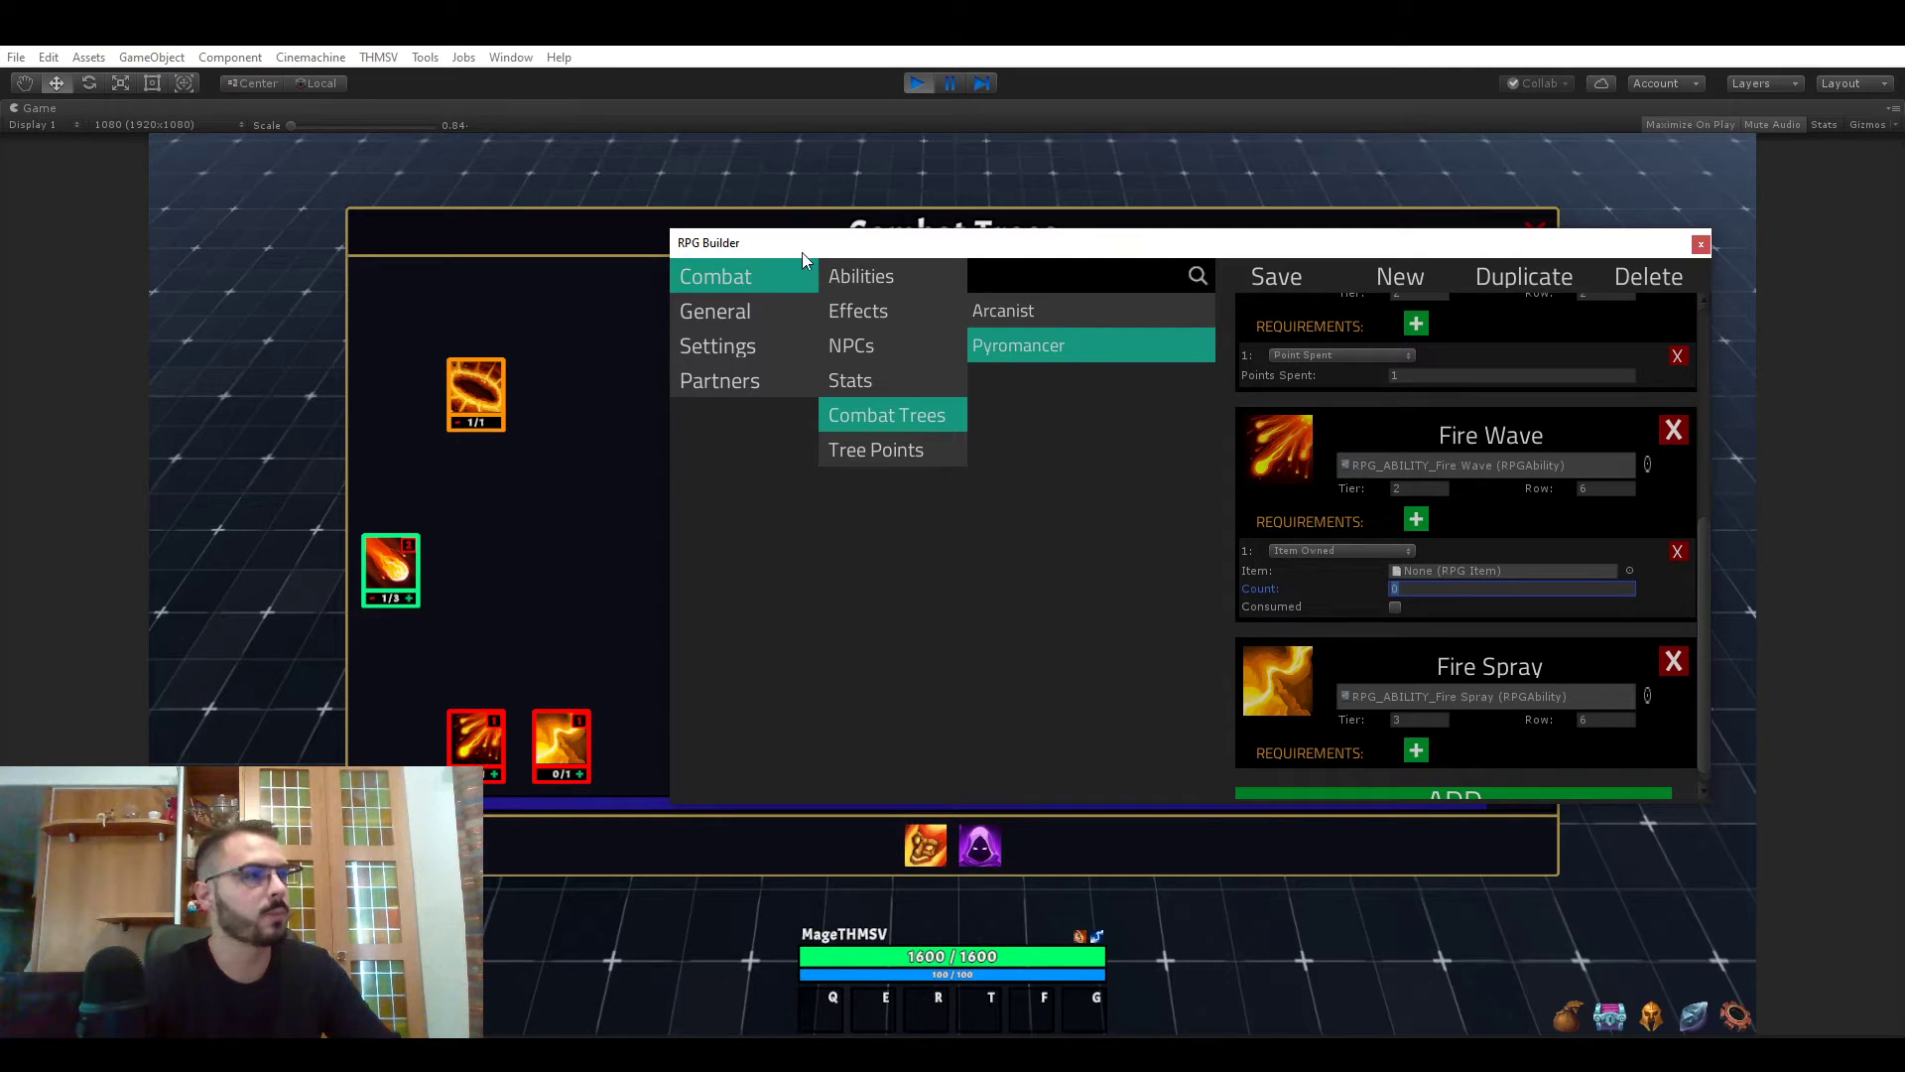
- Reposition the RPG Builder window and set Fire Wave's requirement to Ability Known
left_click_drag(802, 260, 642, 185)
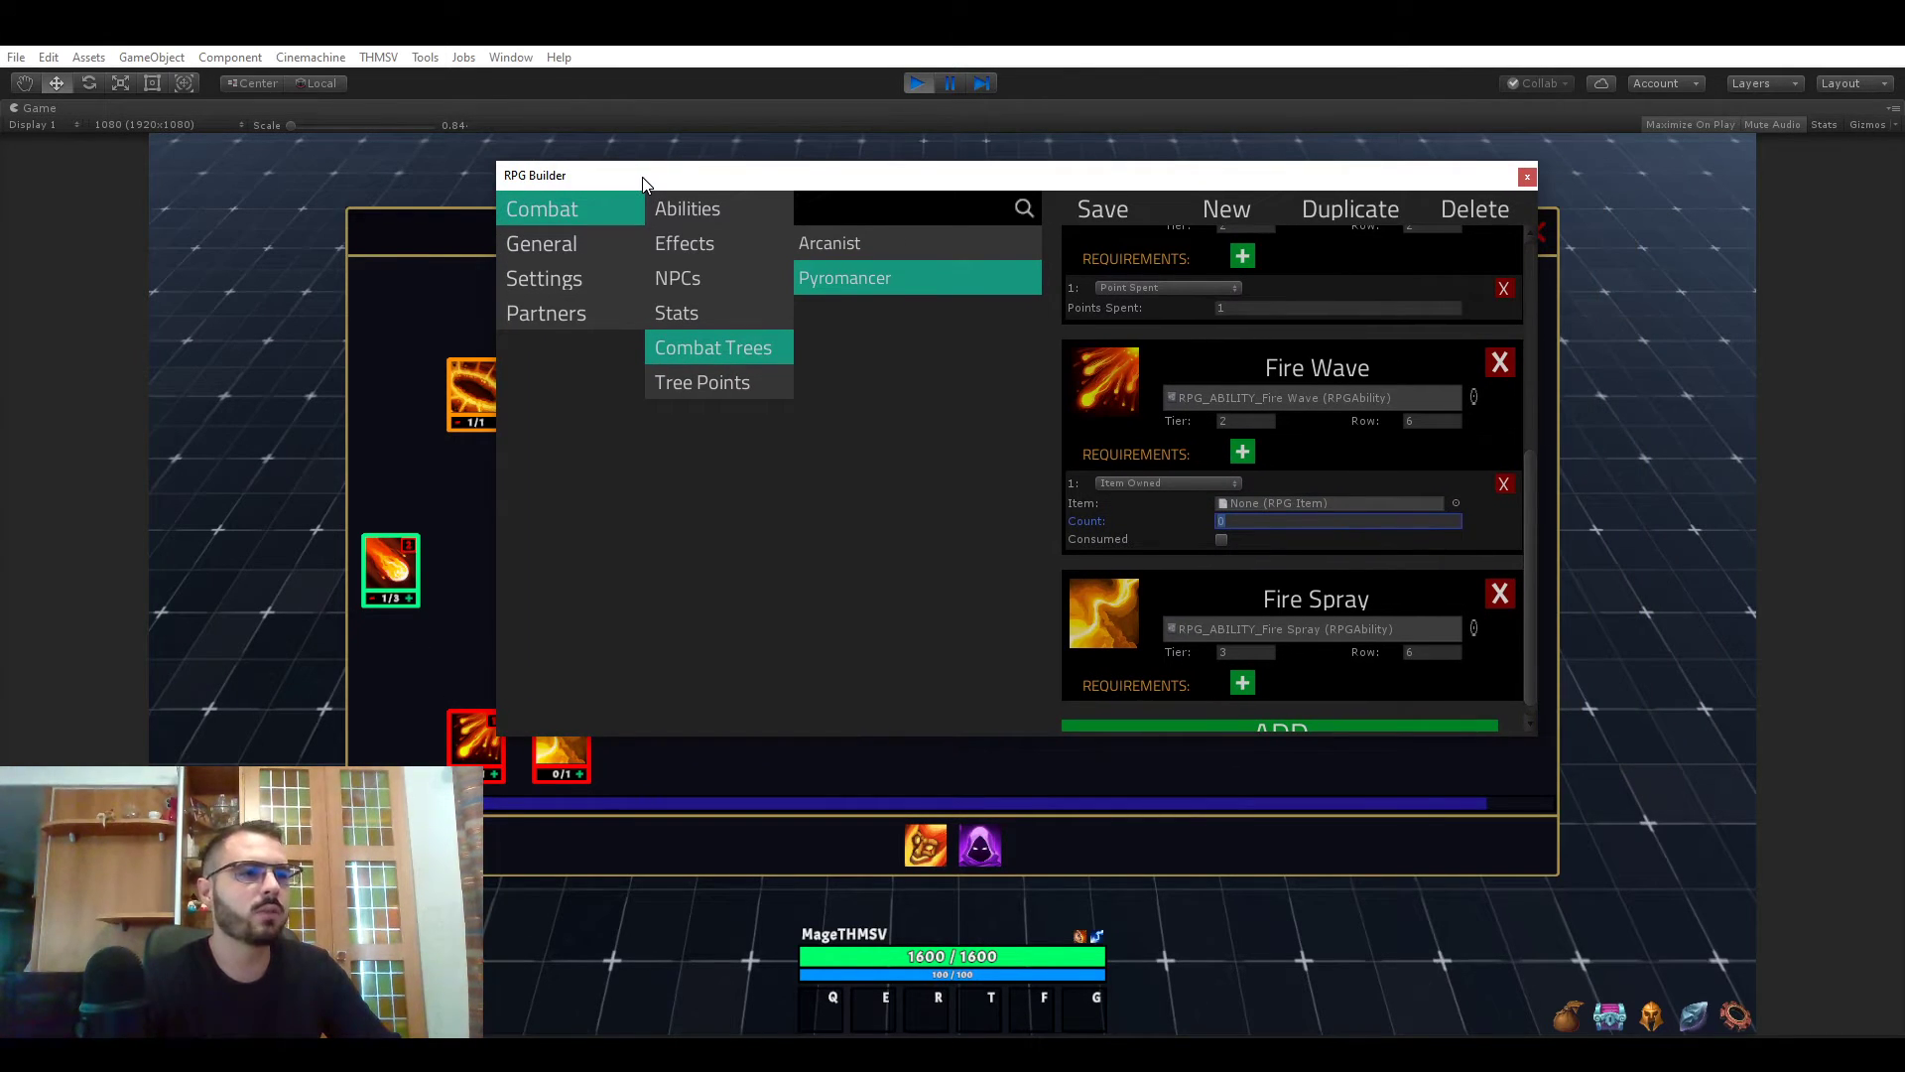
left_click_drag(642, 173, 626, 180)
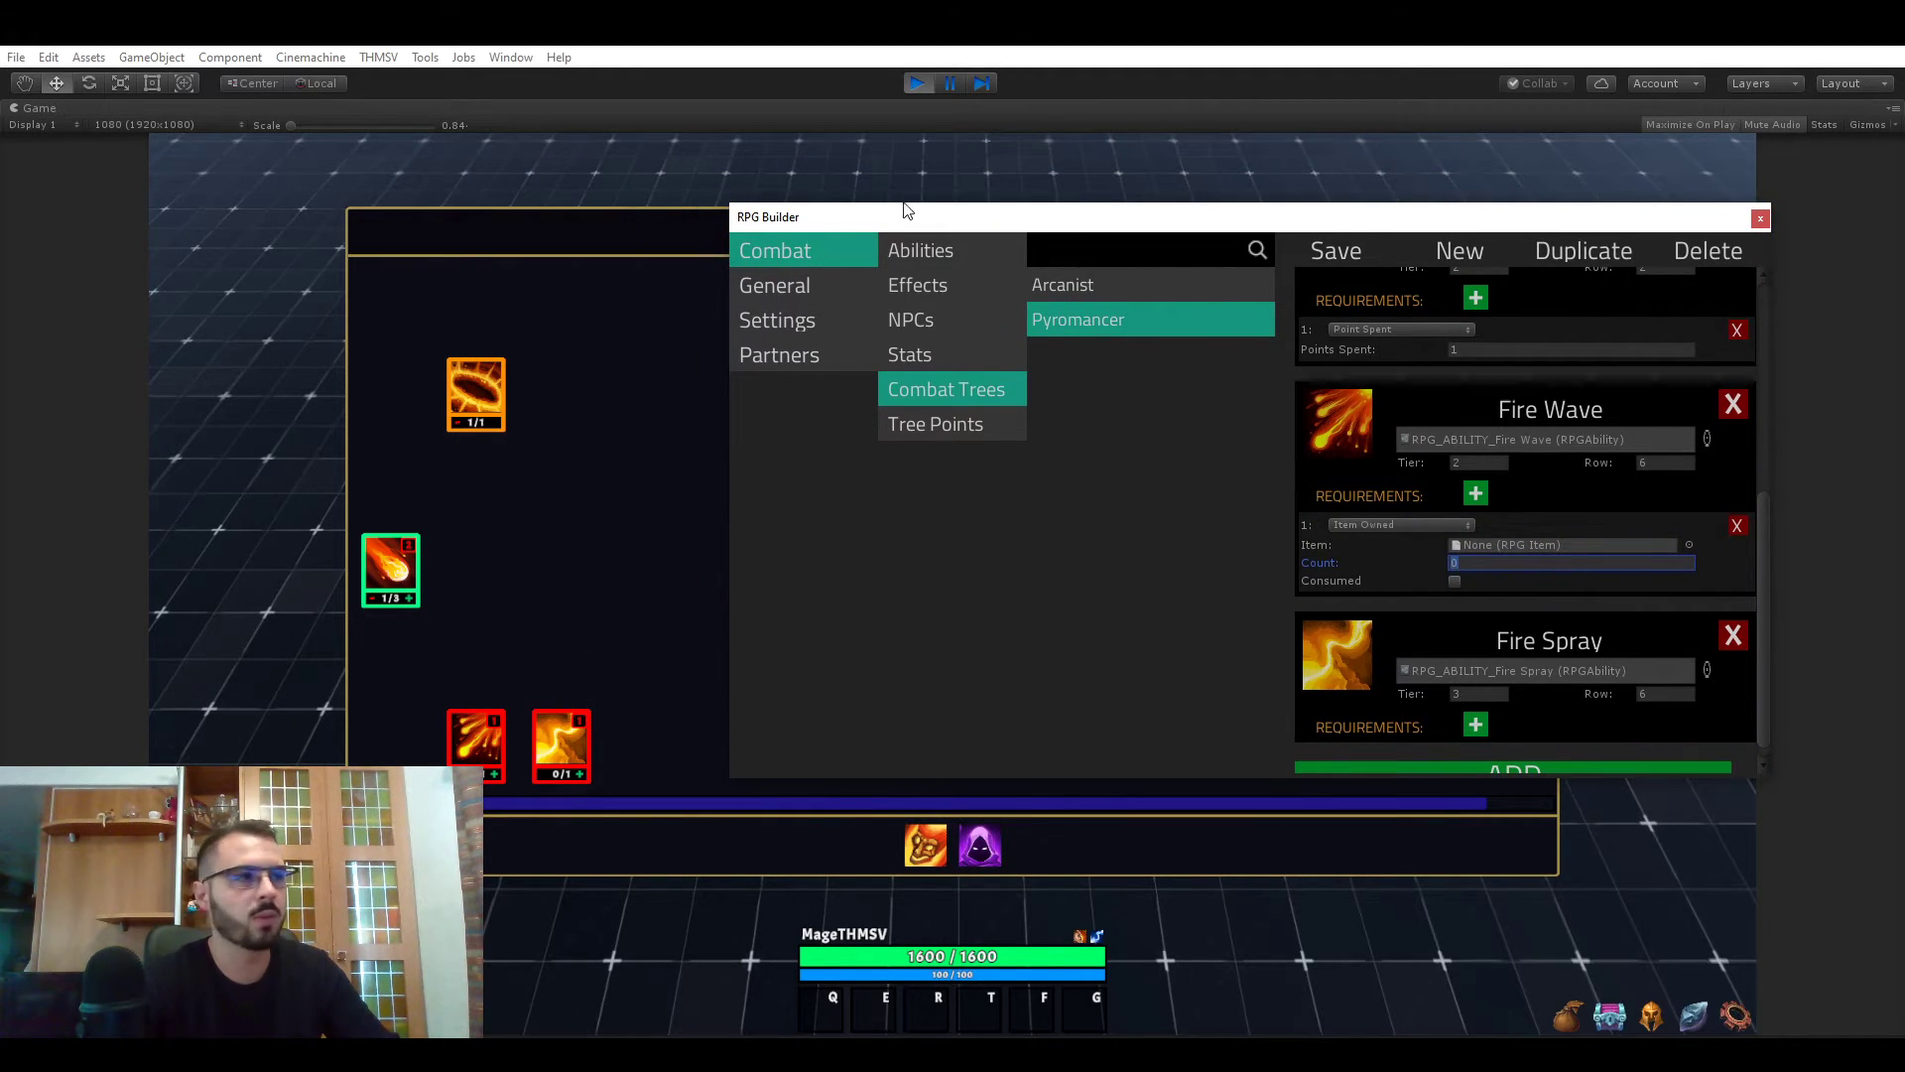
left_click_drag(905, 207, 735, 195)
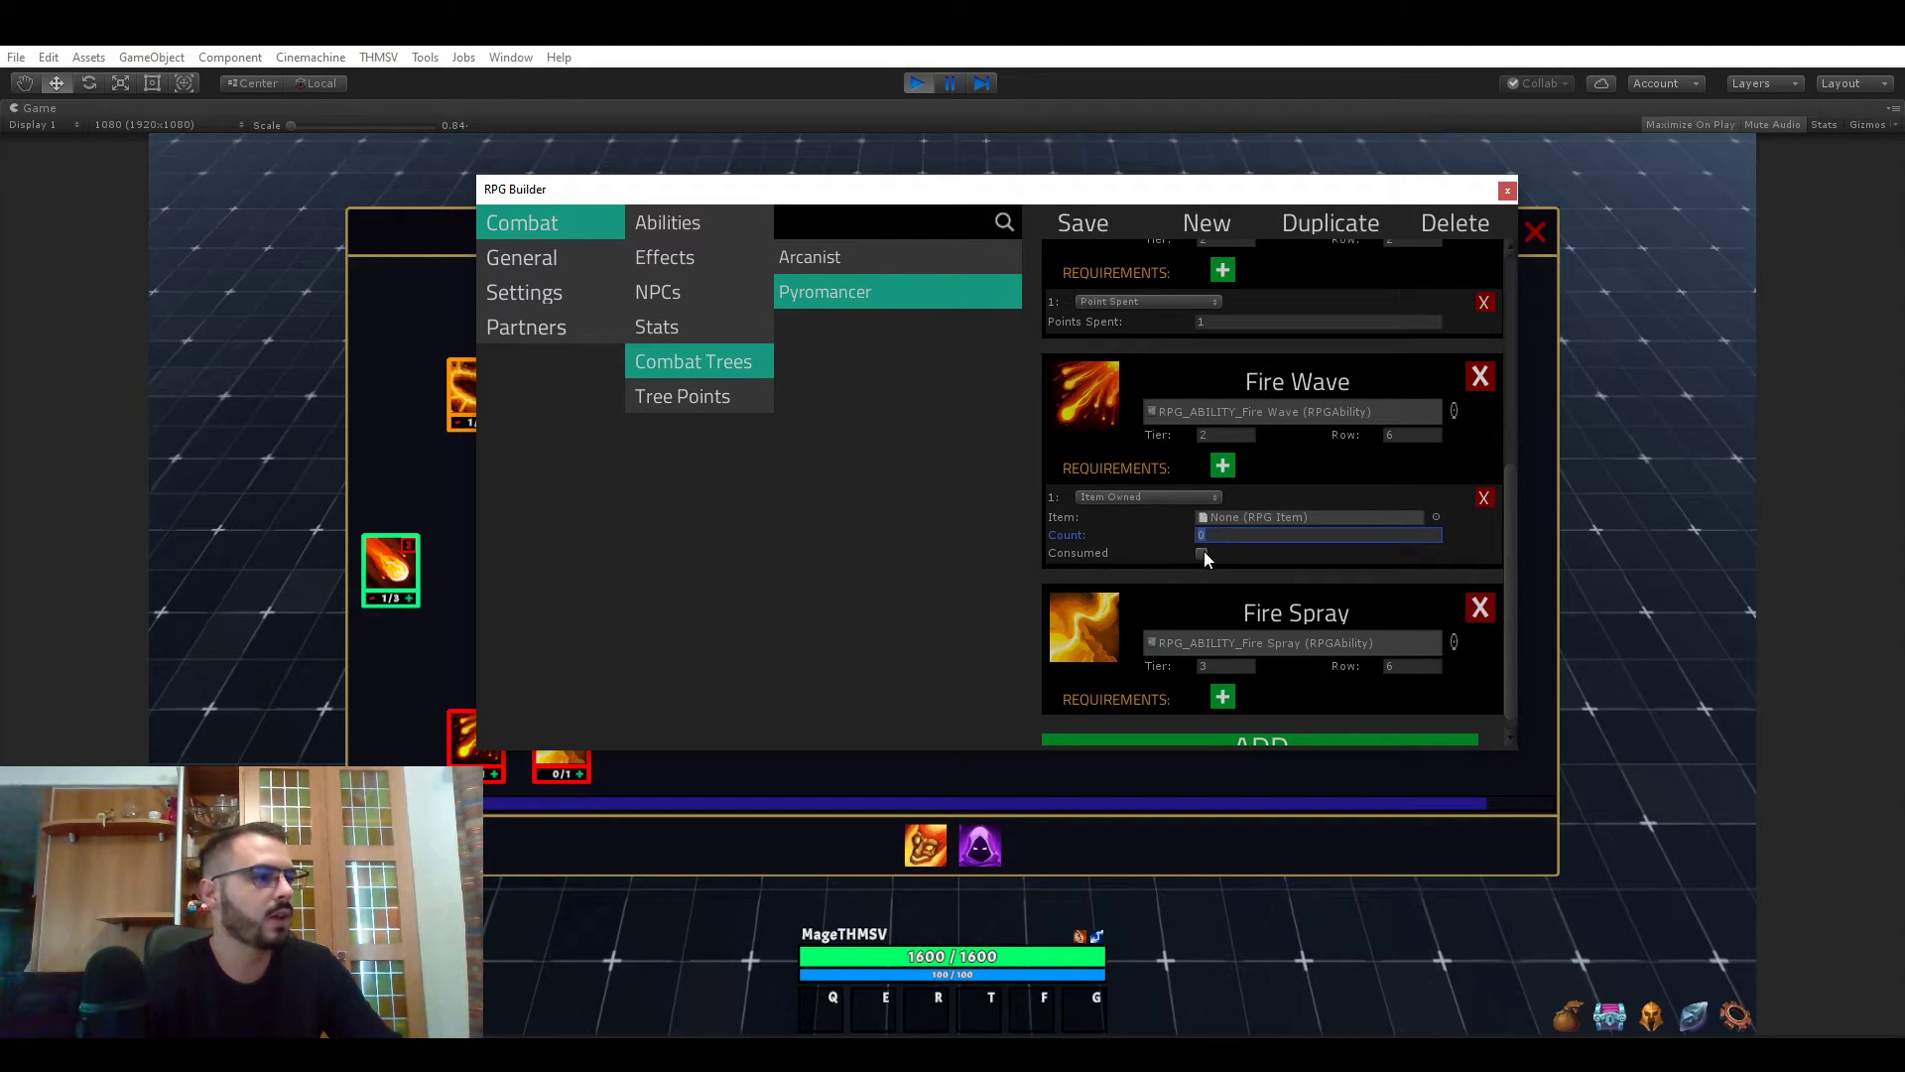
left_click(1203, 554)
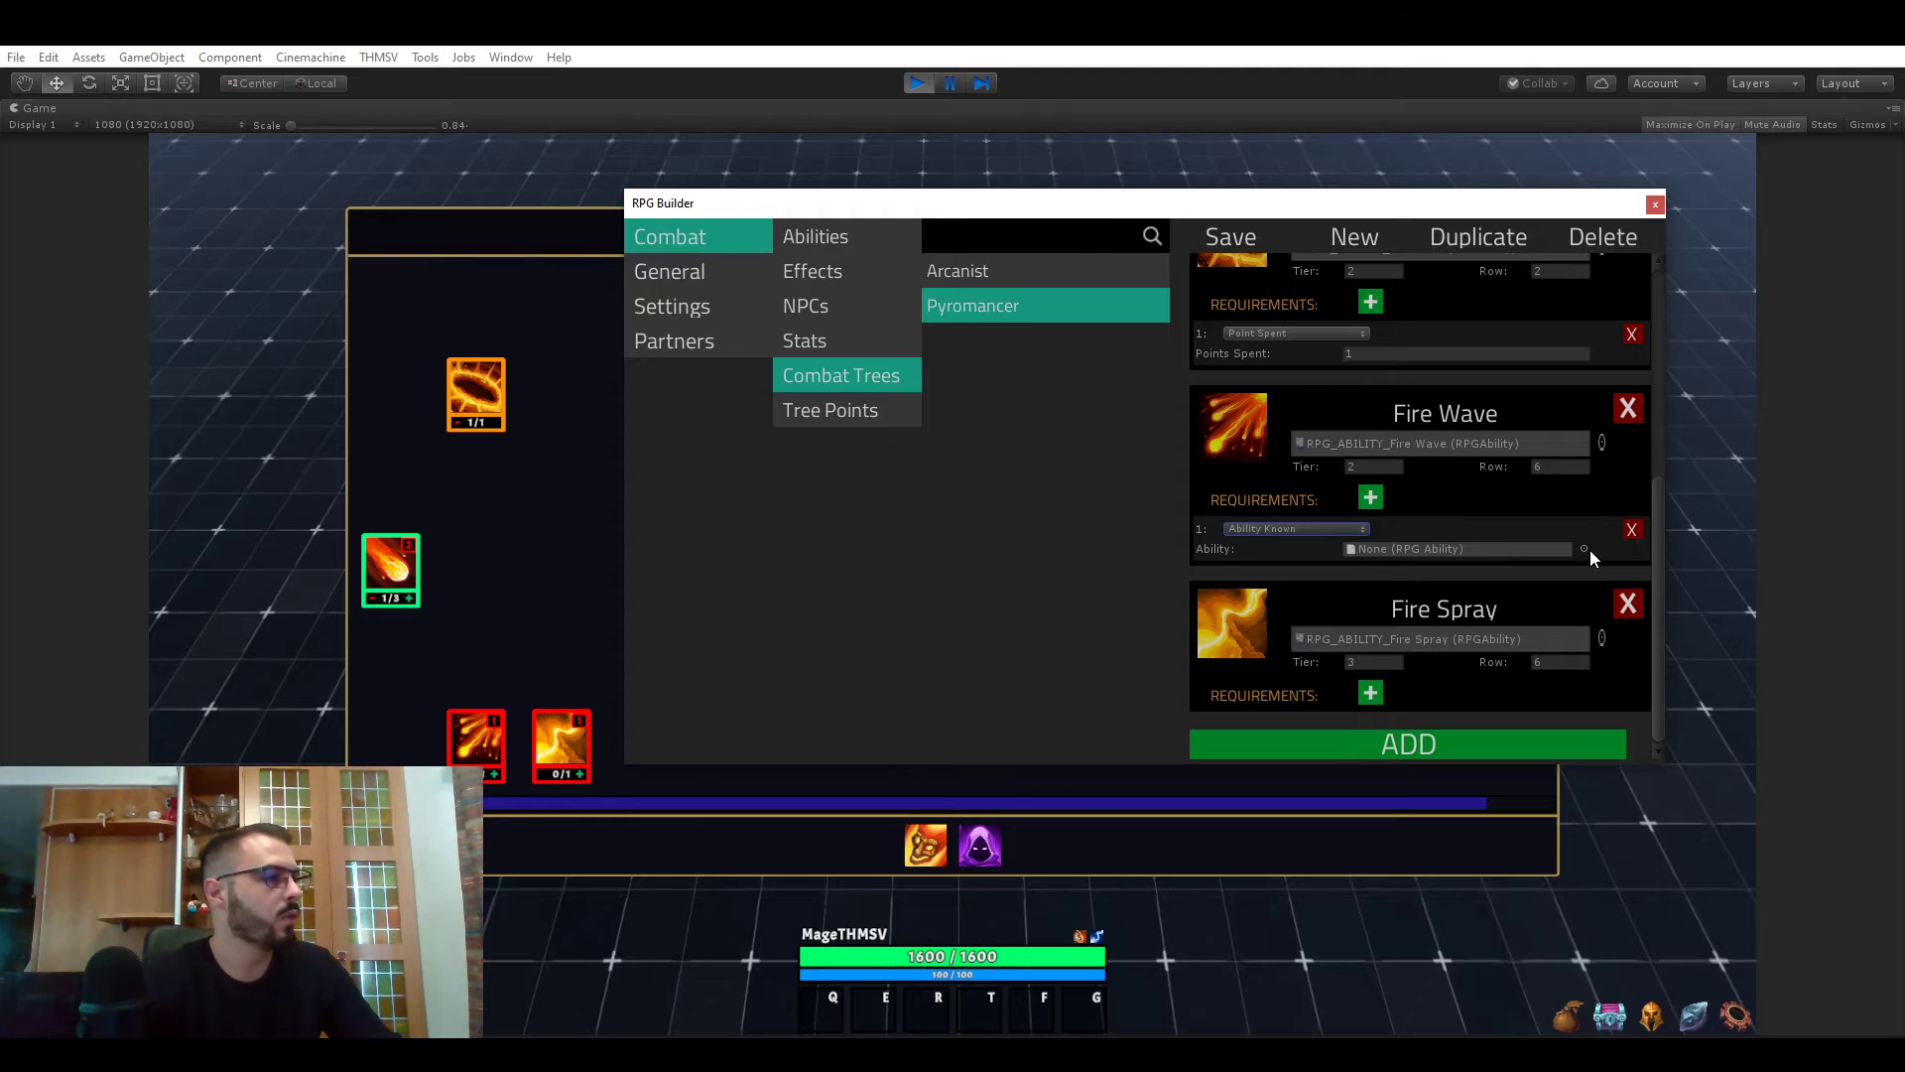
mouse_move(1478, 476)
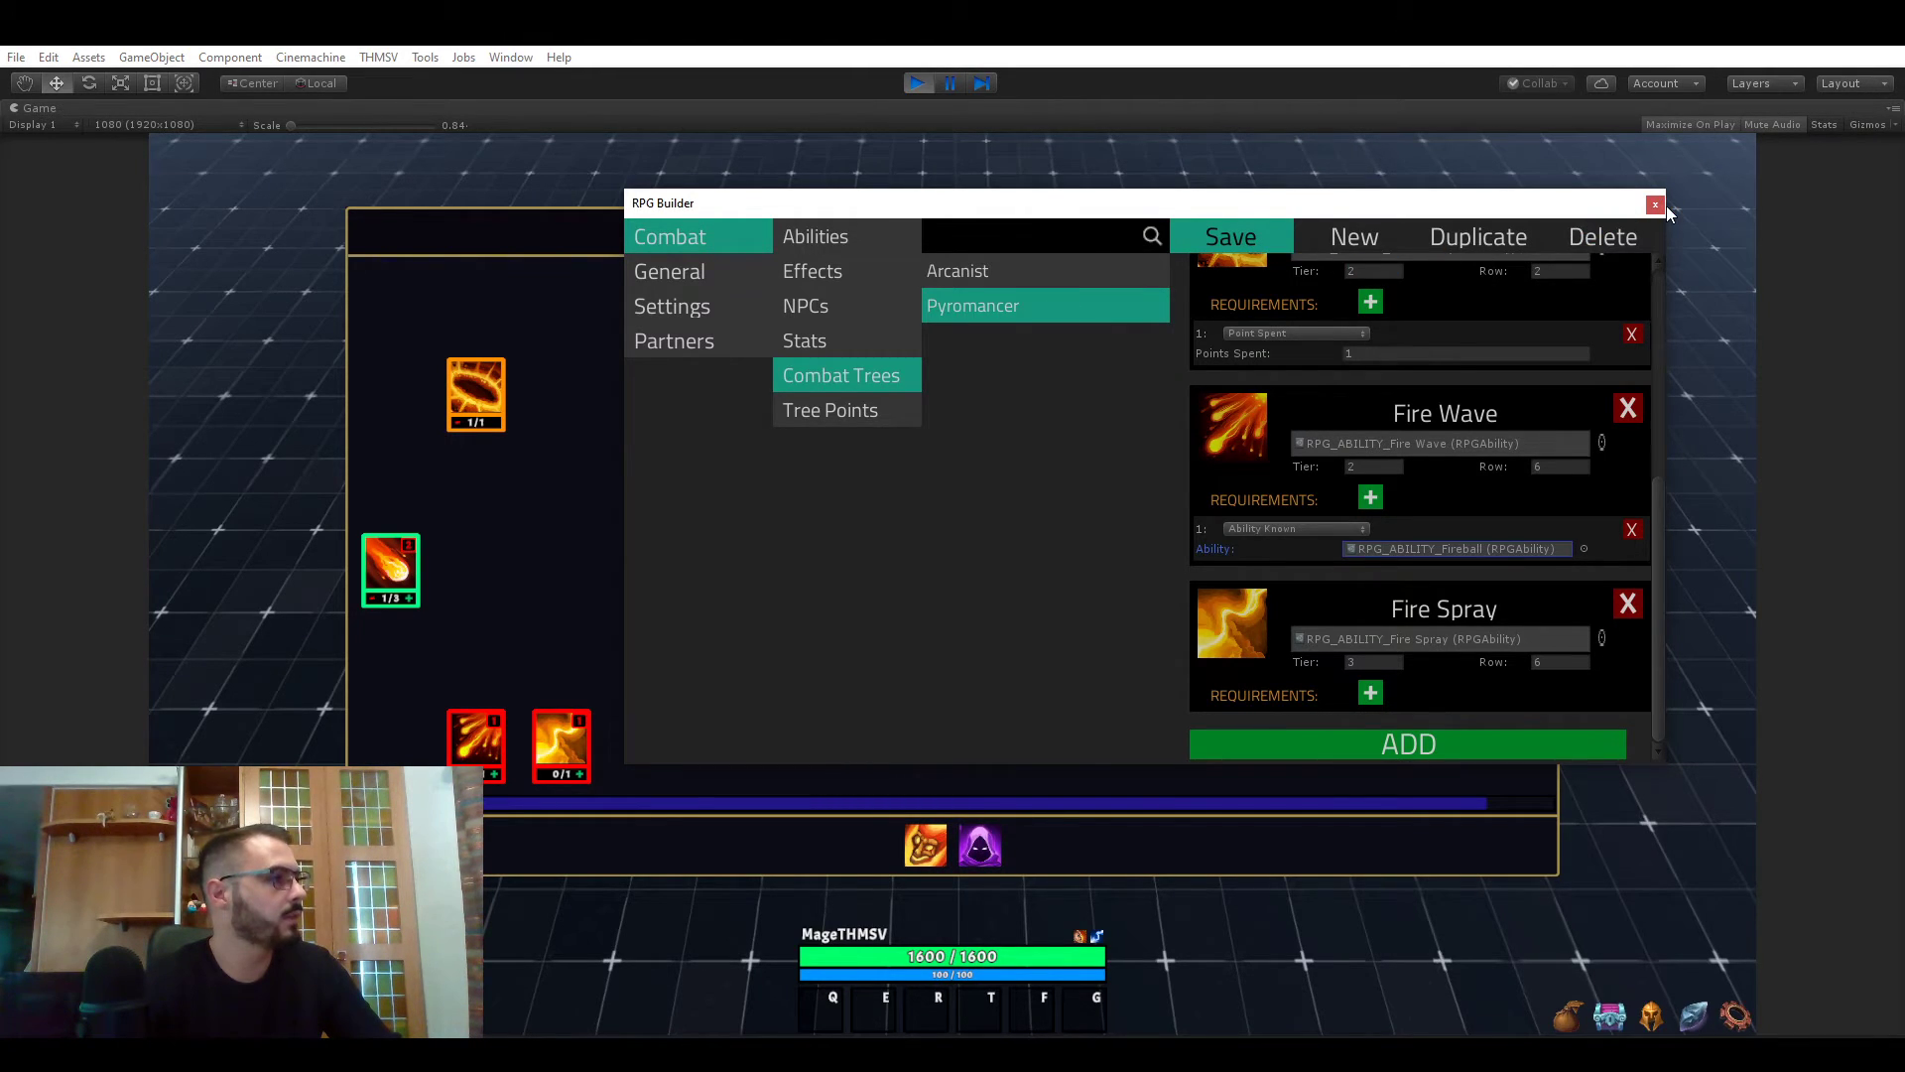
- Close RPG Builder, unlearn and relearn Fireball rank 1 in game, then reopen the builder
left_click(1655, 203)
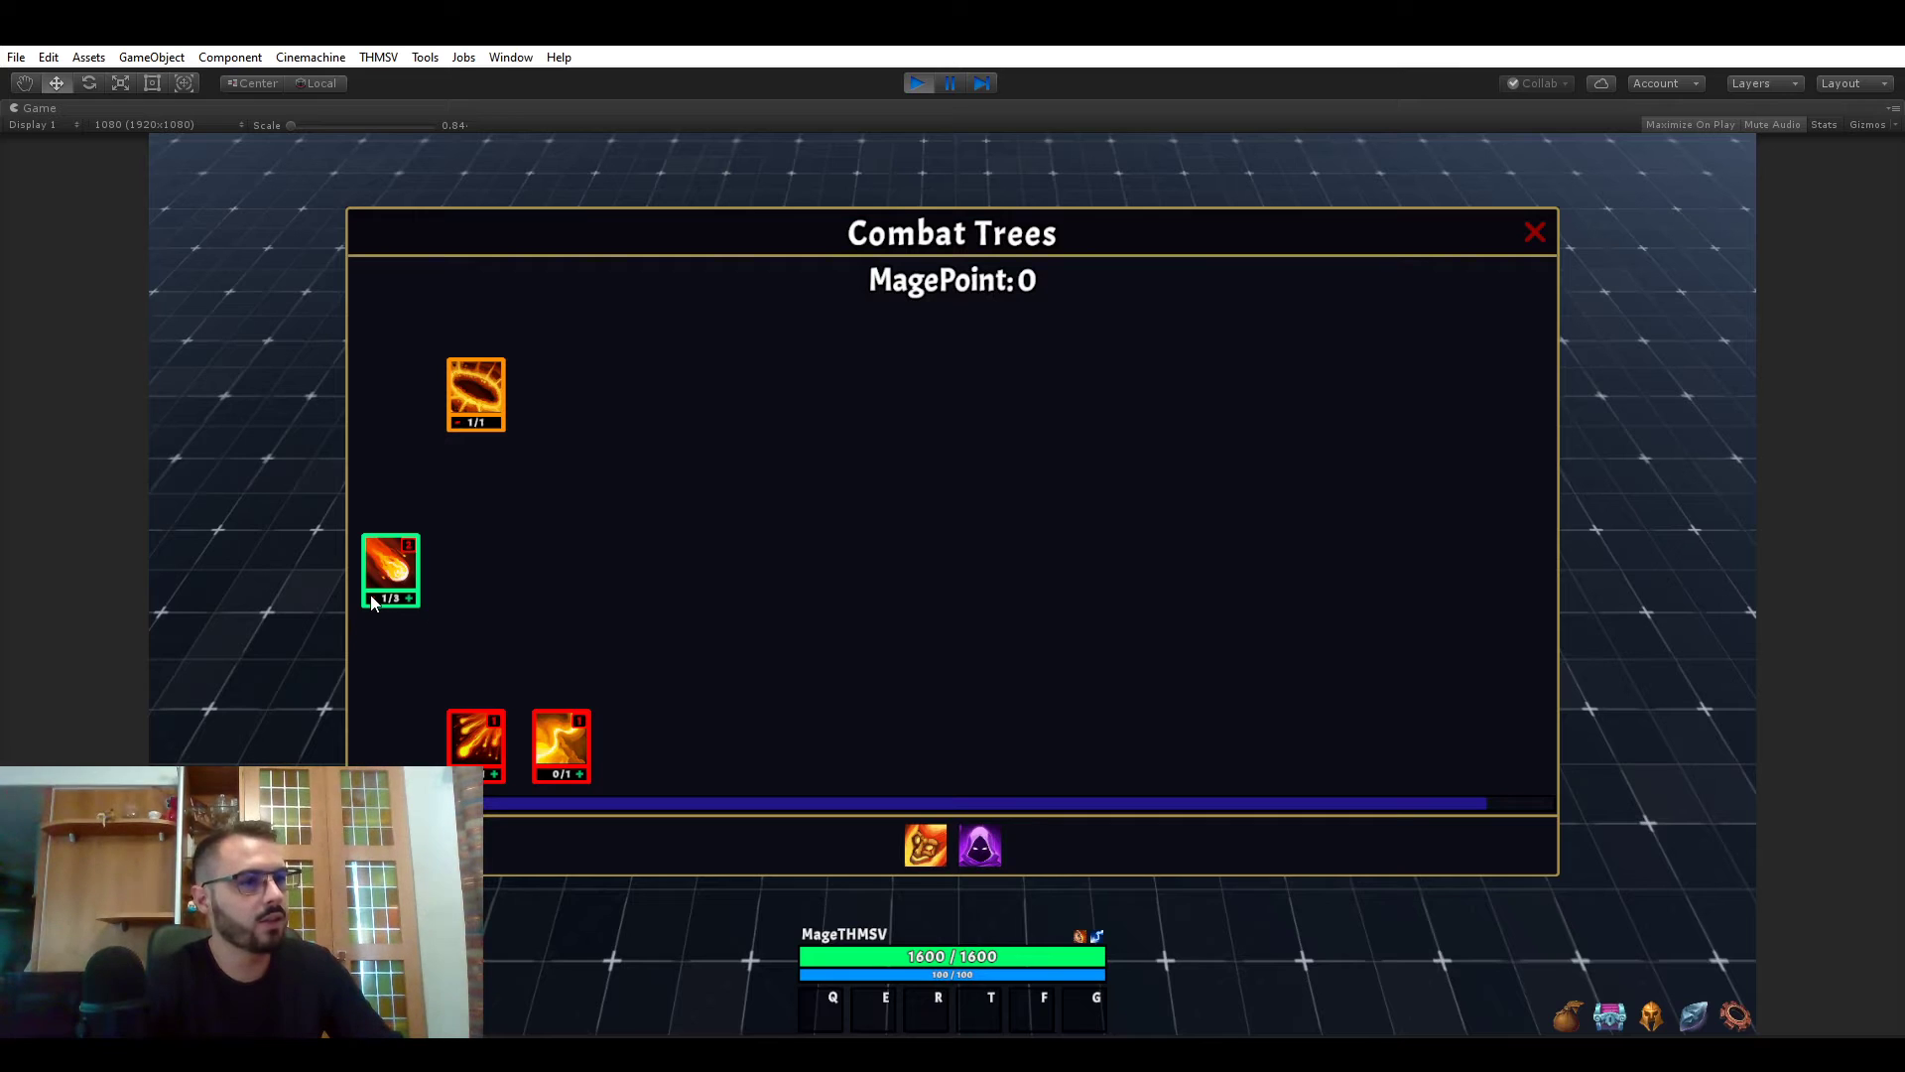
left_click(390, 572)
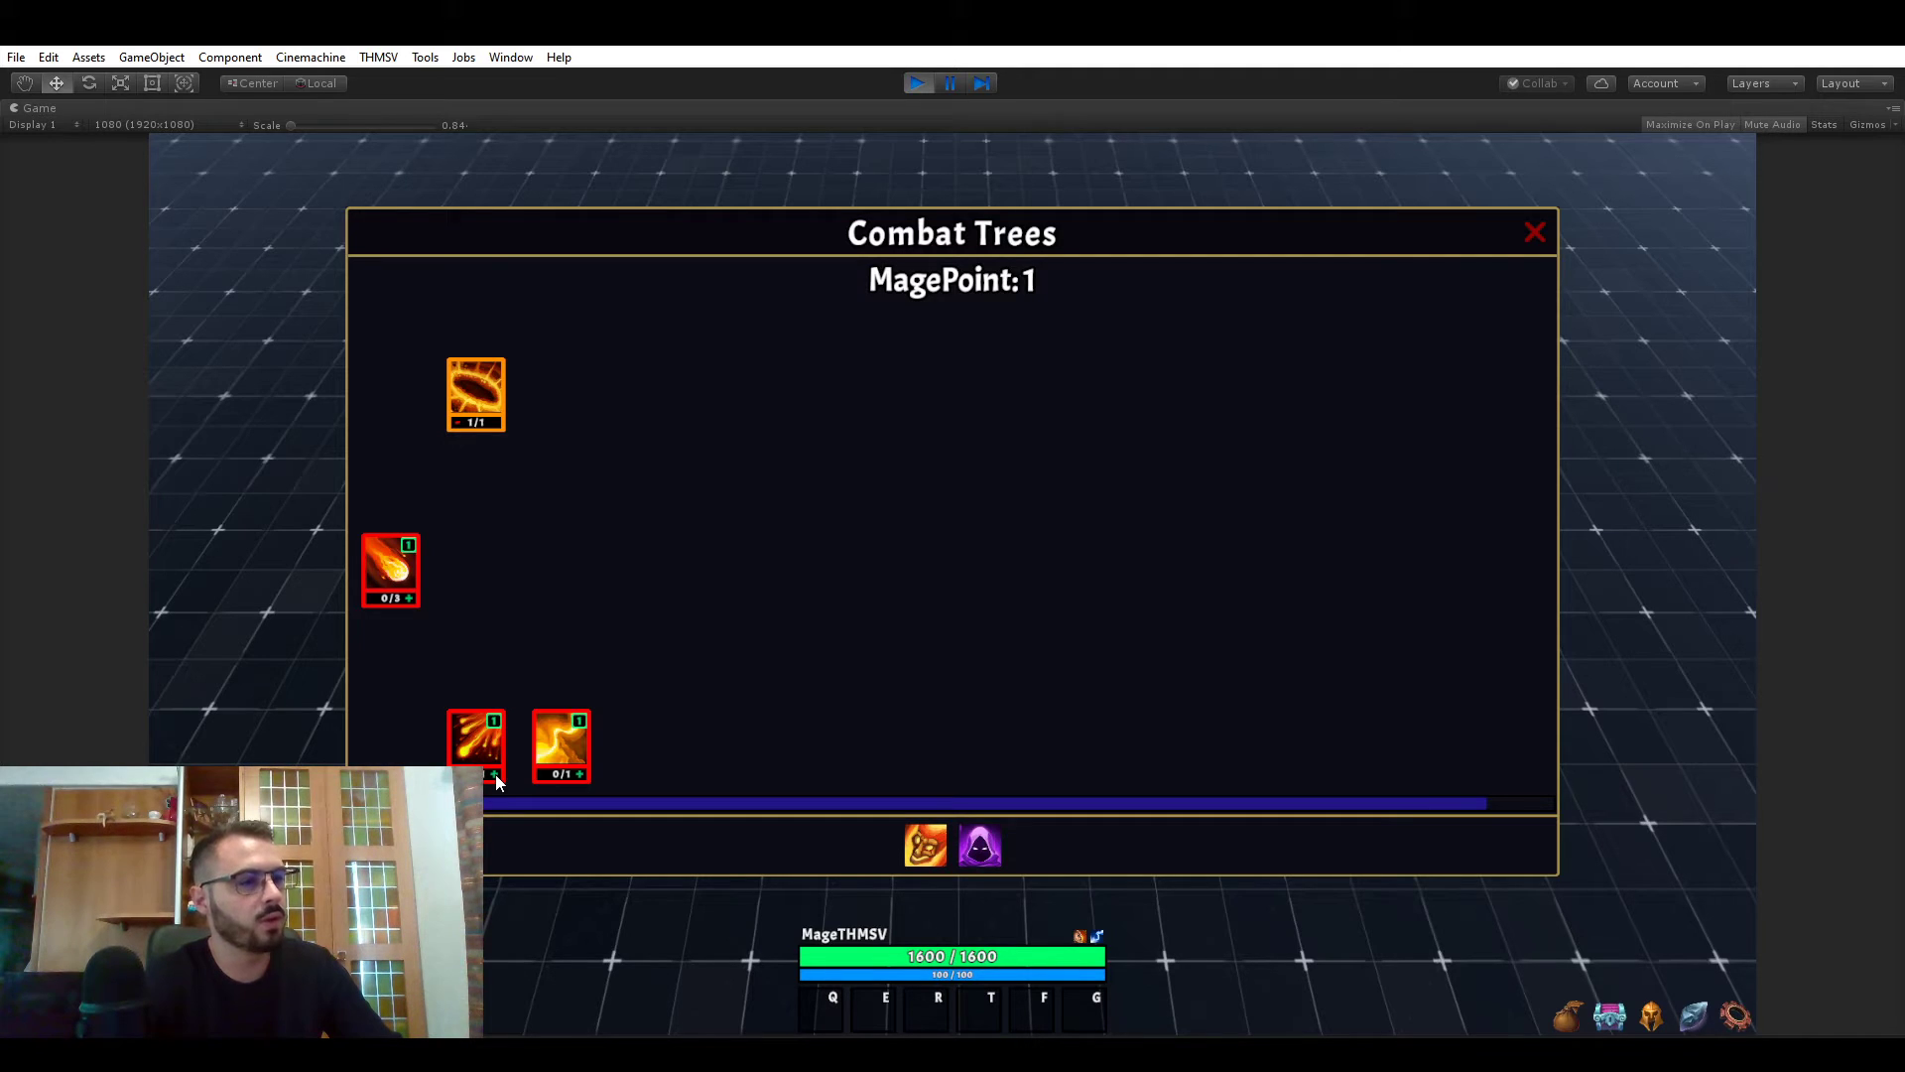
mouse_move(412, 607)
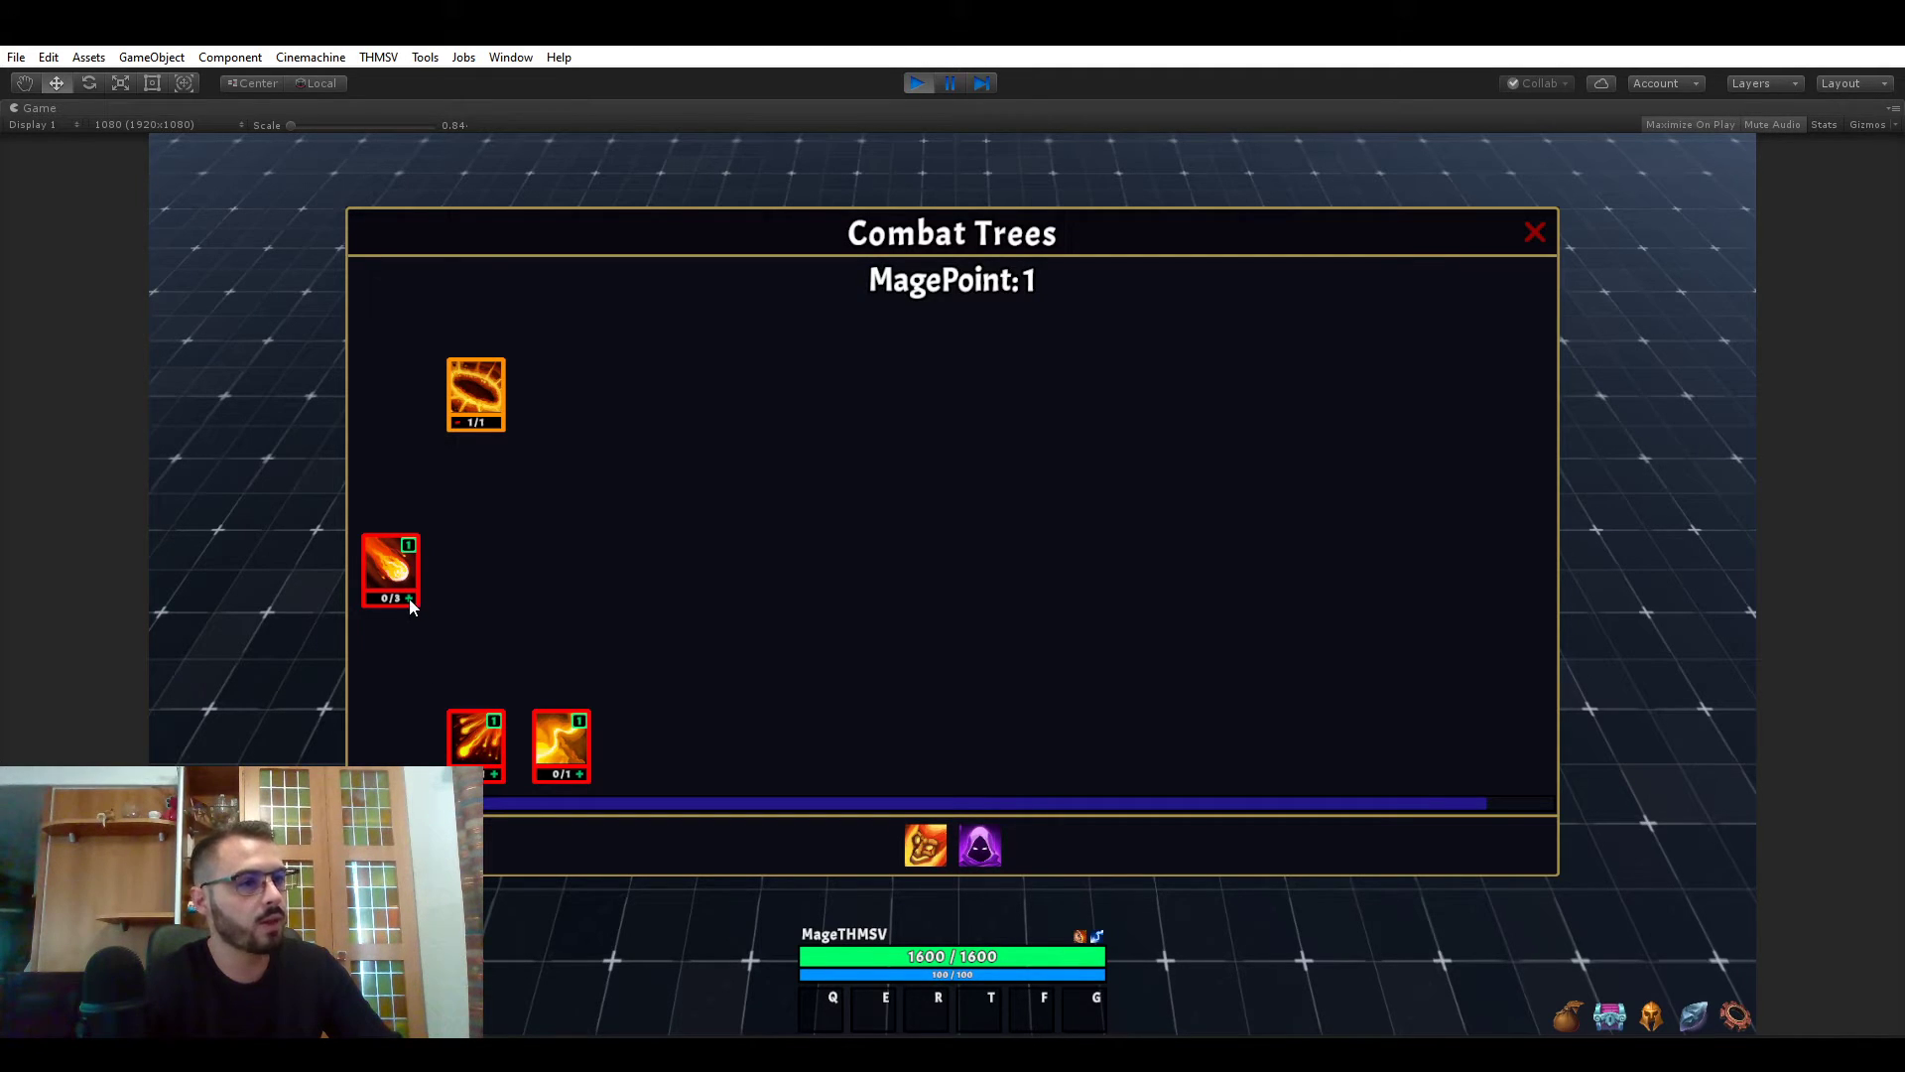
left_click(389, 572)
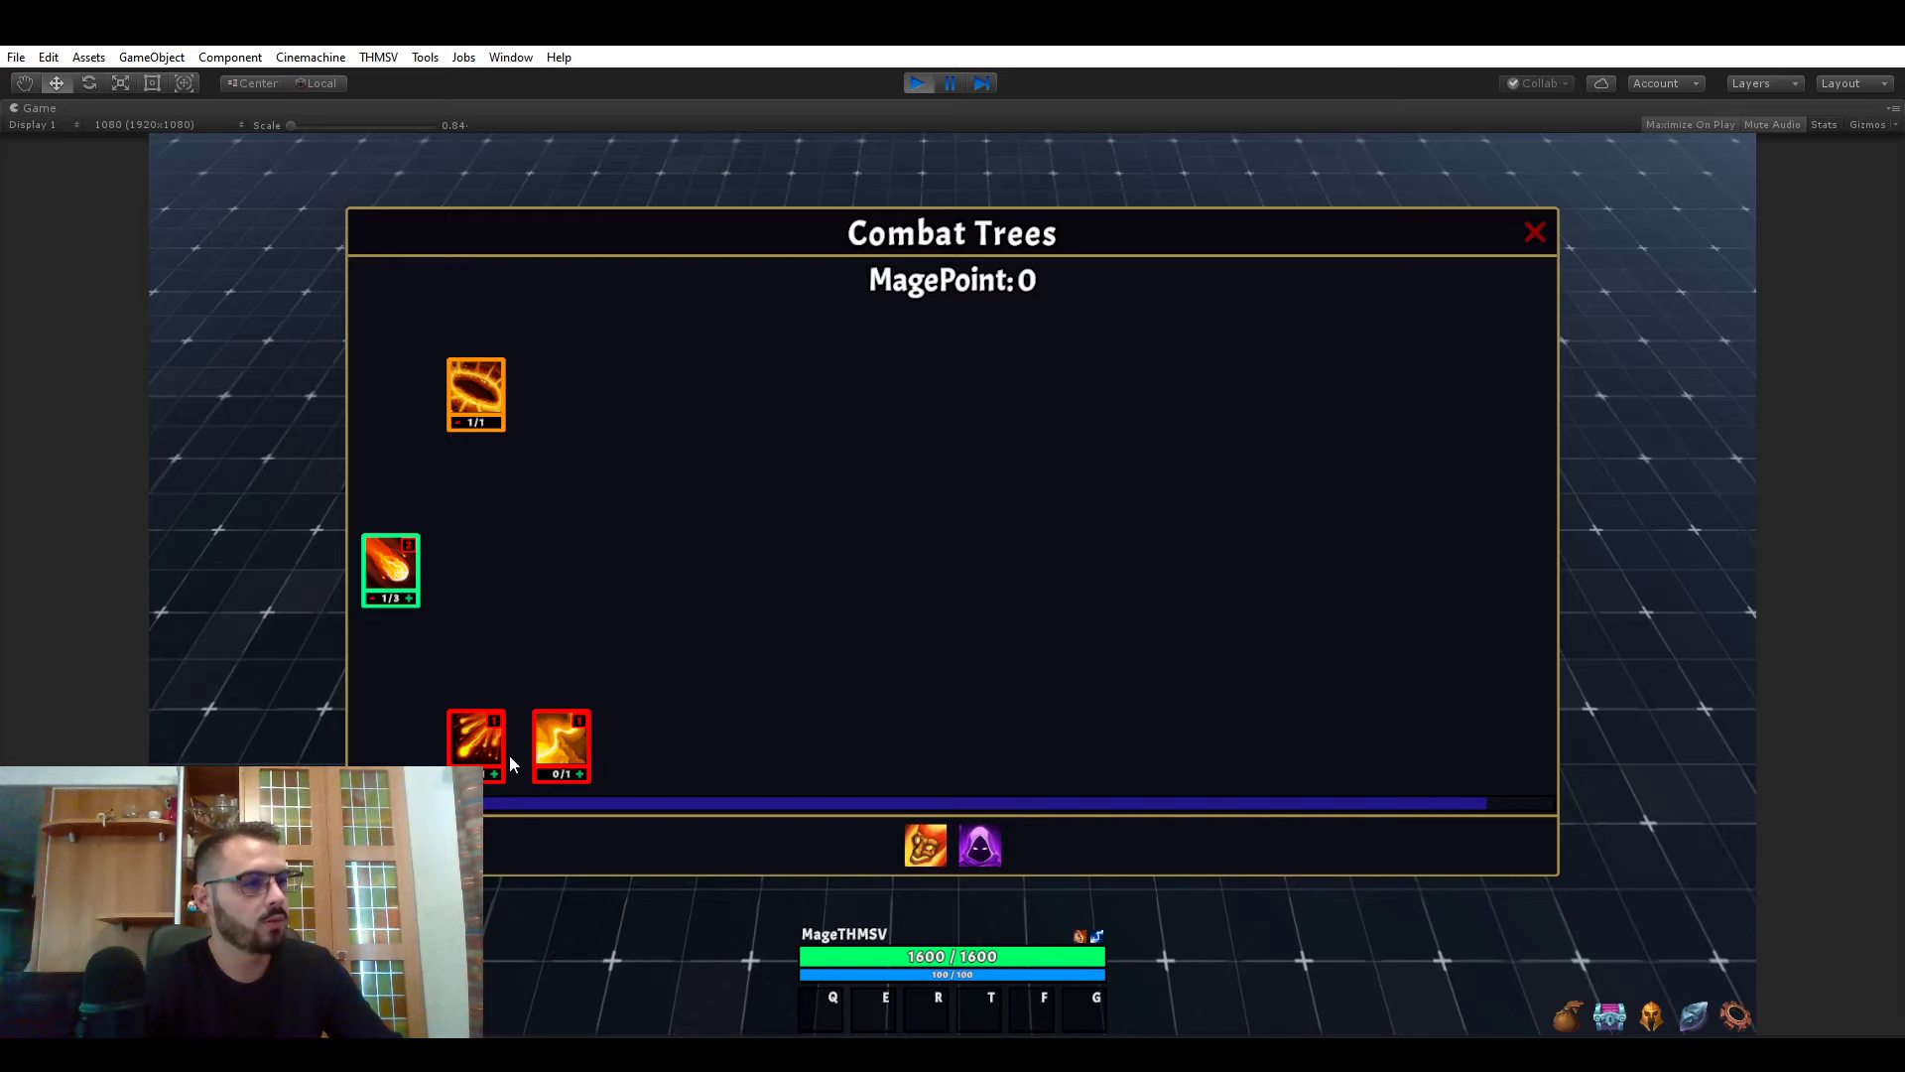
left_click(476, 745)
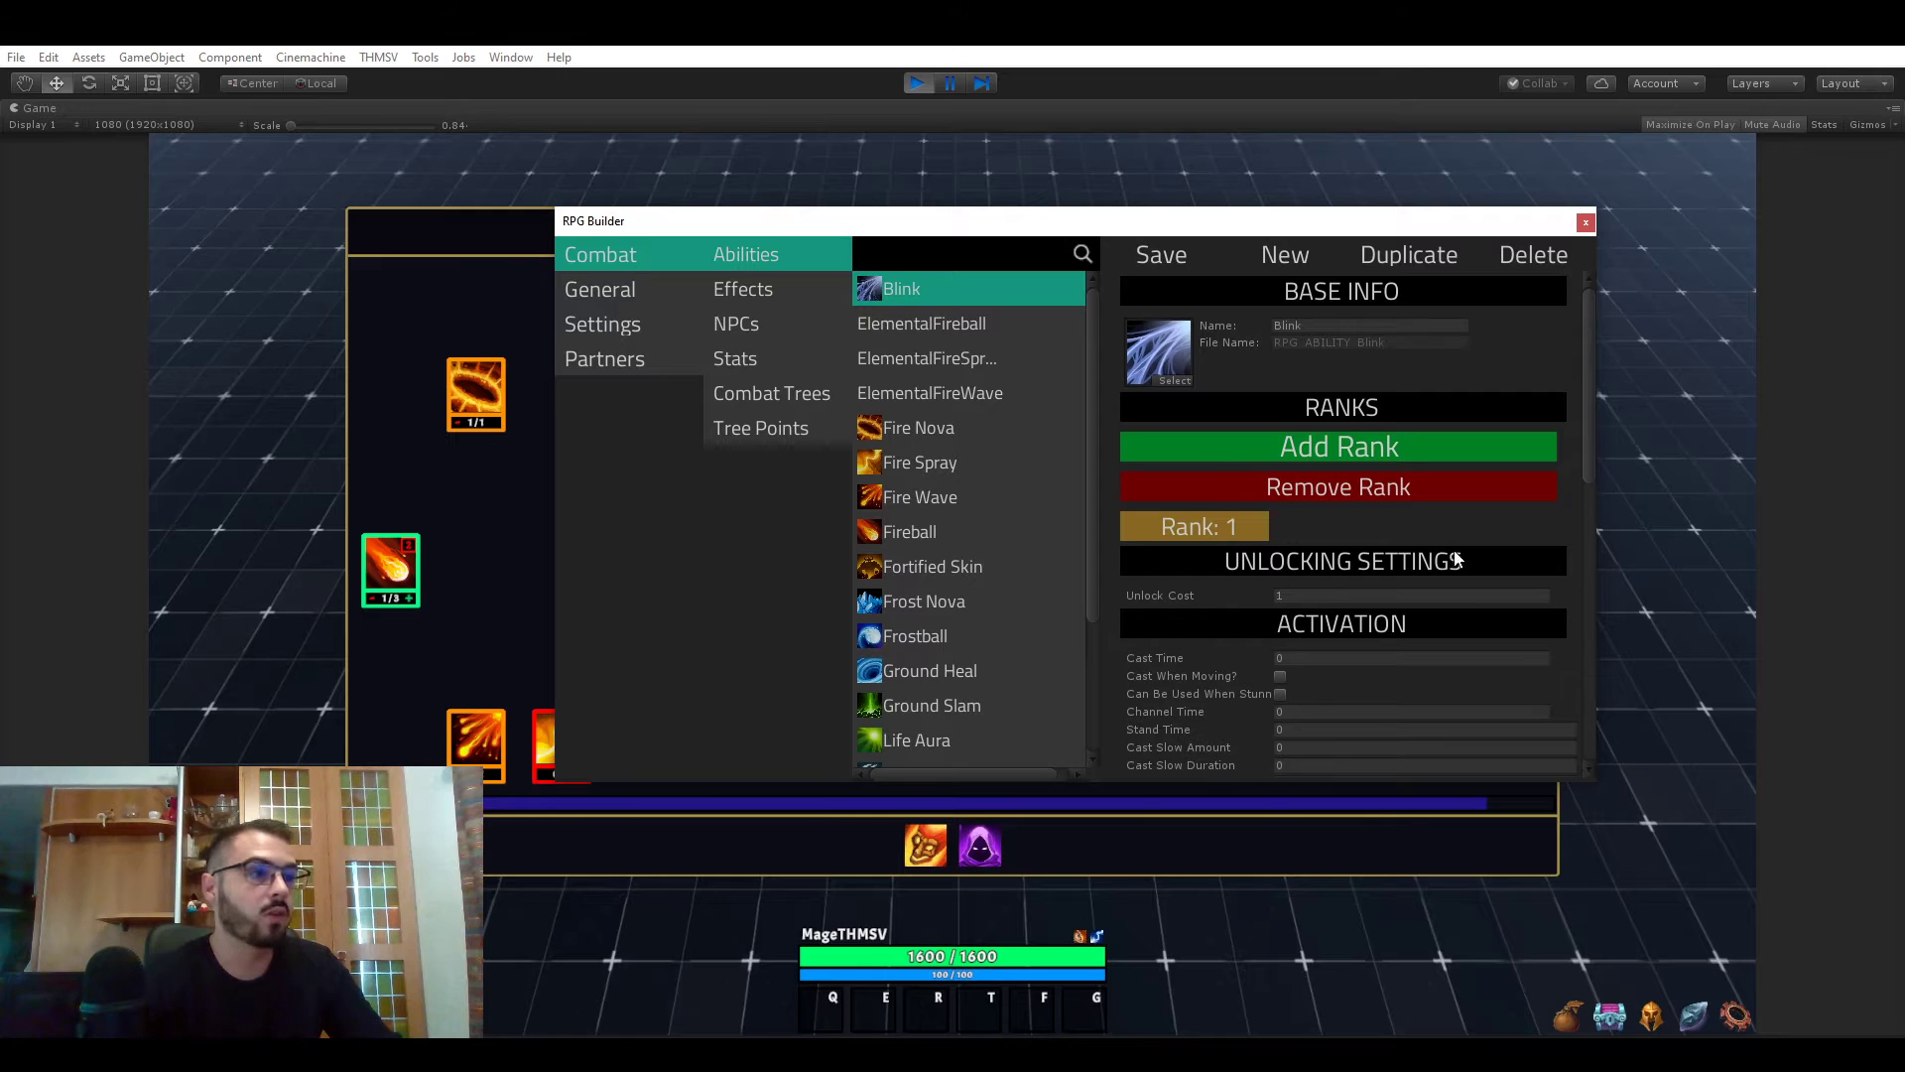
- Open the Pyromancer combat tree and add two requirement entries to Fireball
left_click(772, 393)
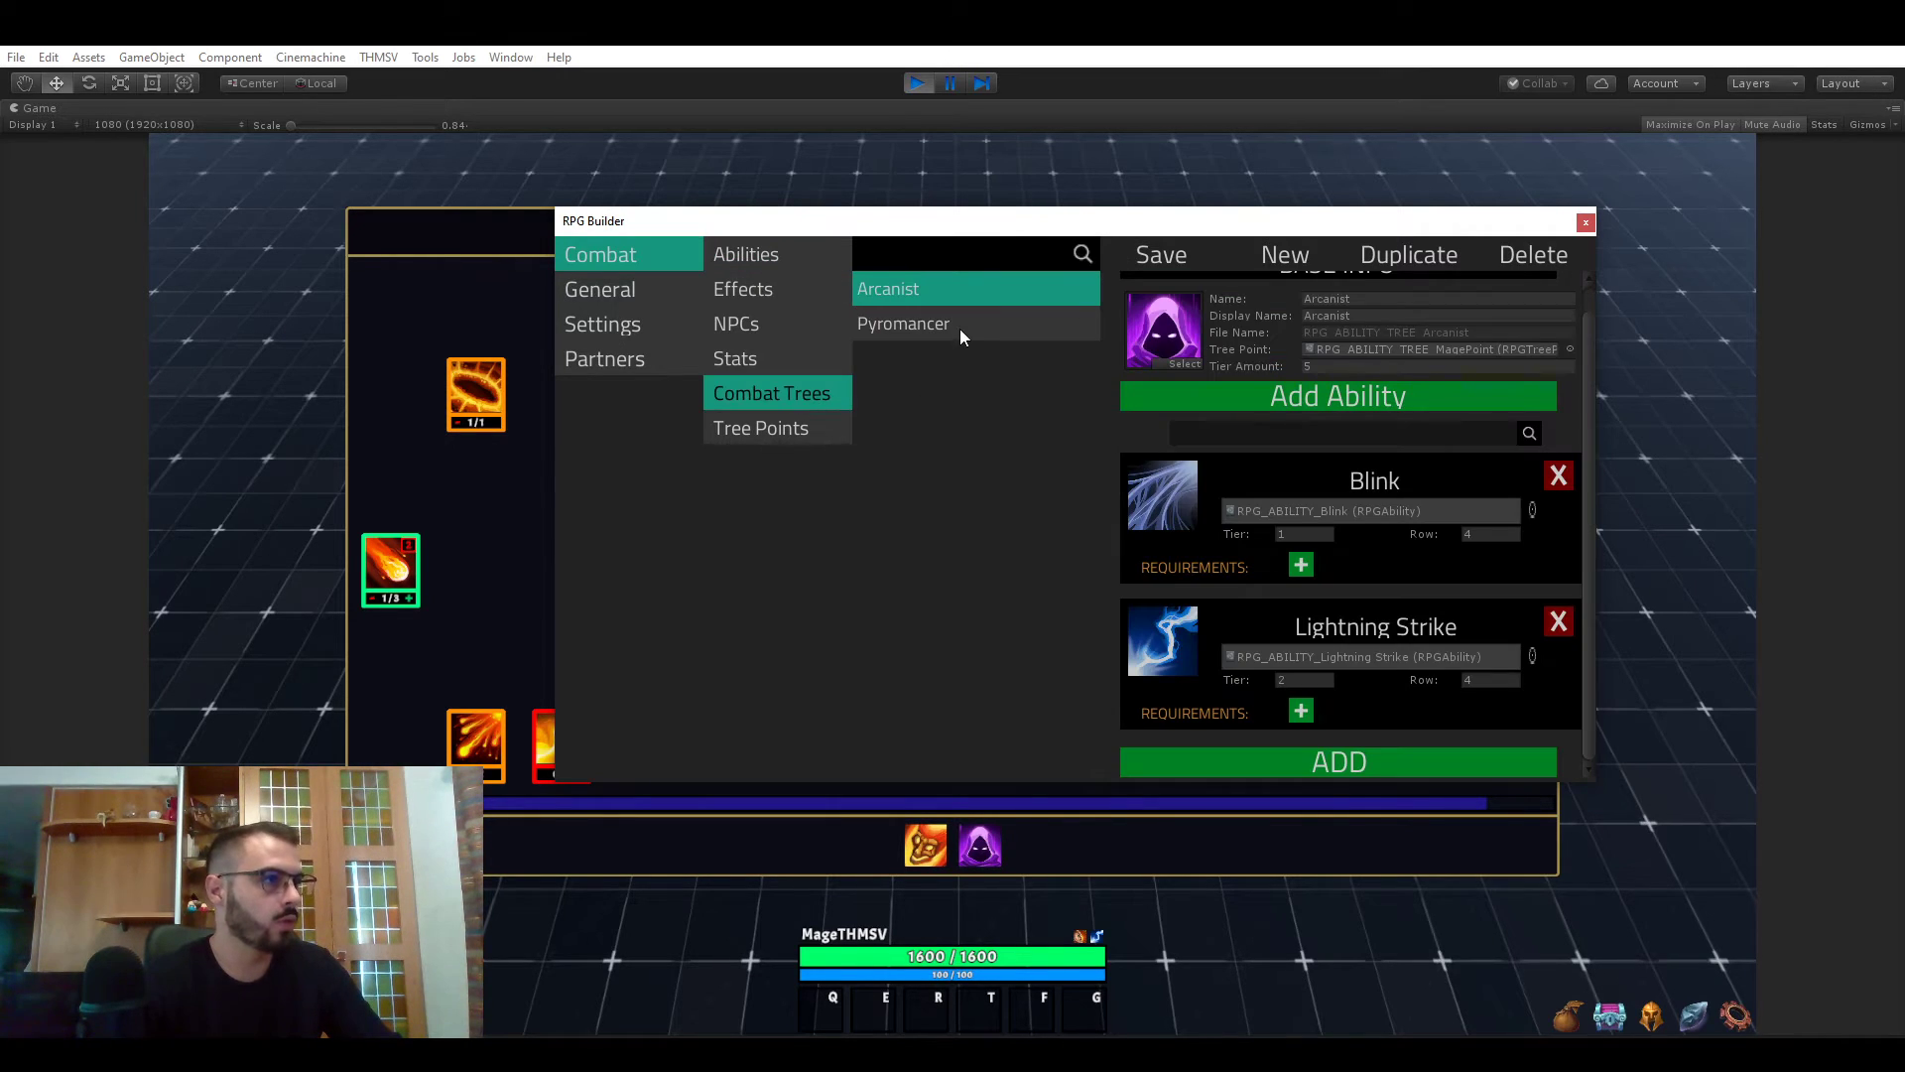
left_click(904, 323)
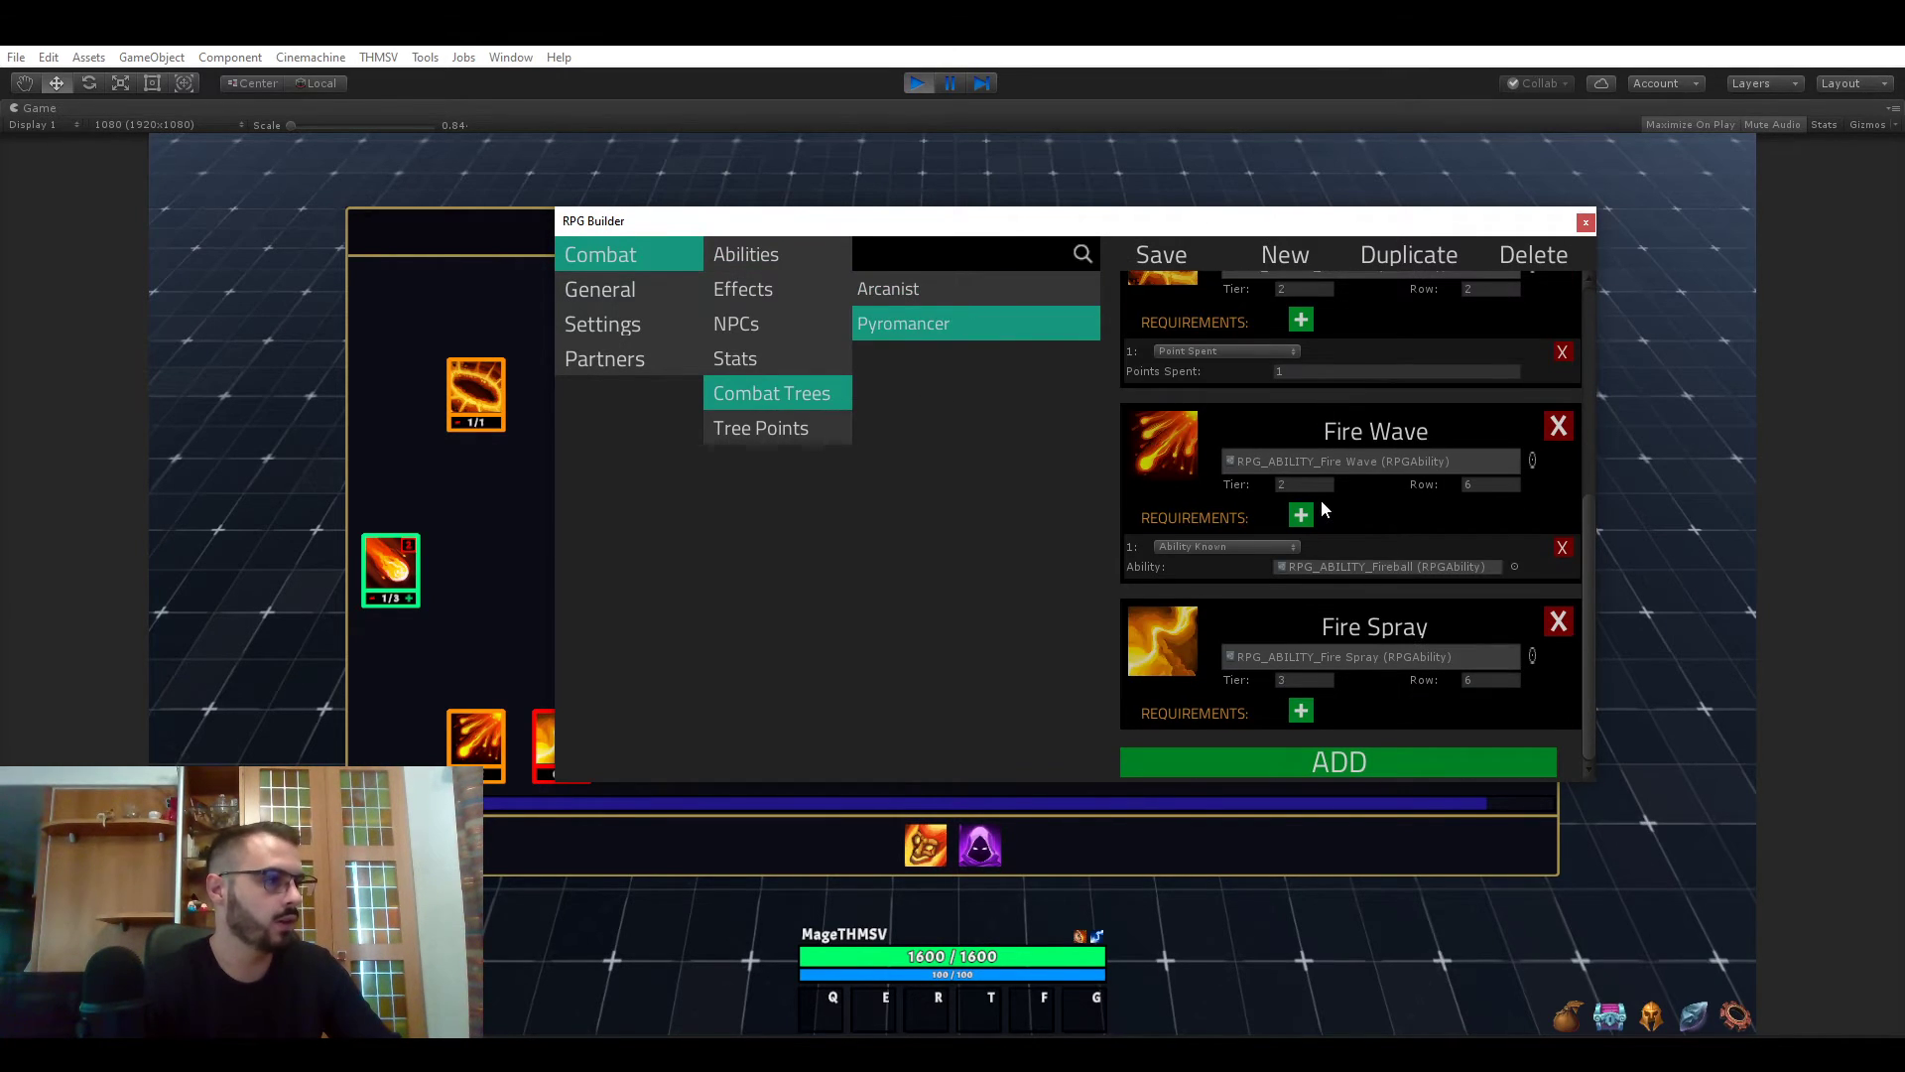
scroll("up", 3)
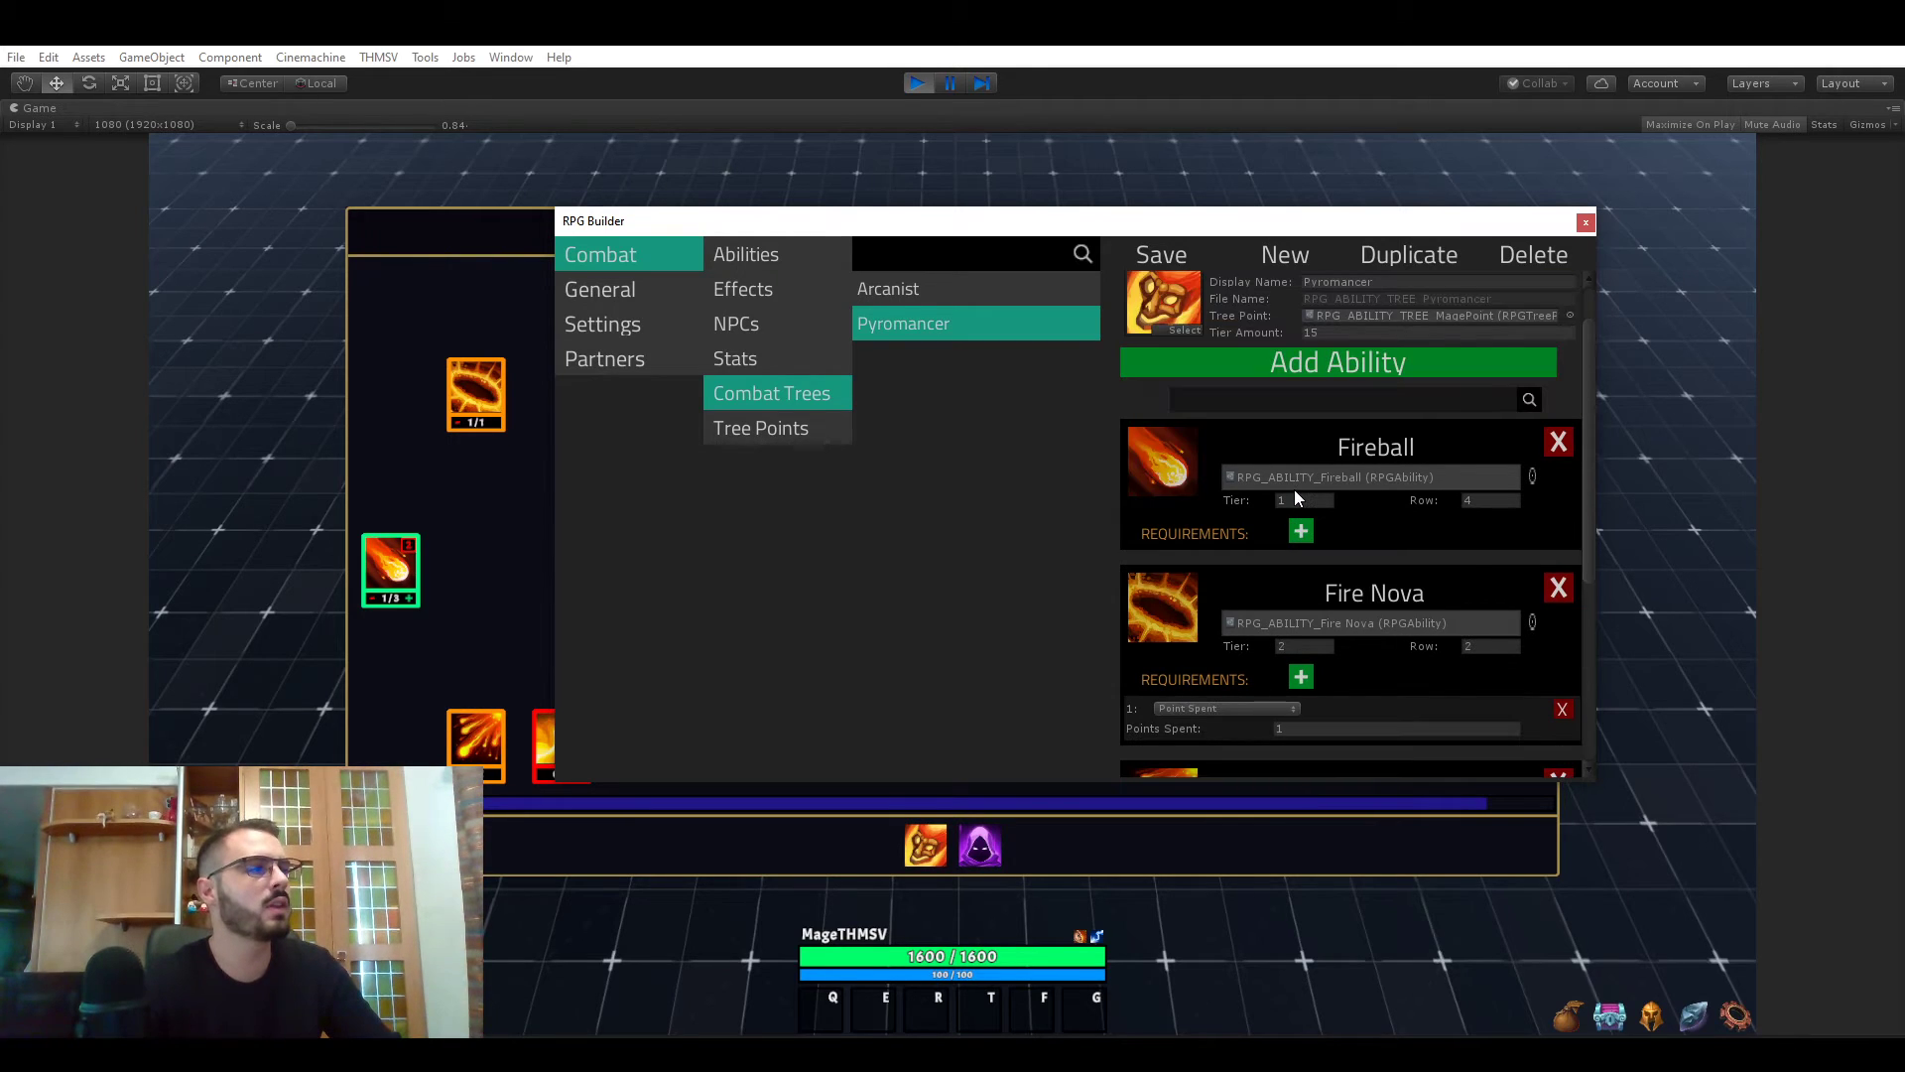
scroll("down", 3)
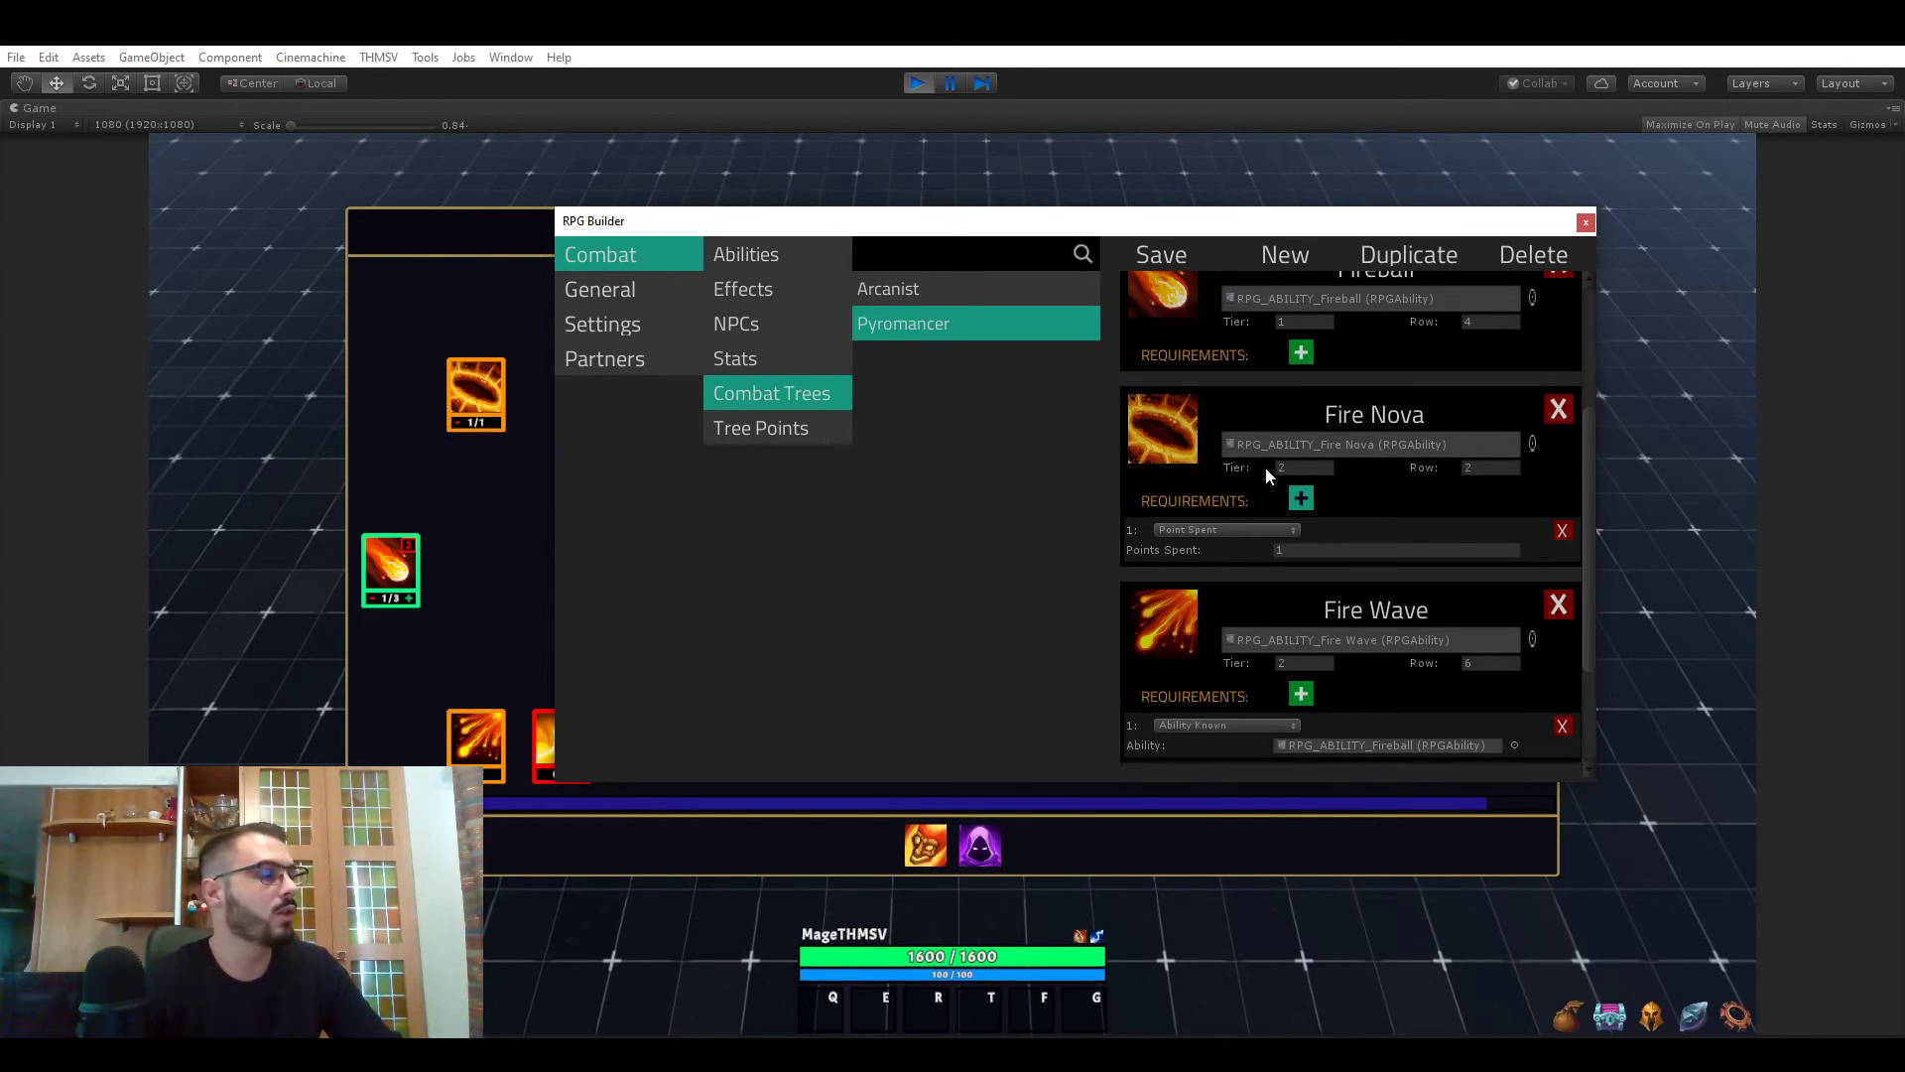
left_click(1300, 353)
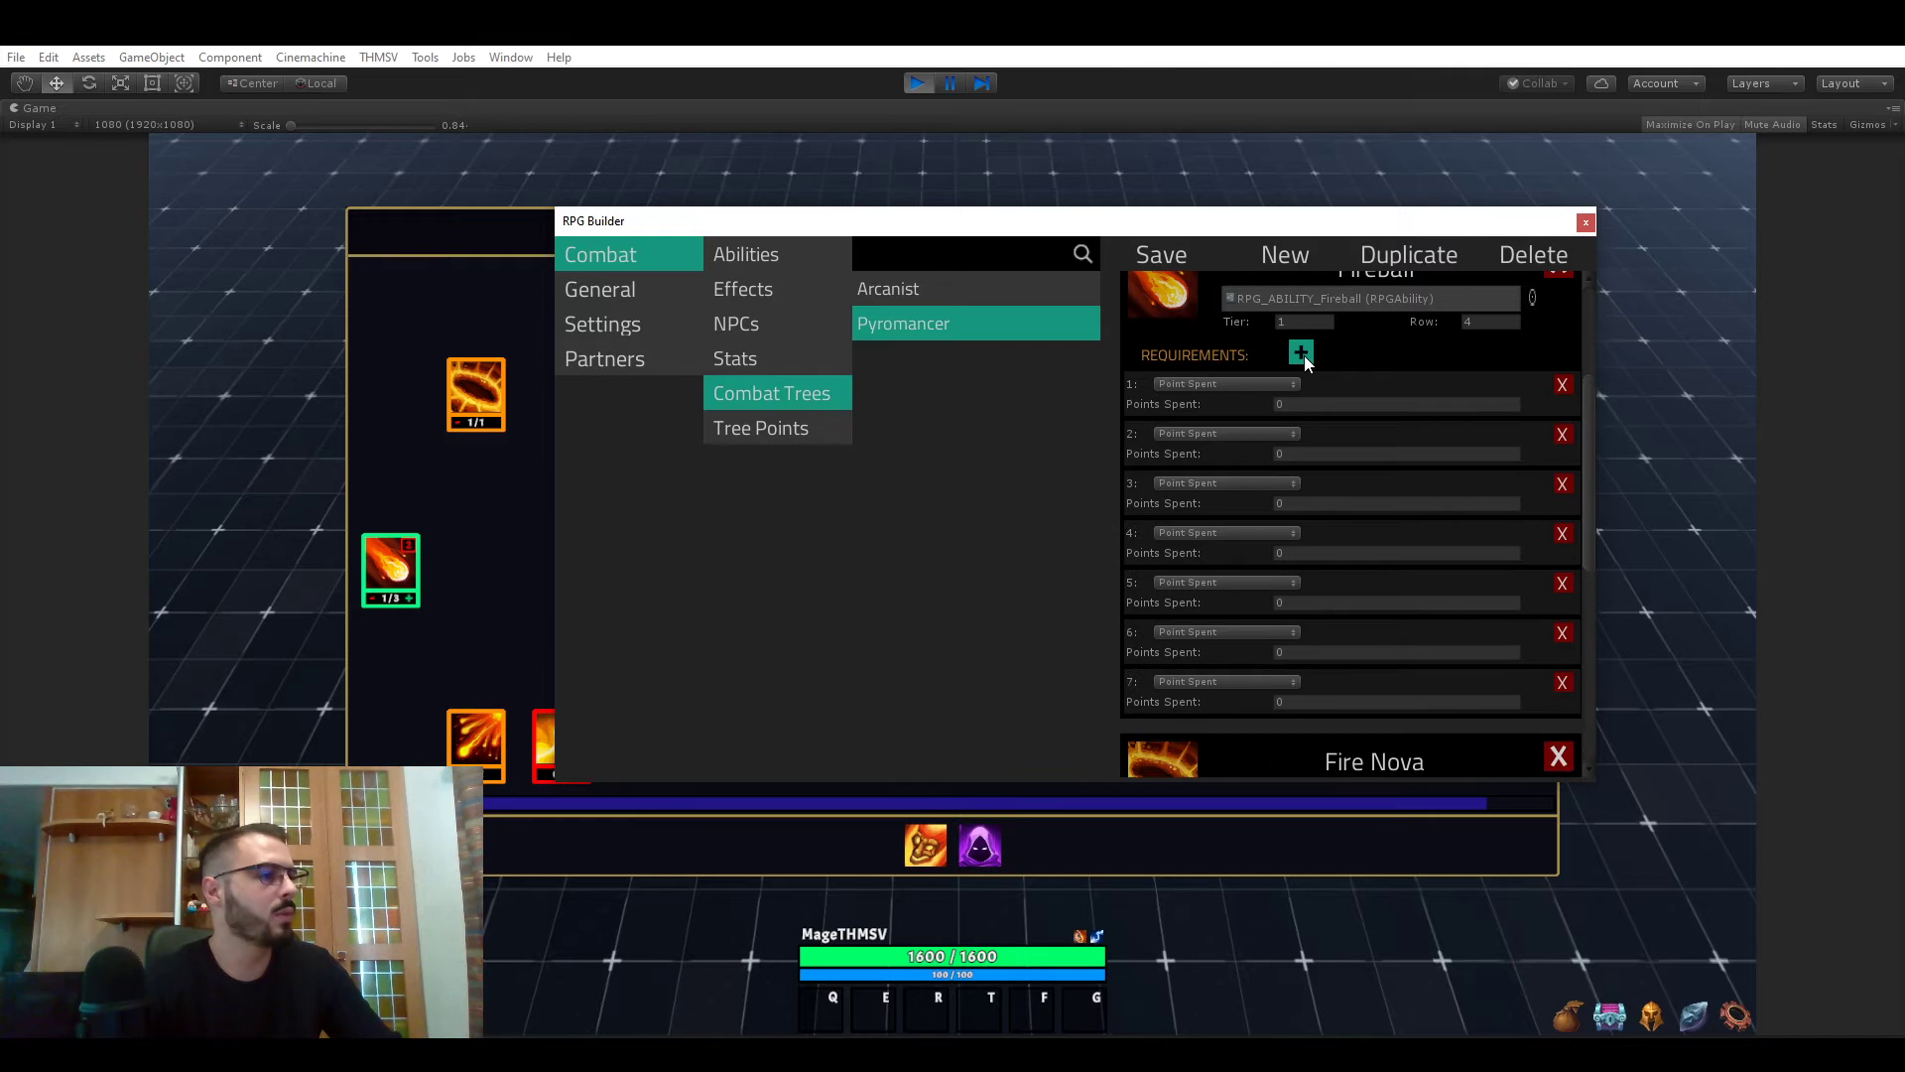
left_click(1300, 353)
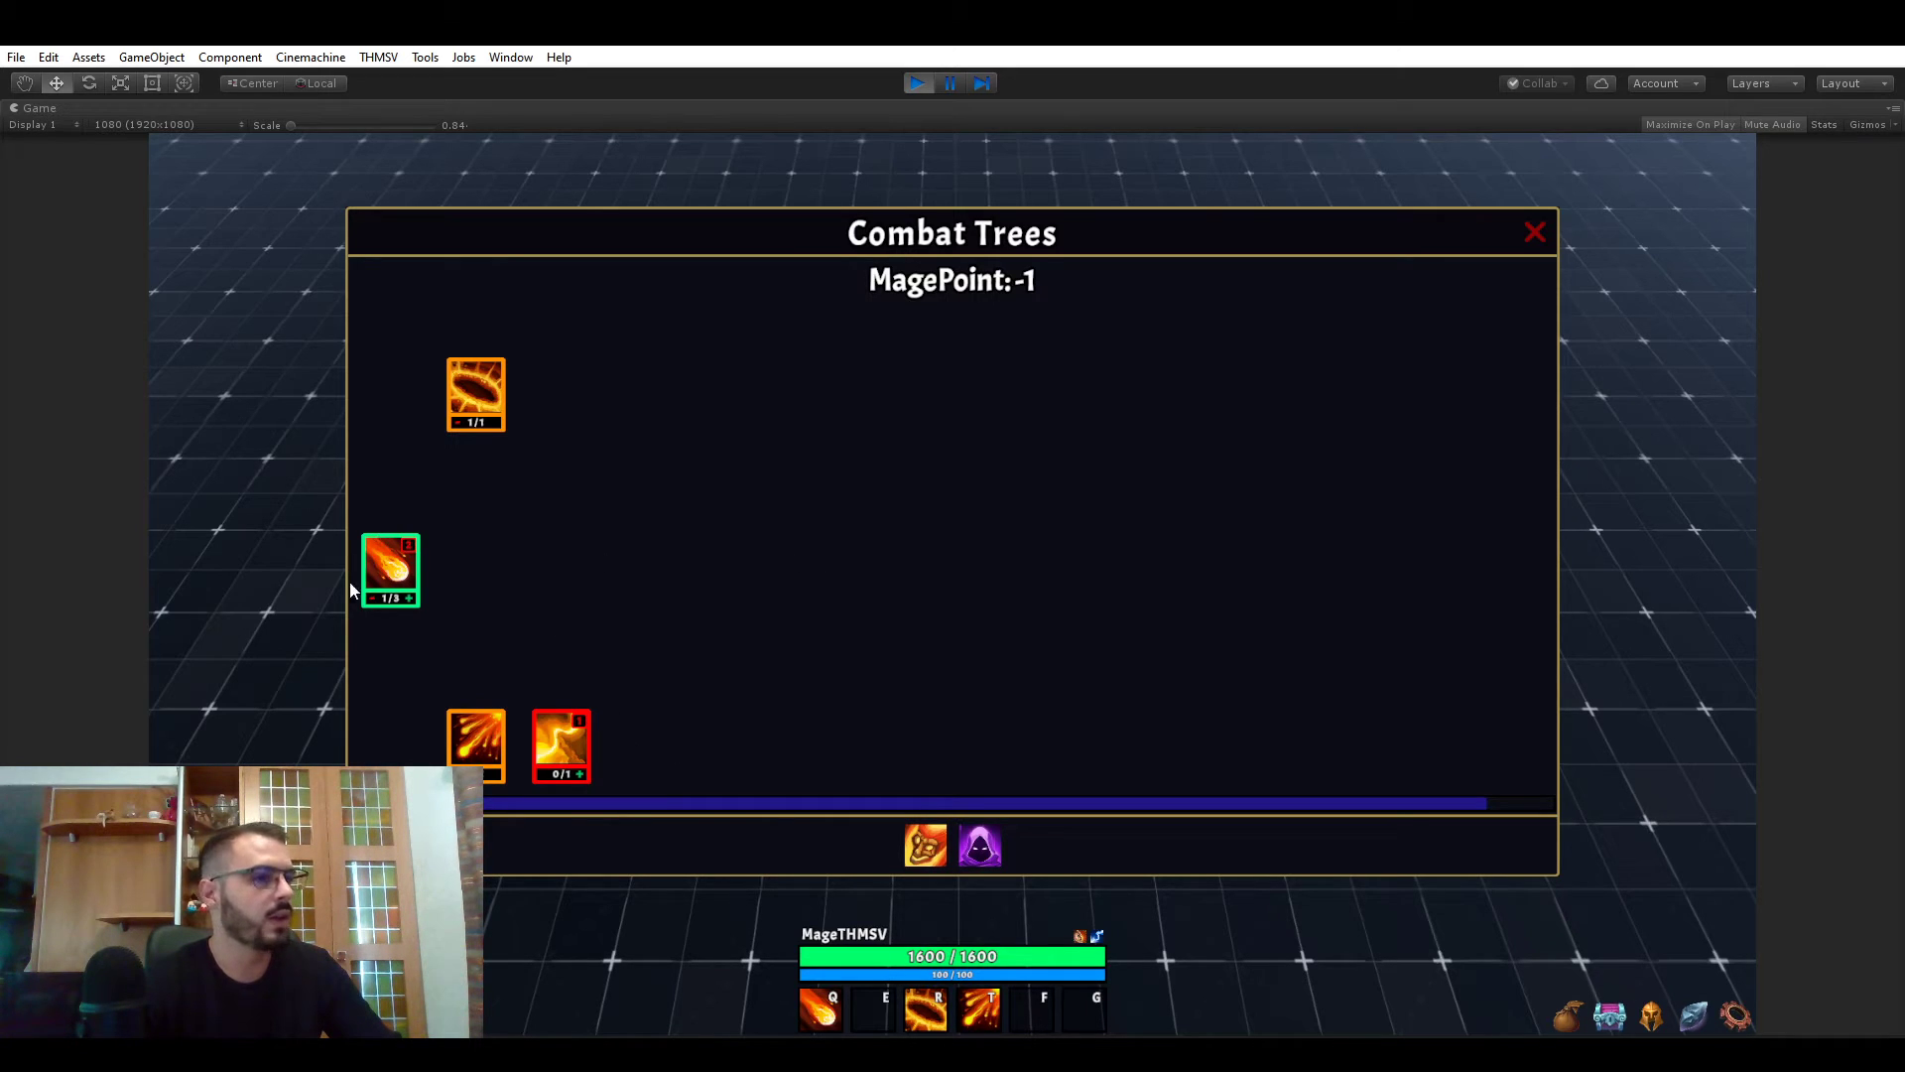
mouse_move(424, 578)
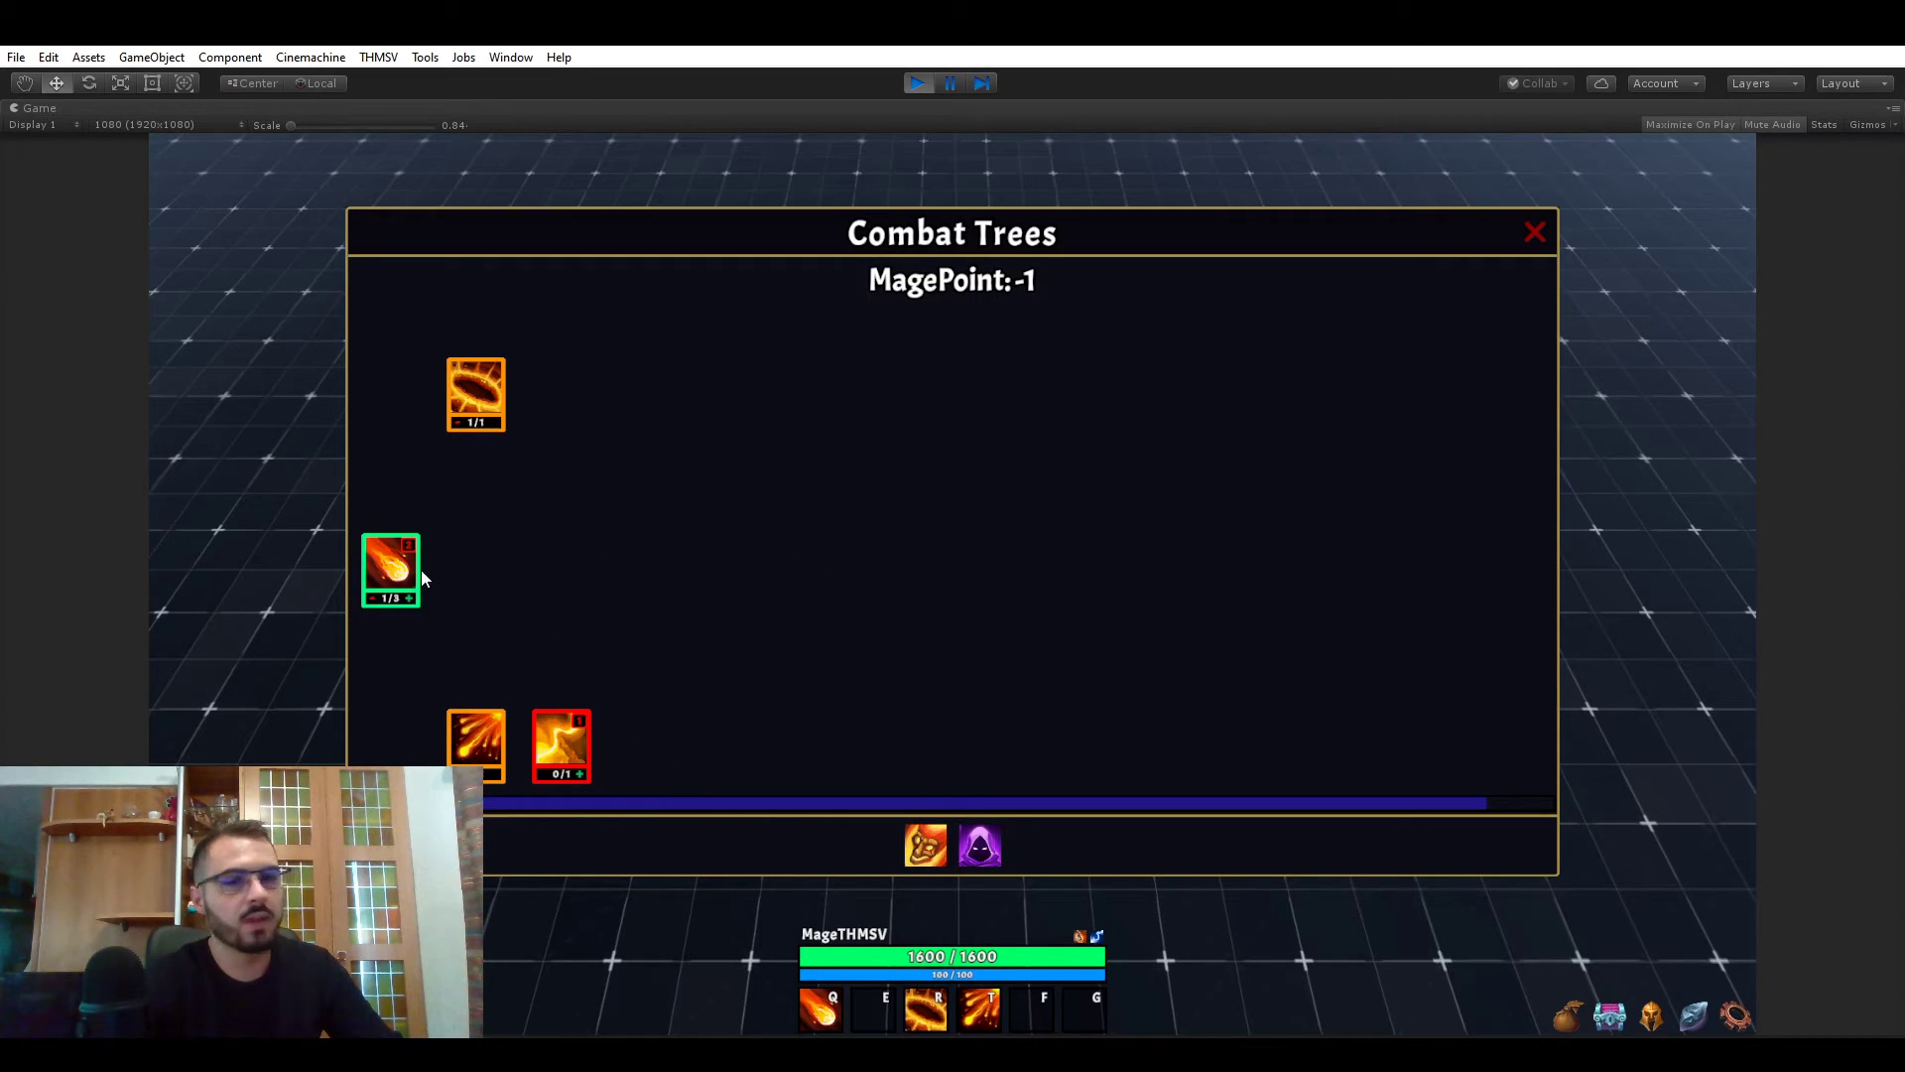
mouse_move(411, 608)
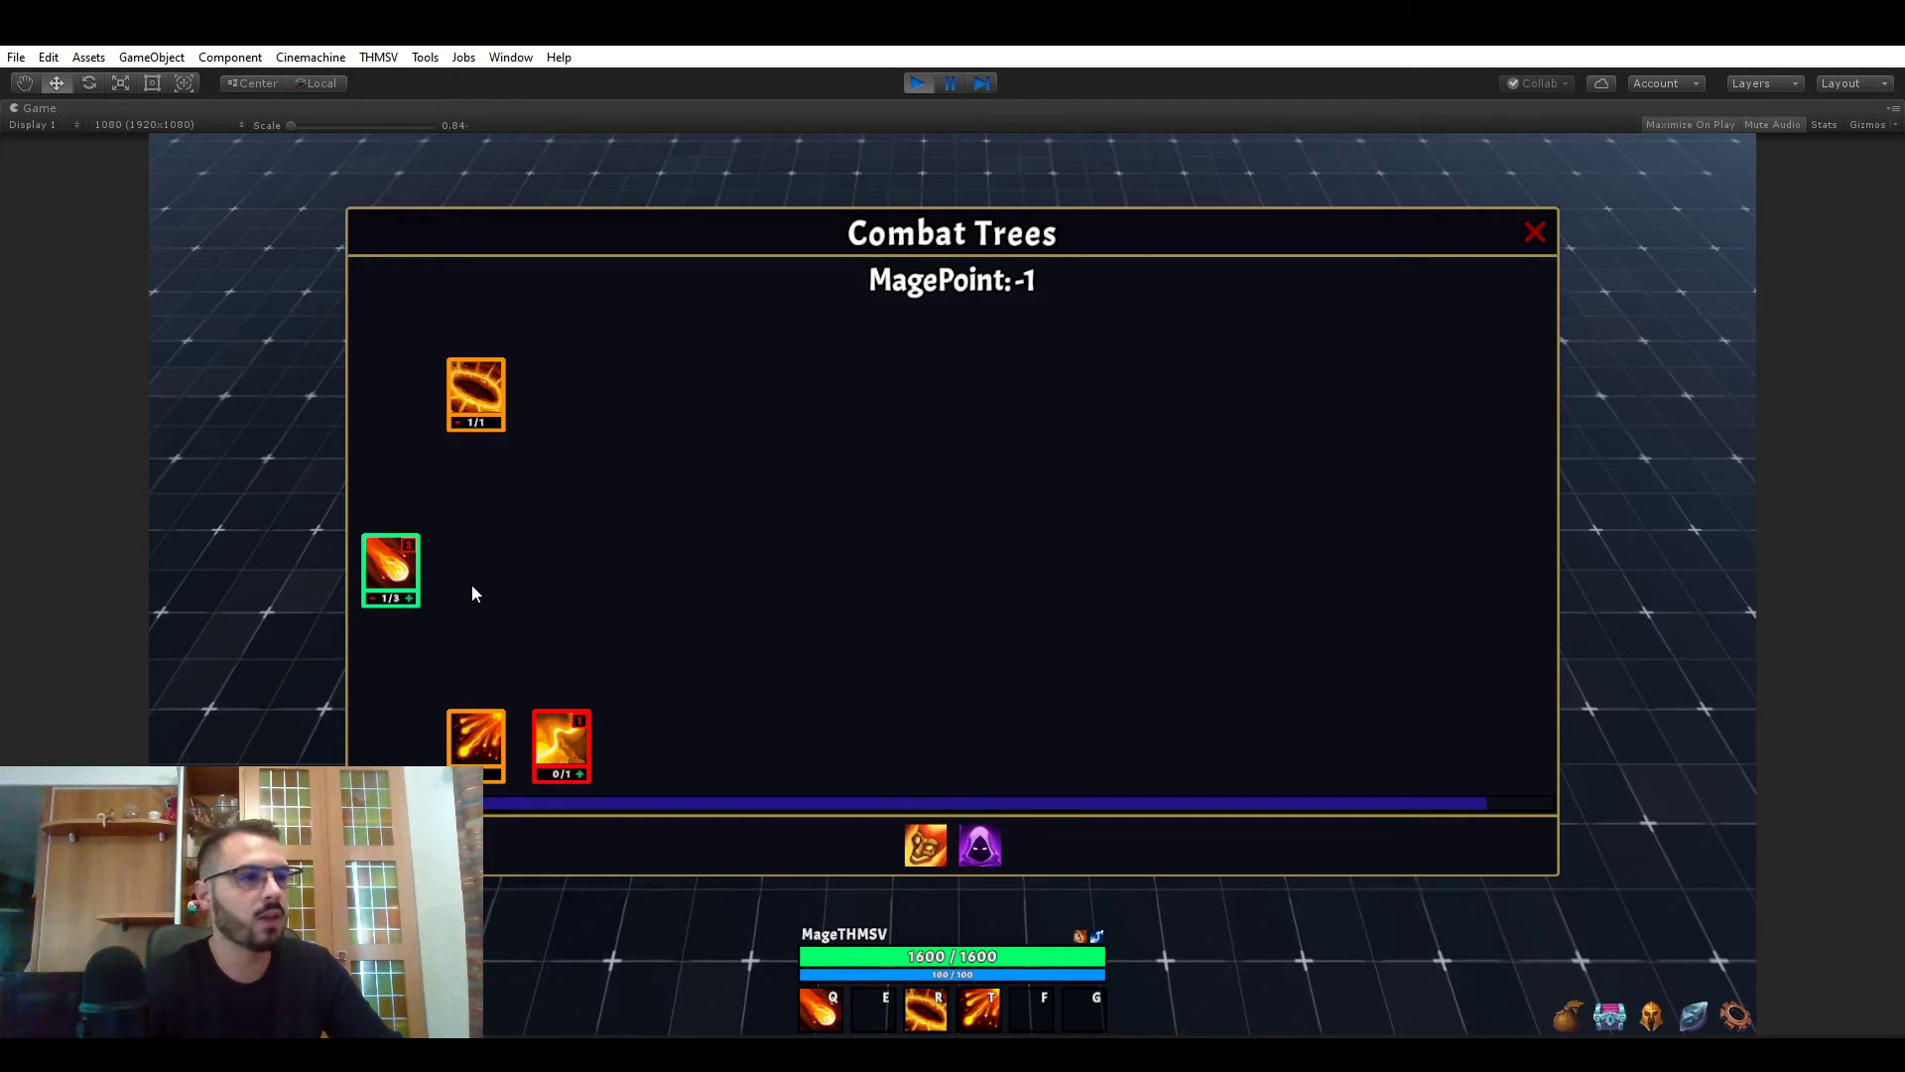
- Learn Fireball's first rank from the Combat Trees panel
left_click(1535, 232)
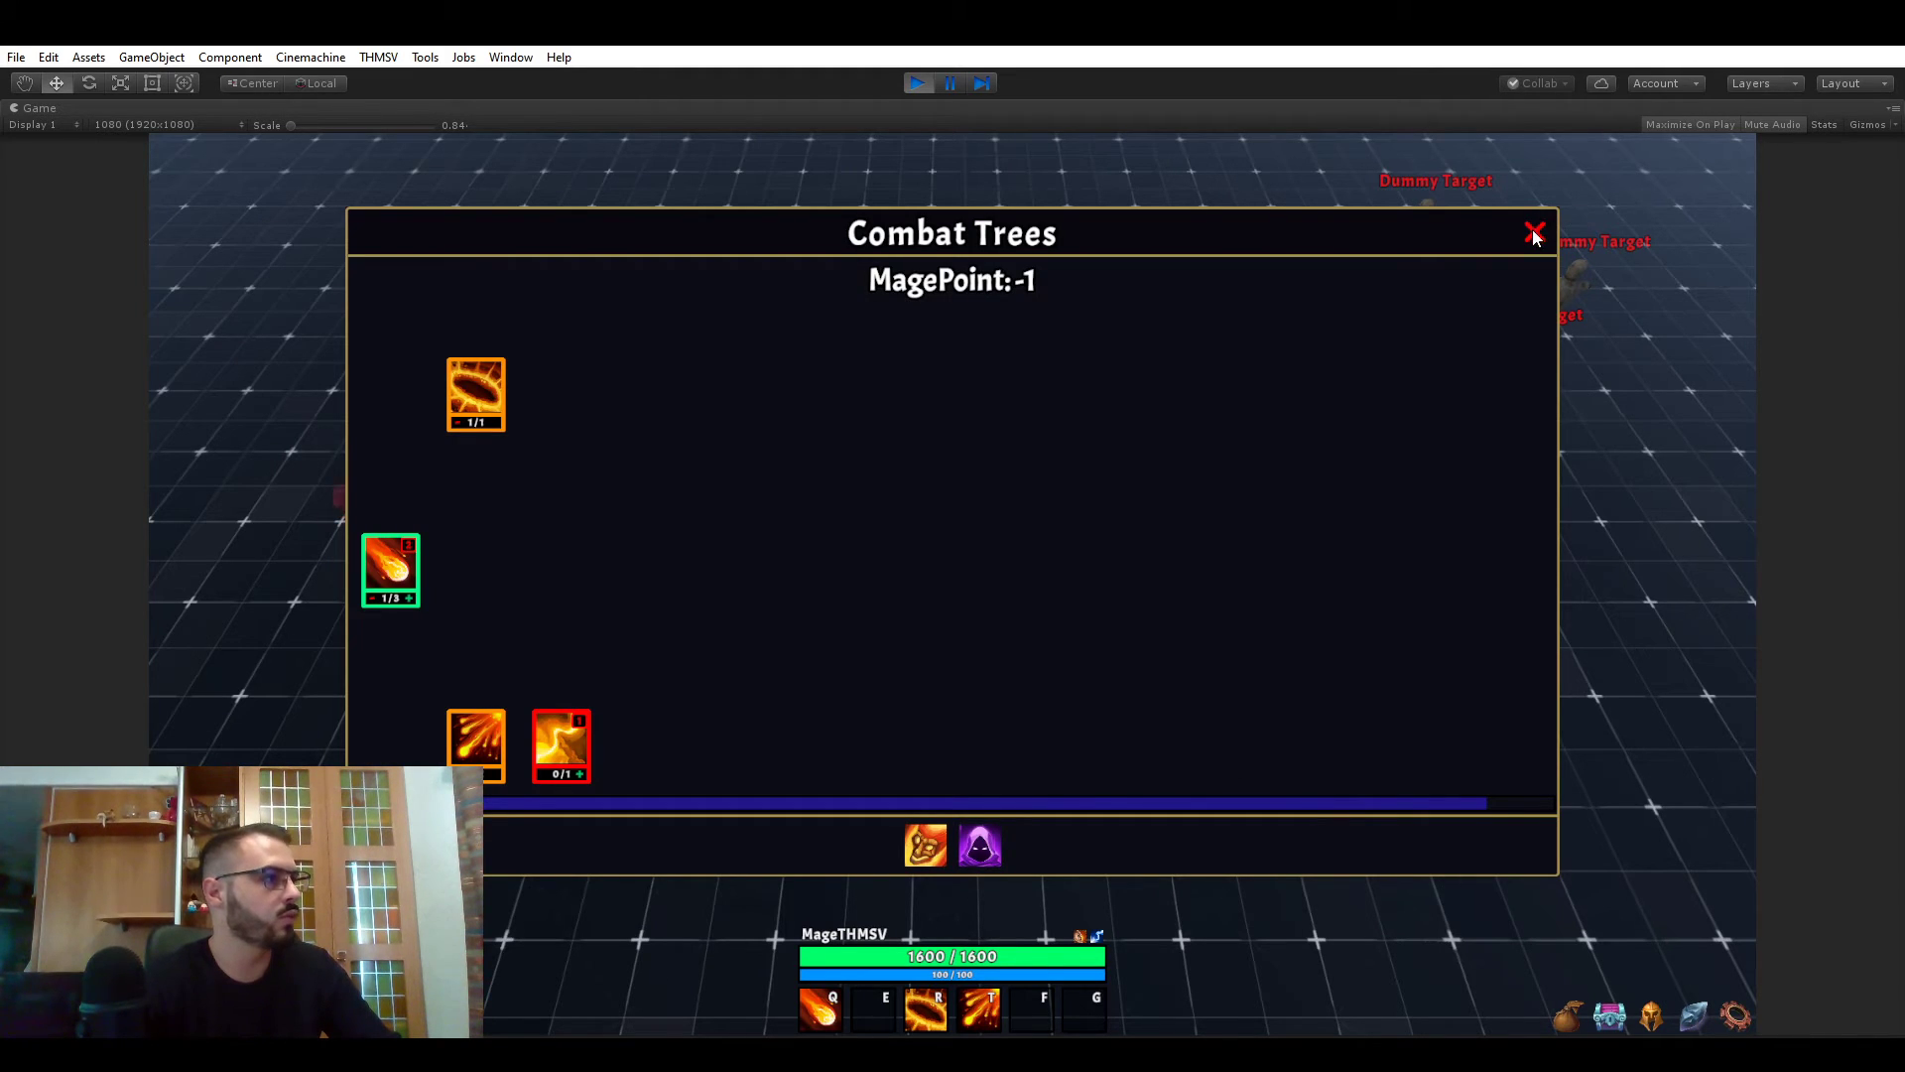
- Close Combat Trees and add 100 class XP to the mage
left_click(1533, 232)
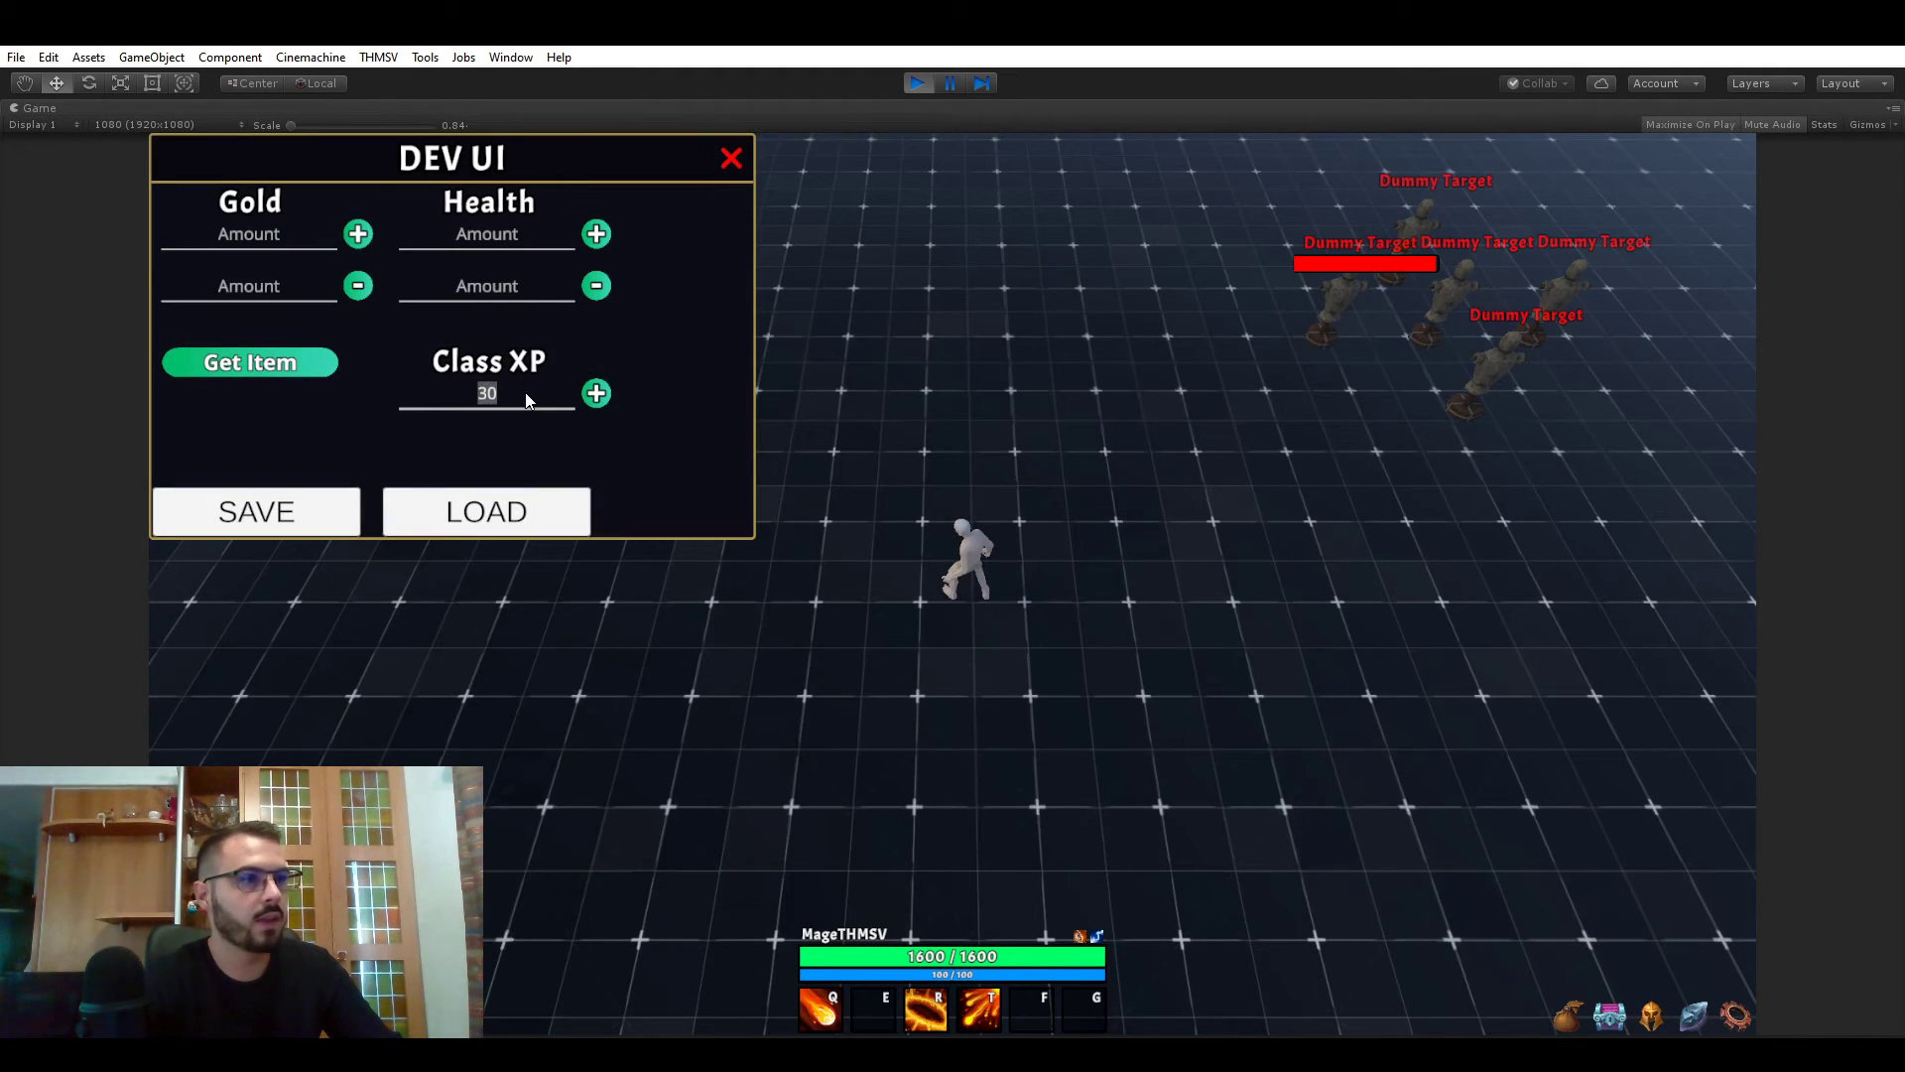
left_click(595, 393)
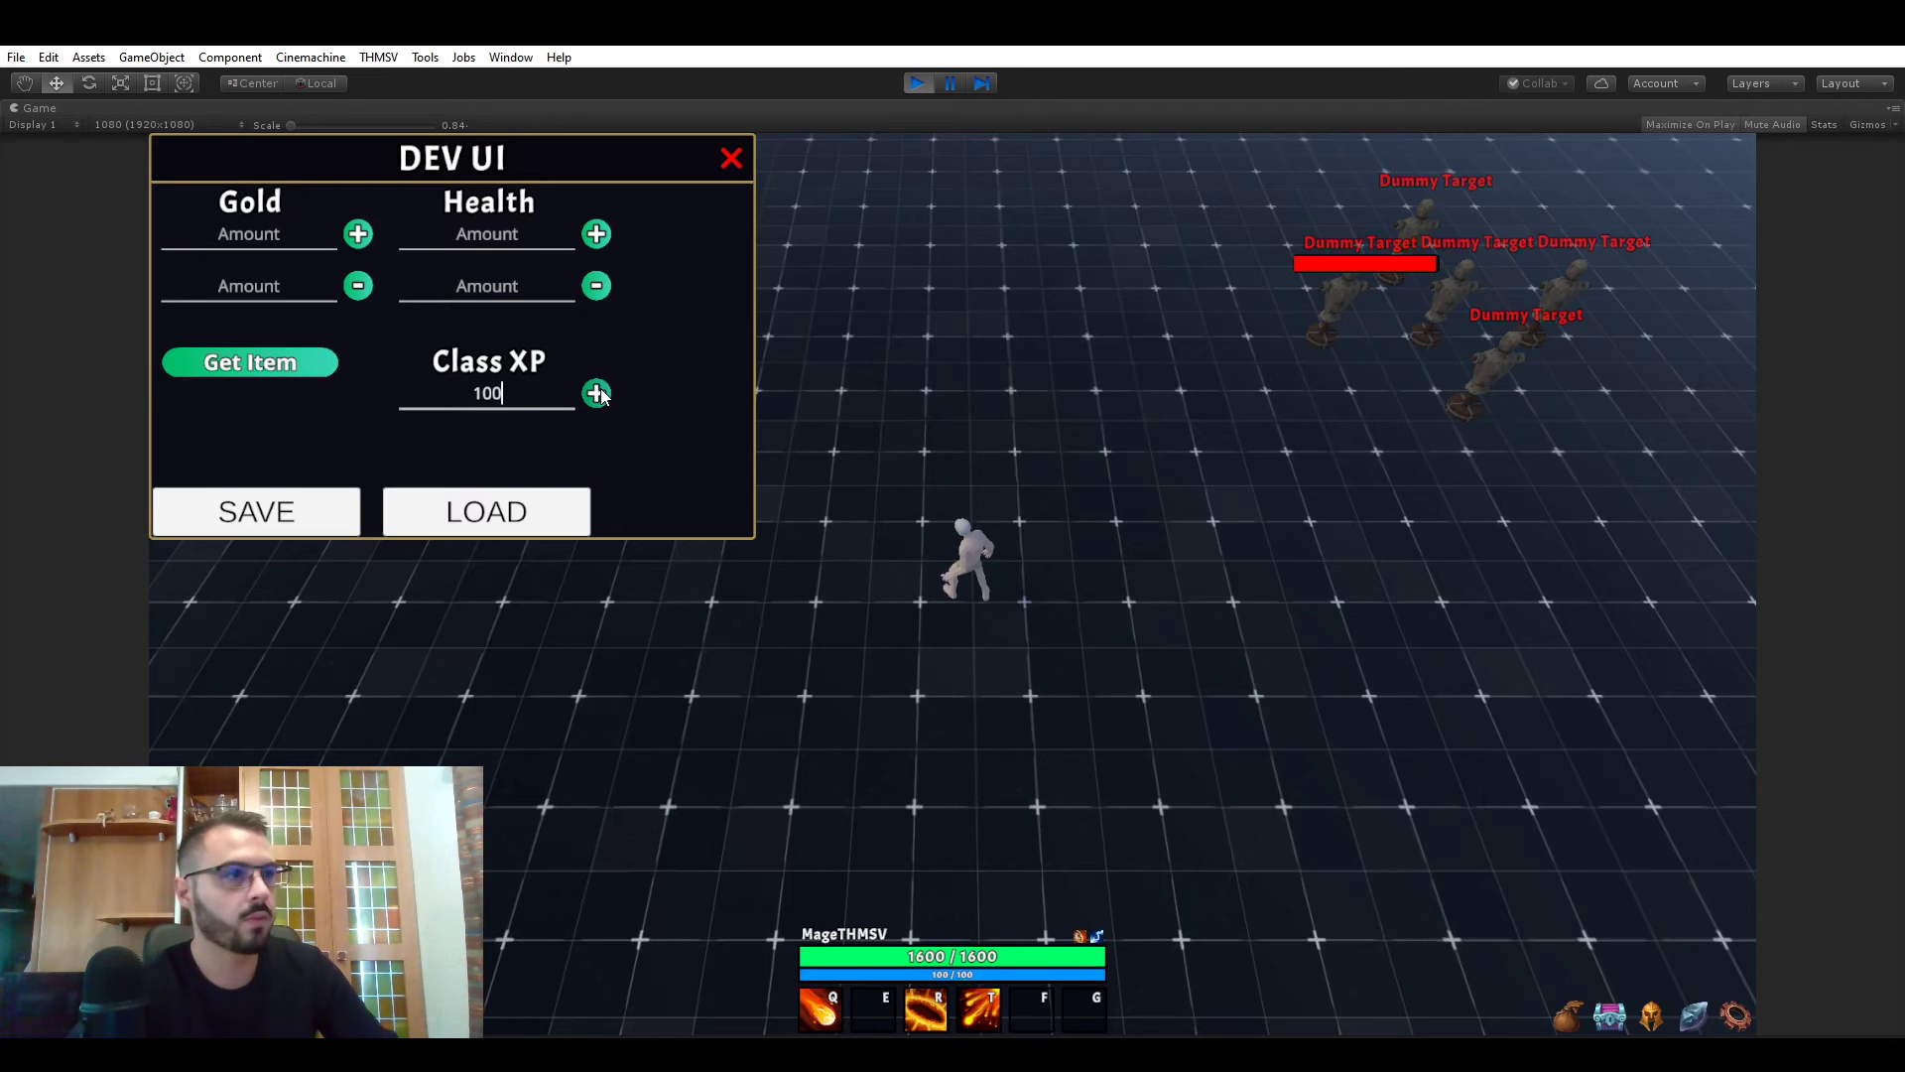
left_click(732, 157)
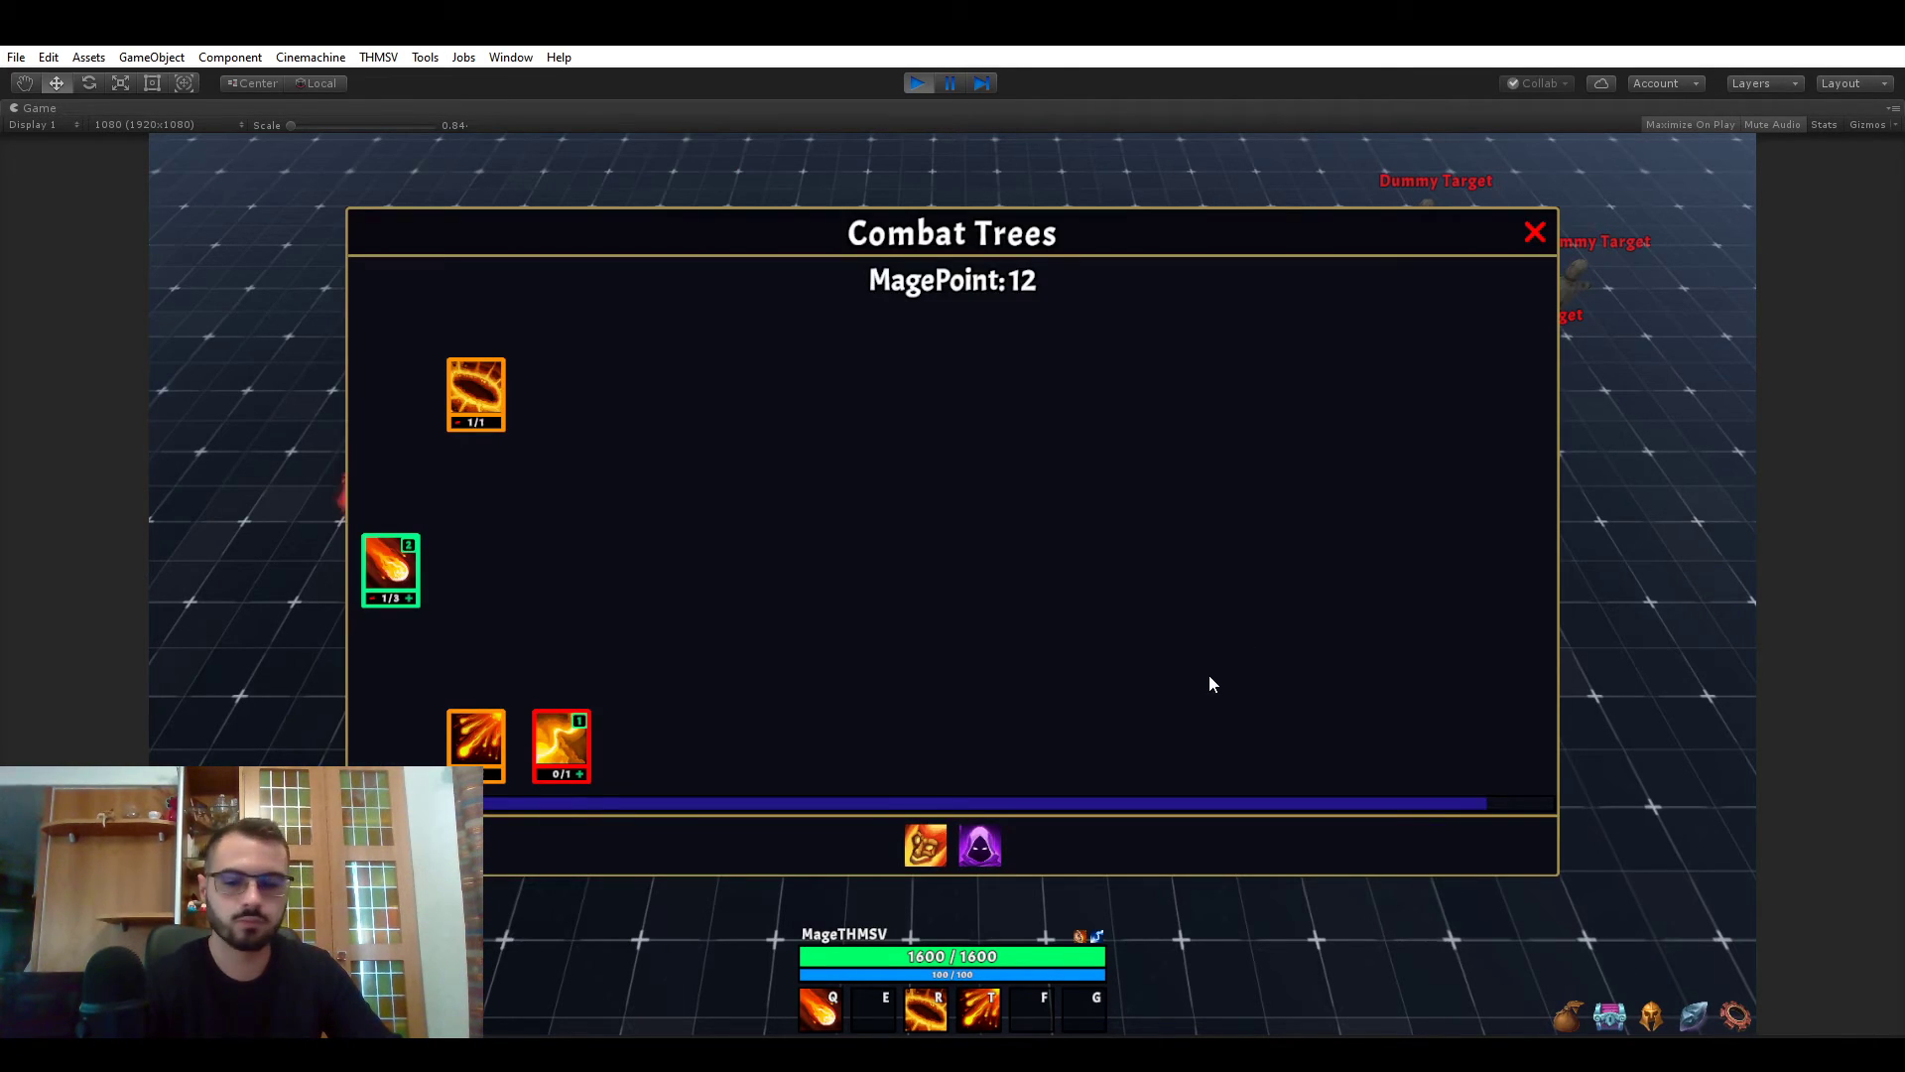
mouse_move(437, 611)
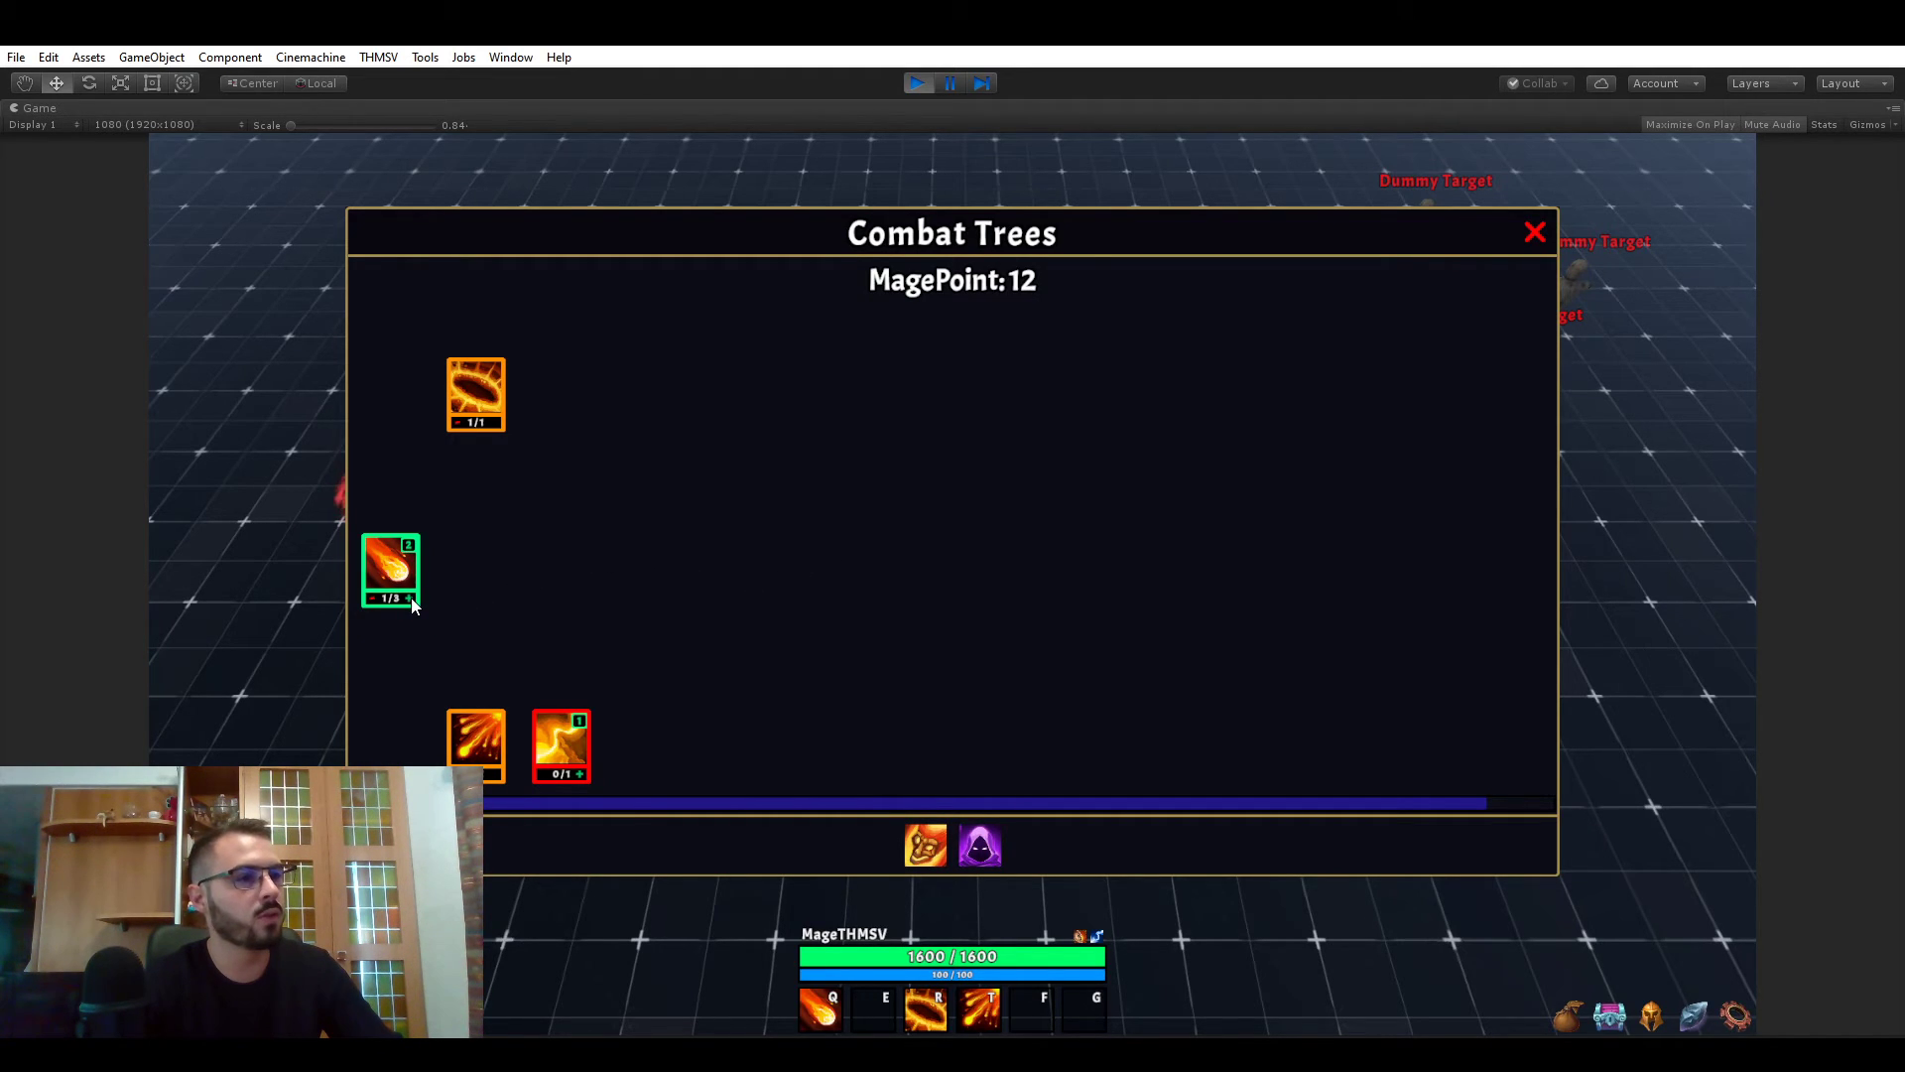
- Cast Fireball twice at the dummy targets with Q
left_click(1535, 231)
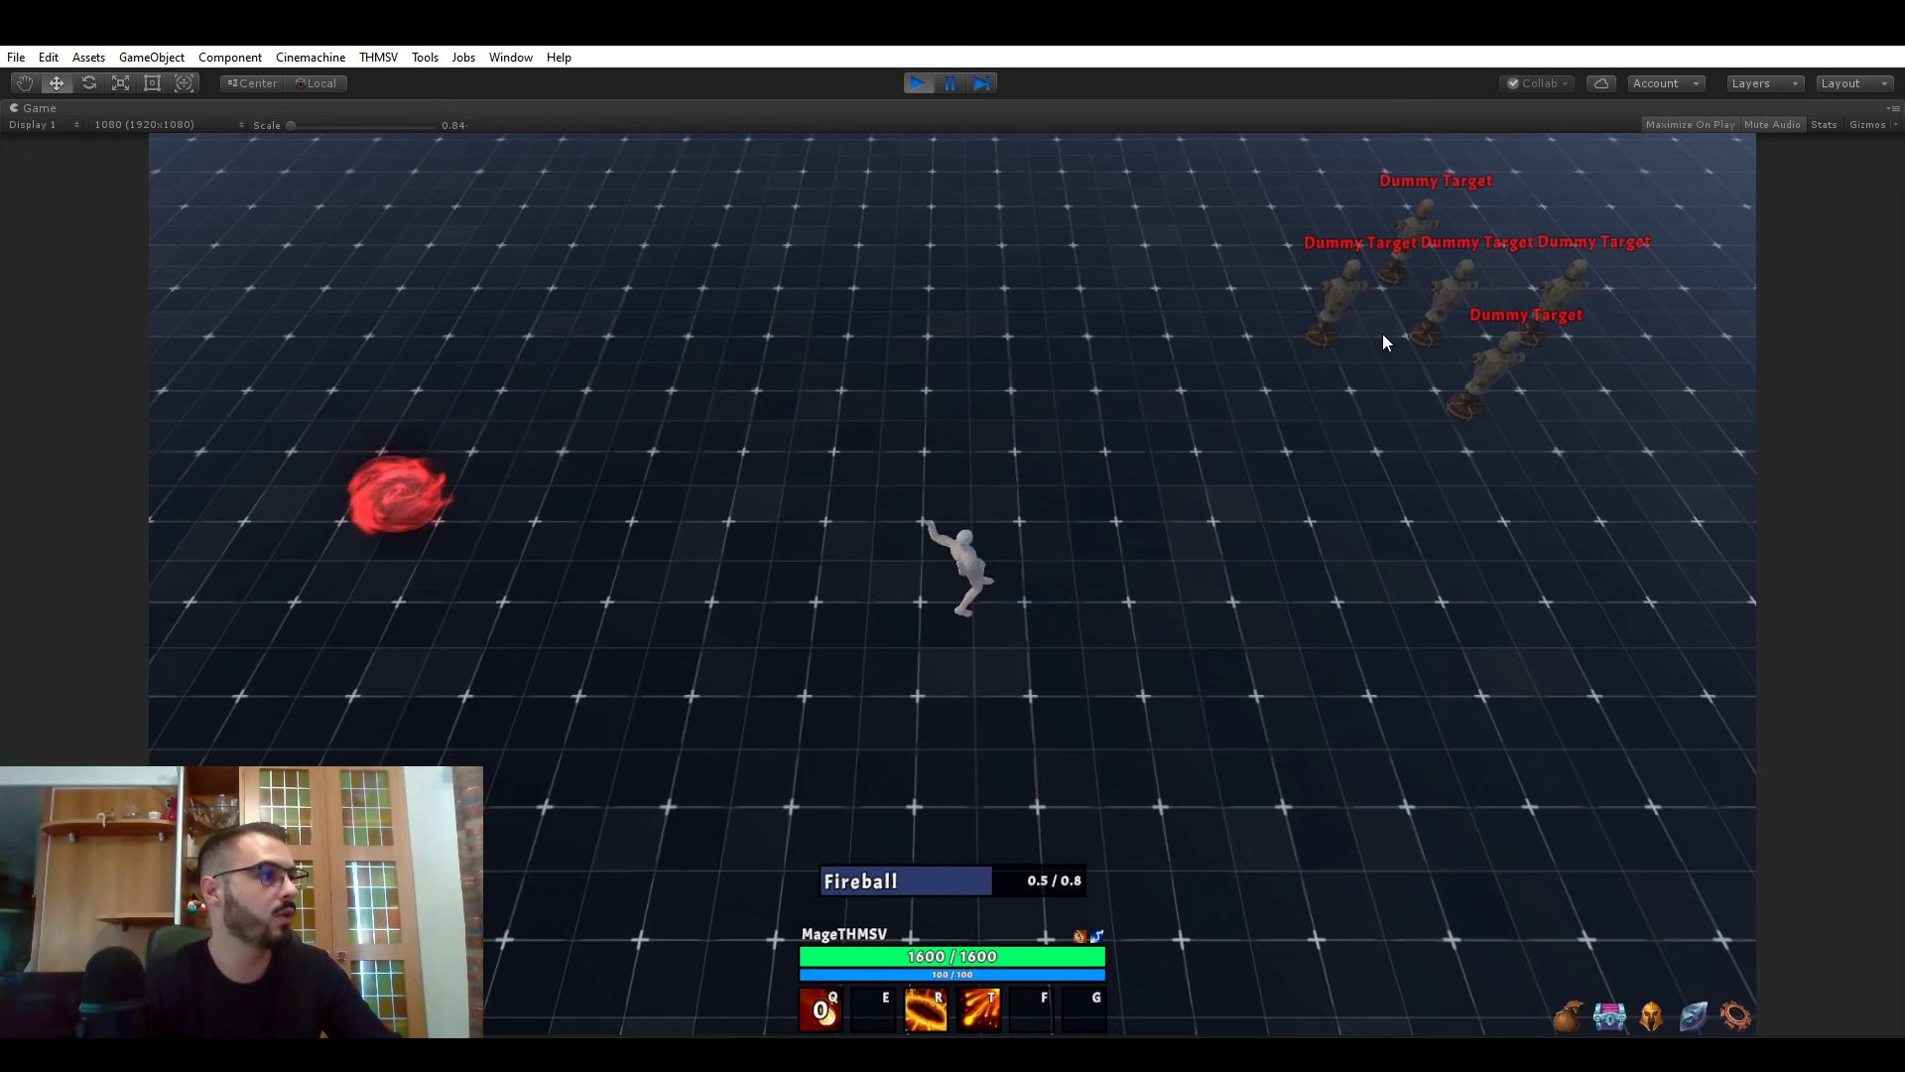
key("q")
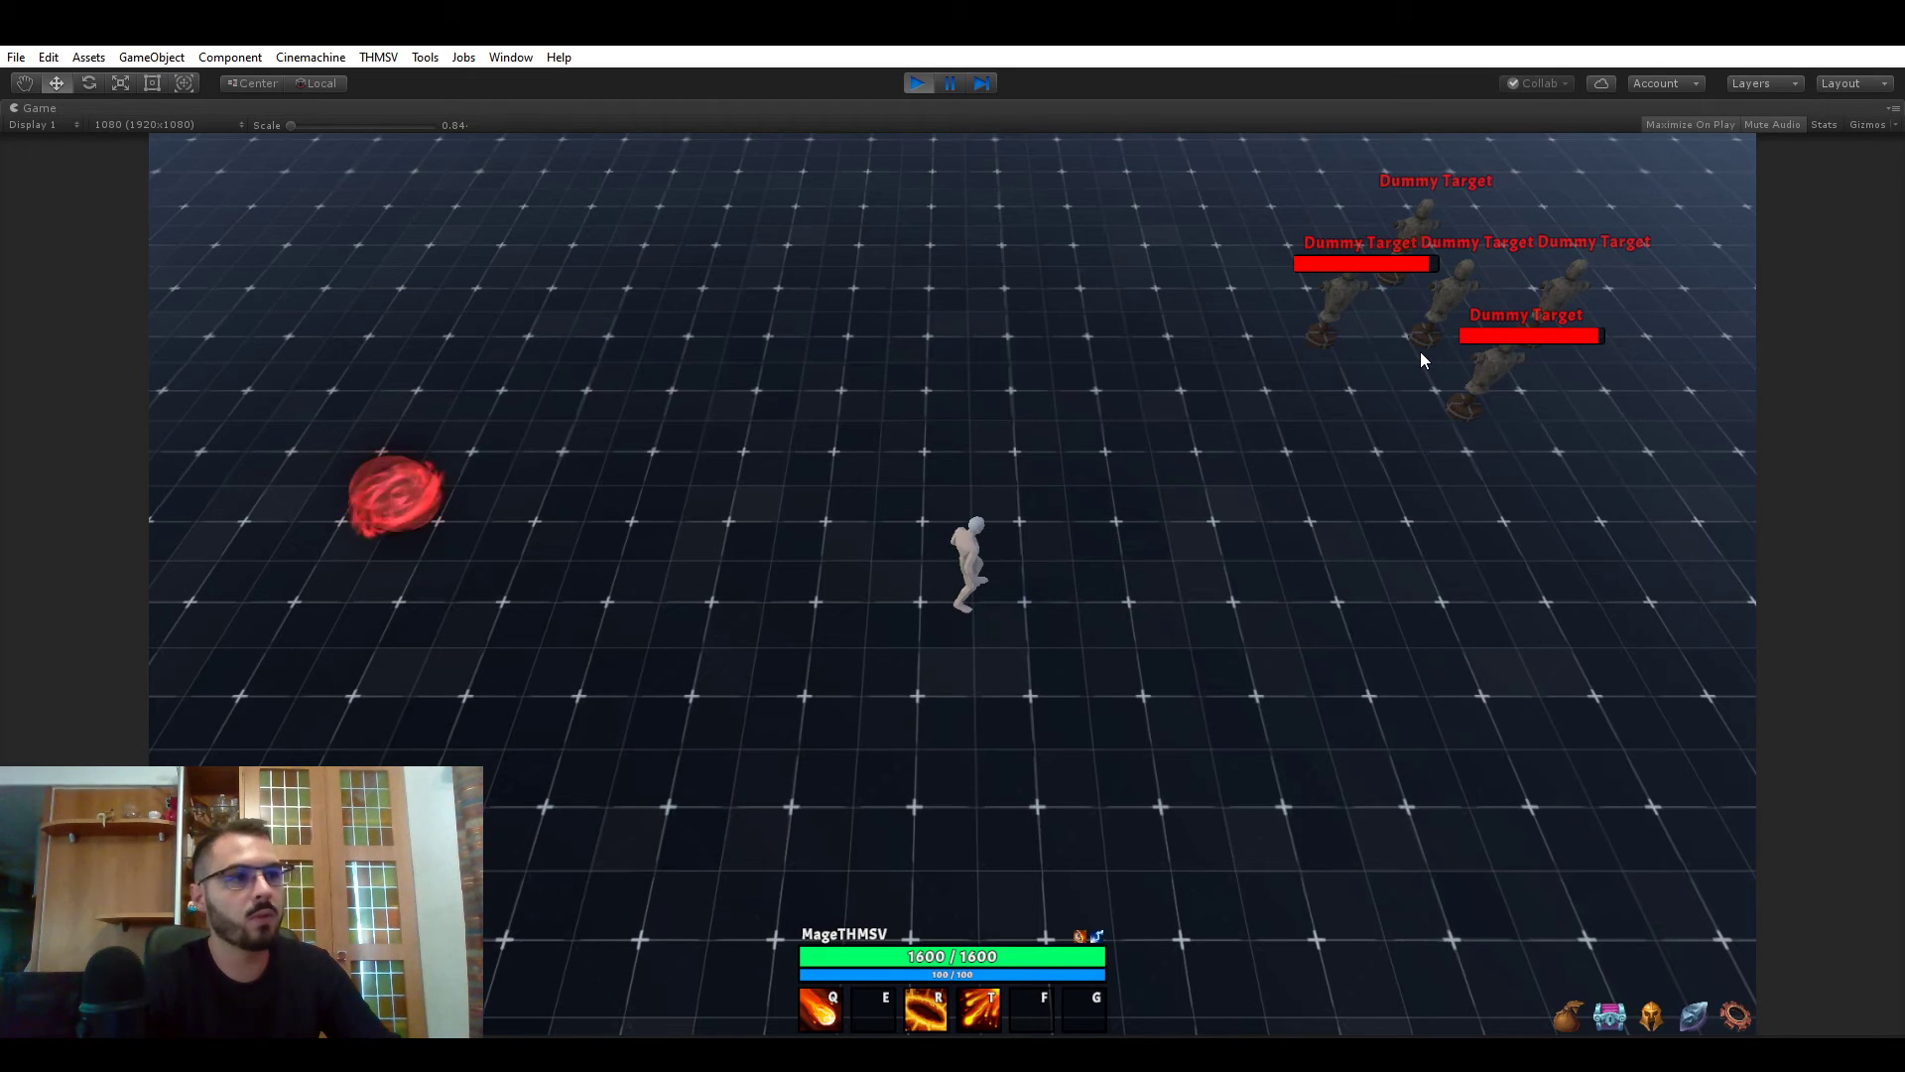
key("q")
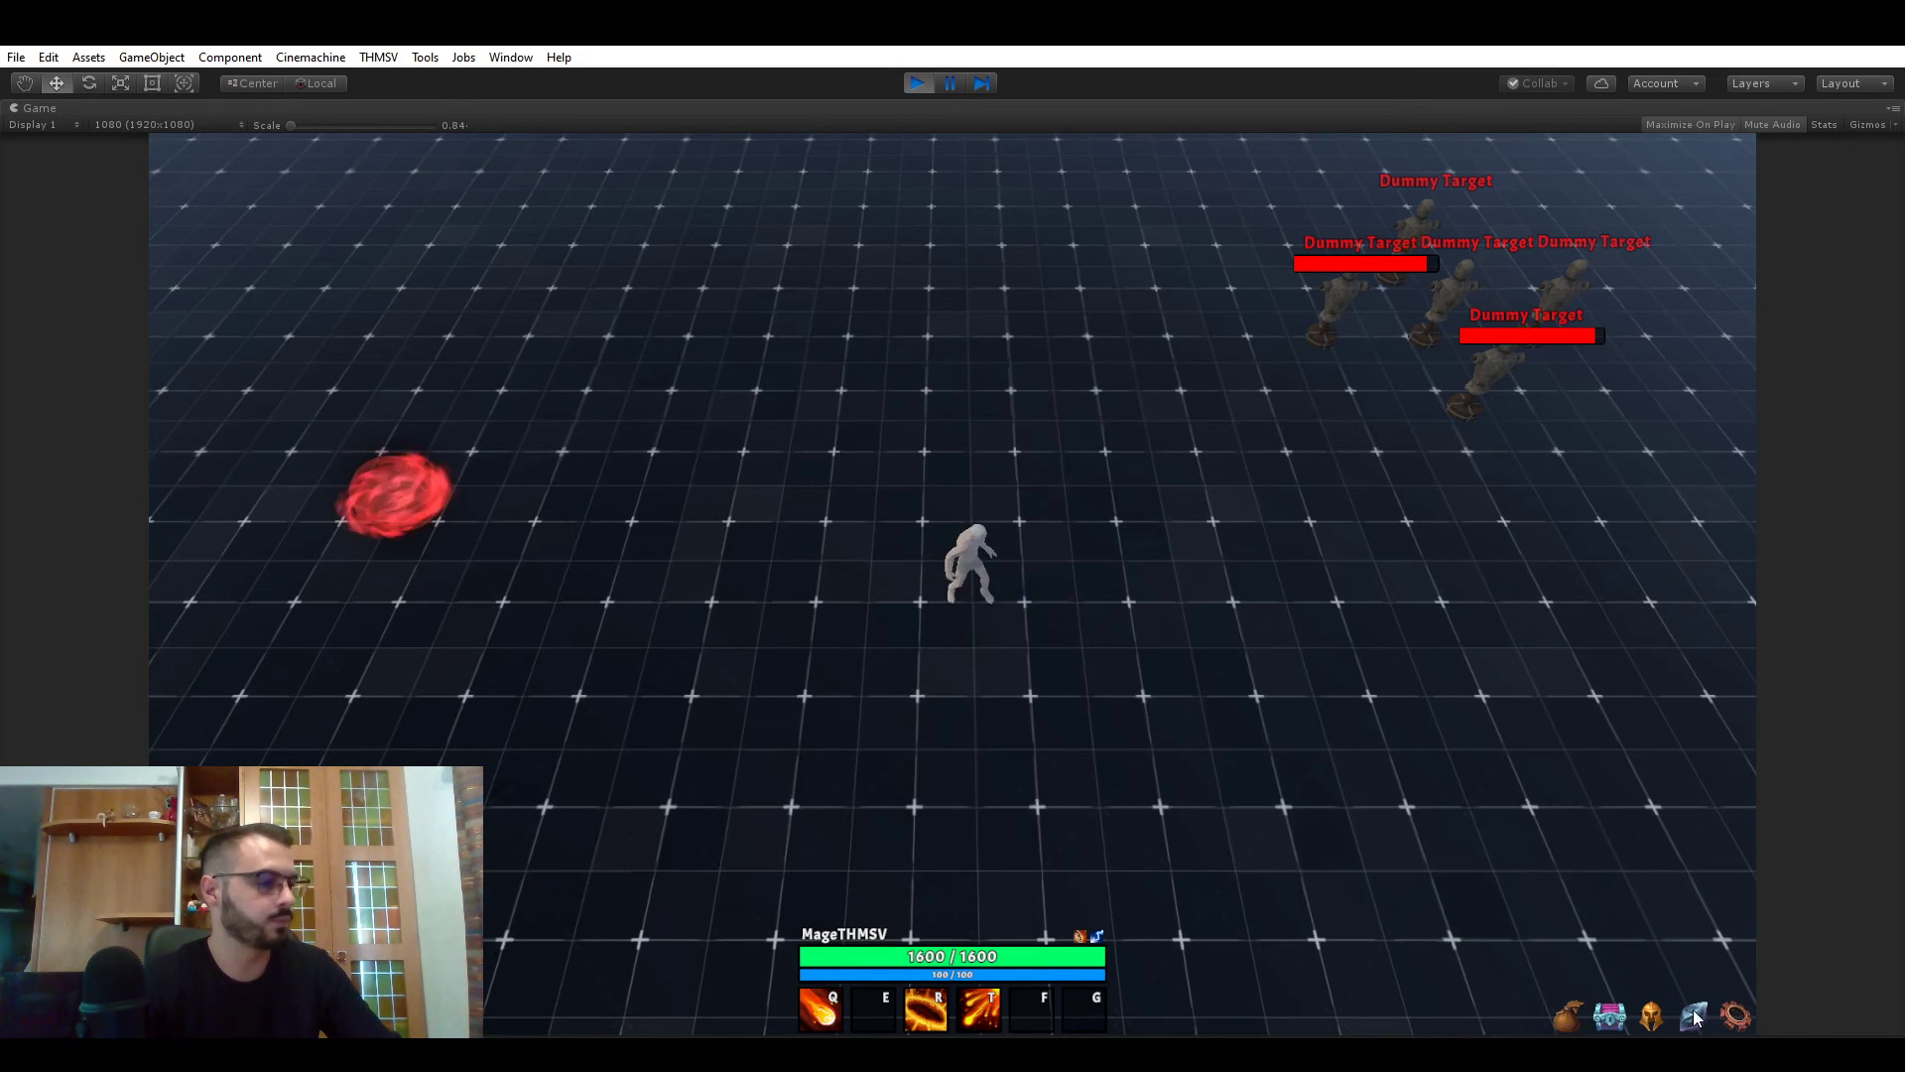
- Open RPG Builder, inspect Fireball's rank settings, then close the editor
left_click(378, 58)
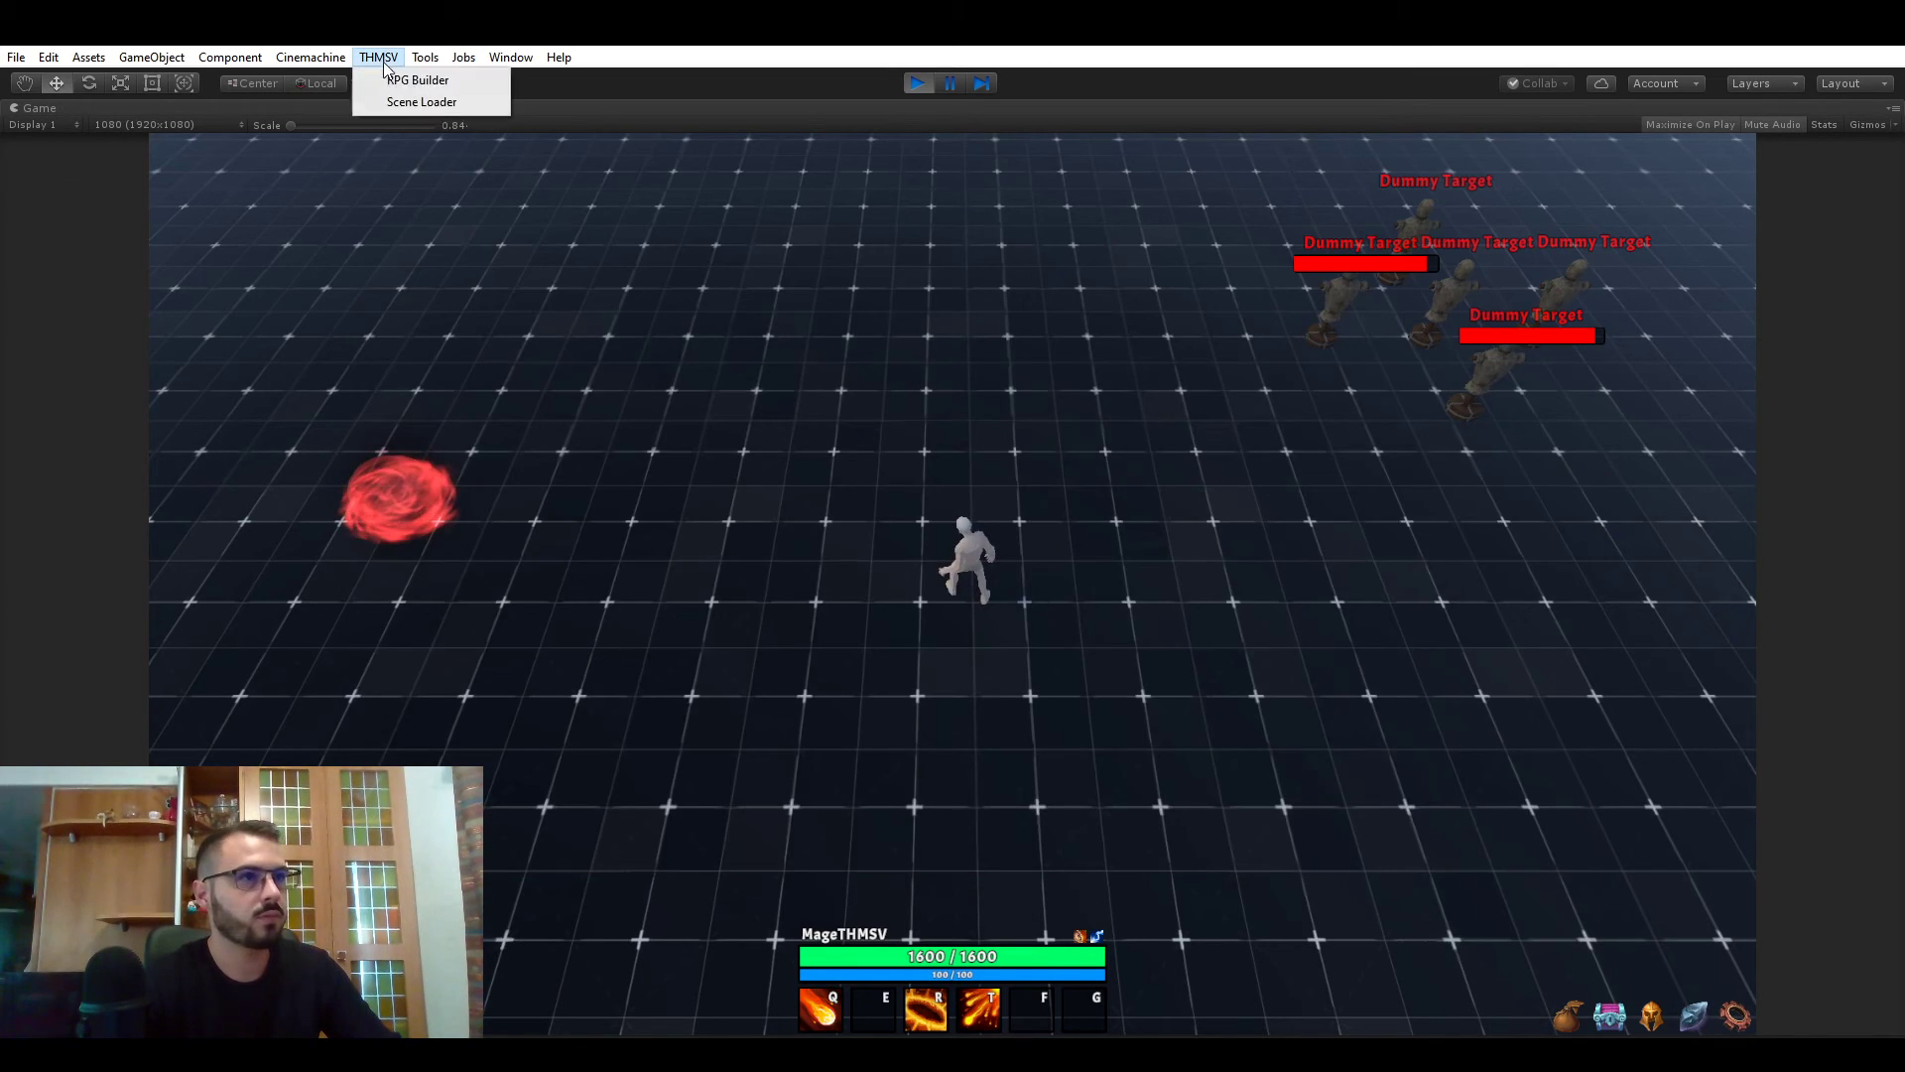
left_click(418, 80)
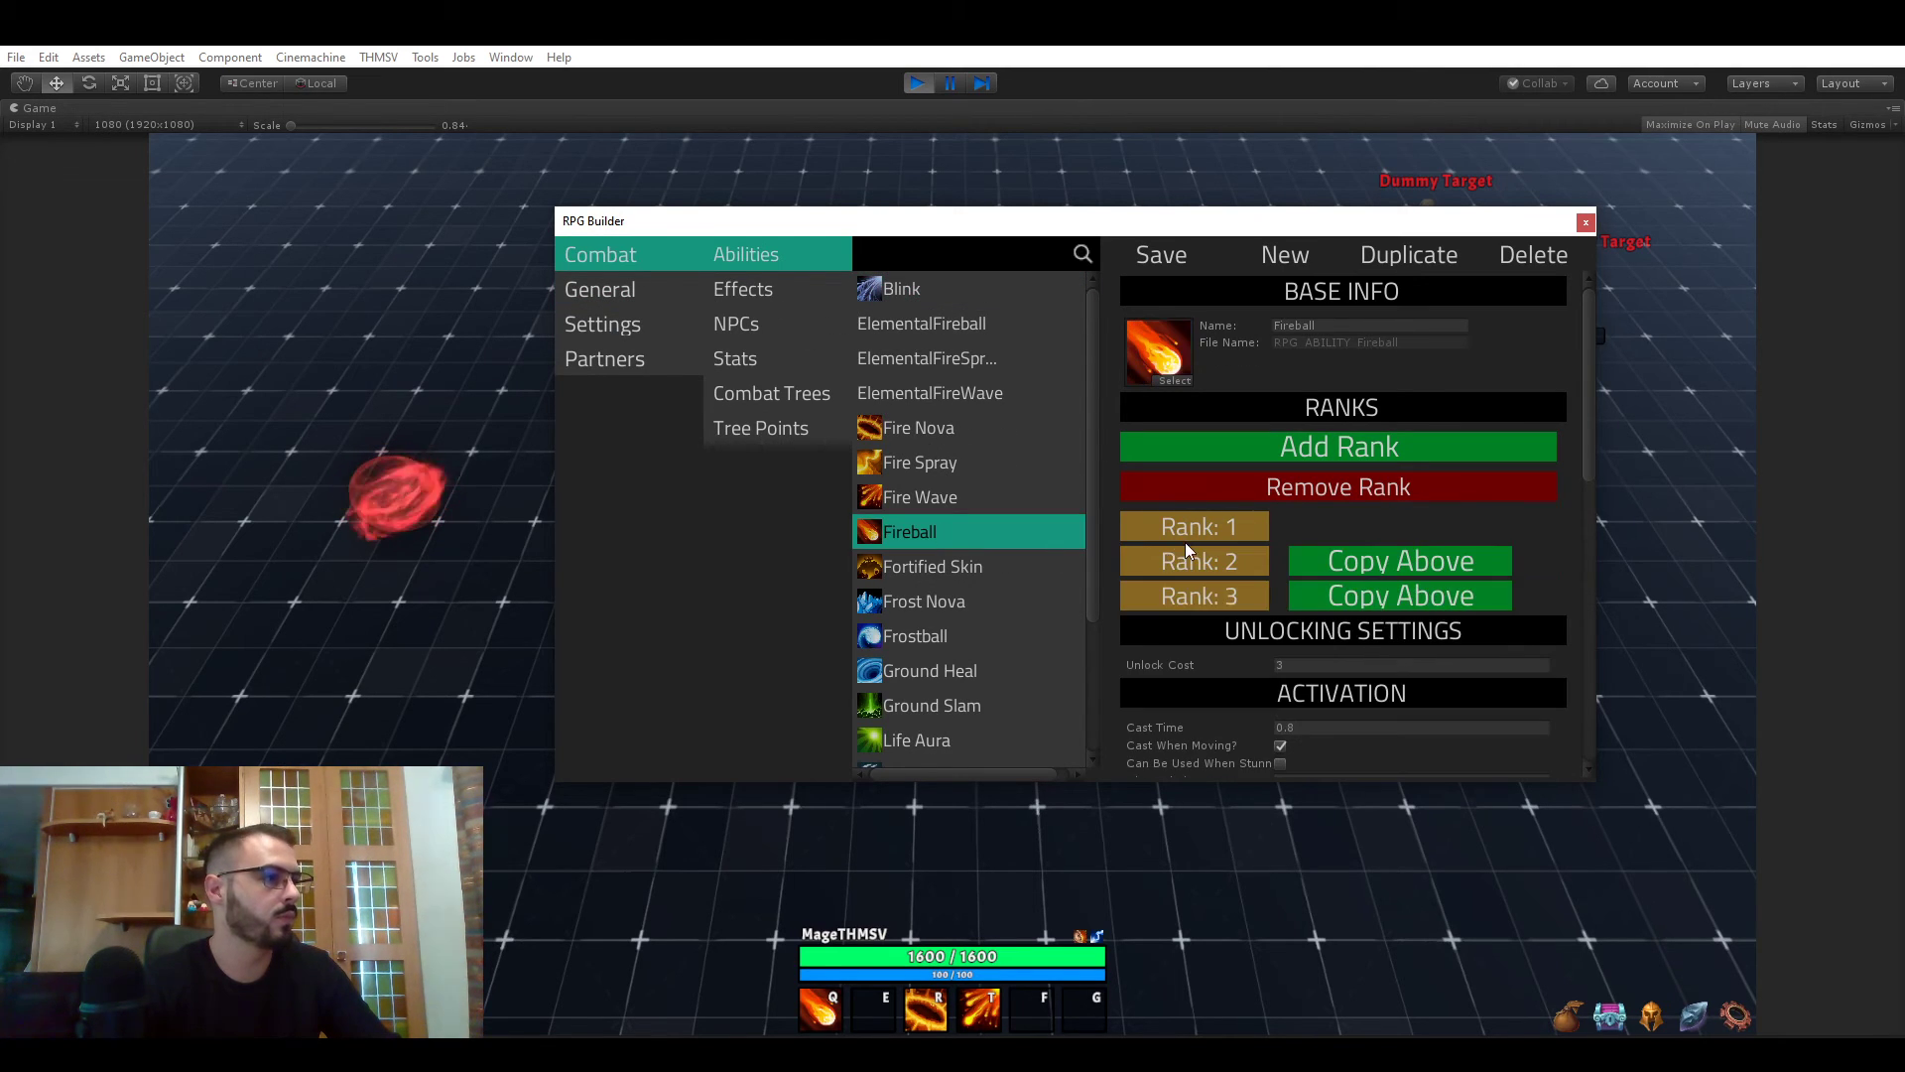
left_click(1409, 434)
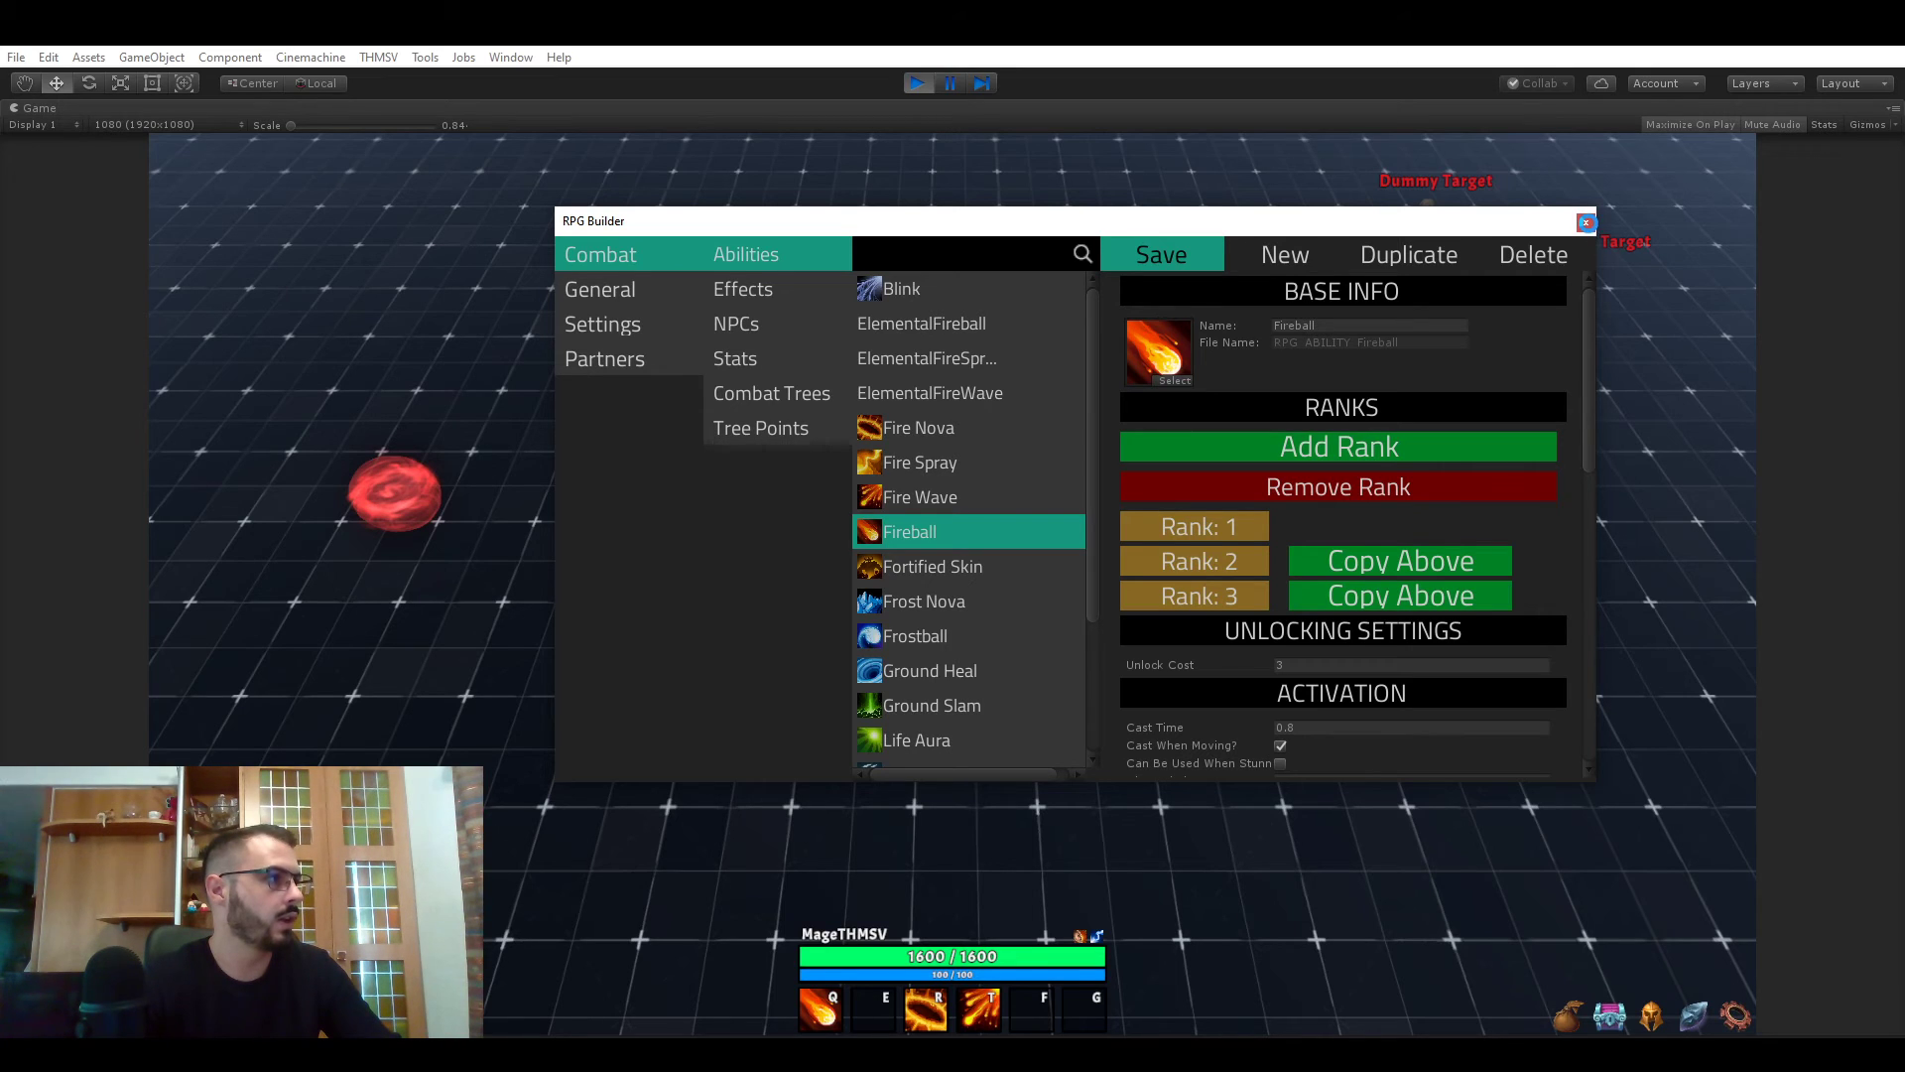
left_click(1585, 221)
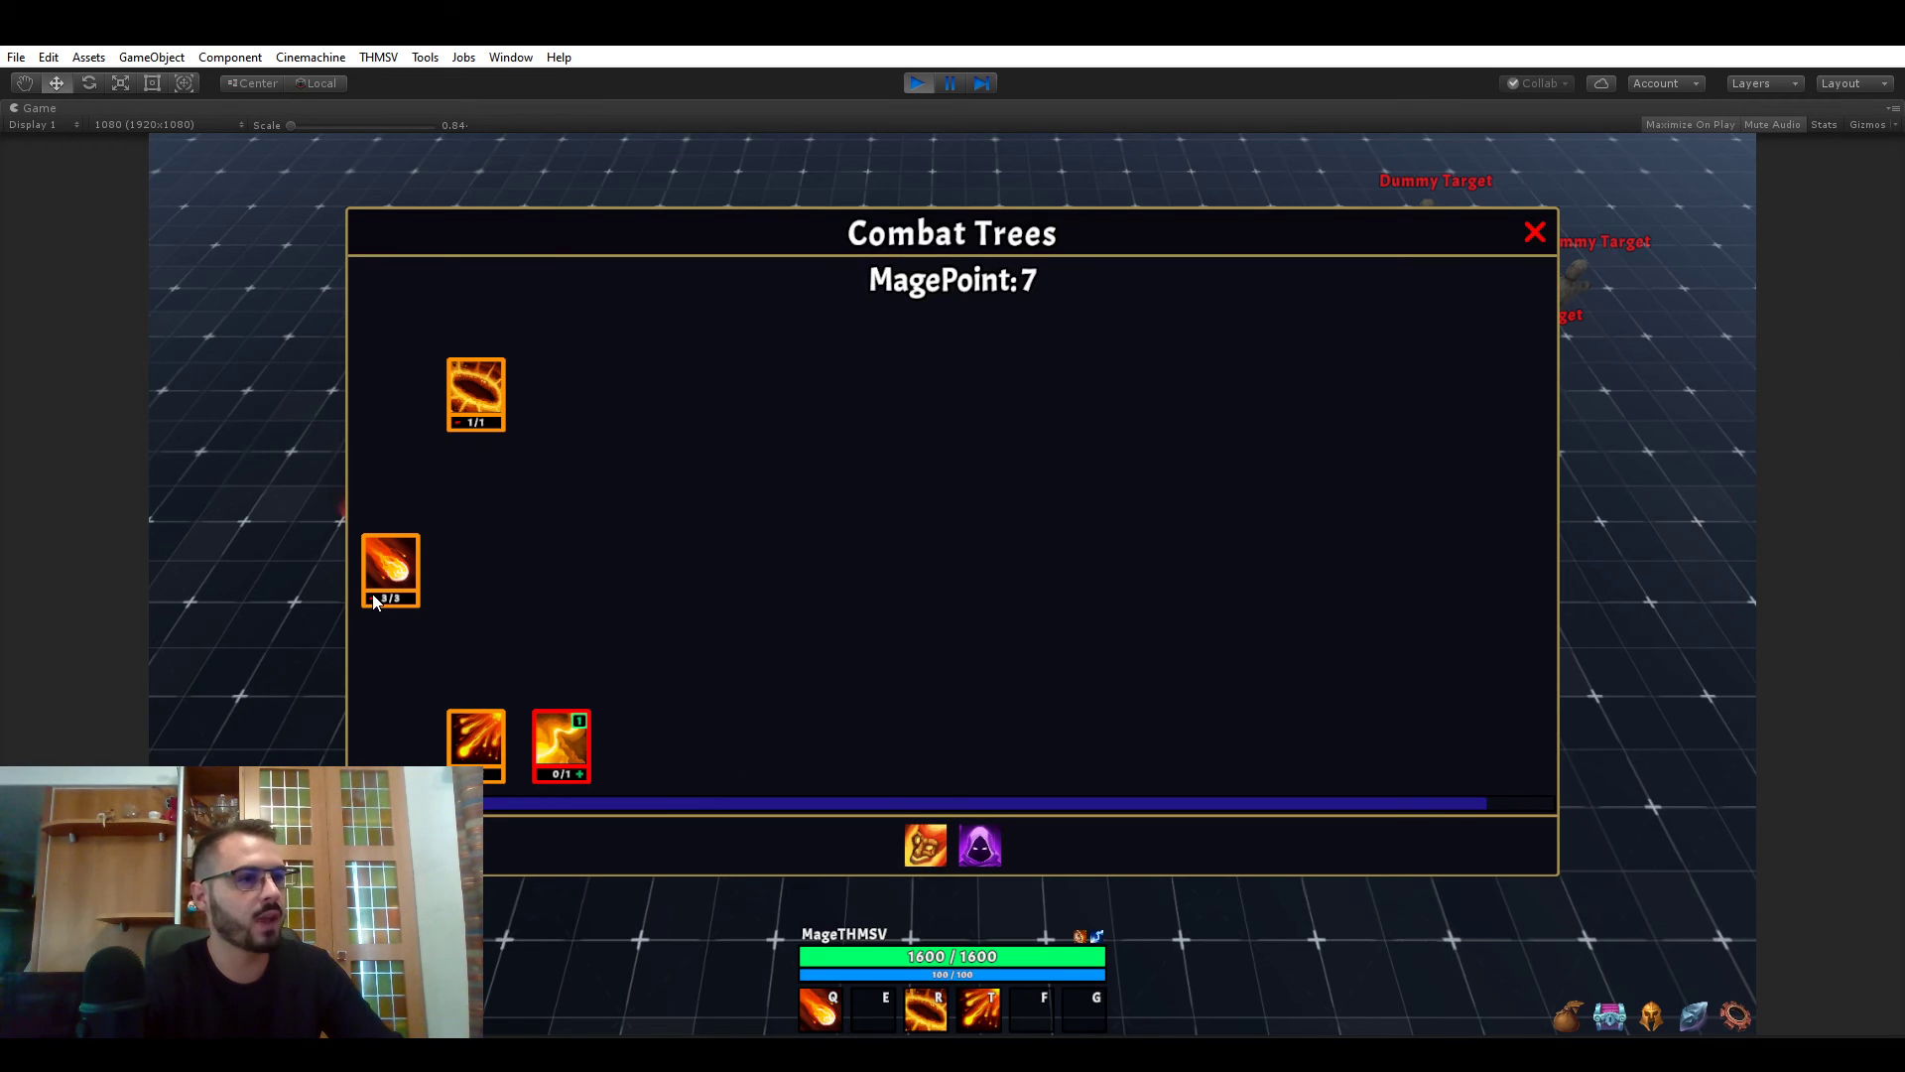
- Unlearn Fireball, then relearn ranks 1, 2 and 3 to reach 3 of 3
left_click(390, 571)
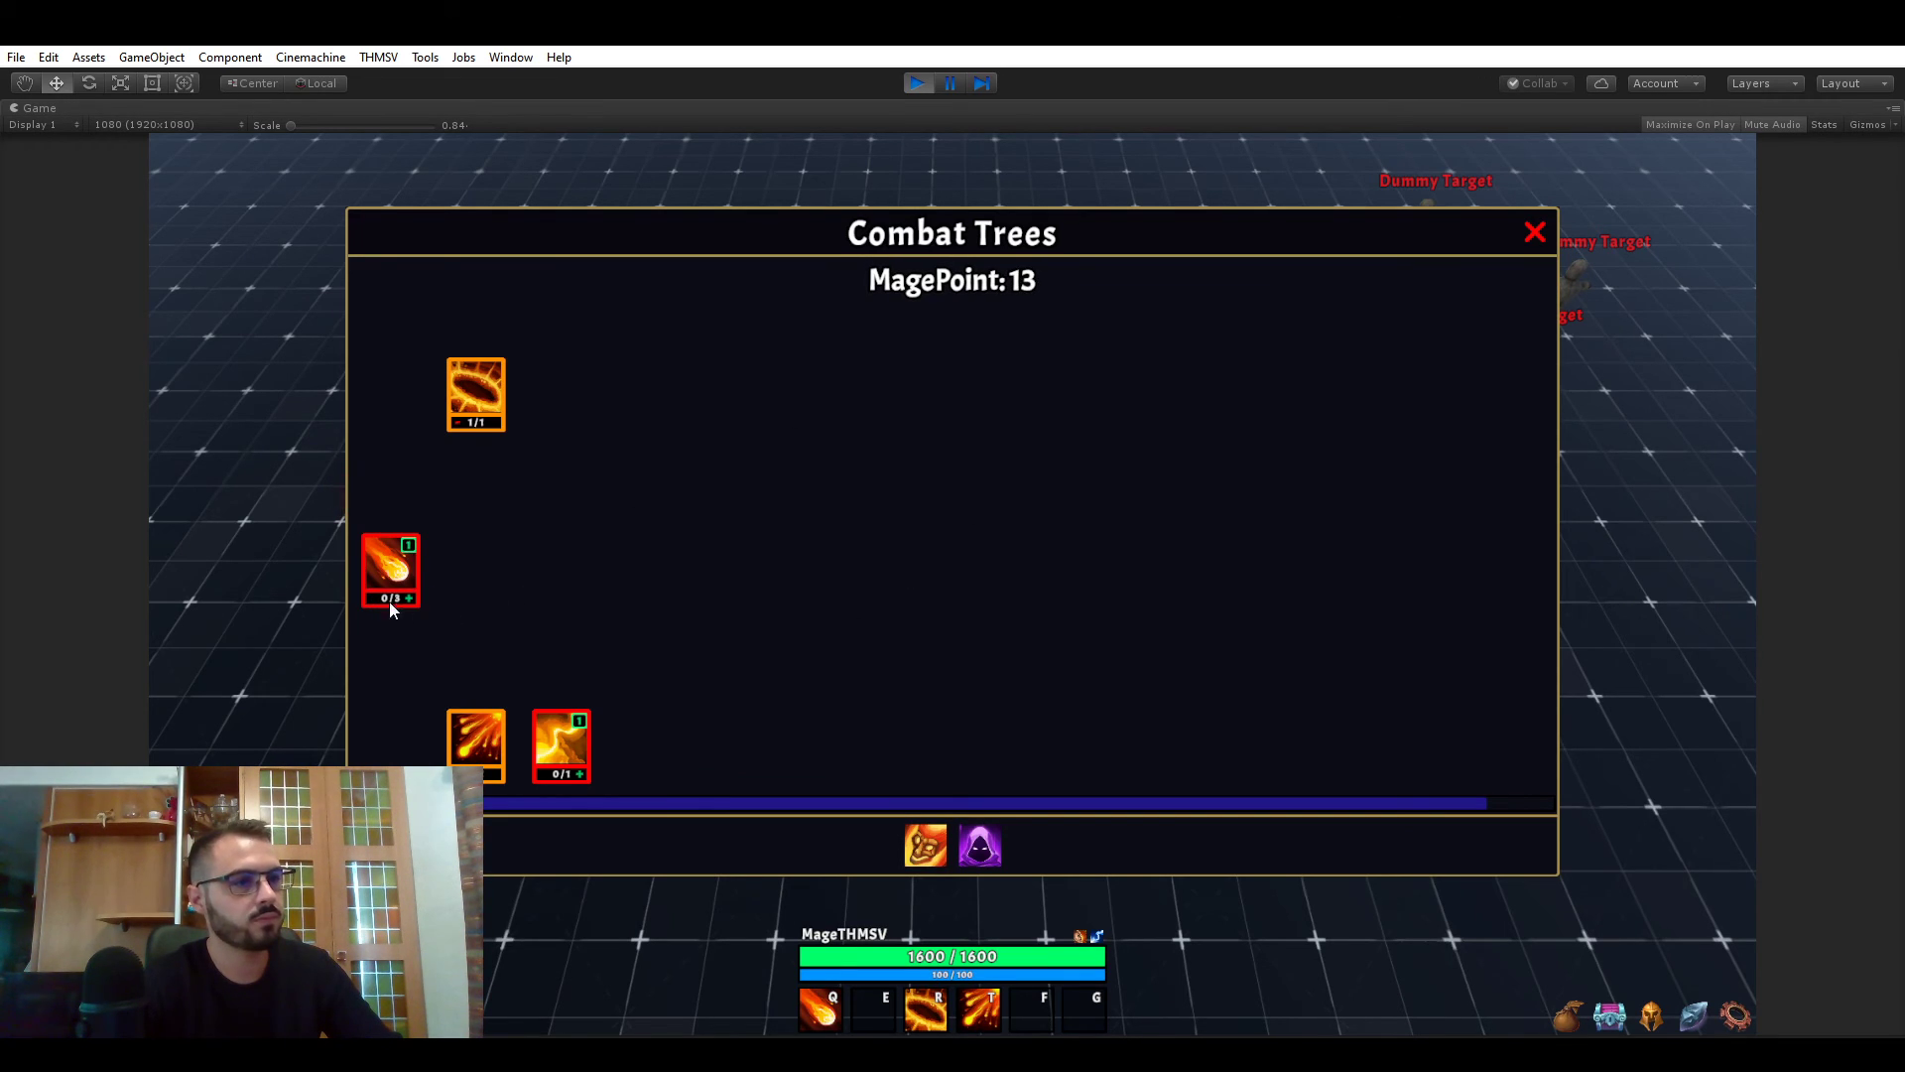
mouse_move(438, 568)
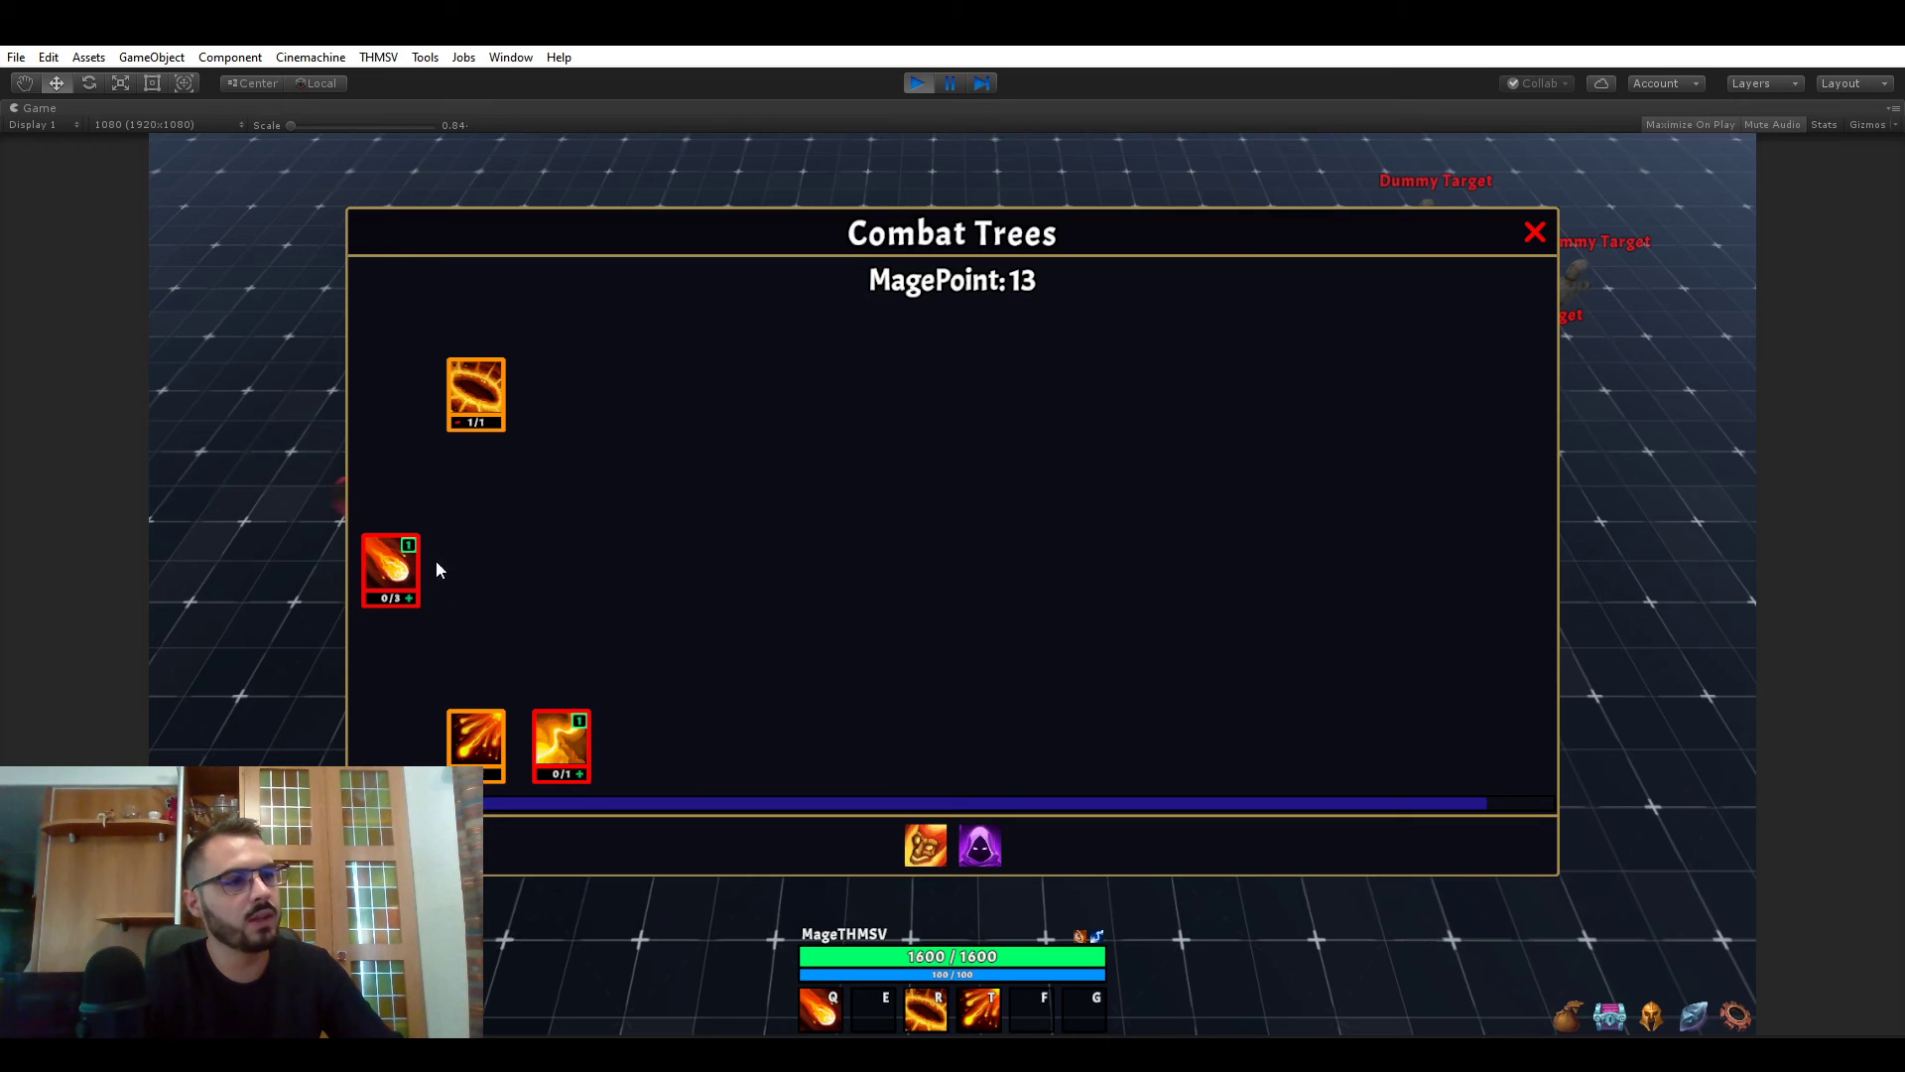
mouse_move(456, 562)
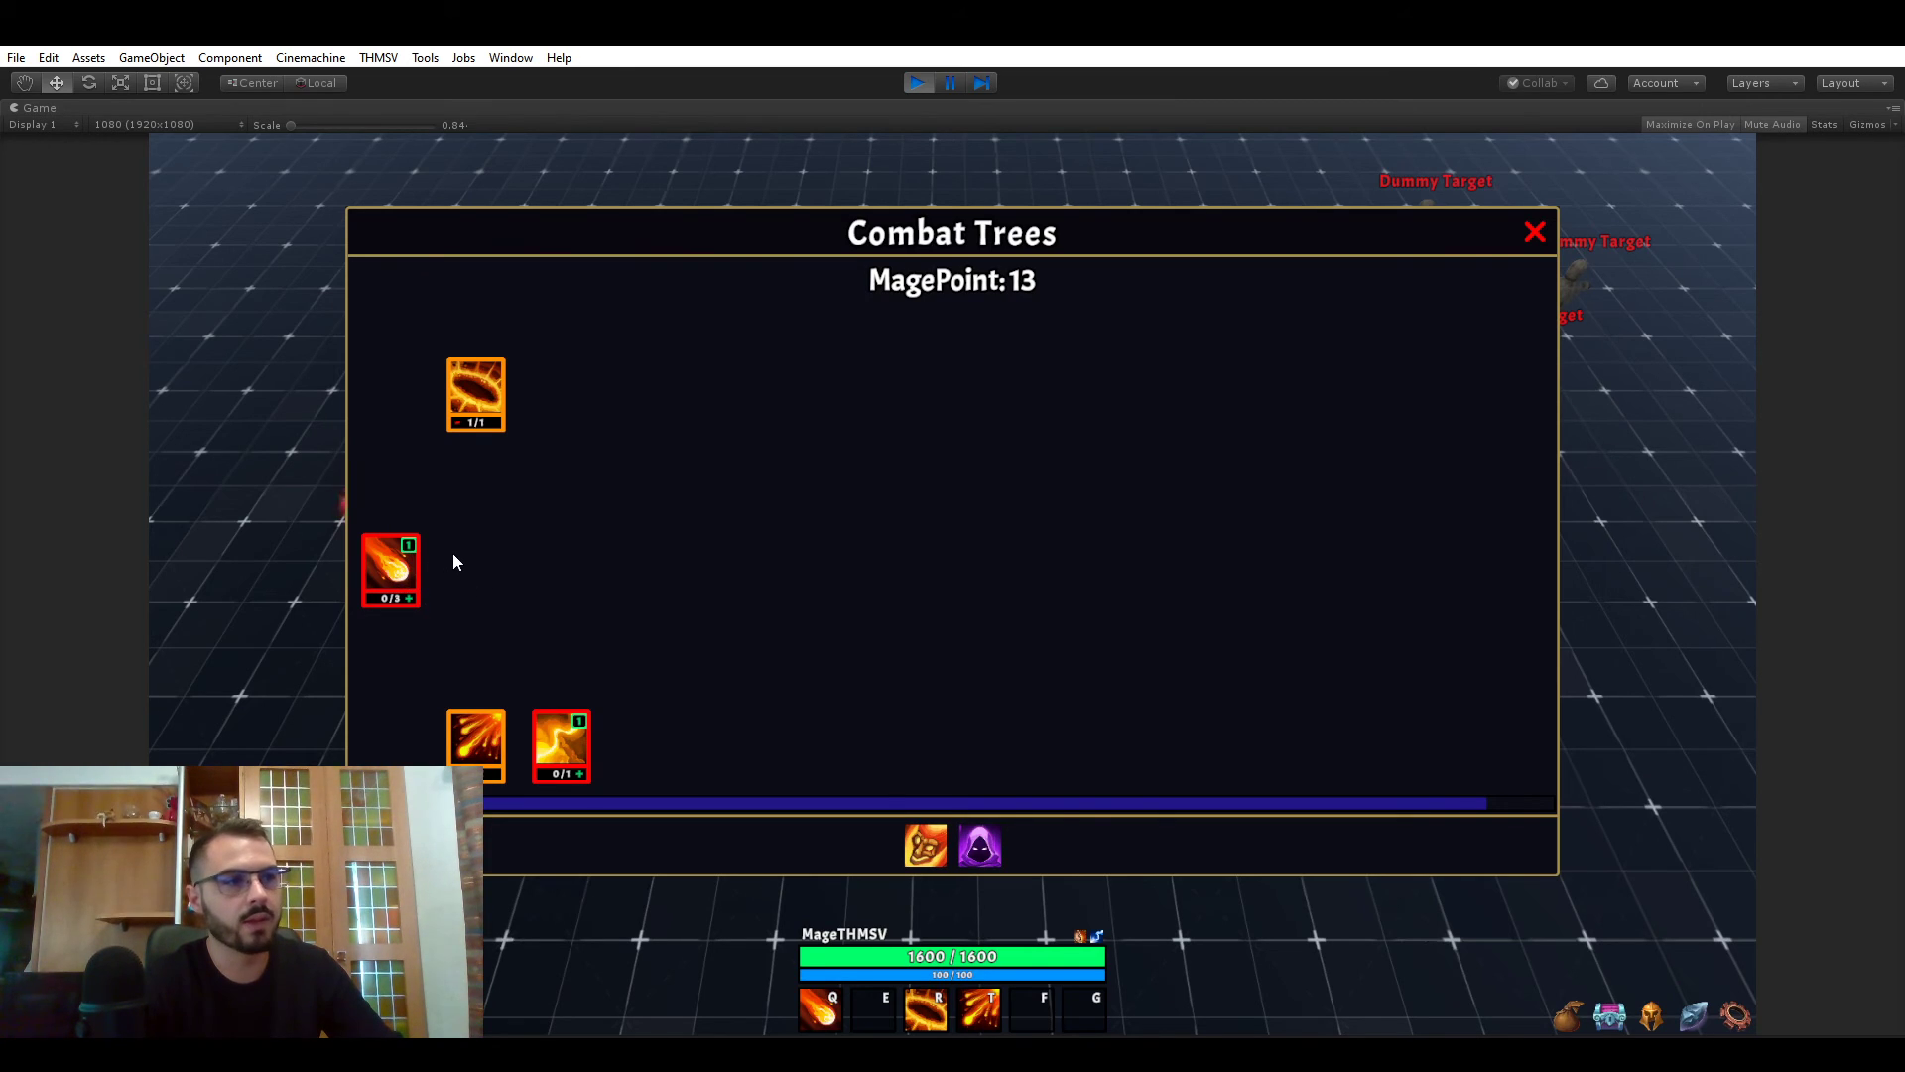
mouse_move(416, 555)
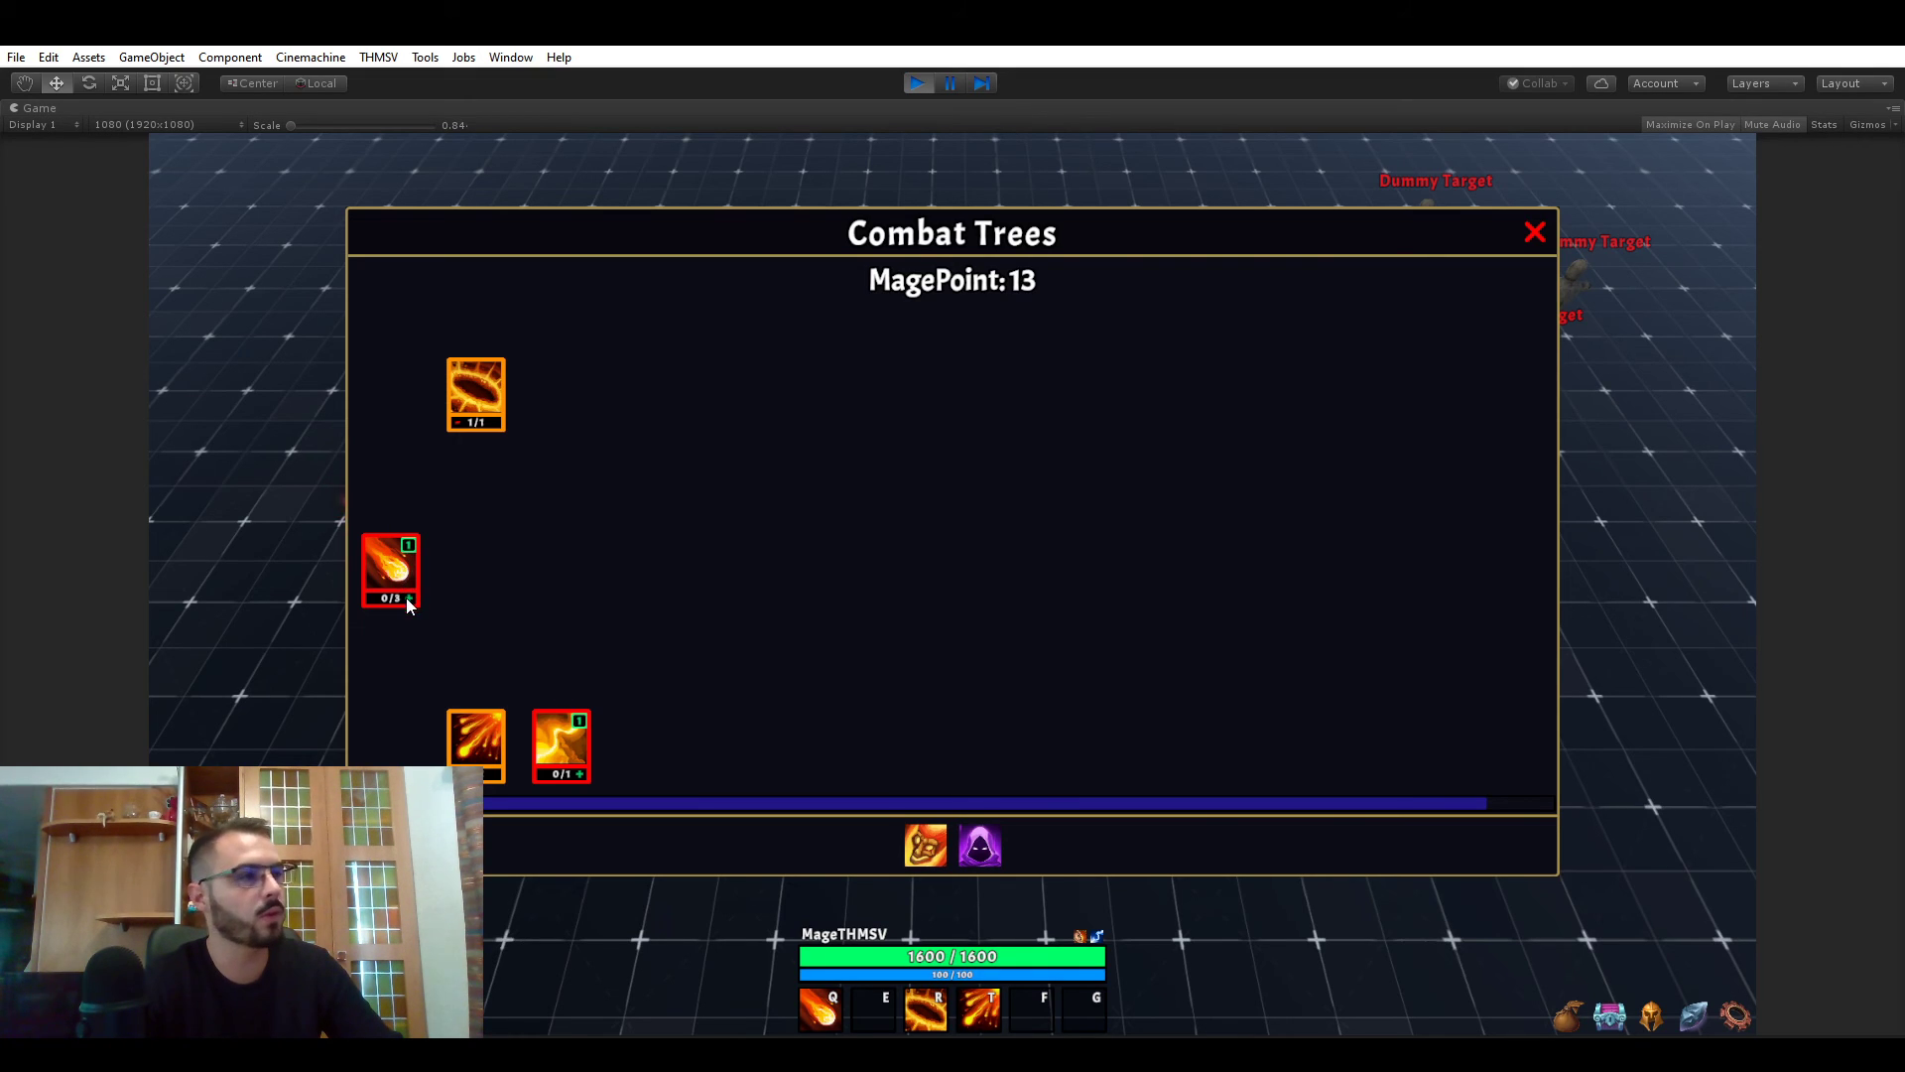
mouse_move(459, 595)
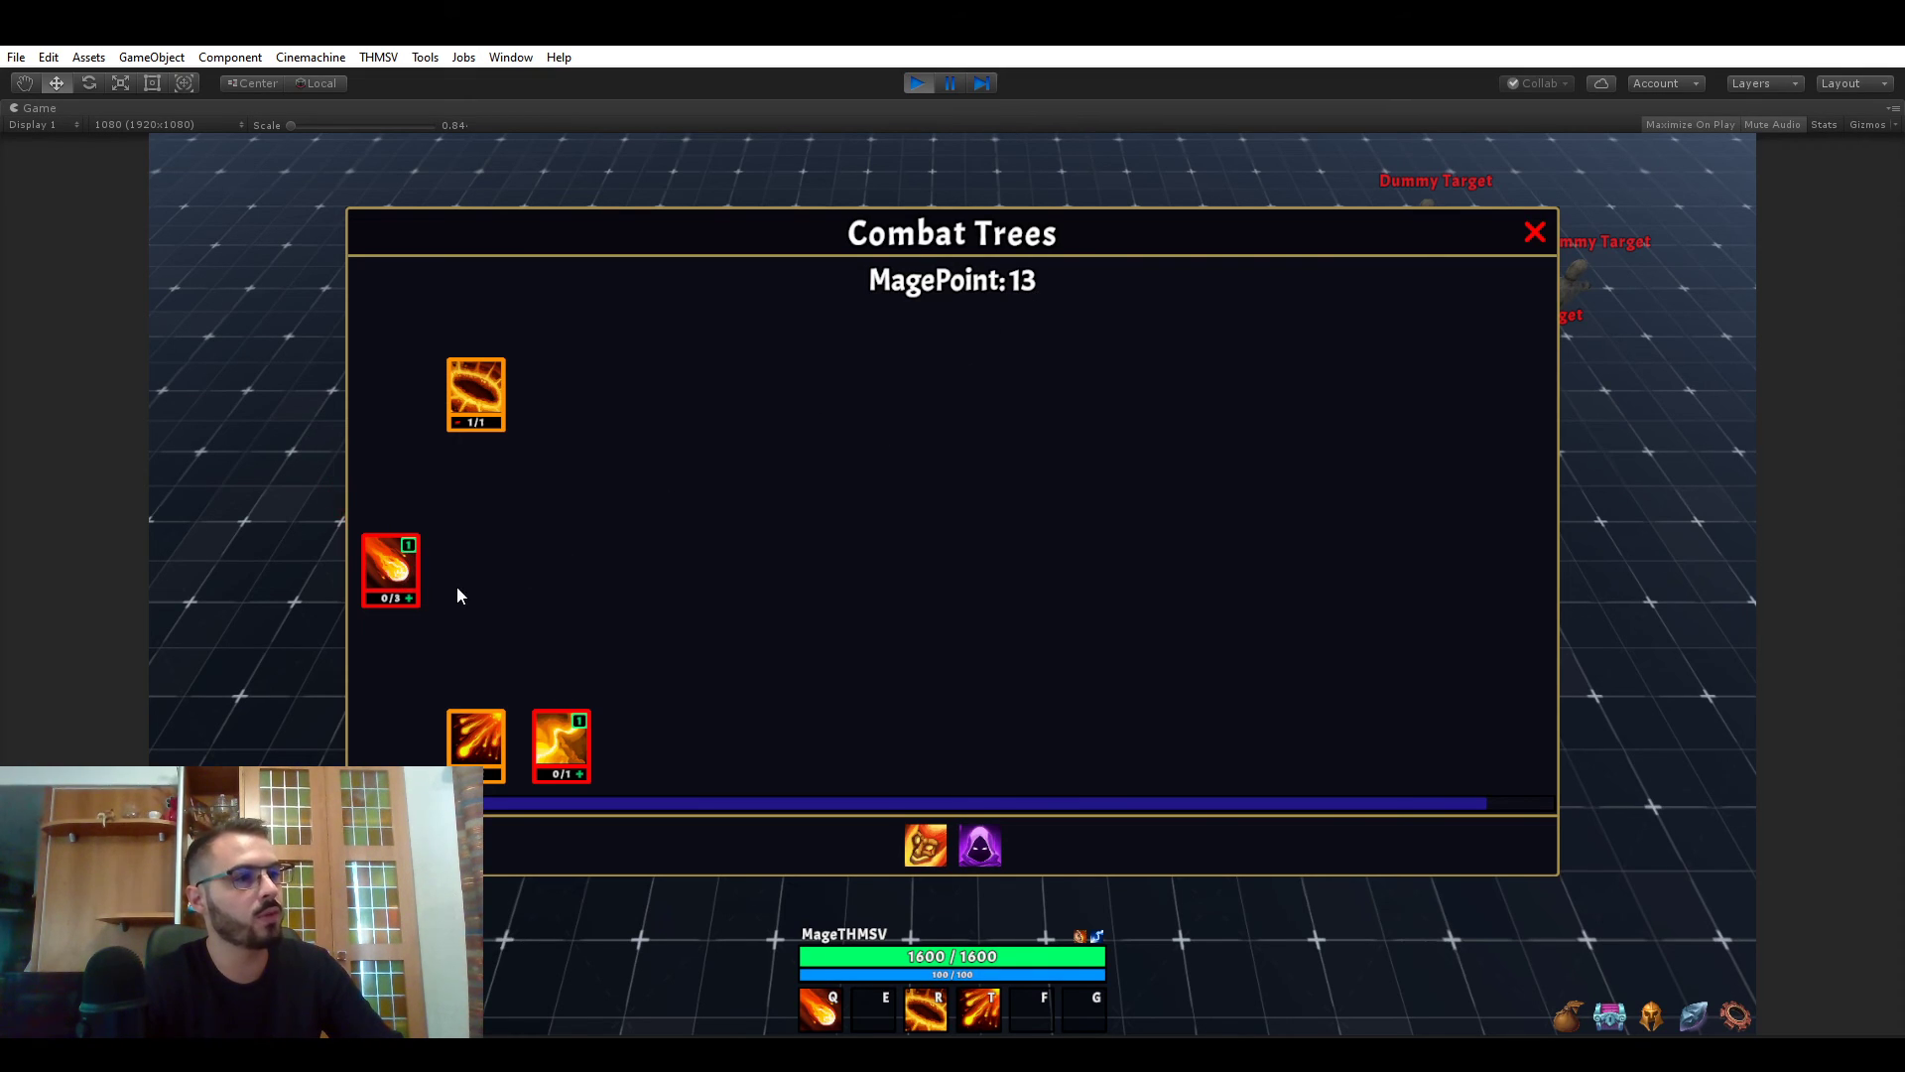
left_click(390, 572)
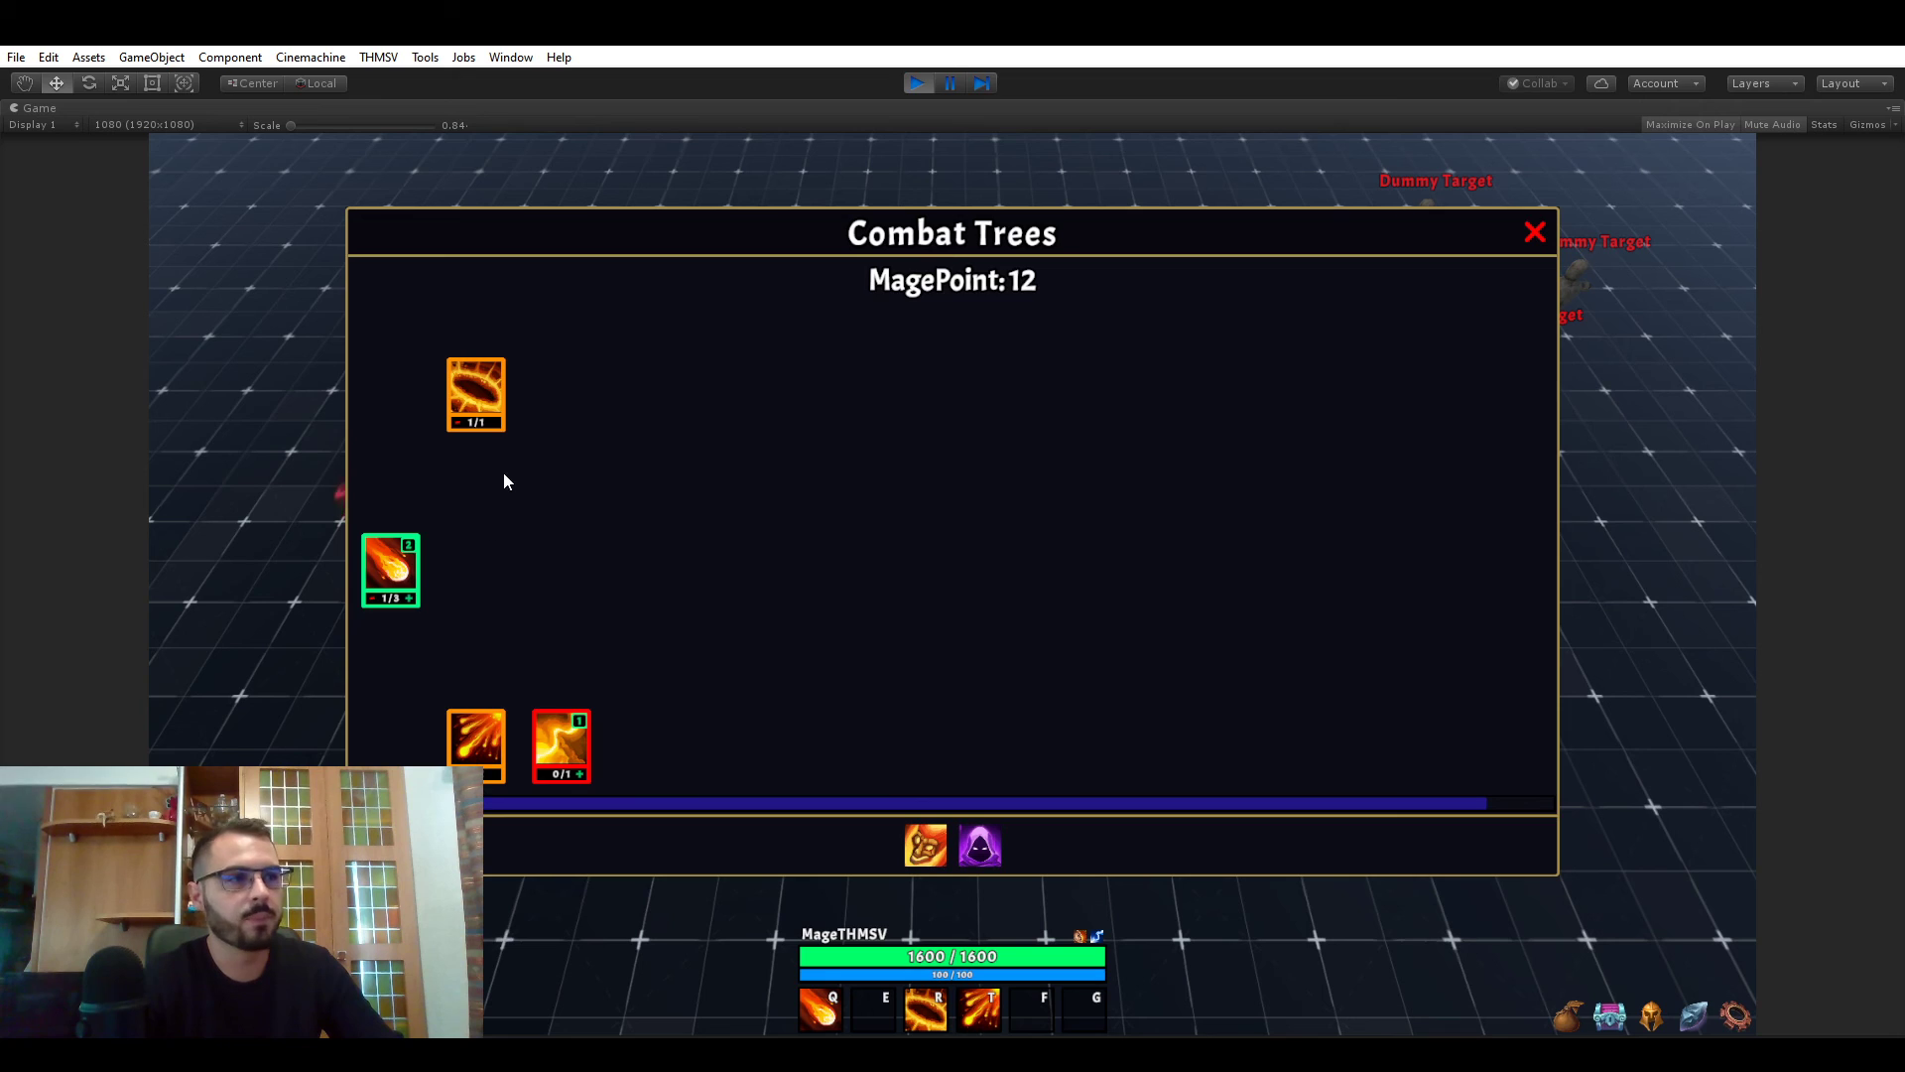
mouse_move(529, 433)
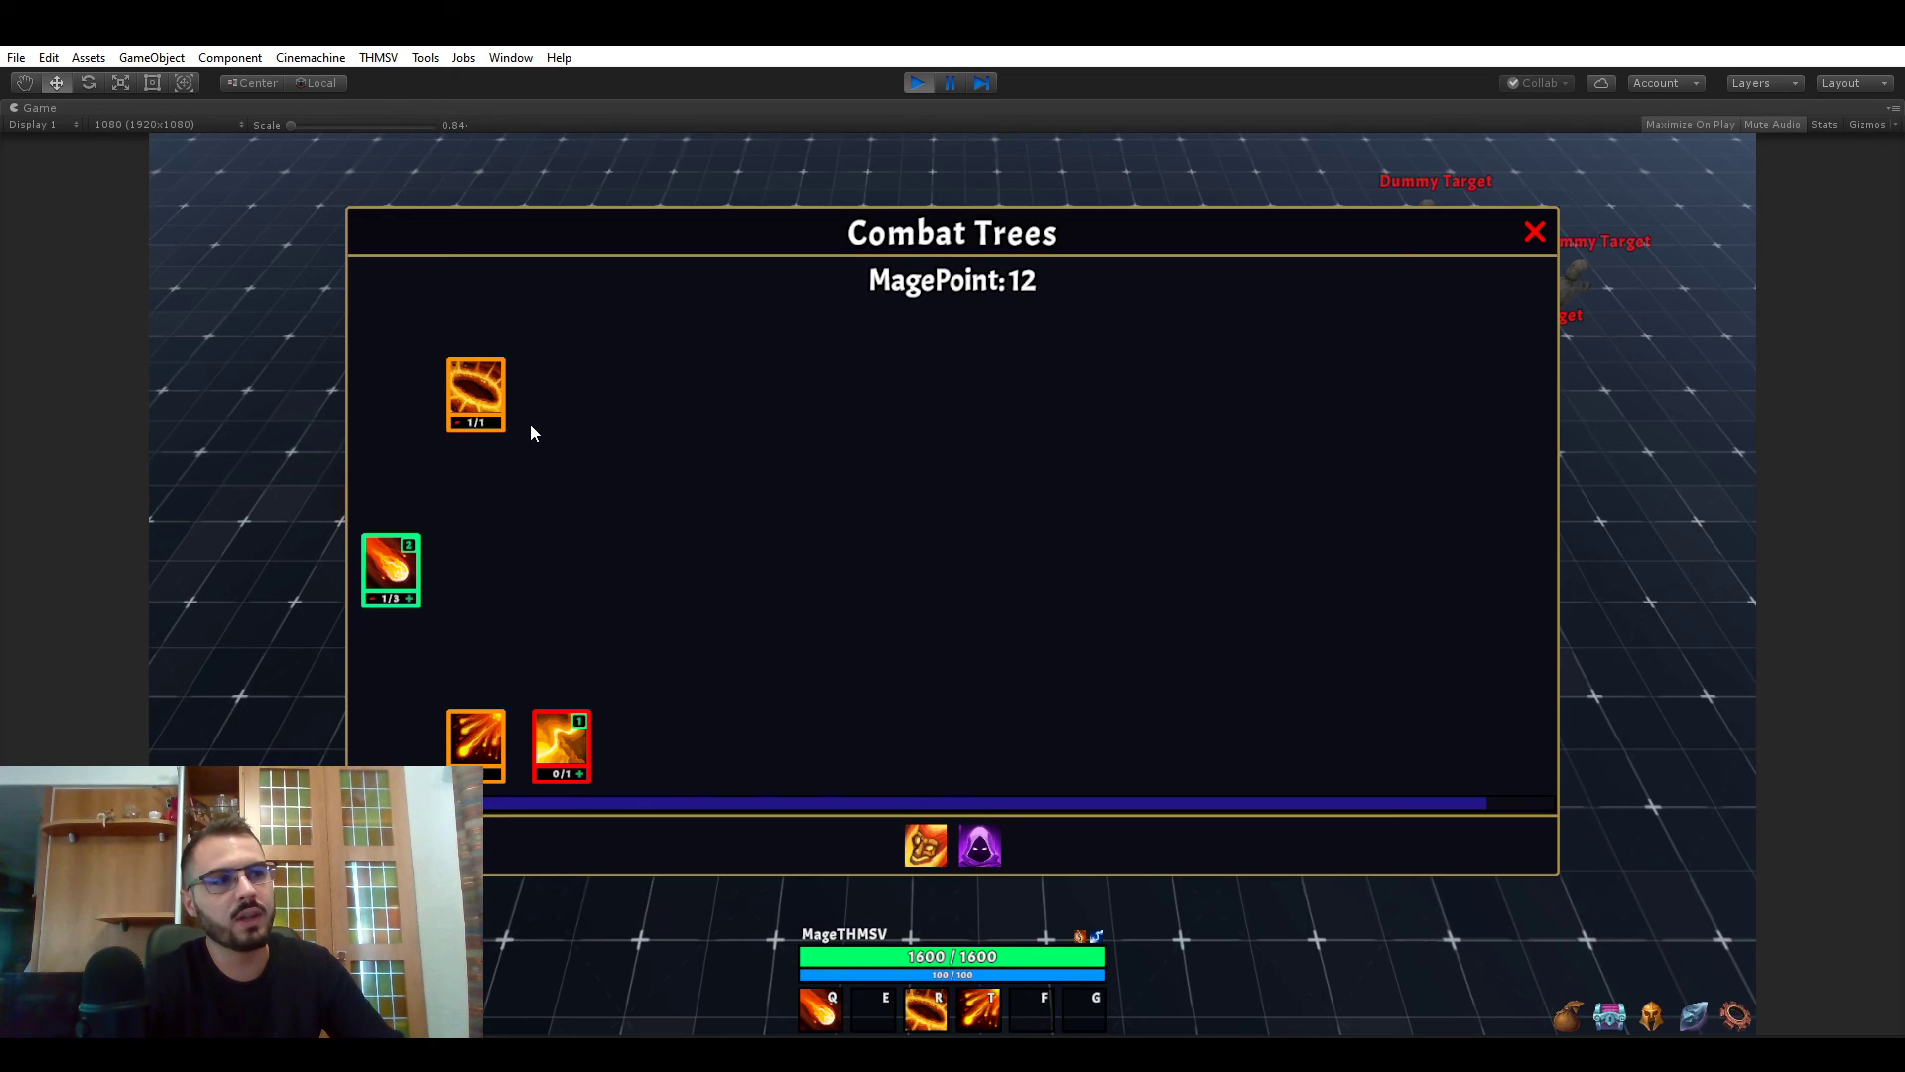
mouse_move(574, 455)
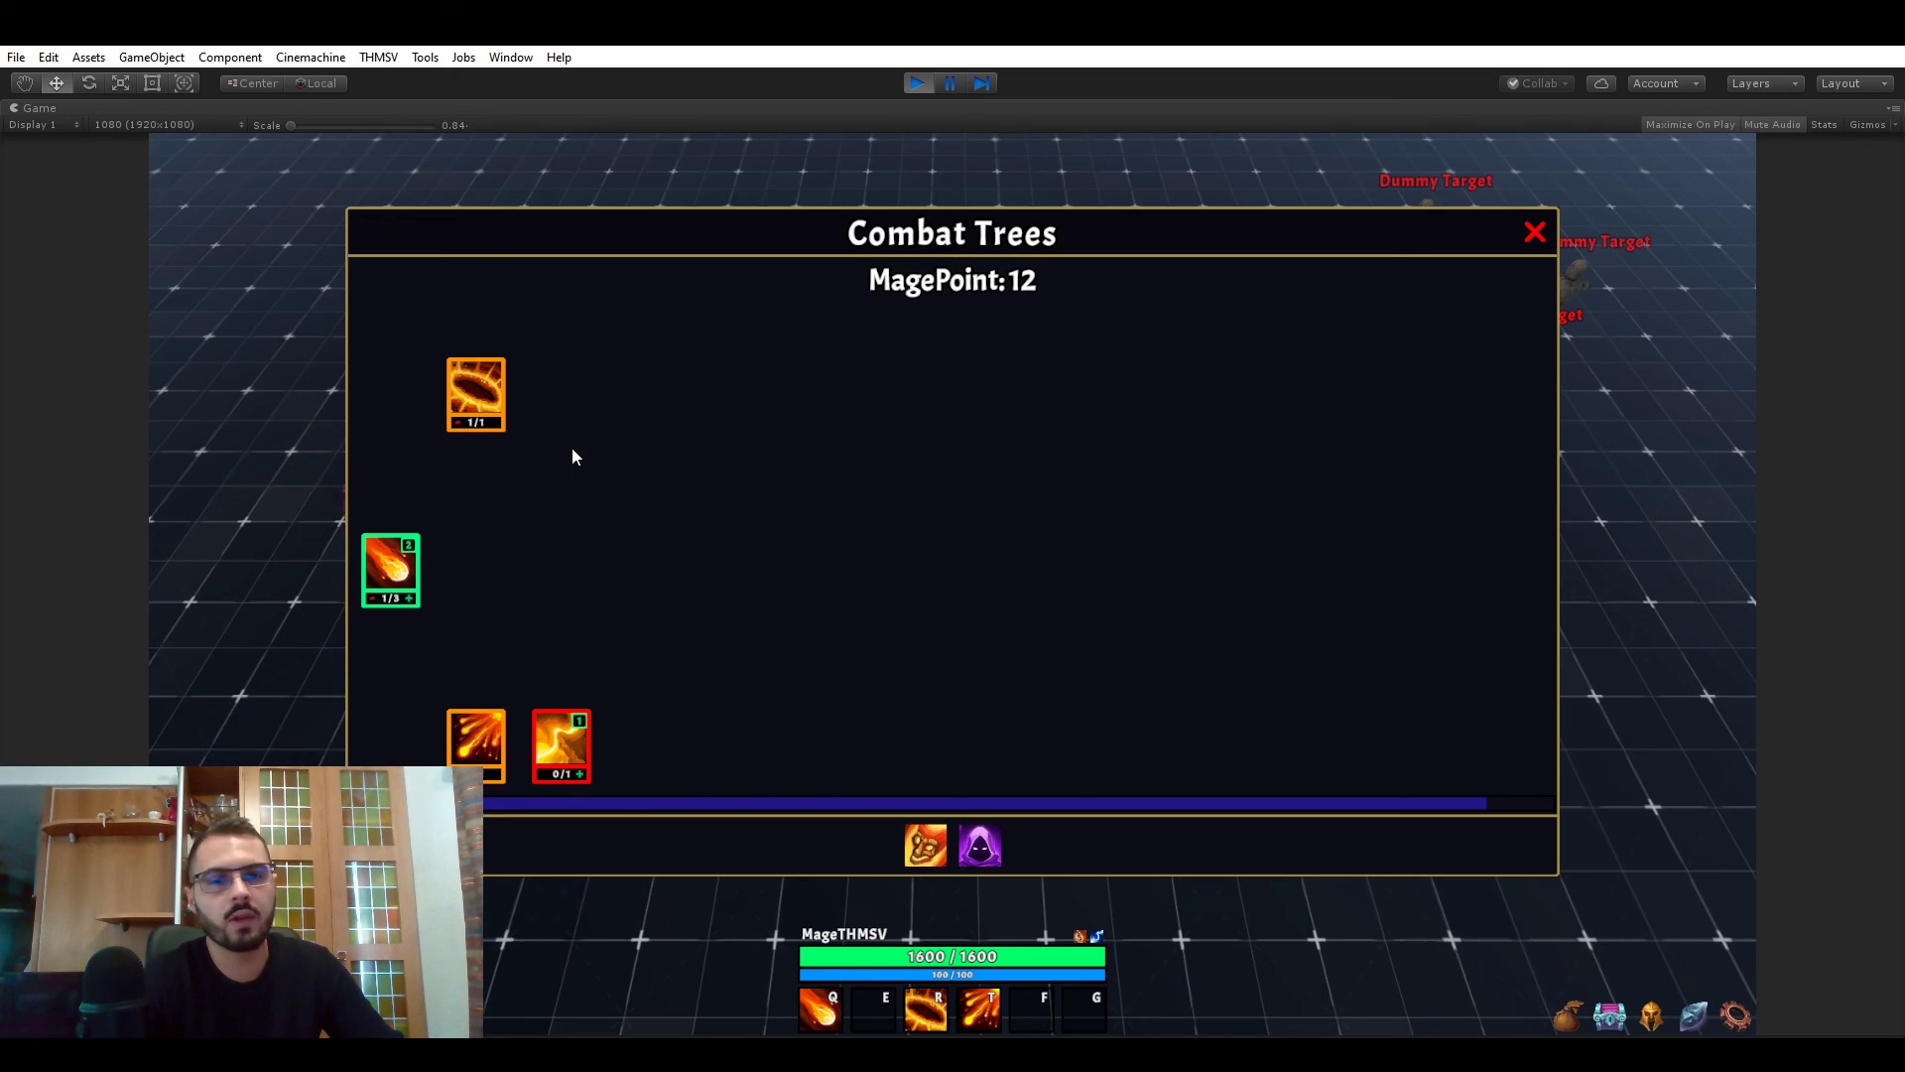
mouse_move(547, 442)
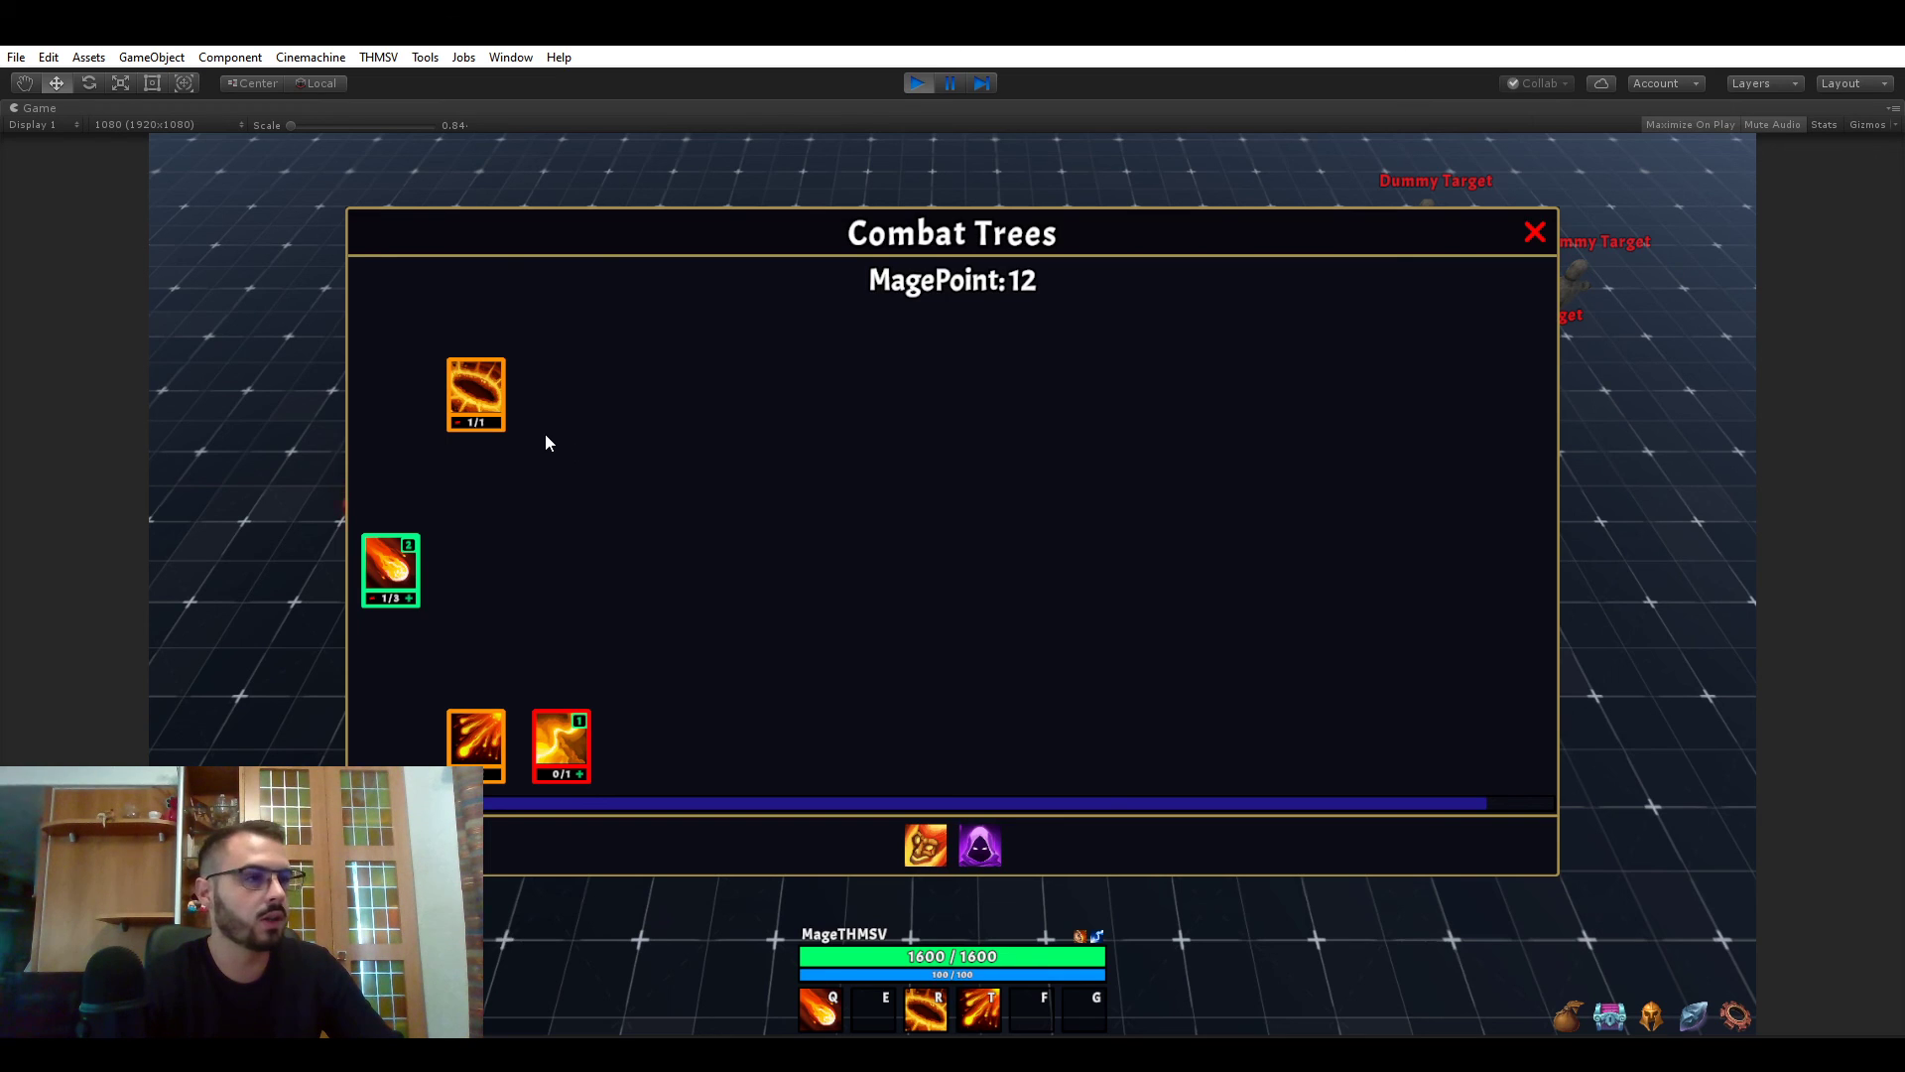
mouse_move(471, 593)
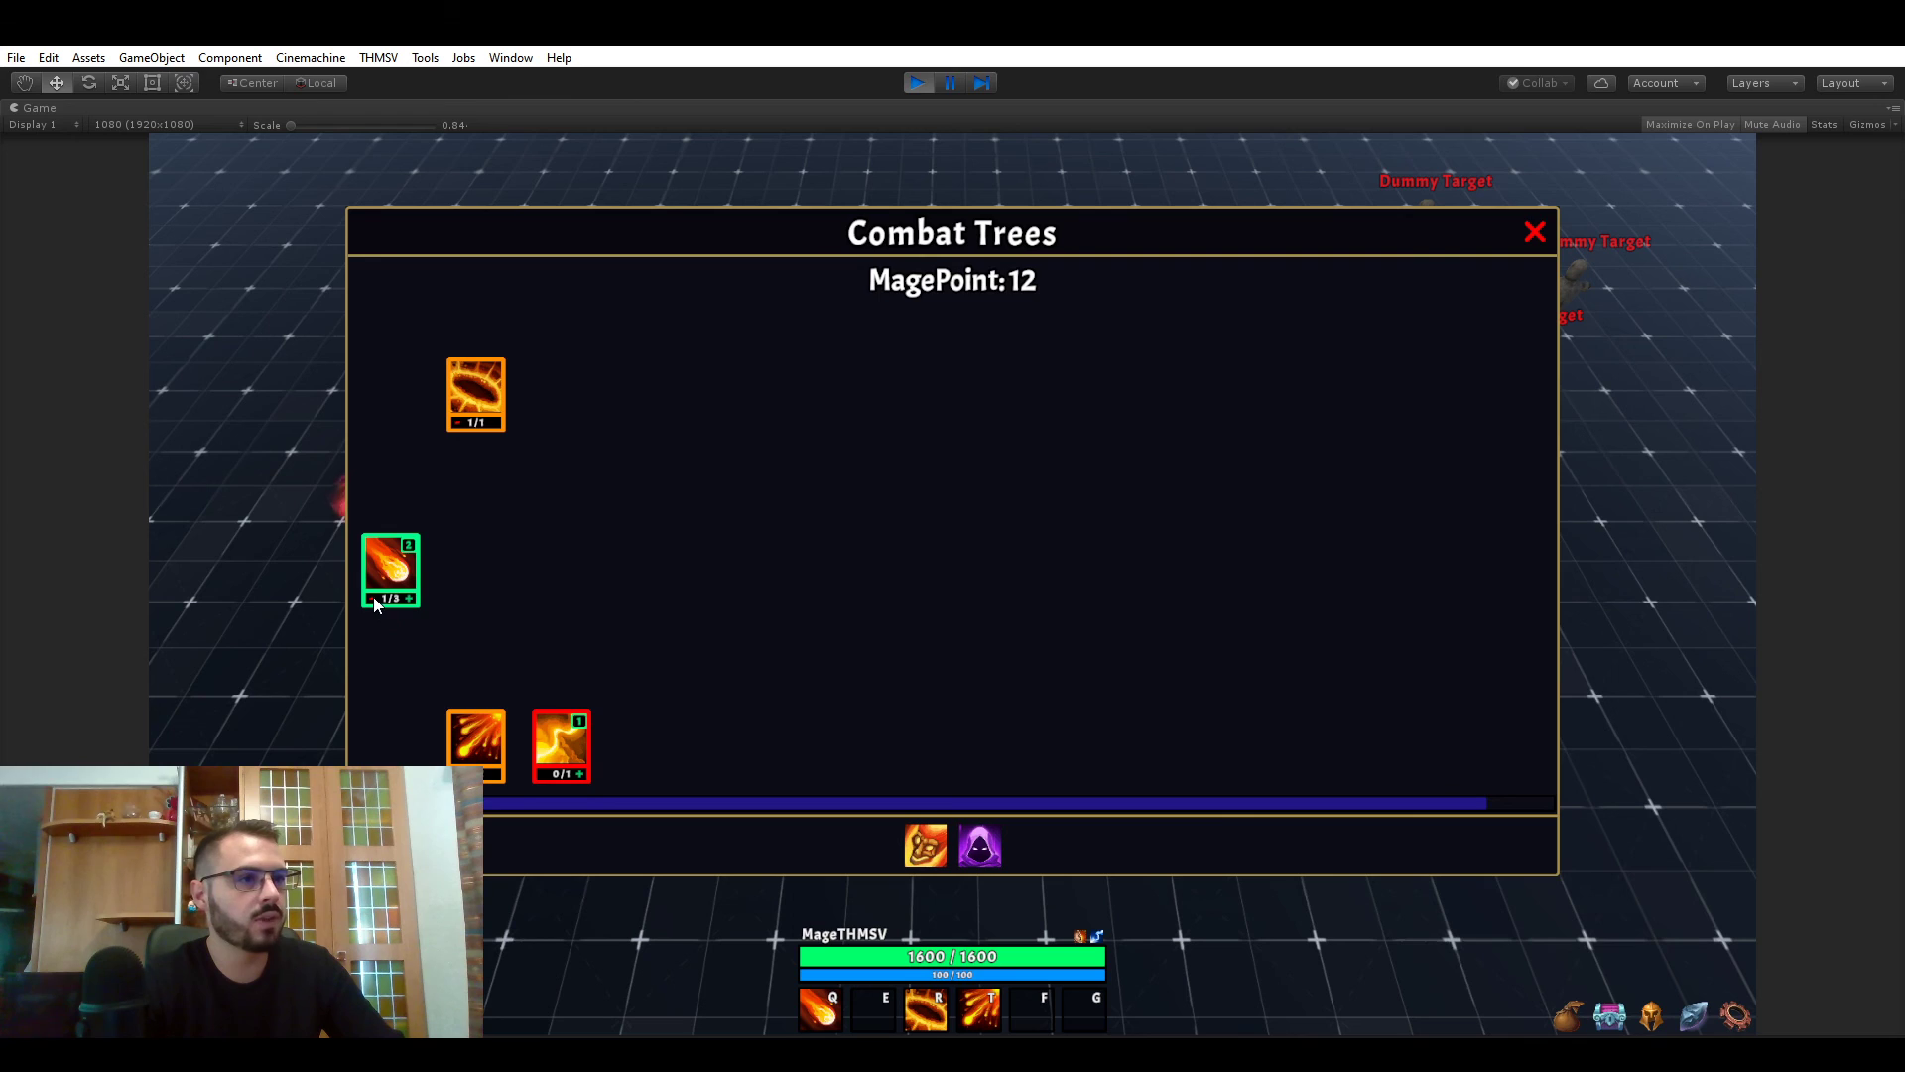
left_click(388, 572)
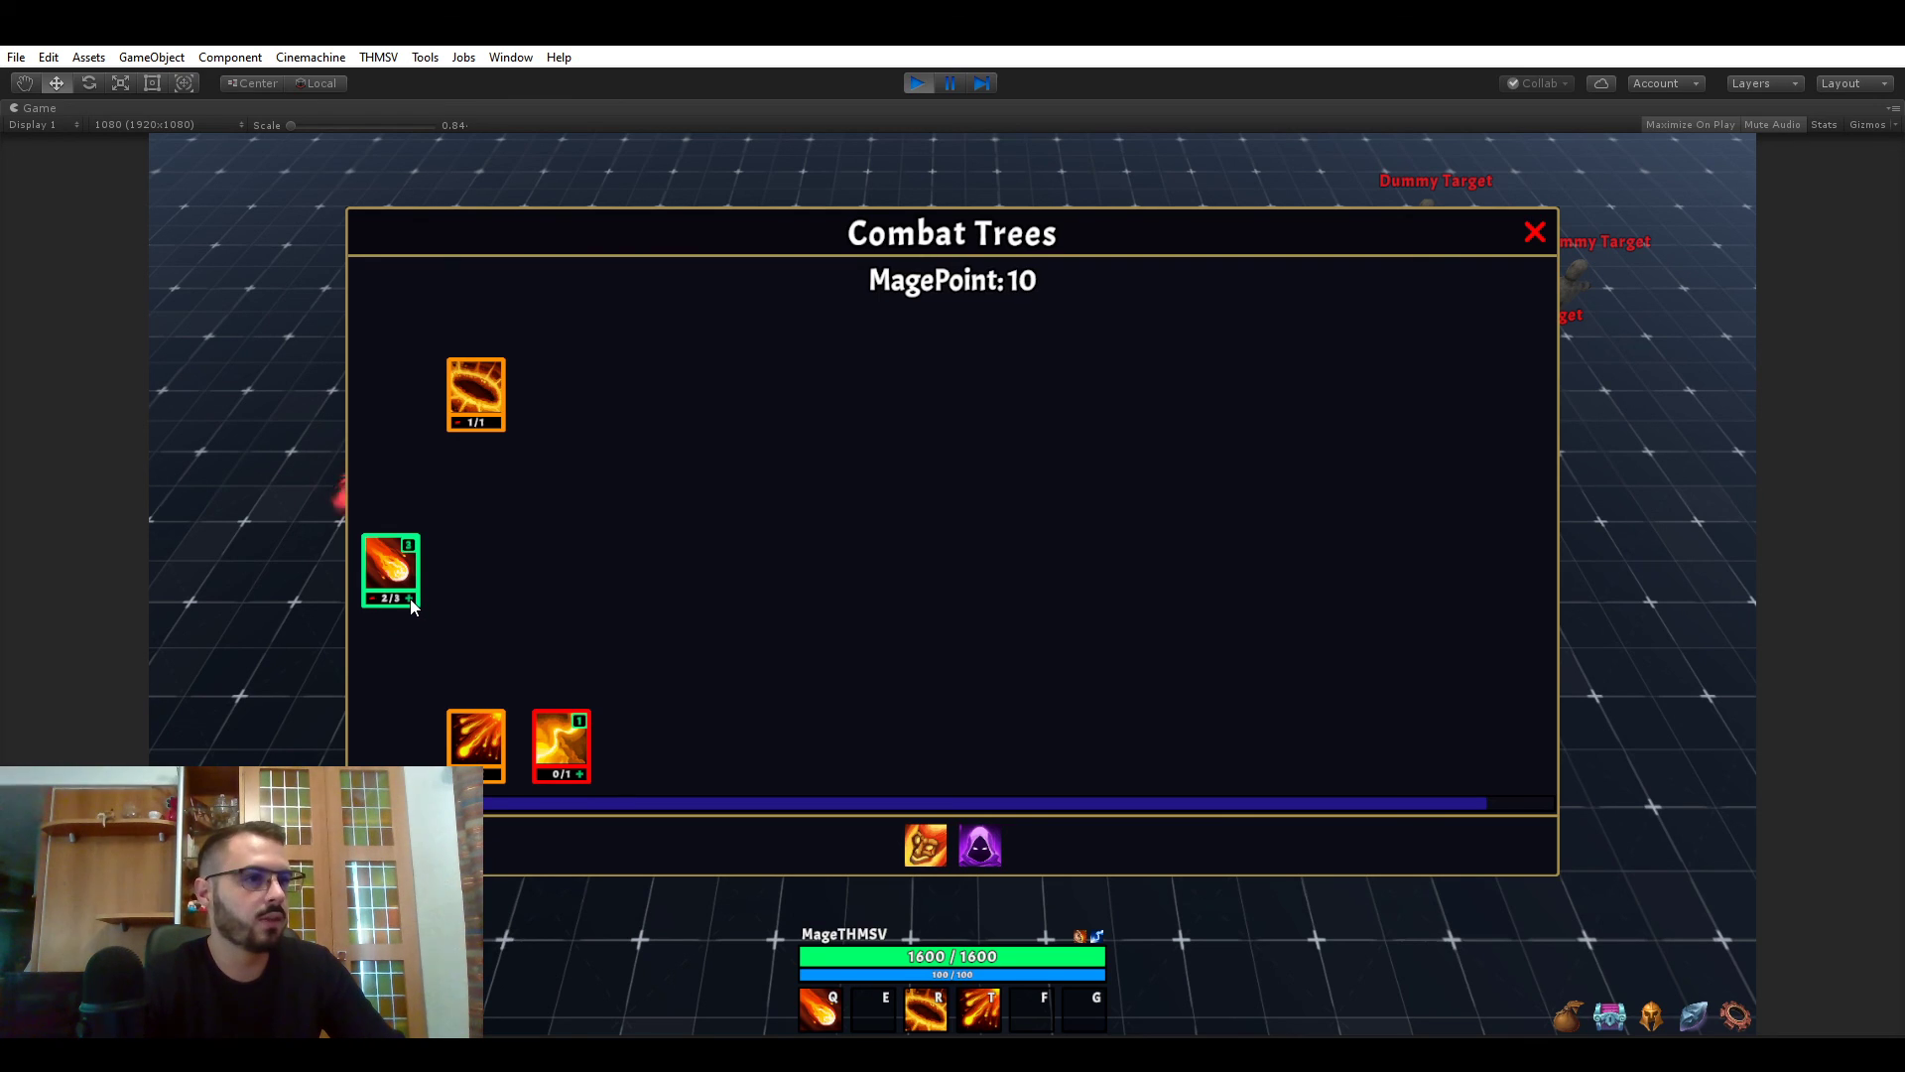
mouse_move(410, 552)
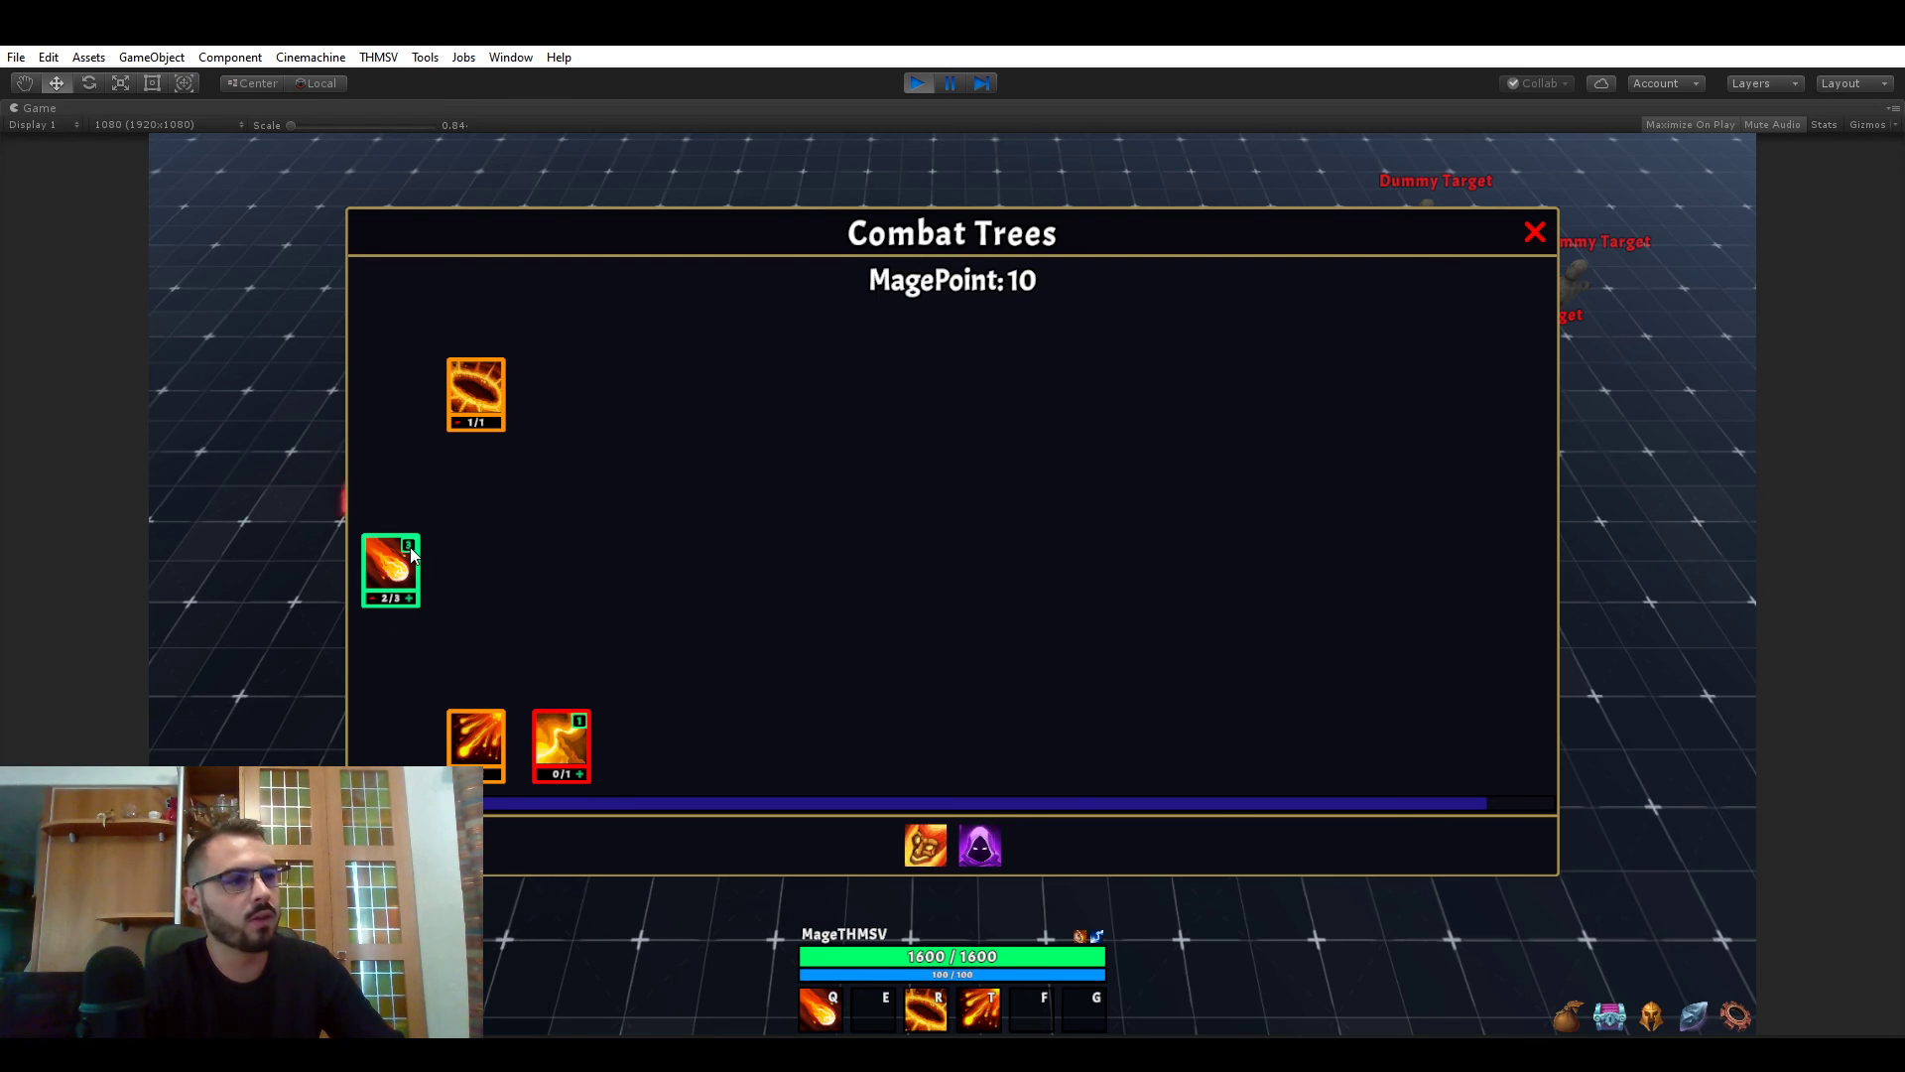
mouse_move(411, 610)
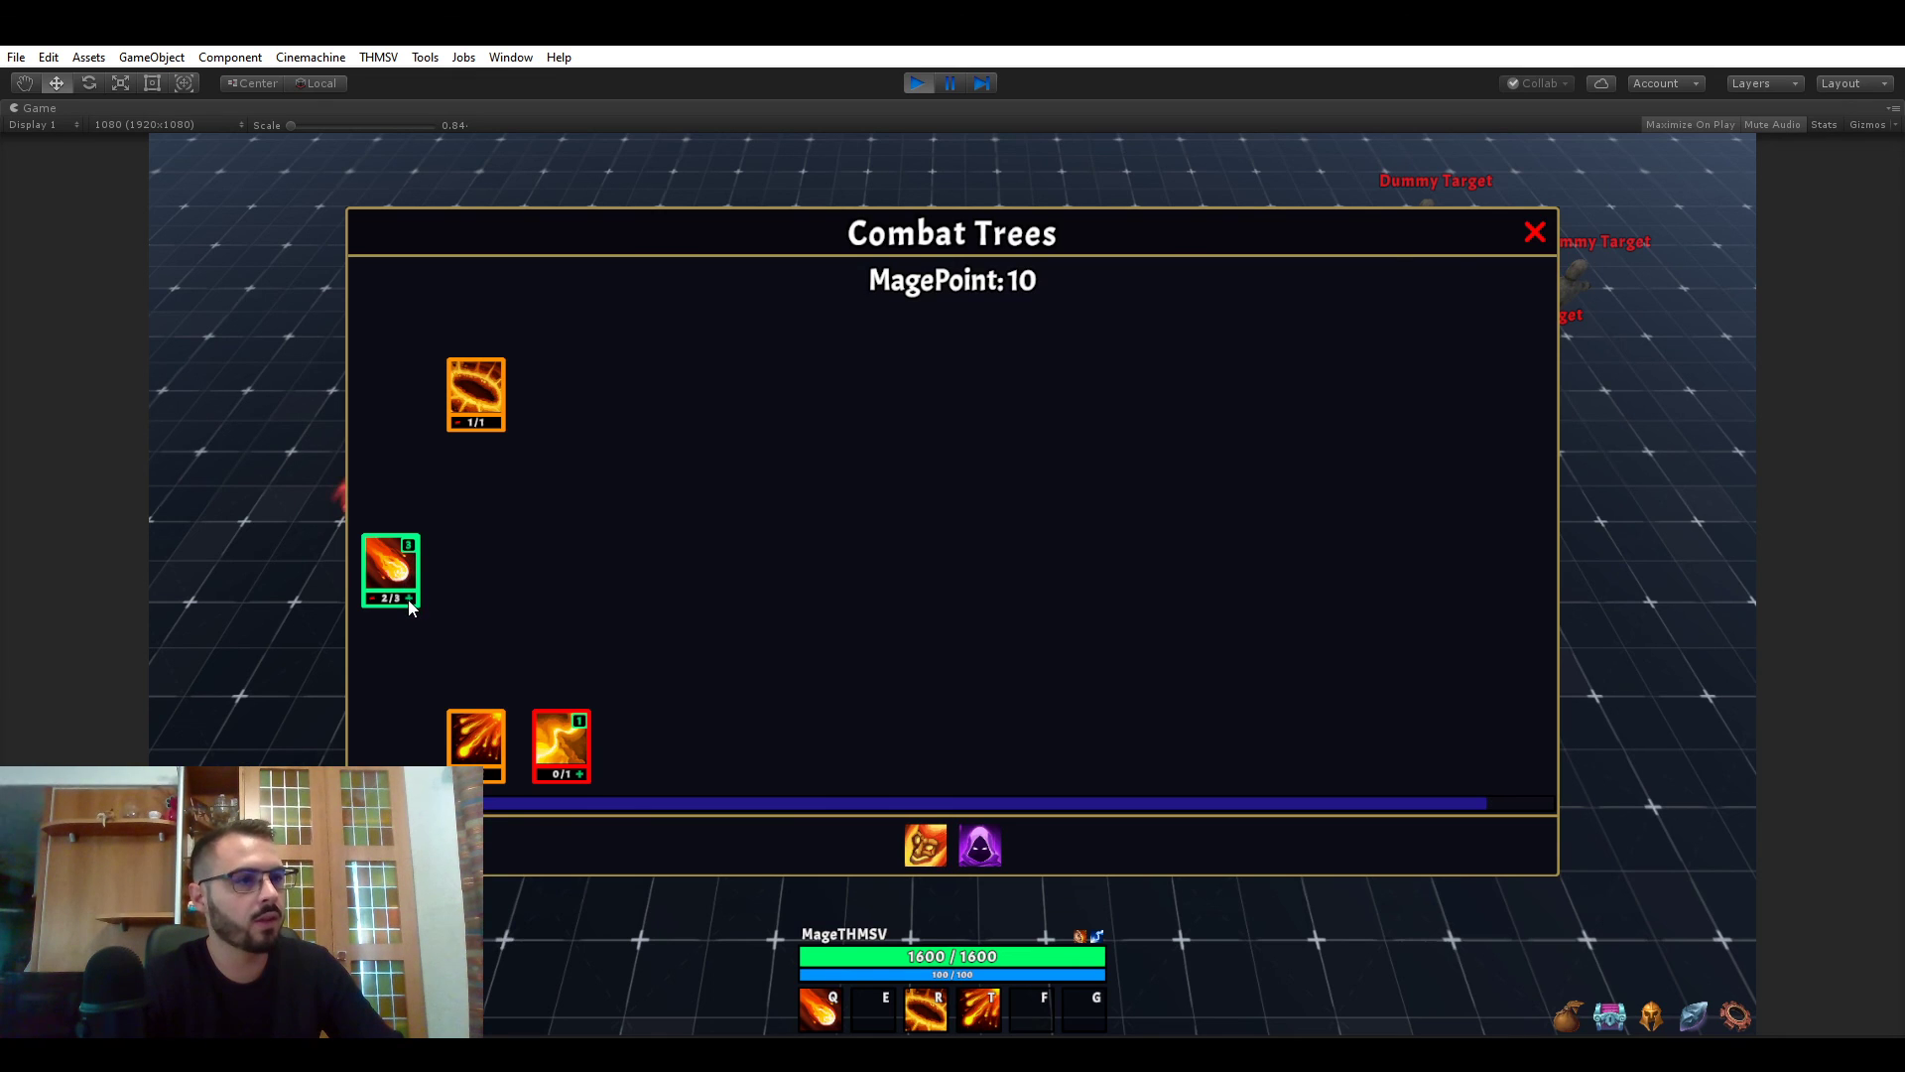
left_click(390, 570)
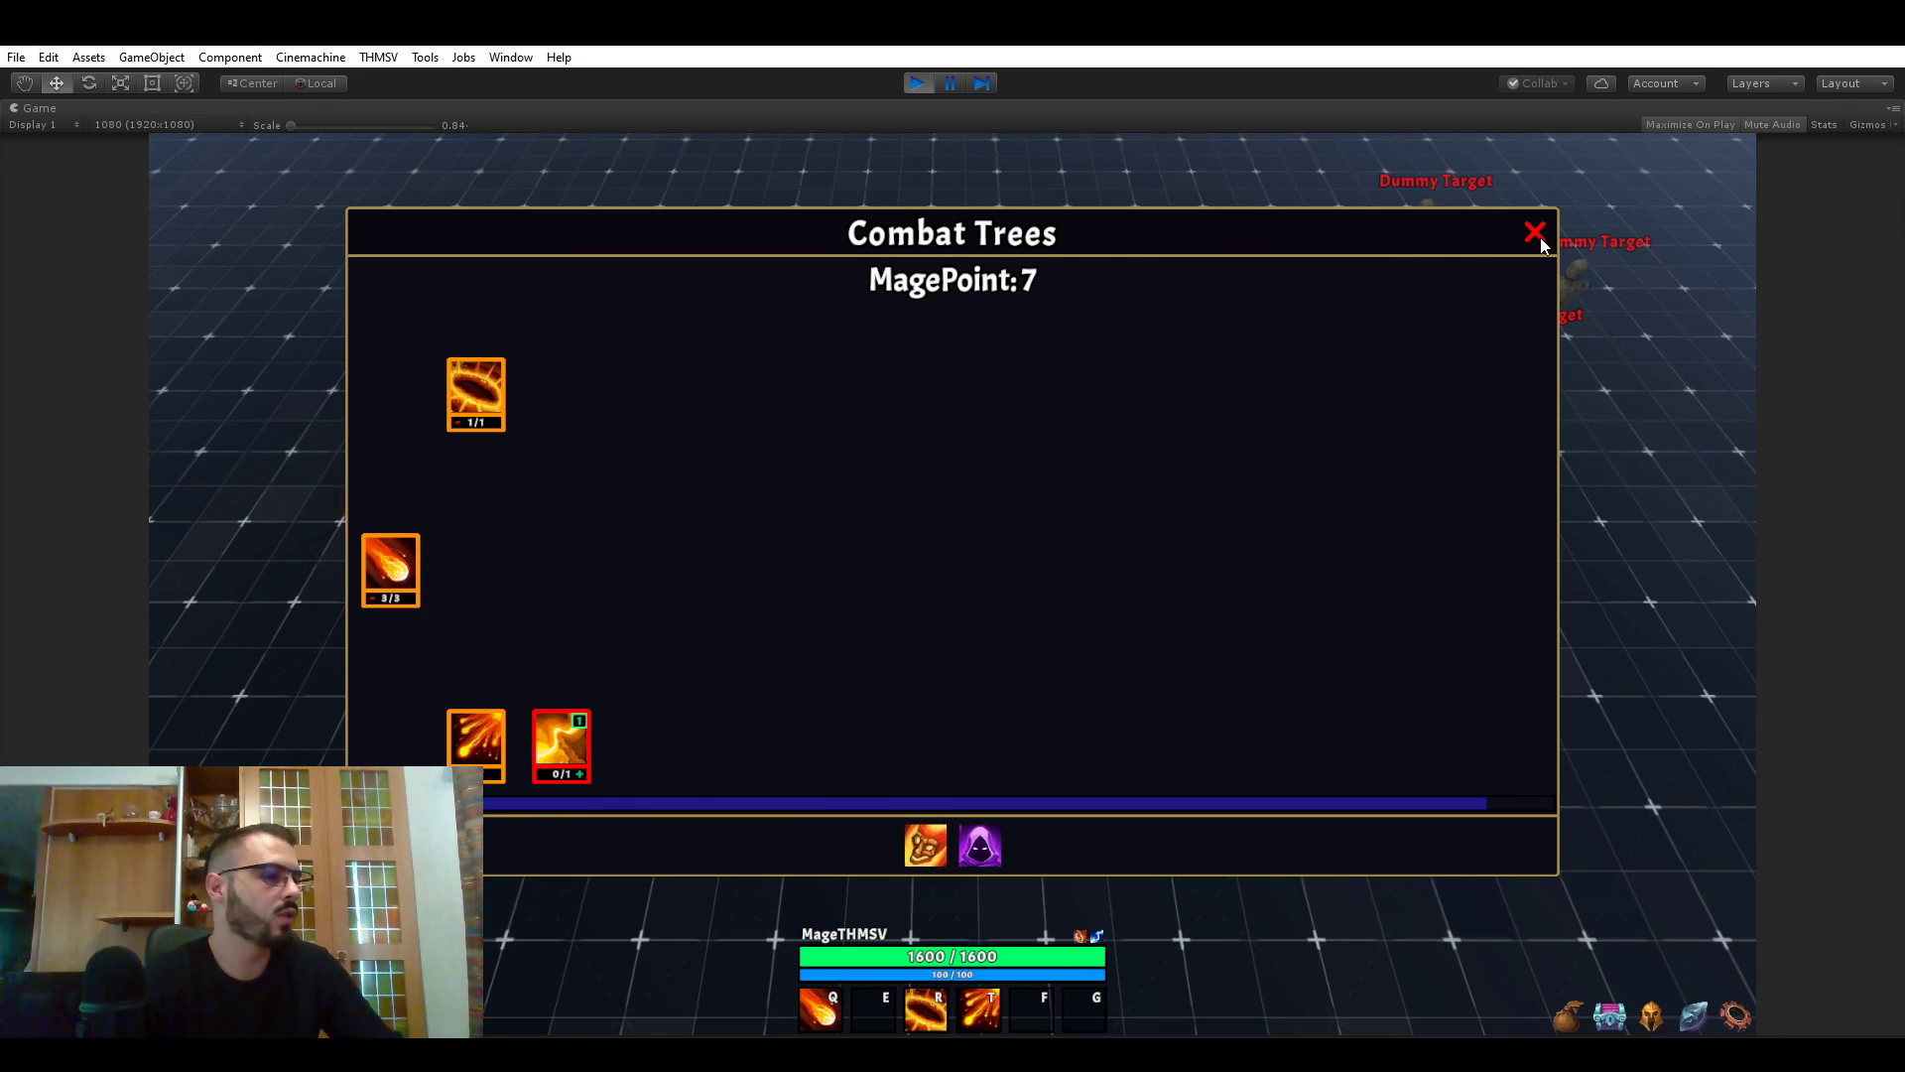
mouse_move(680, 488)
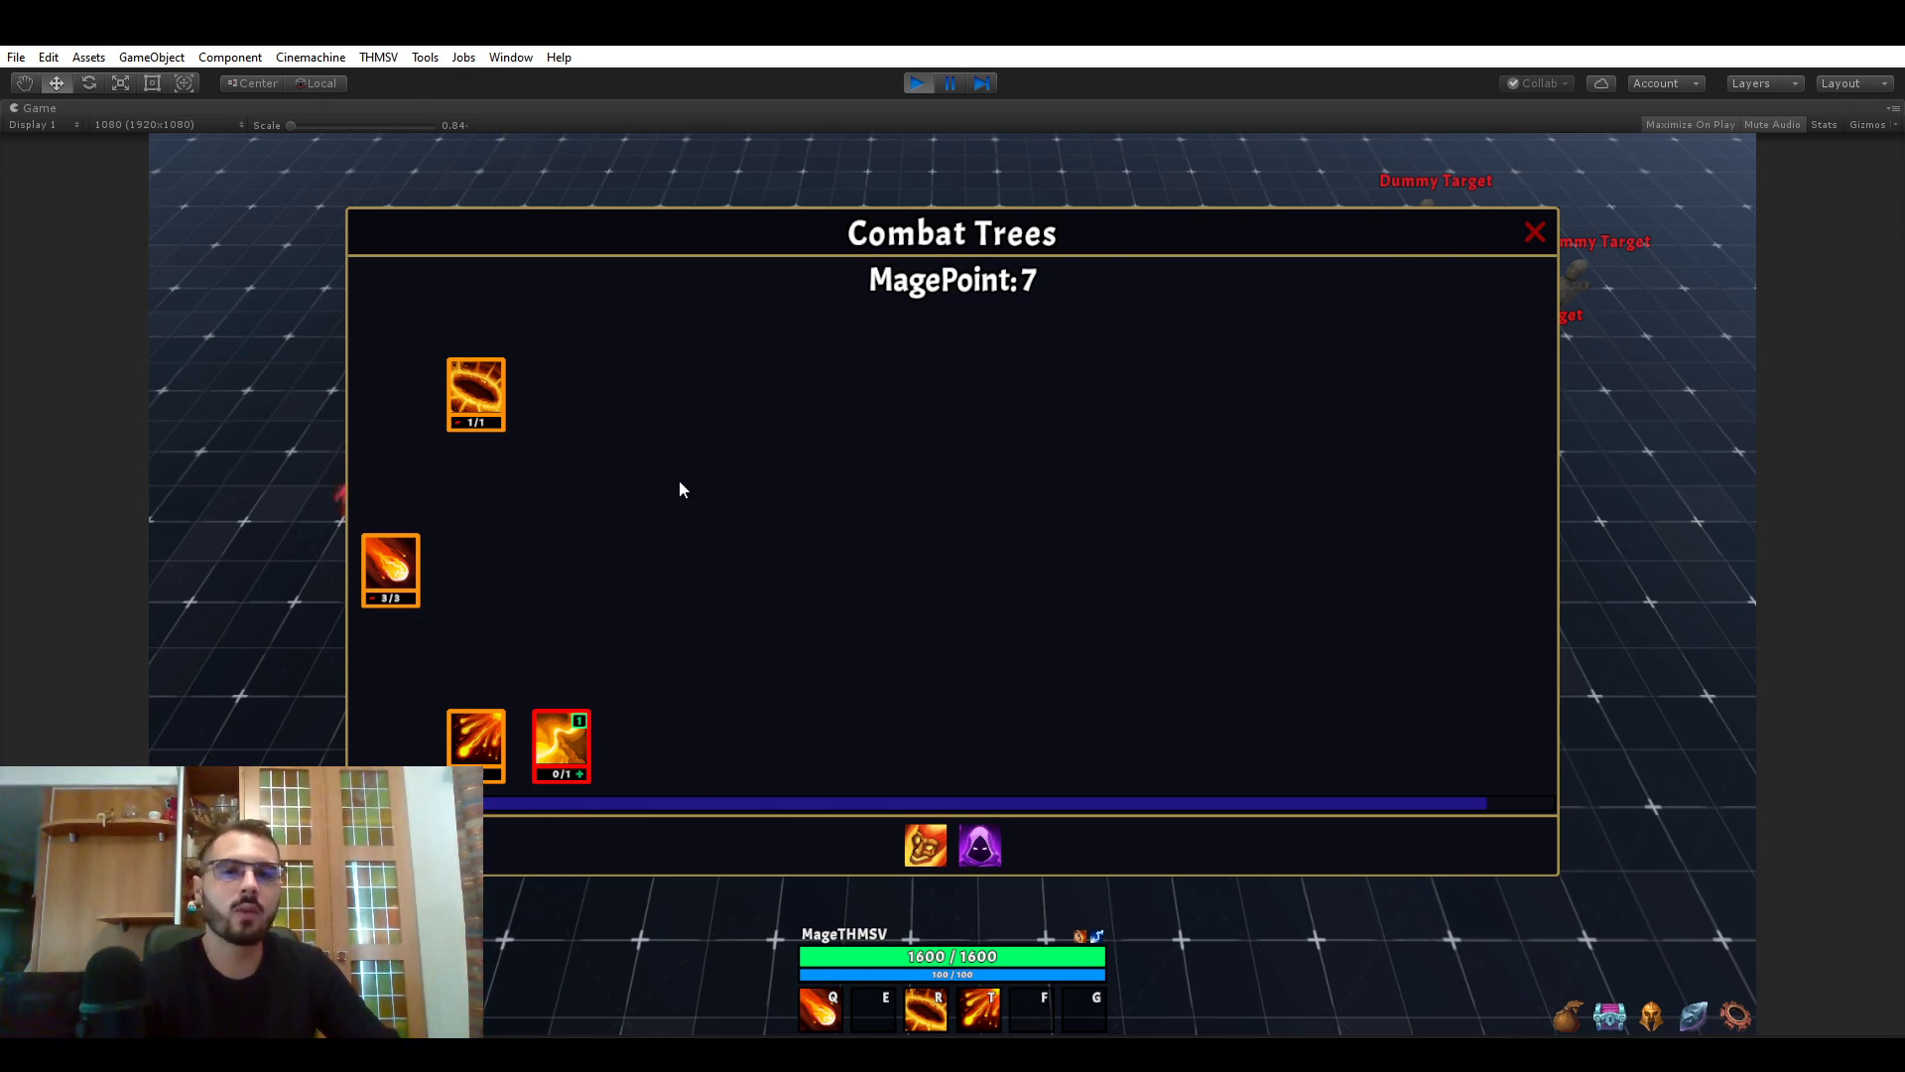